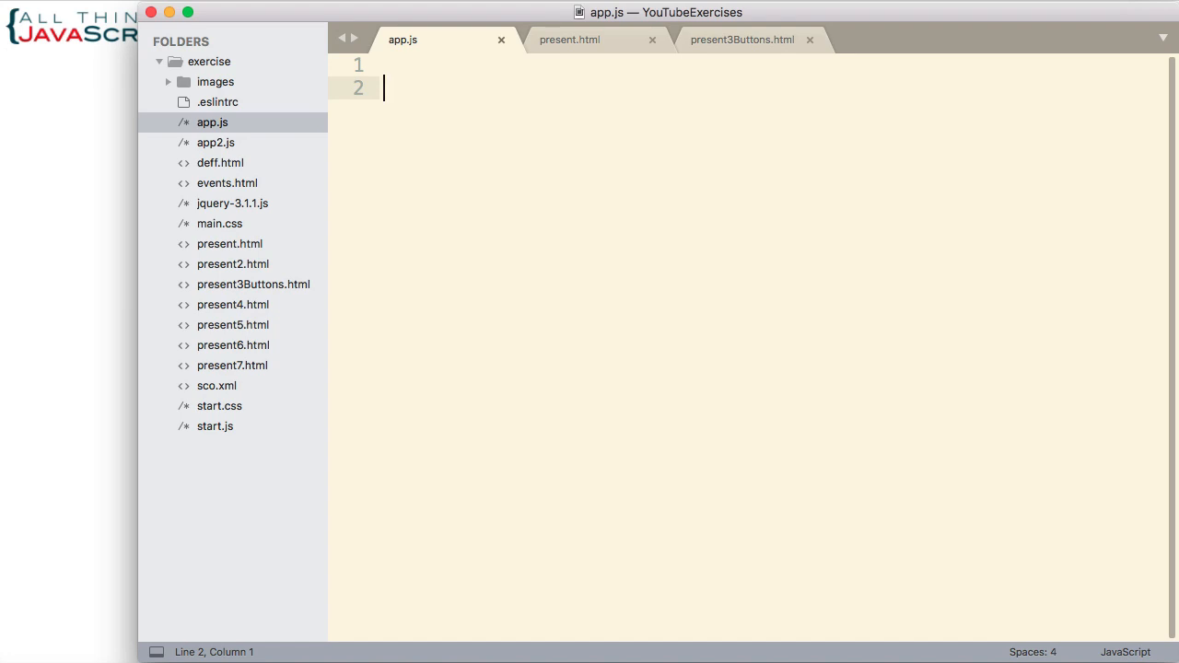
pyautogui.moveTo(546, 271)
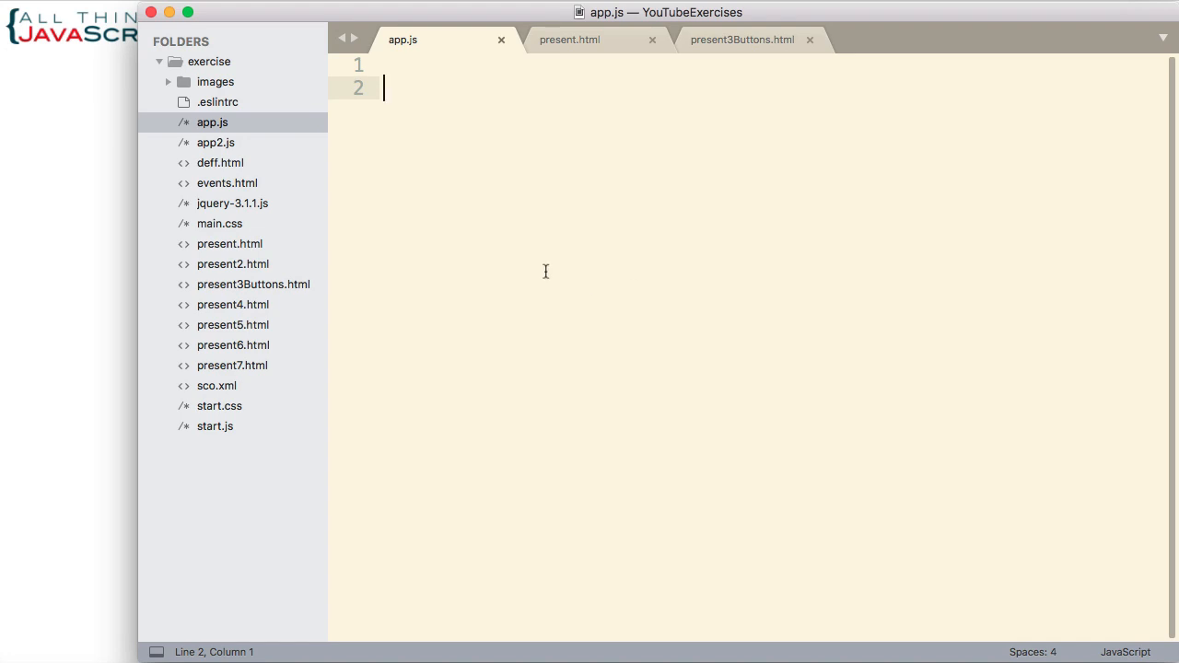
pyautogui.moveTo(534, 269)
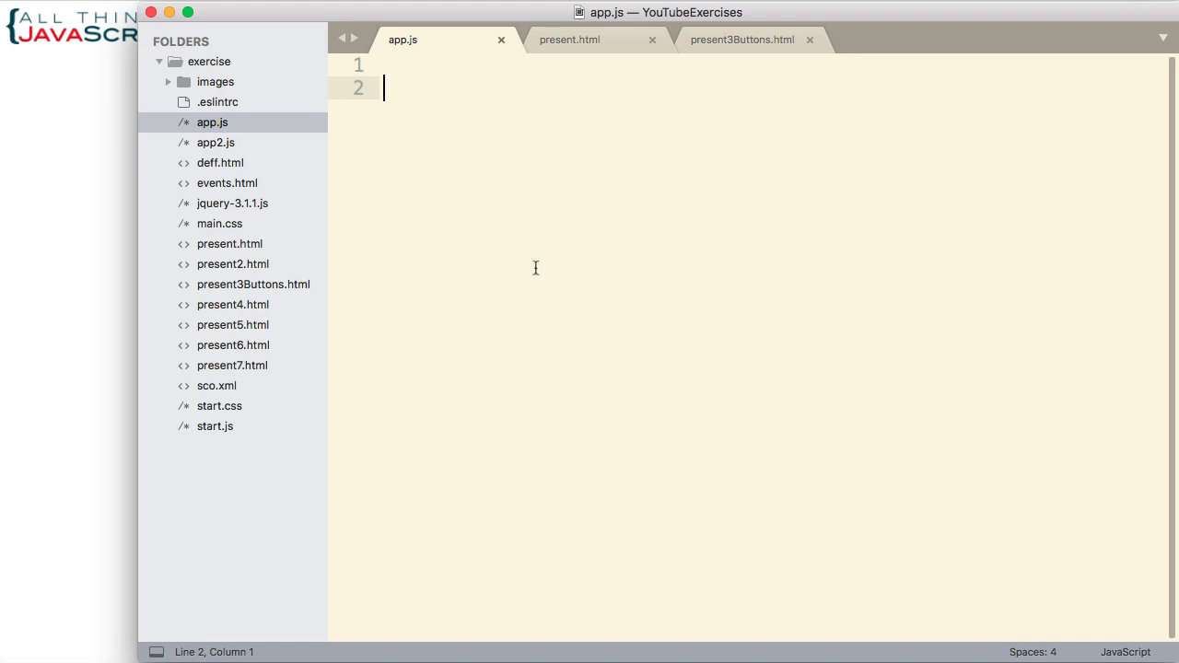
# Step: Define logCall as a function that logs "locCall was called back." to the console
pyautogui.write('let')
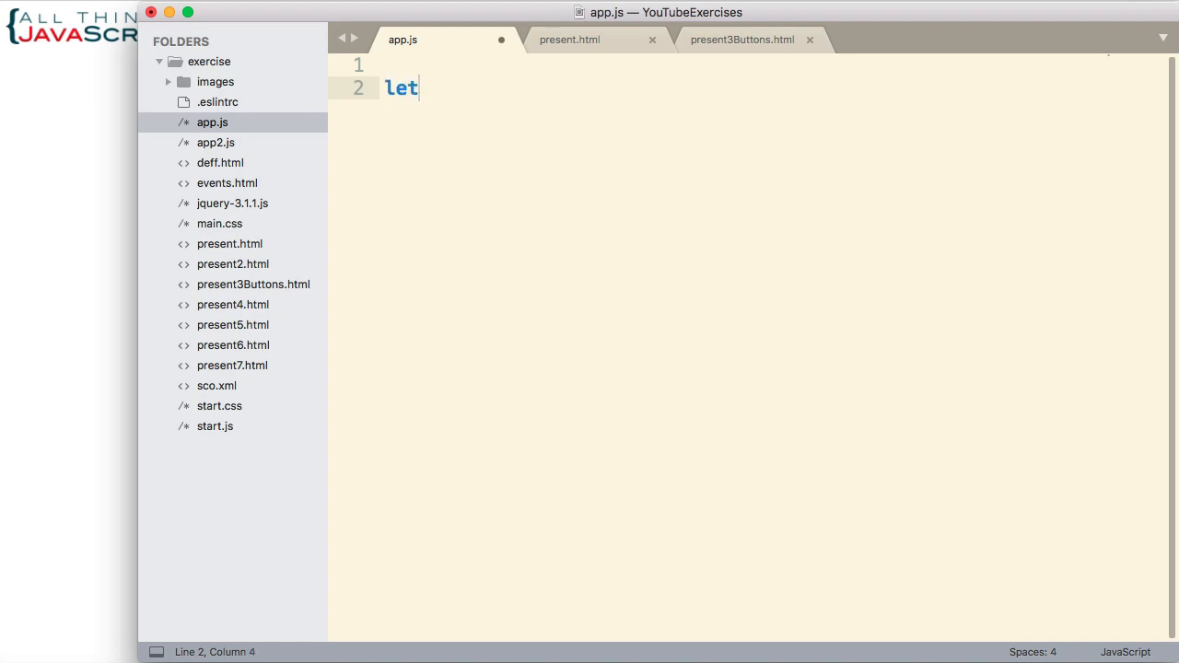
pyautogui.write('logCall =')
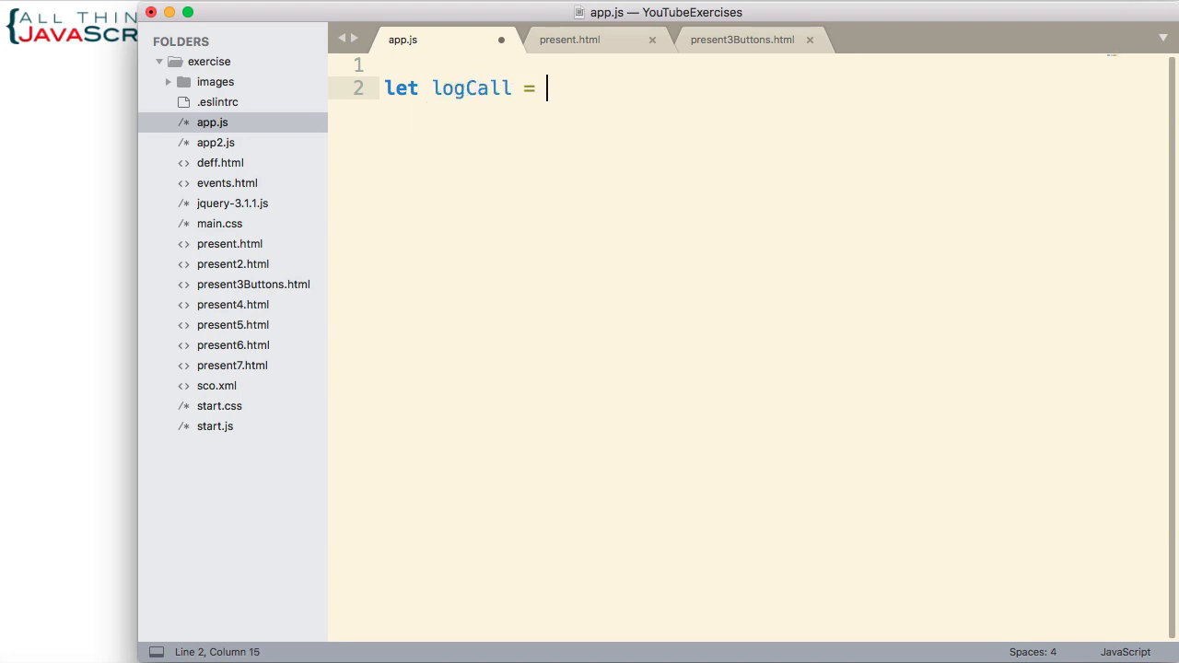
pyautogui.write('function')
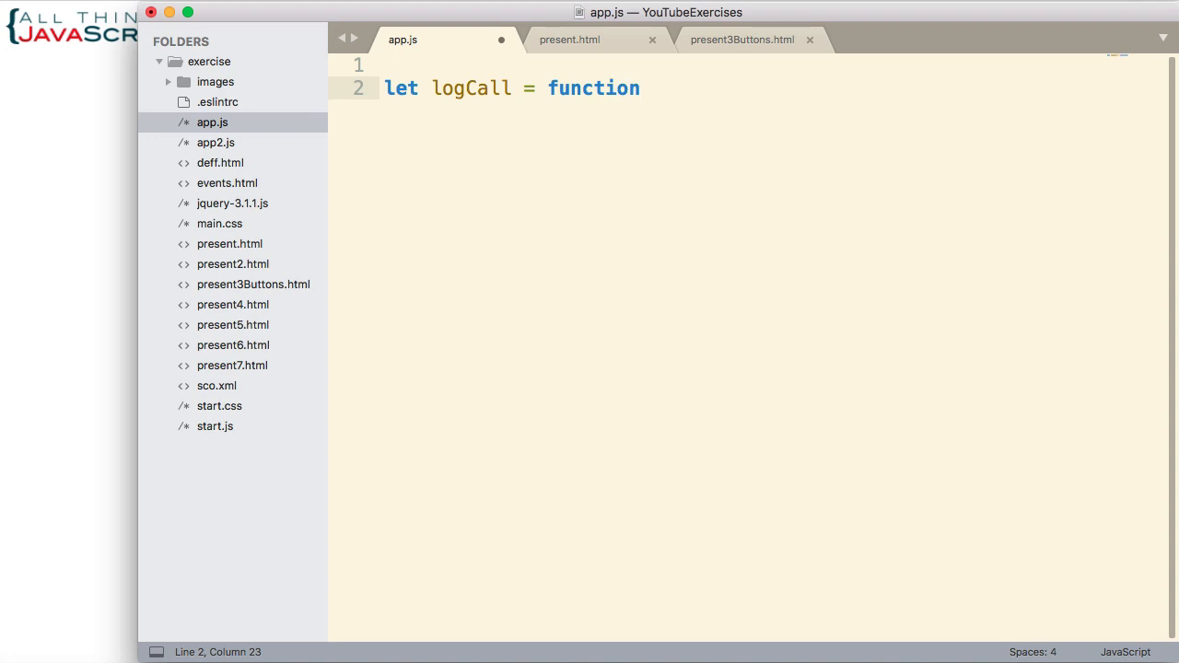
pyautogui.write('() {}')
pyautogui.write('conso')
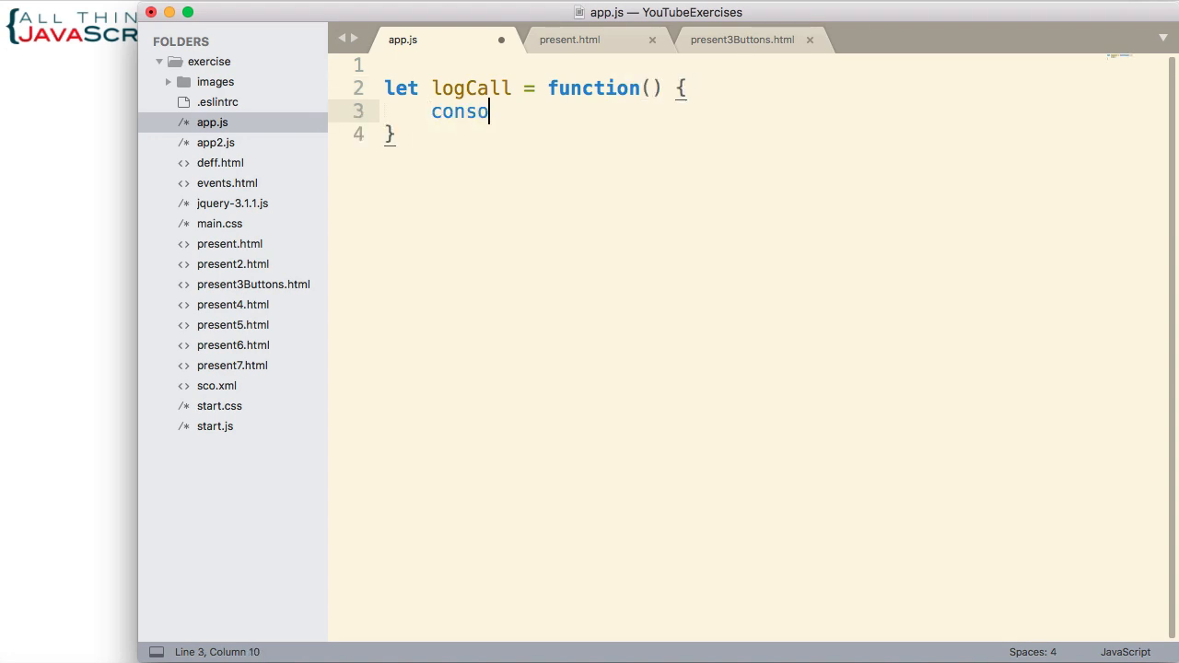
pyautogui.write('le.log')
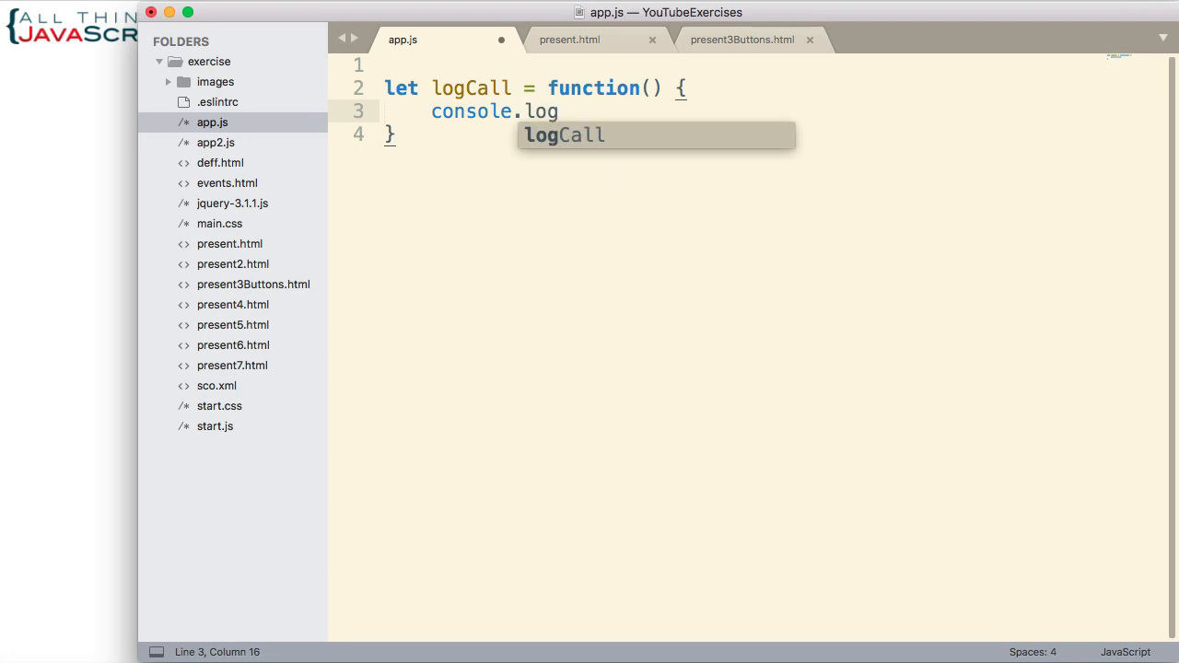
pyautogui.write('("loc')
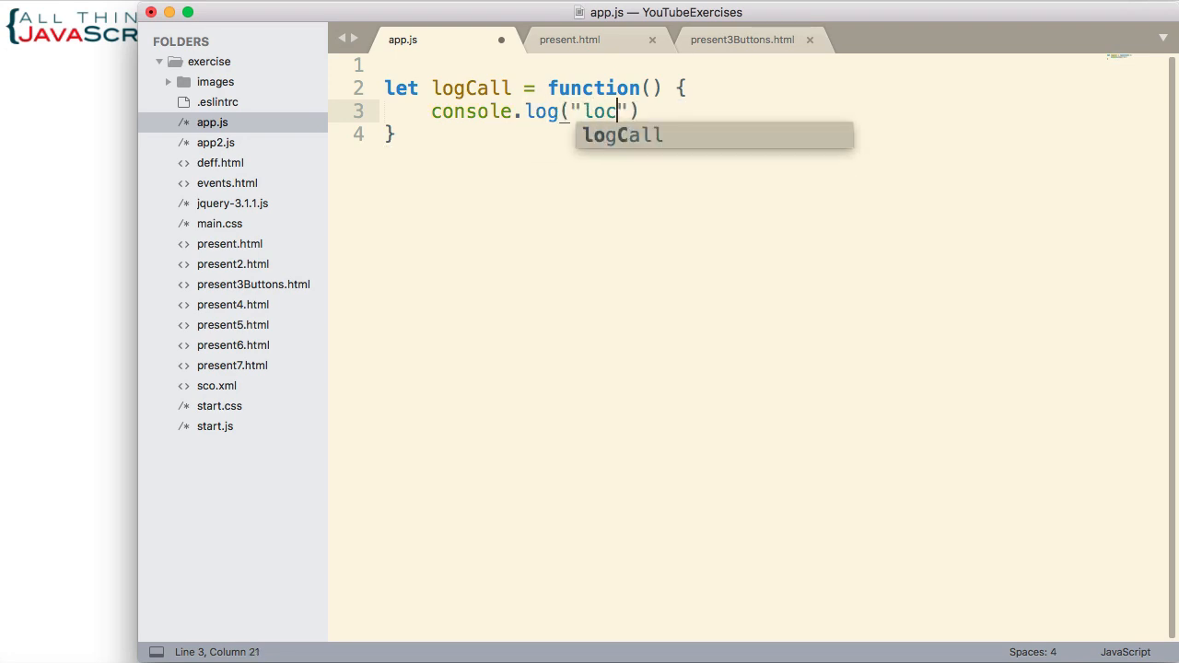
pyautogui.write('Call was call')
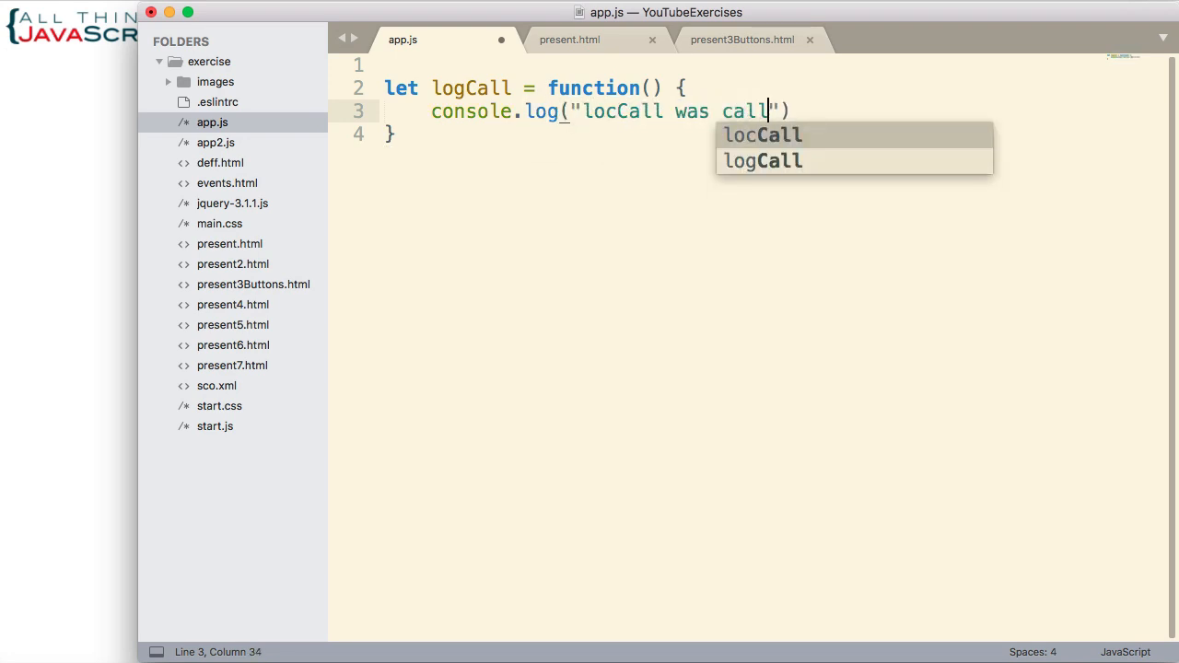
pyautogui.write('ed back')
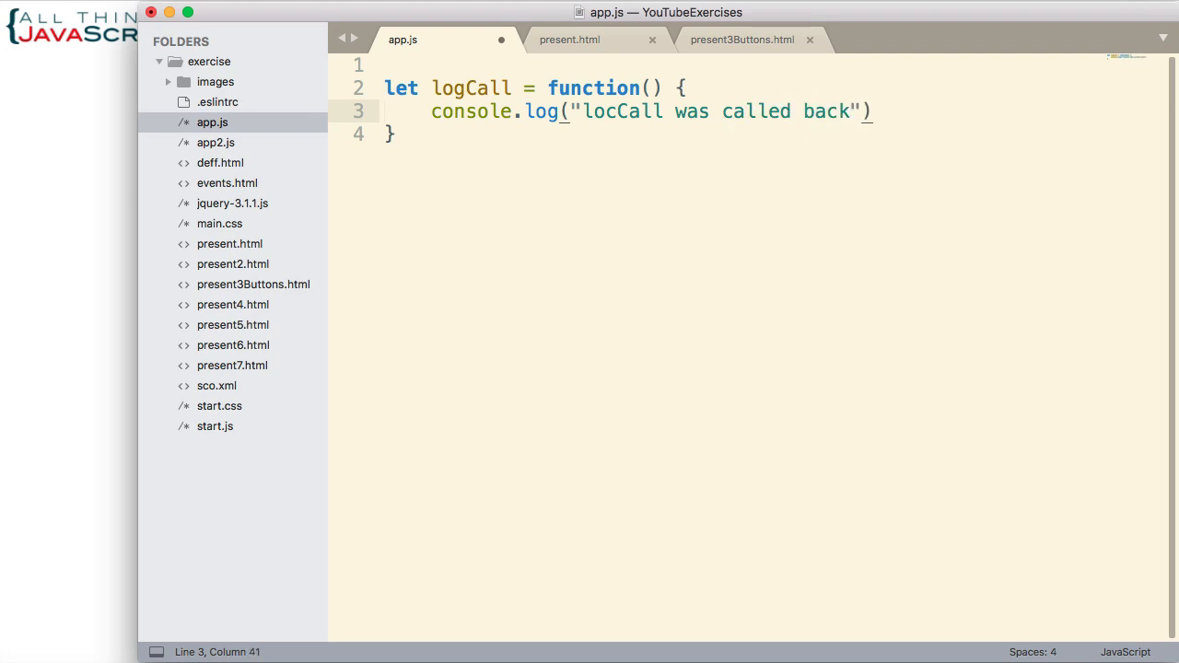
pyautogui.write('.')
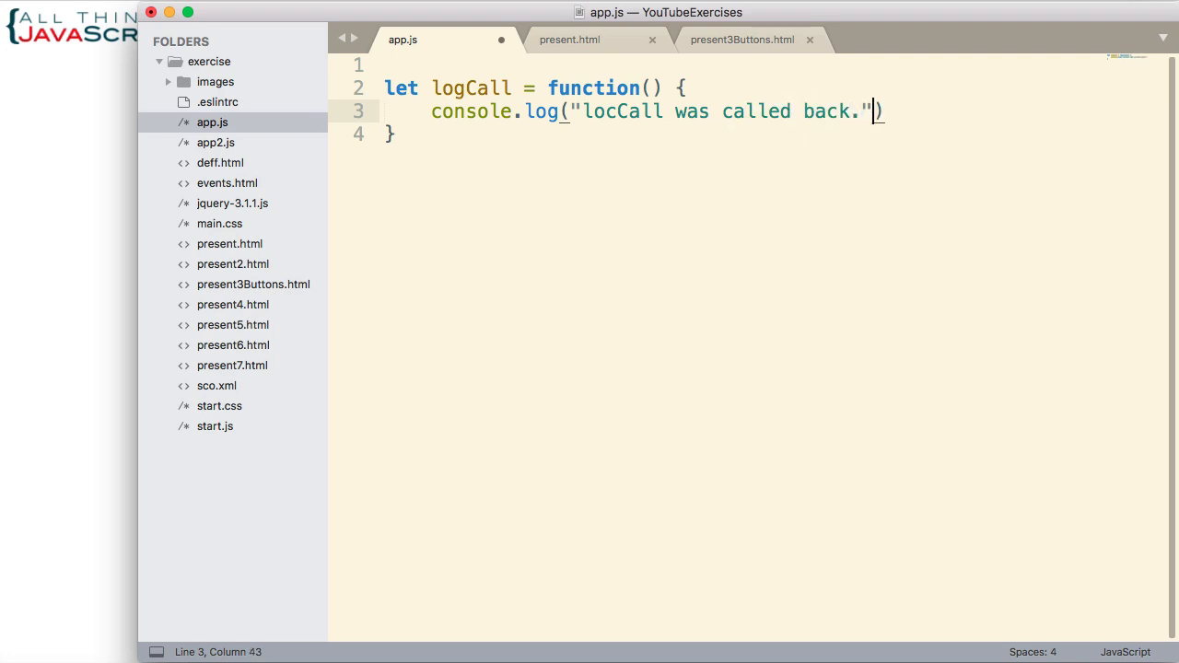
pyautogui.write(';')
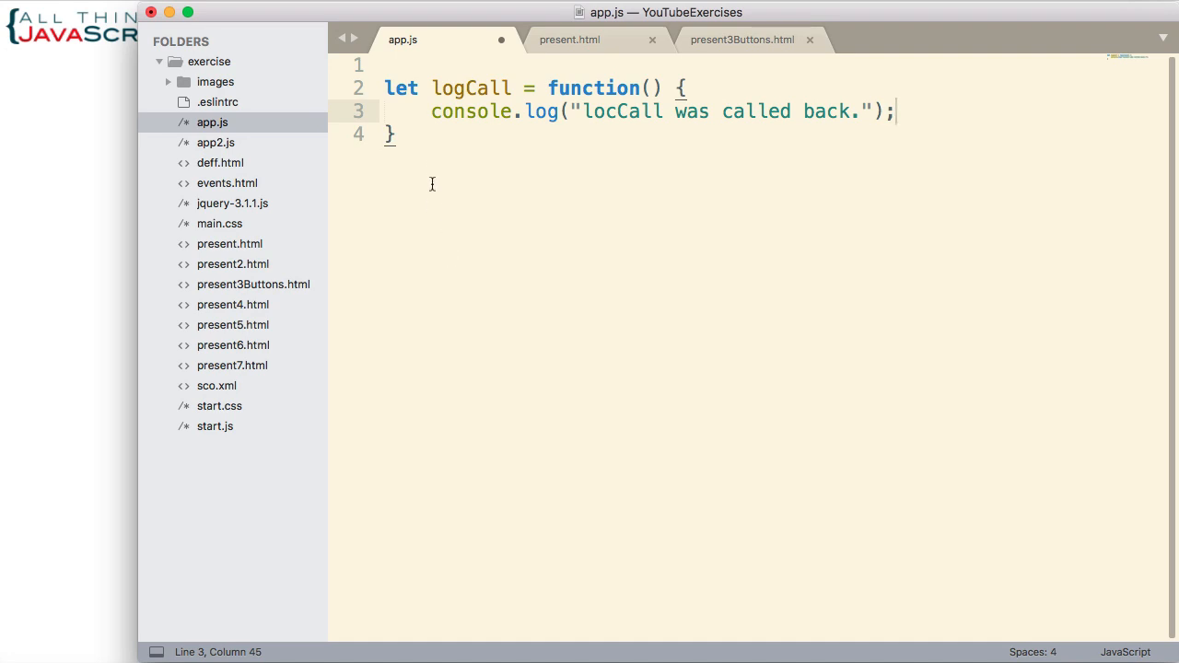
pyautogui.write(';')
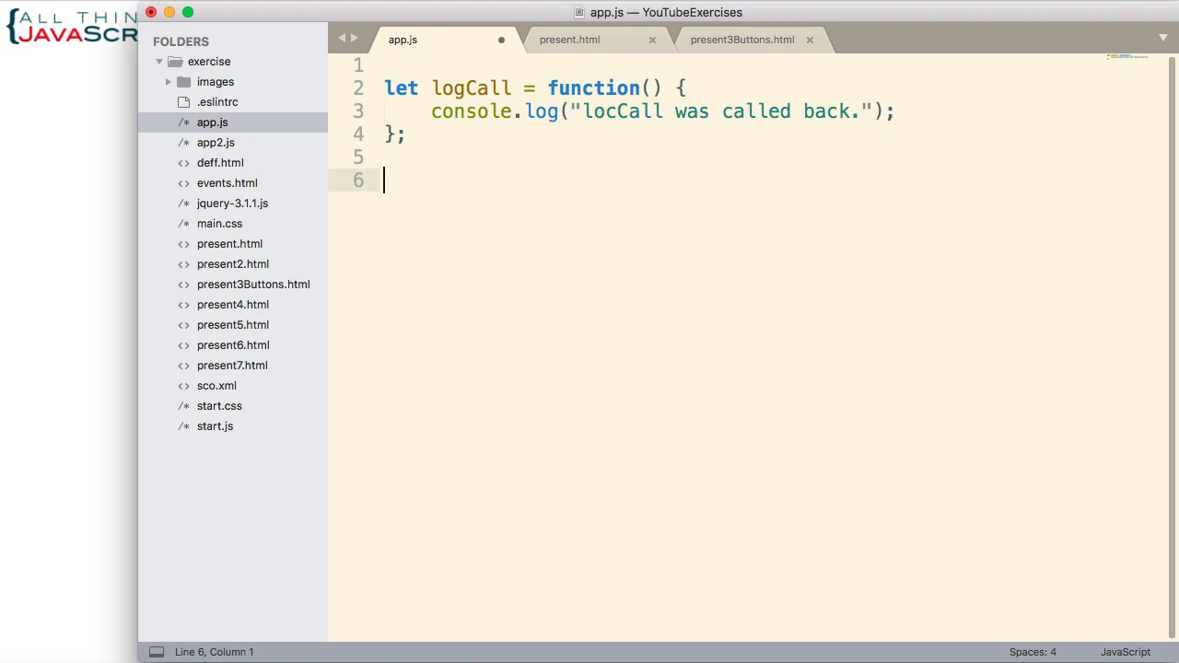
# Step: Add setTimeout(logCall, 3000); after the logCall definition
pyautogui.write('set')
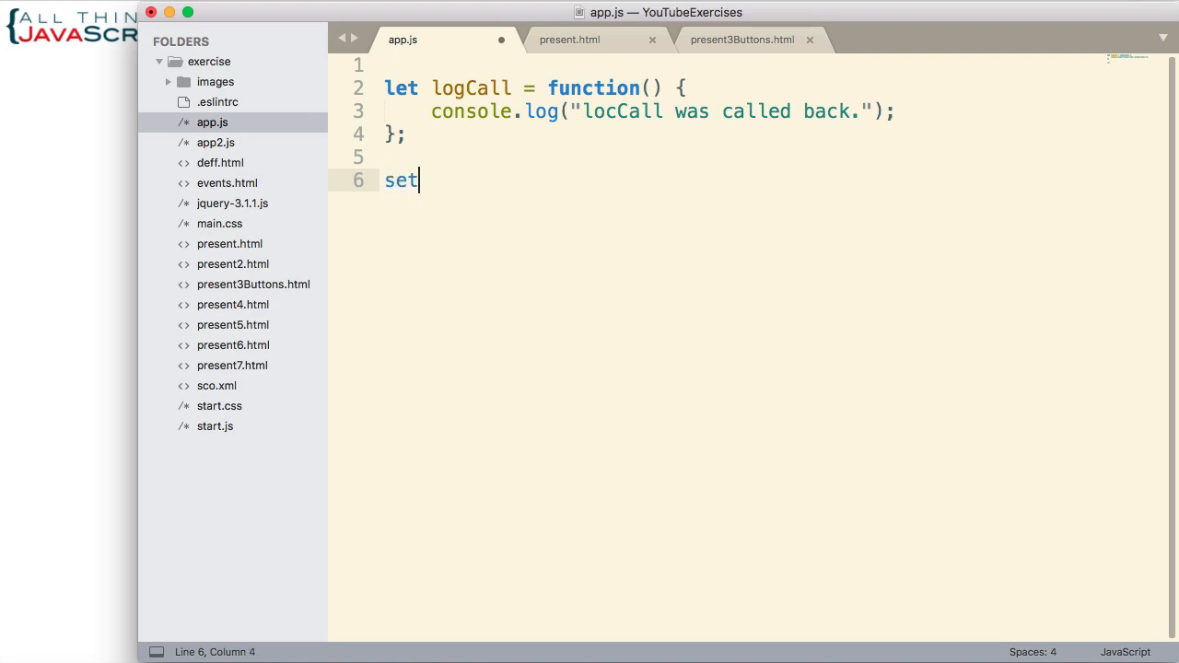
pyautogui.write('Time')
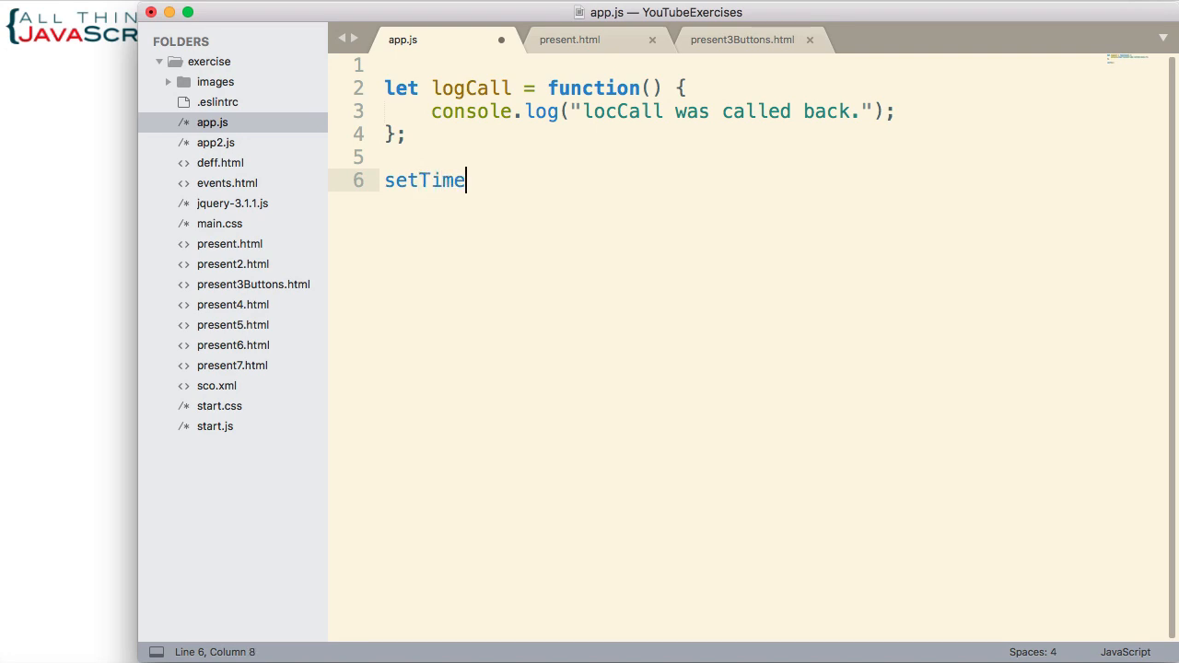
pyautogui.write('out()')
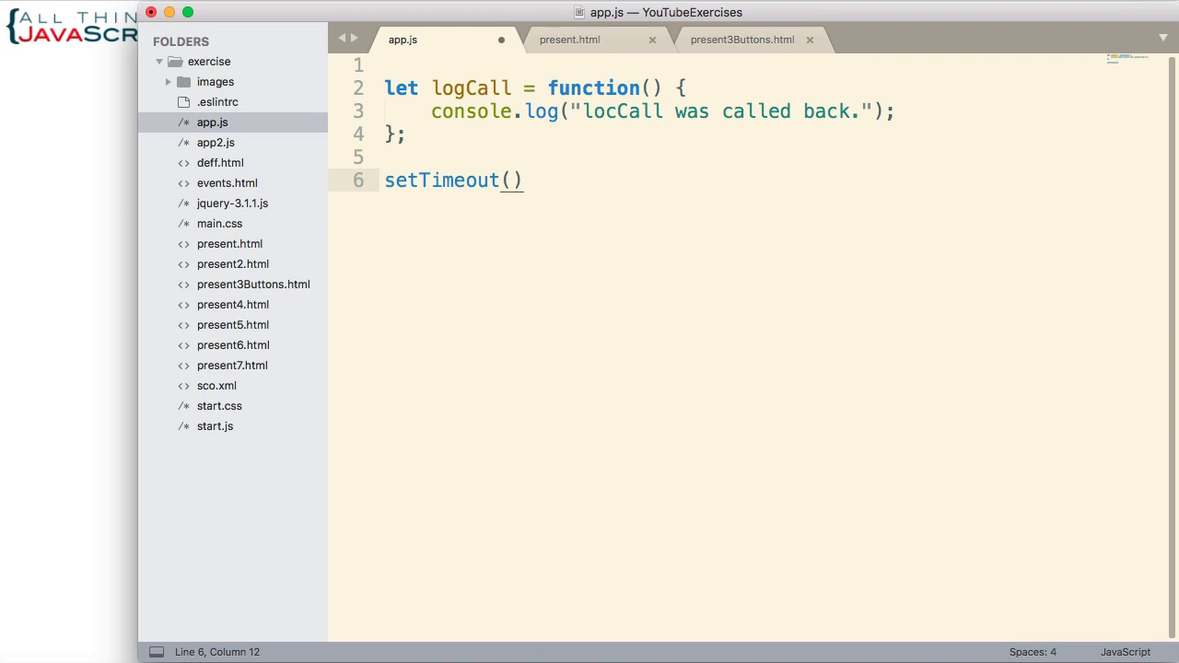
pyautogui.write('logCall,')
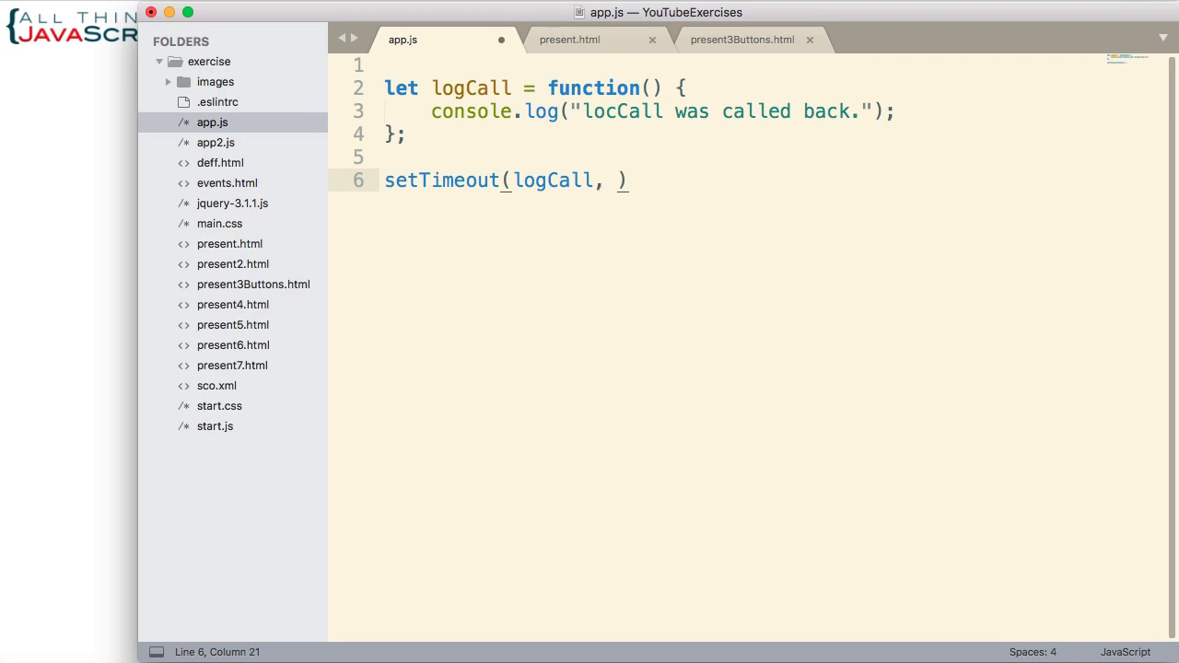
pyautogui.write('3000')
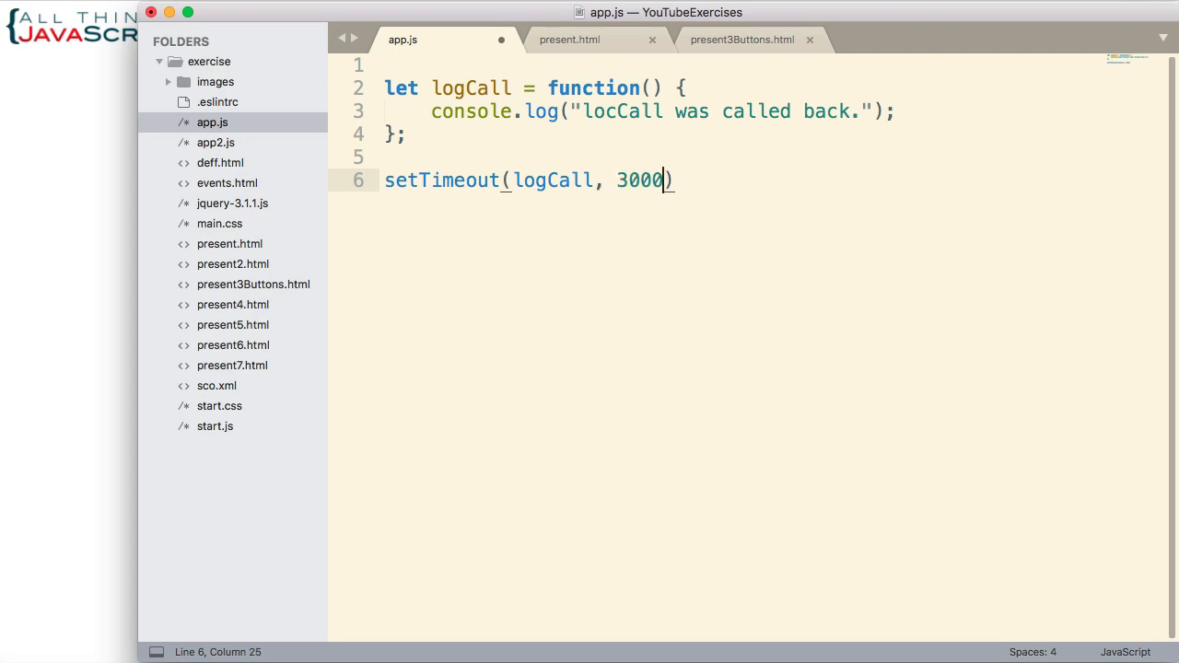
pyautogui.write(';')
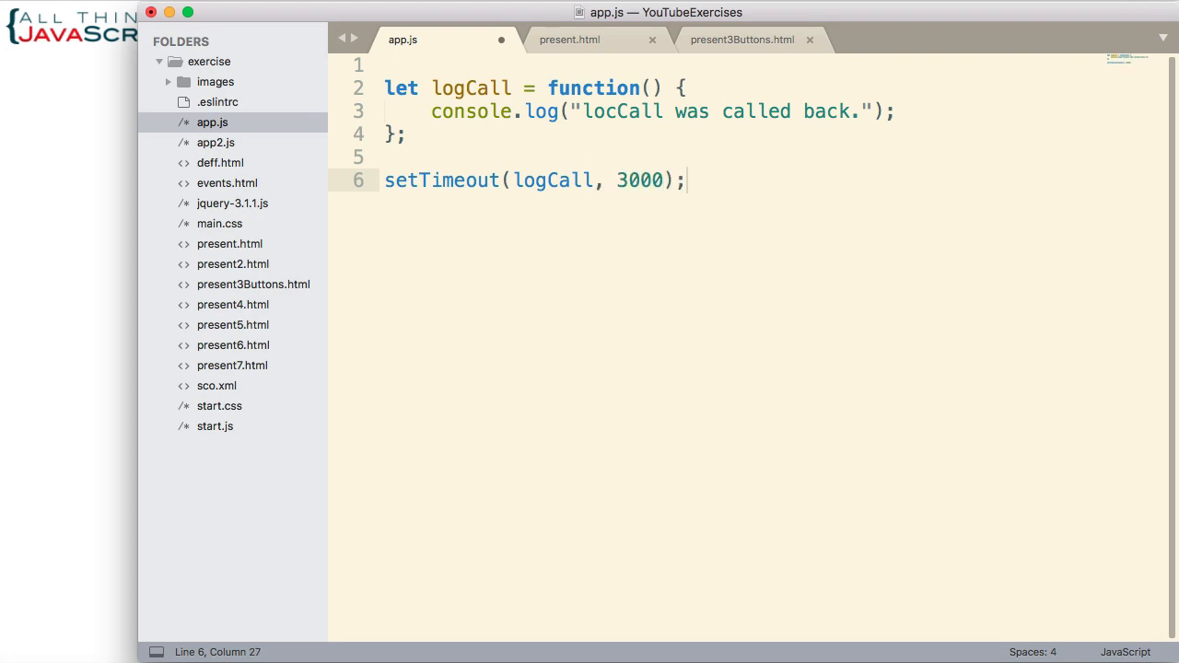
pyautogui.moveTo(810, 236)
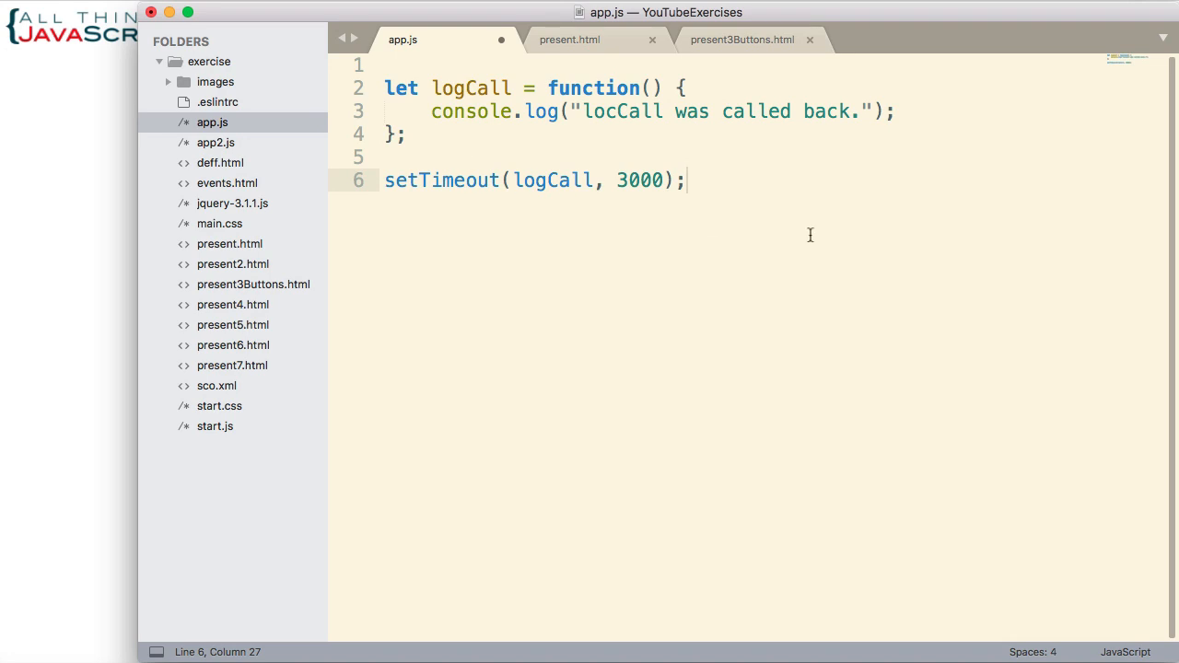
pyautogui.doubleClick(542, 181)
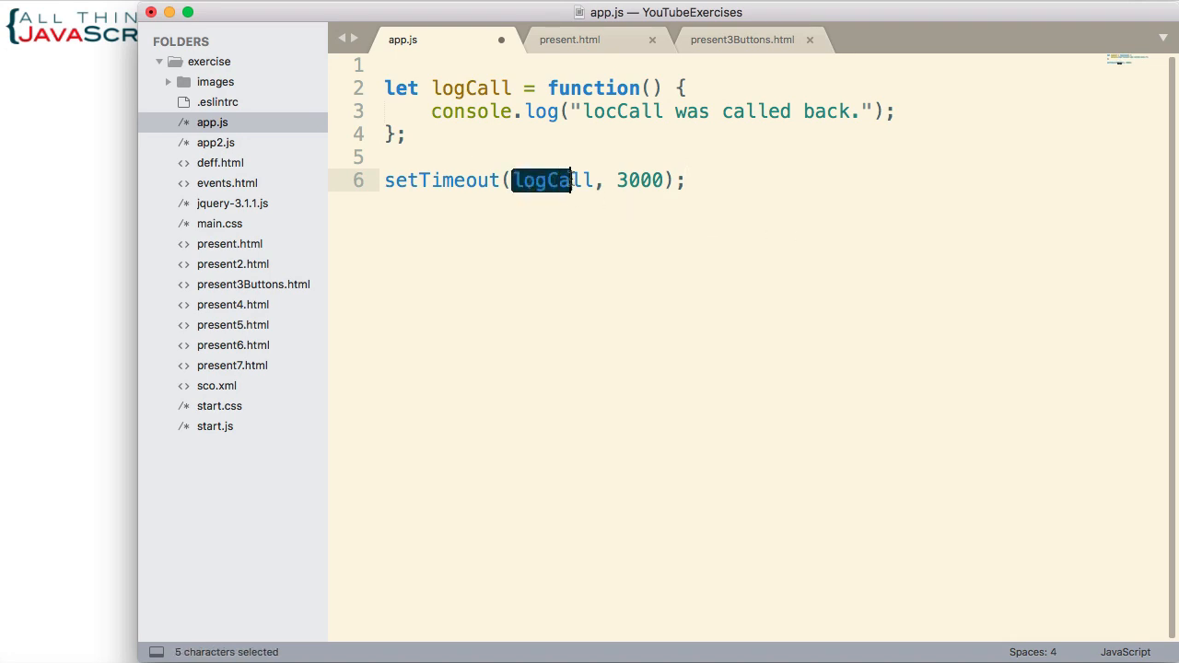
pyautogui.doubleClick(553, 181)
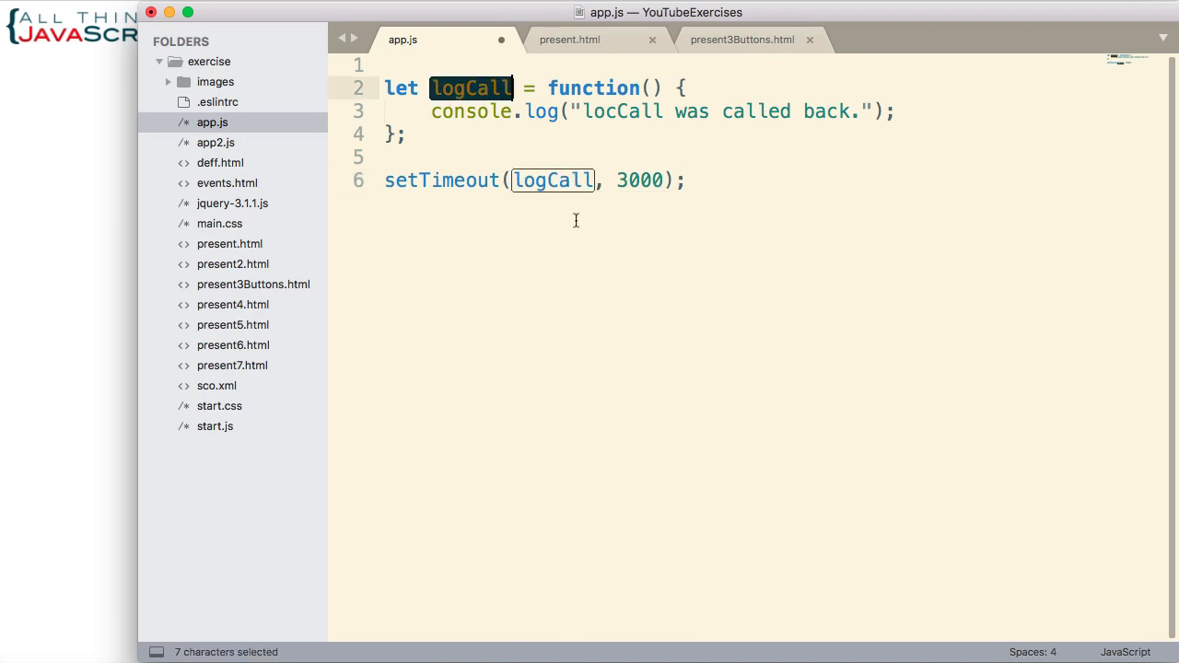
pyautogui.click(623, 181)
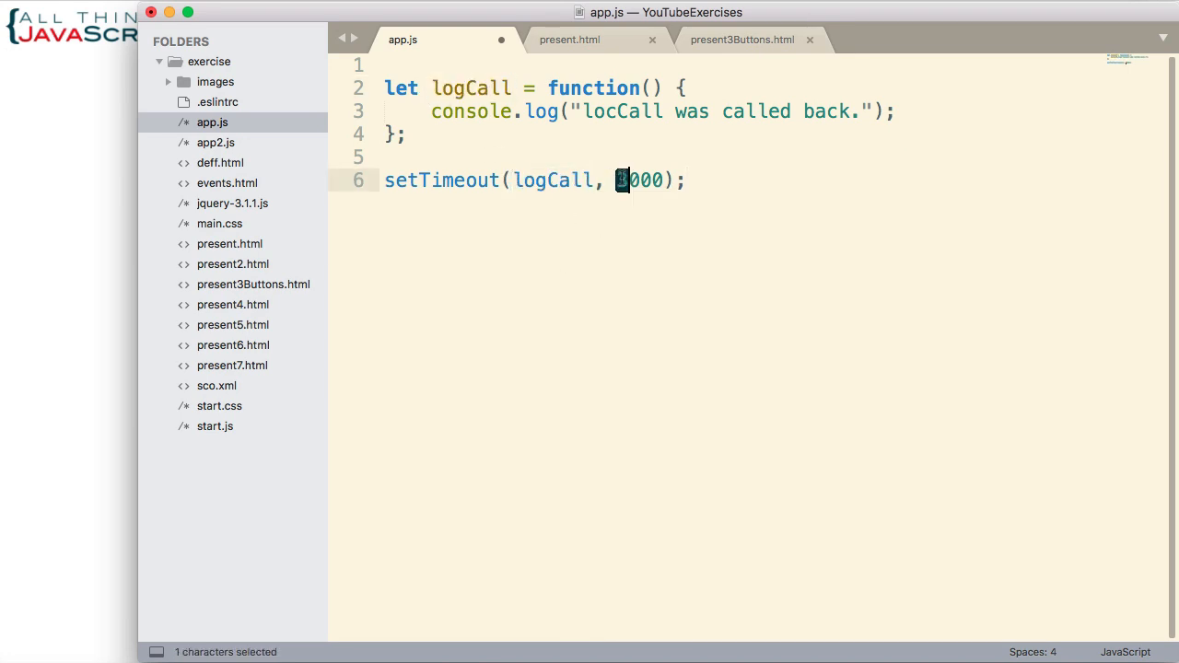
pyautogui.doubleClick(637, 180)
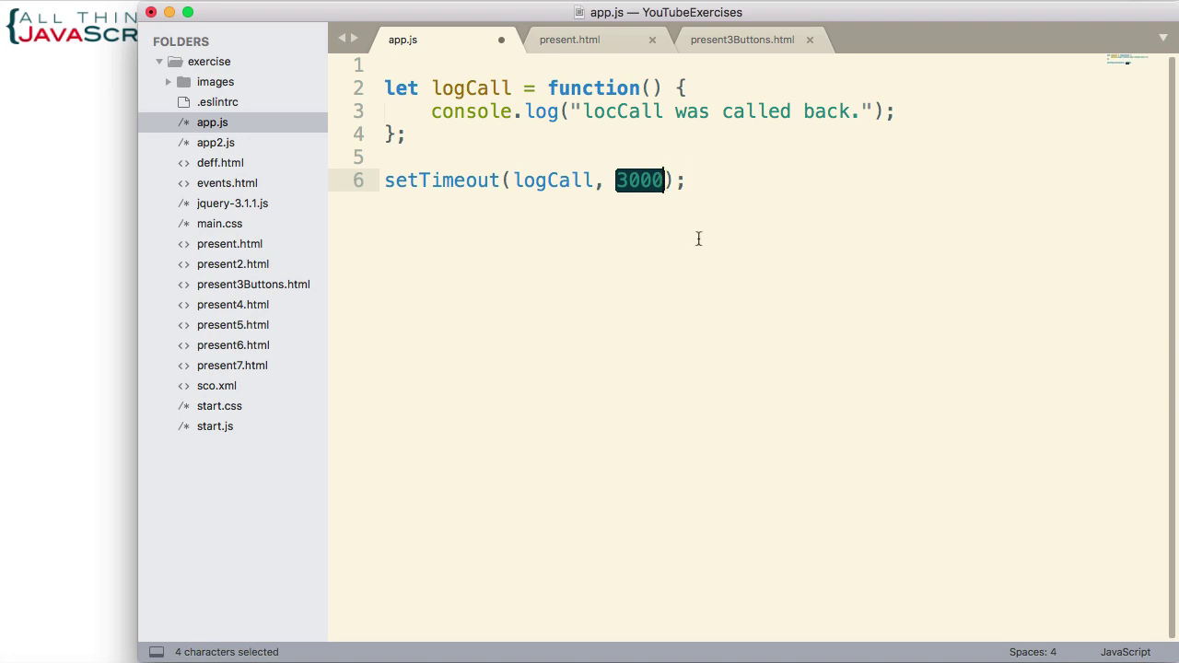
pyautogui.click(686, 180)
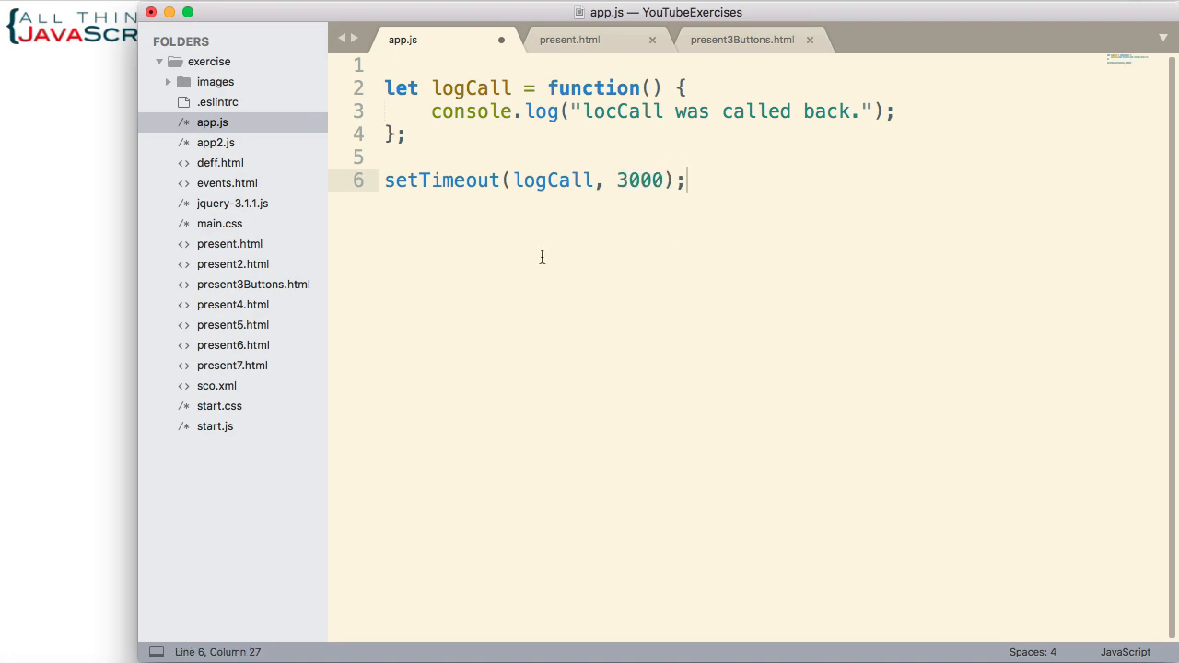
pyautogui.press('cmd+s')
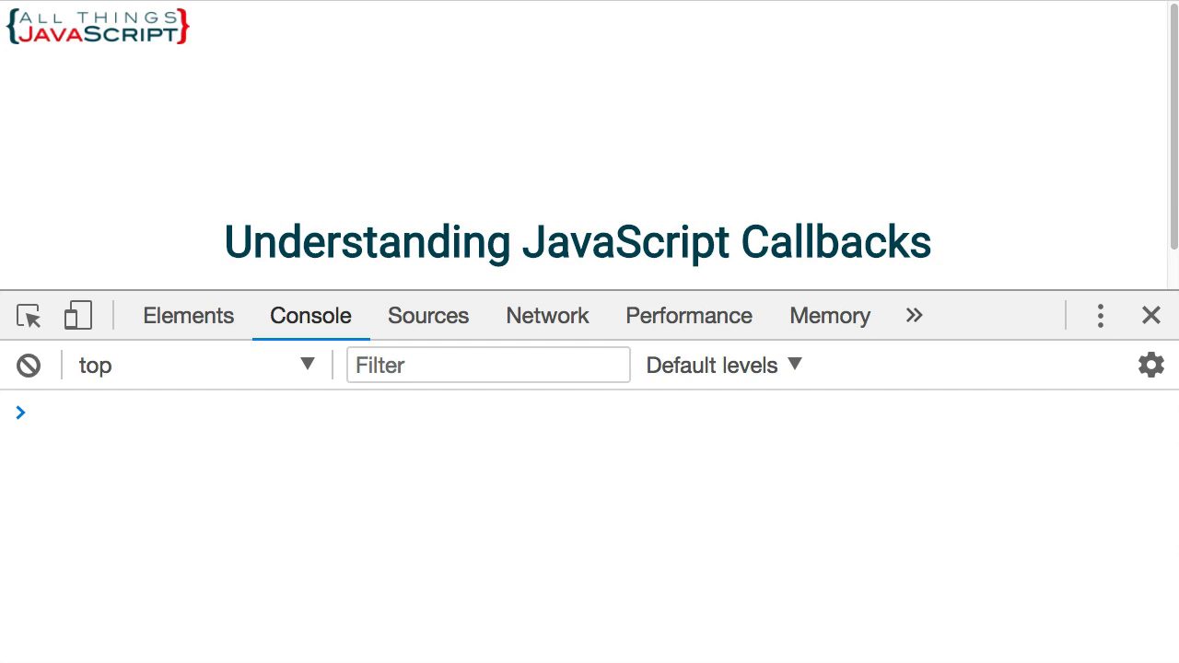
pyautogui.moveTo(306, 218)
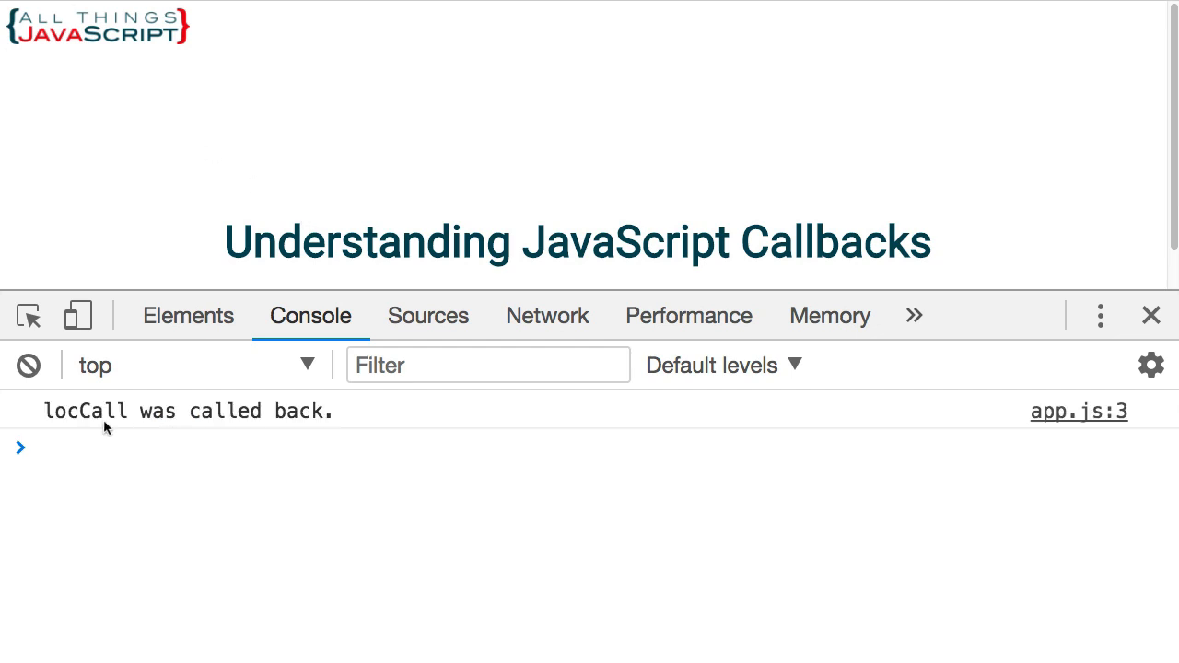
pyautogui.moveTo(313, 417)
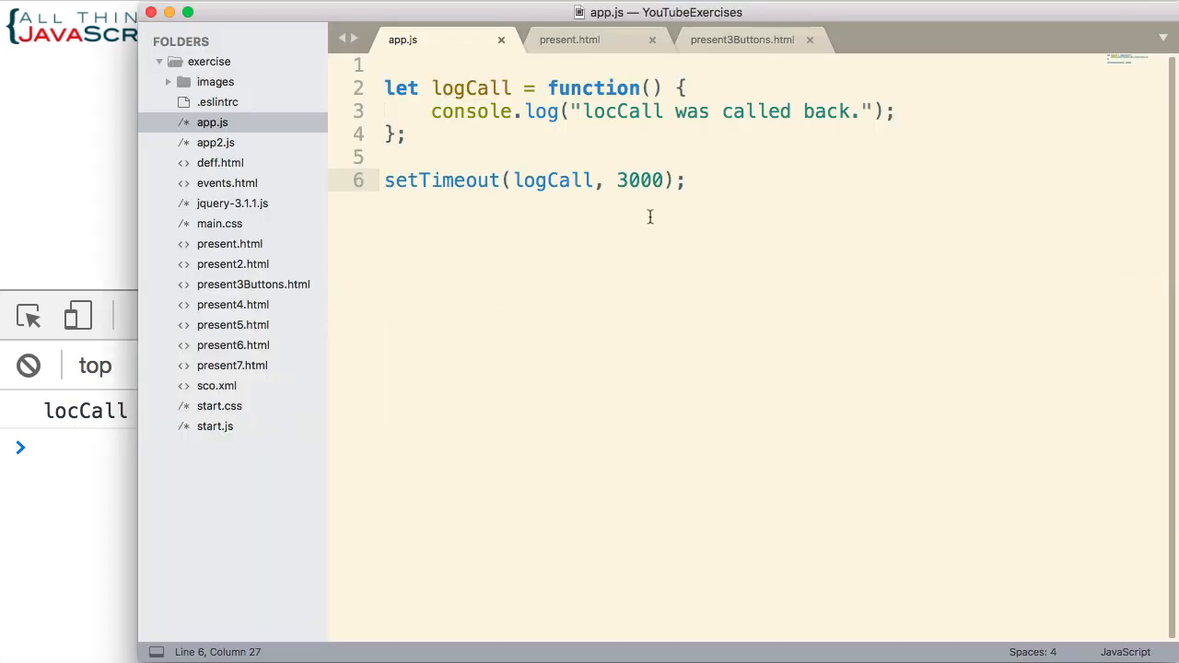
pyautogui.click(464, 88)
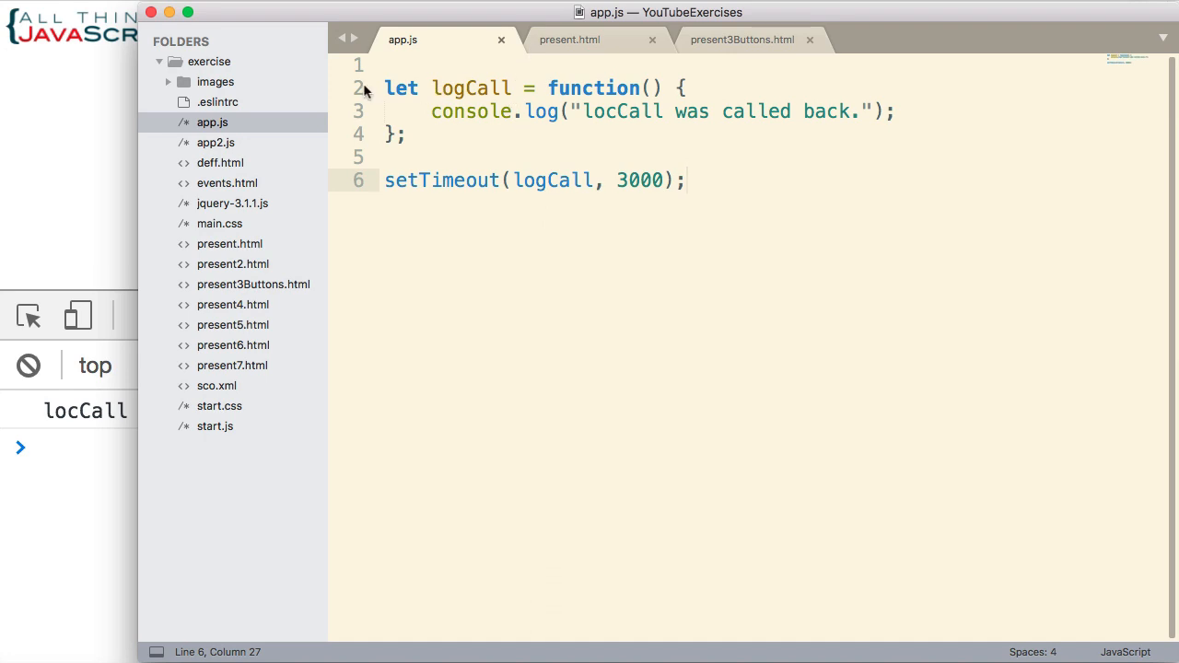
pyautogui.moveTo(385, 88); pyautogui.dragTo(405, 133)
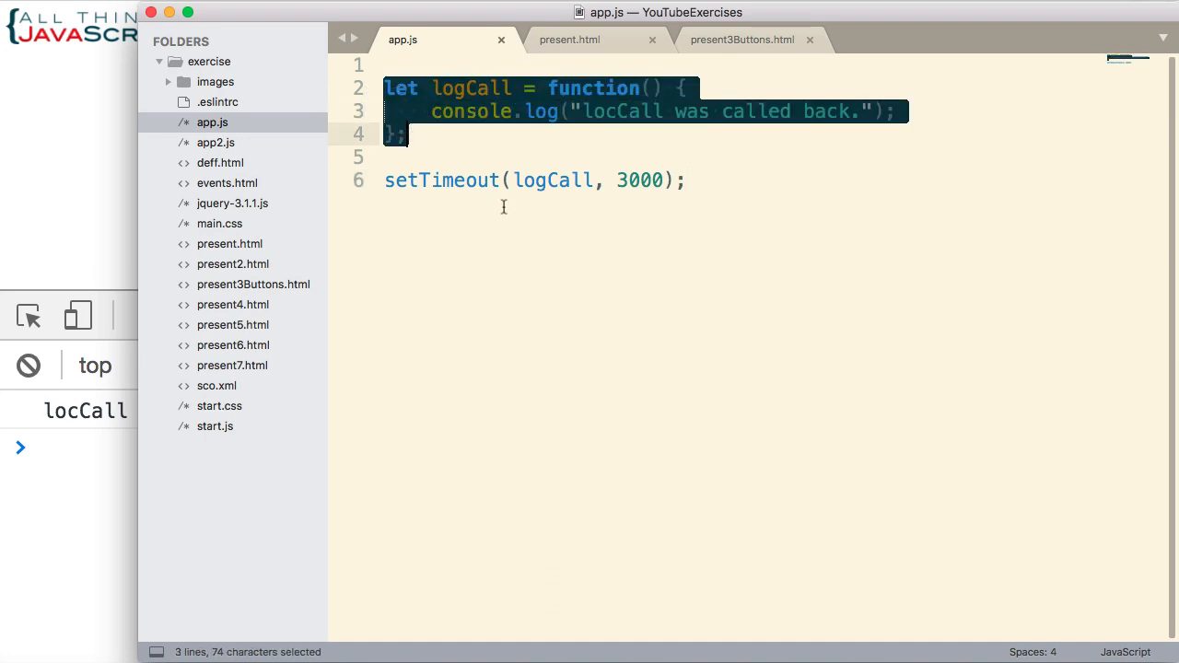
pyautogui.click(553, 181)
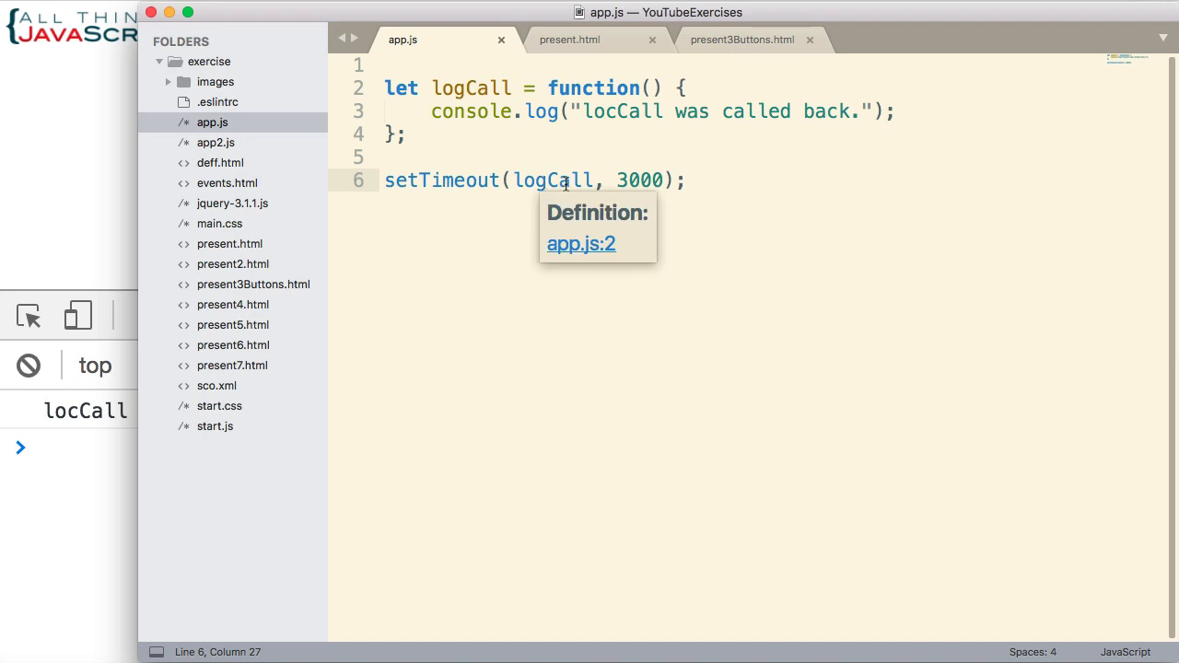
pyautogui.doubleClick(552, 180)
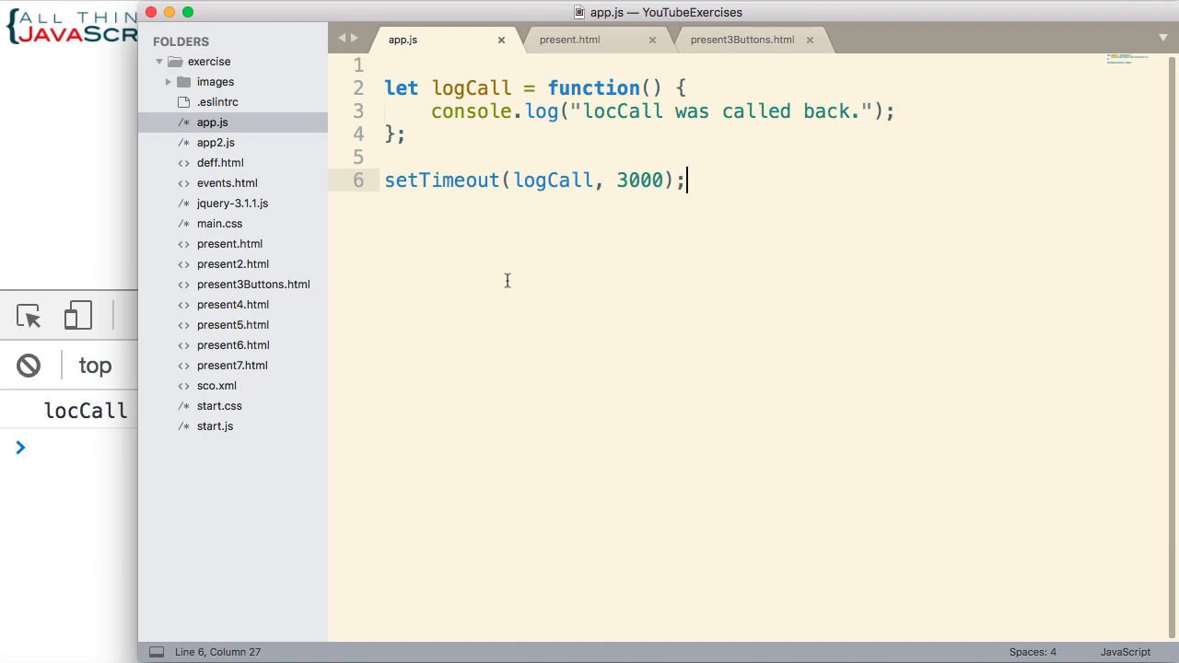
pyautogui.moveTo(535, 184)
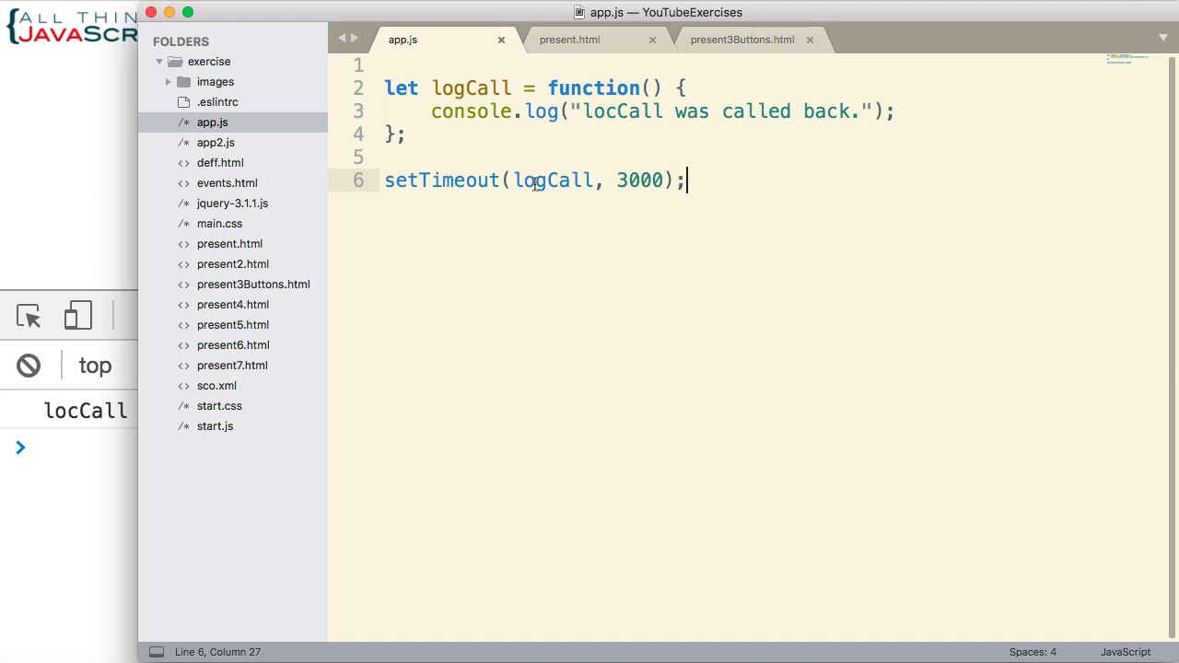
# Step: Replace the logCall argument with an anonymous function logging "The function was called back."
pyautogui.doubleClick(553, 181)
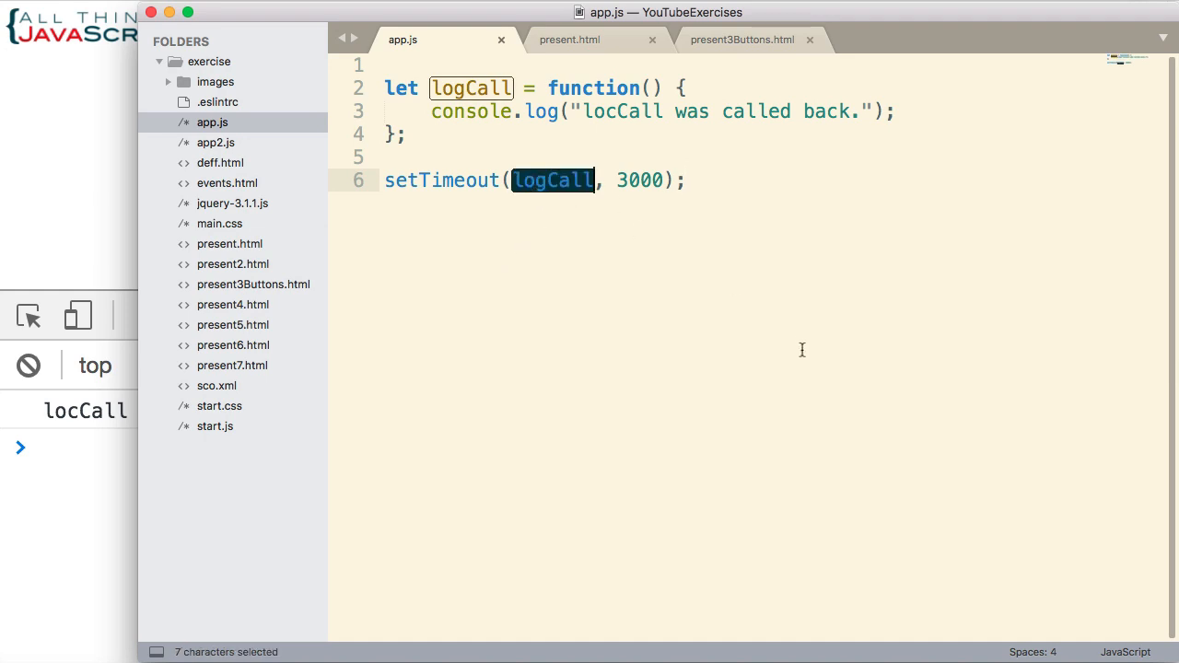
pyautogui.write('function')
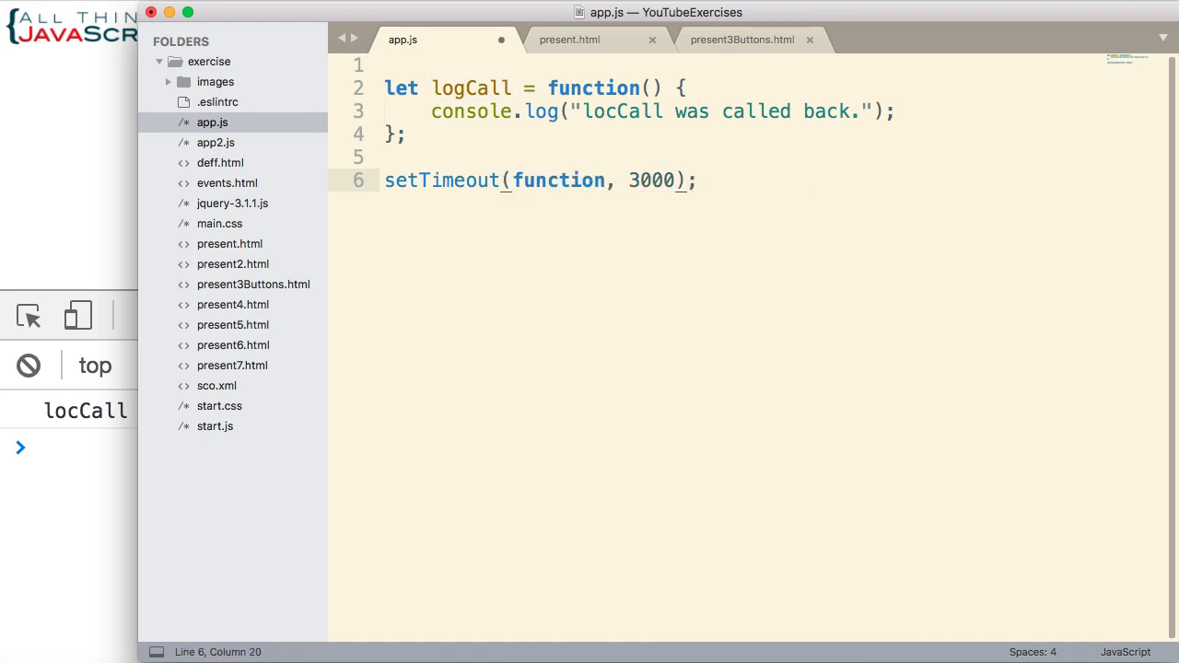
pyautogui.write('()')
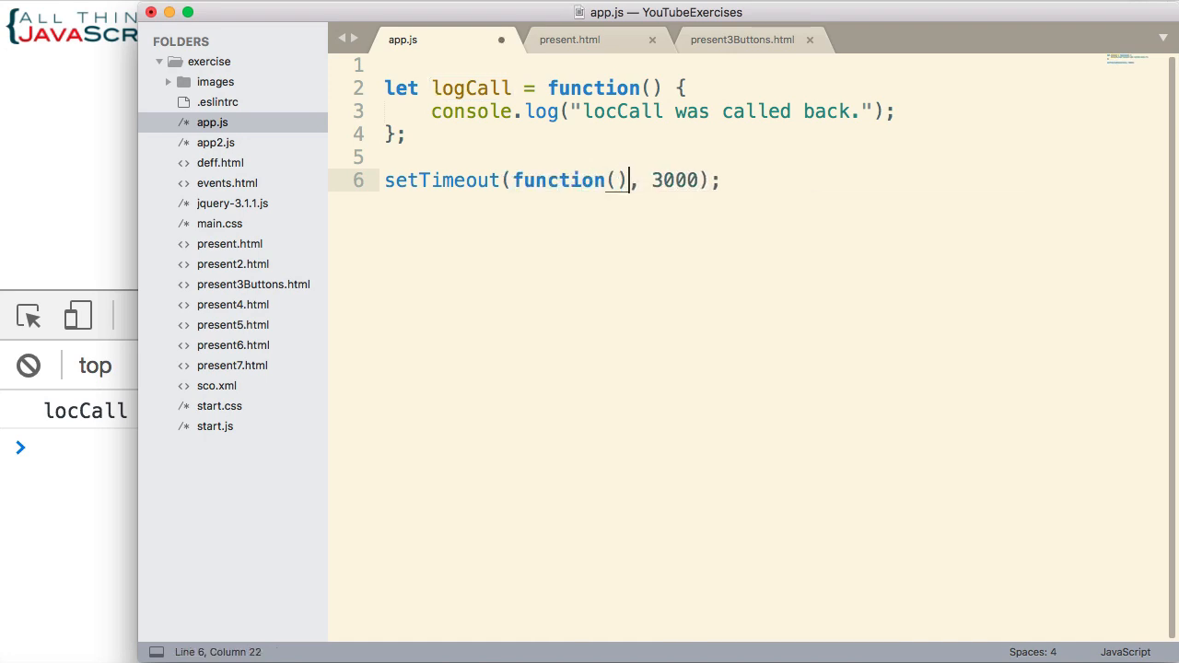
pyautogui.write('{')
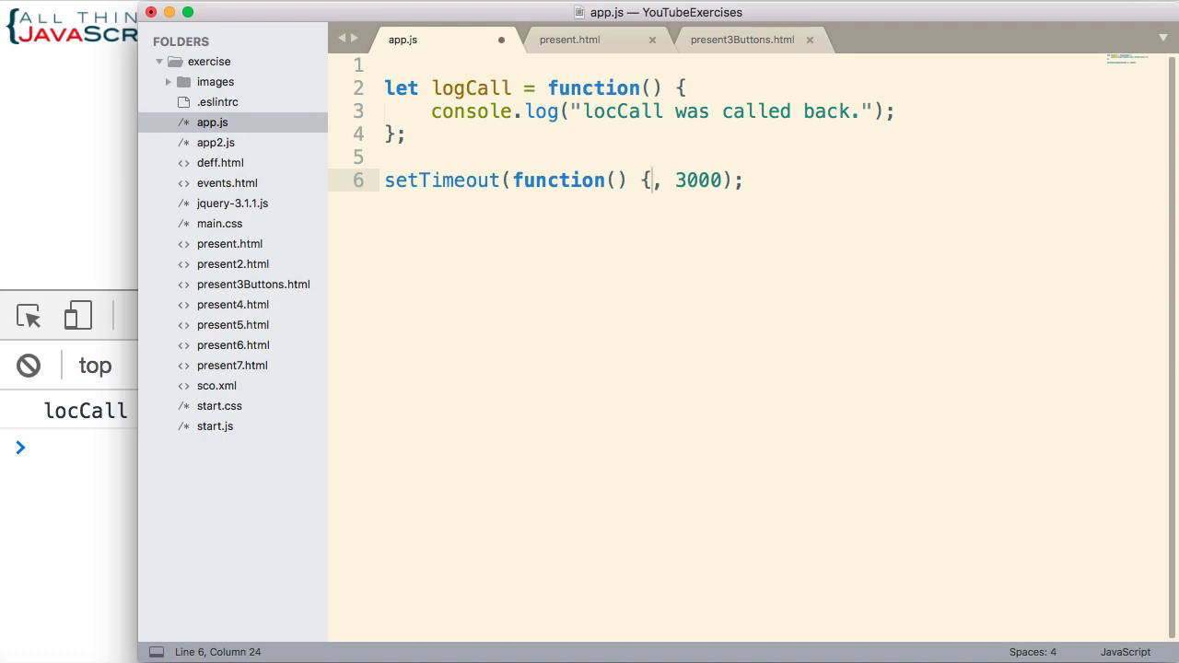
pyautogui.press('Return')
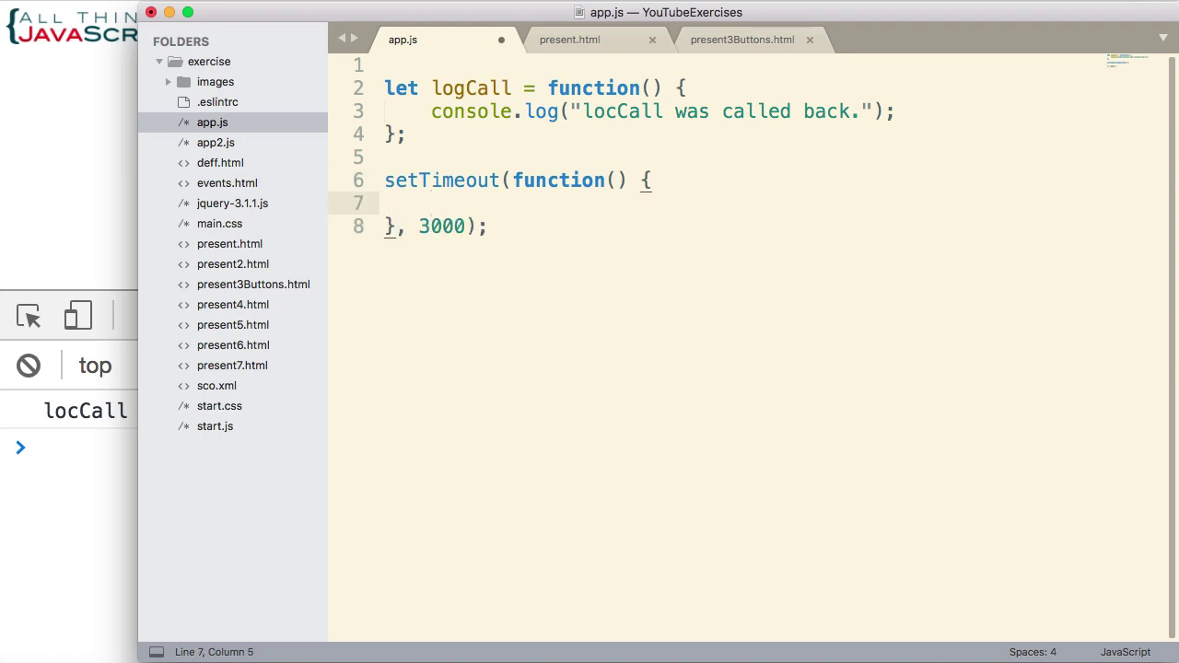
pyautogui.write('console.')
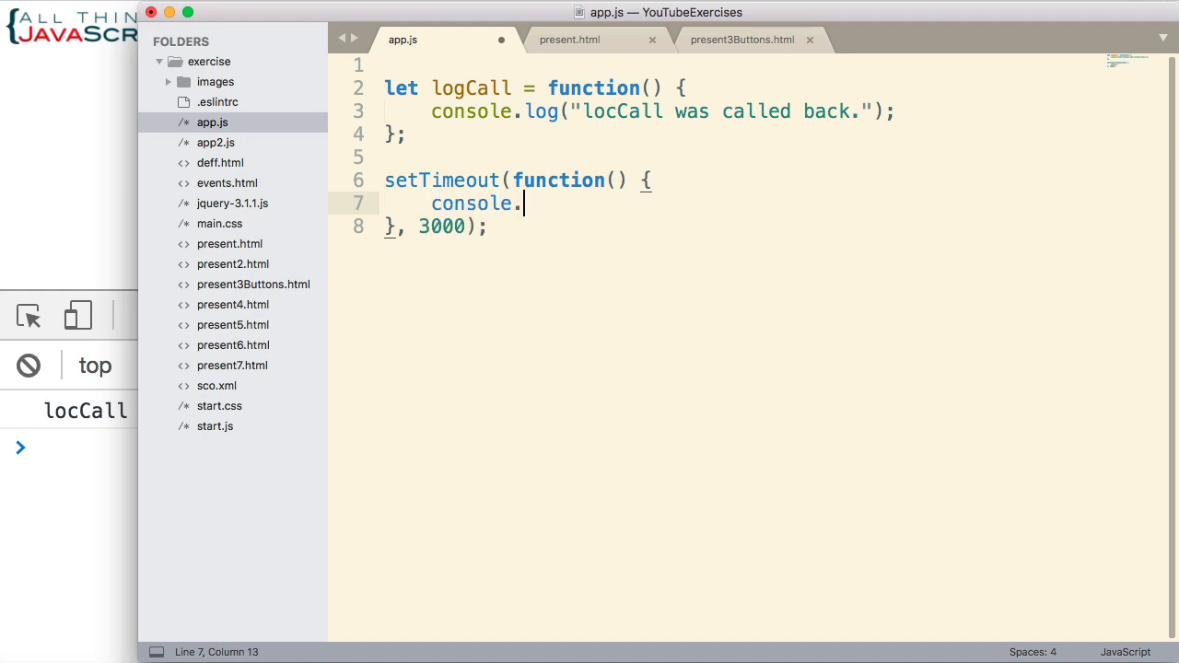
pyautogui.write('log()')
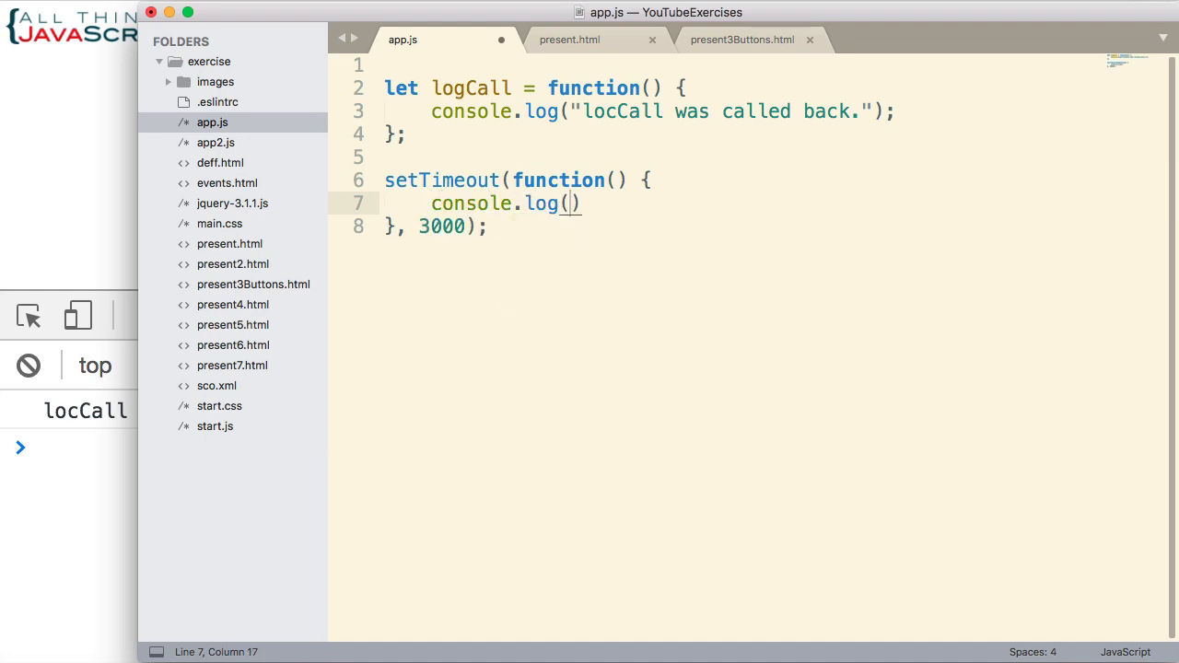
pyautogui.write('The function was call"')
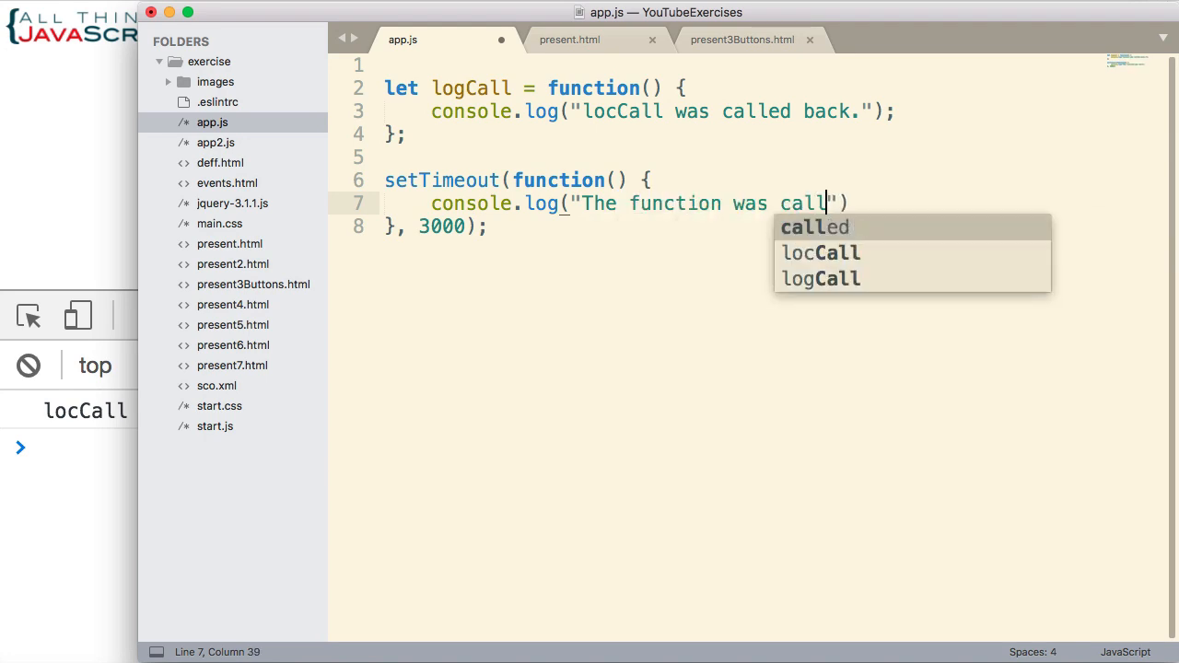
pyautogui.write('ed back.')
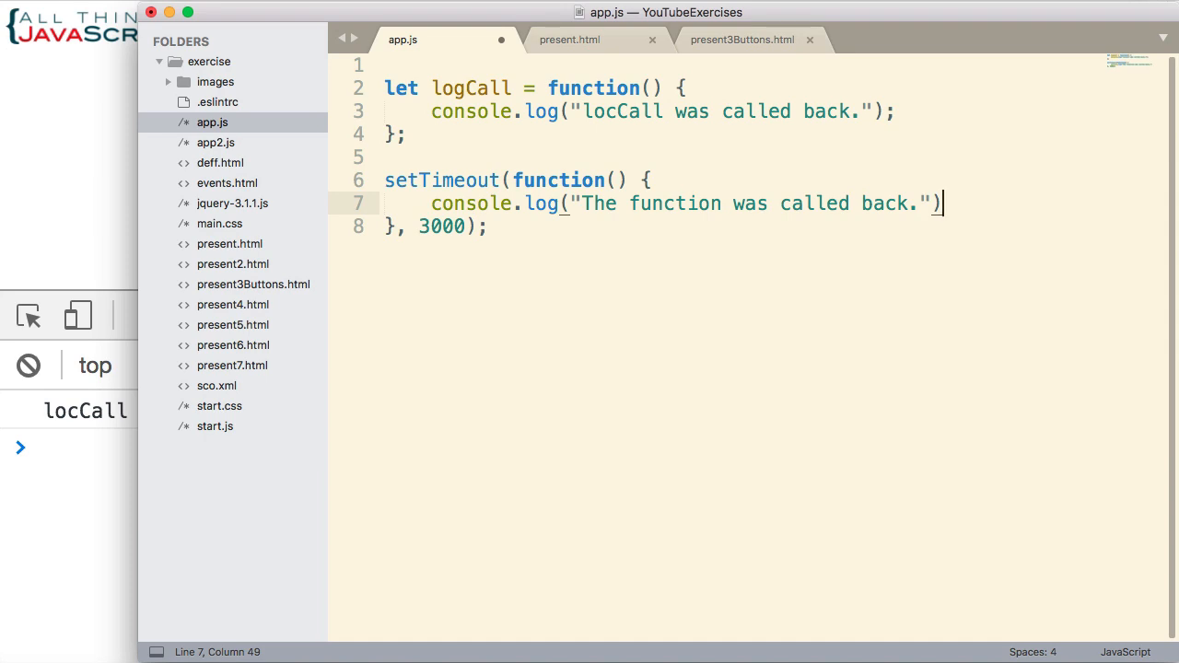
pyautogui.write(';')
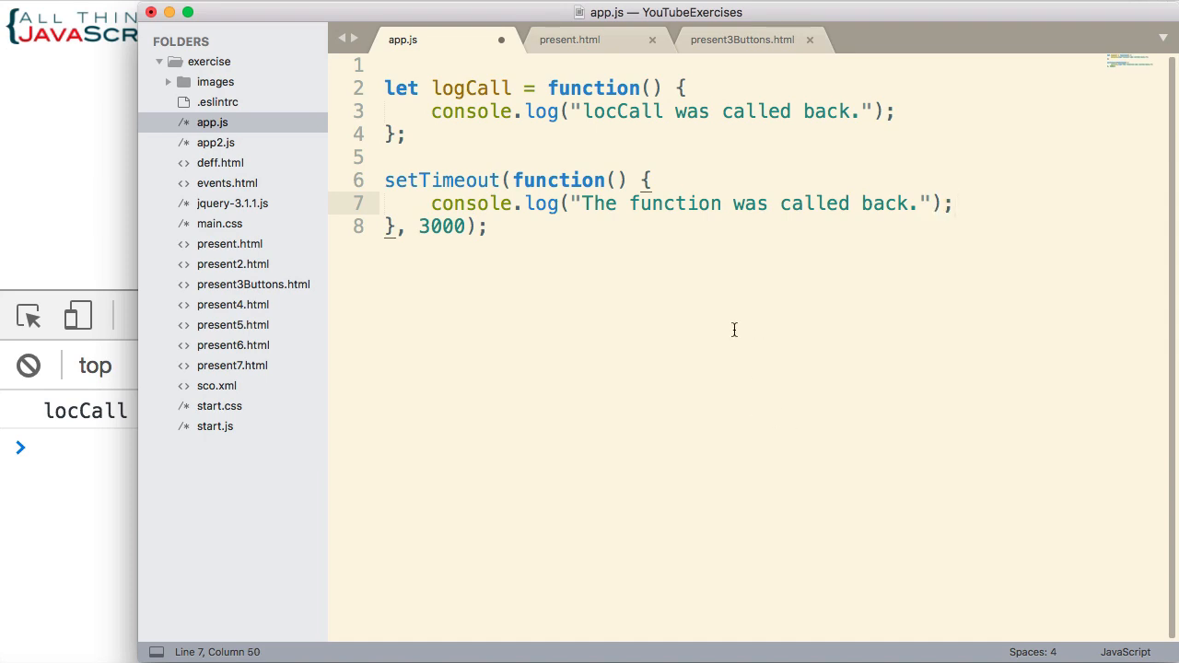
pyautogui.moveTo(514, 181); pyautogui.dragTo(502, 203)
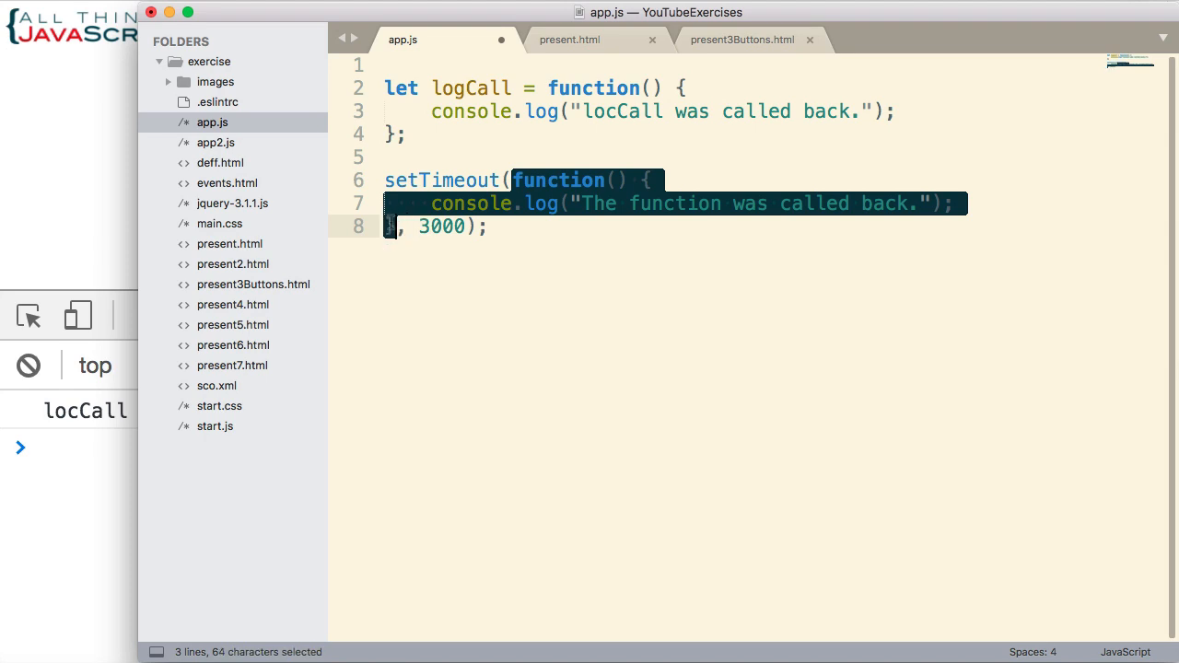
pyautogui.moveTo(586, 280)
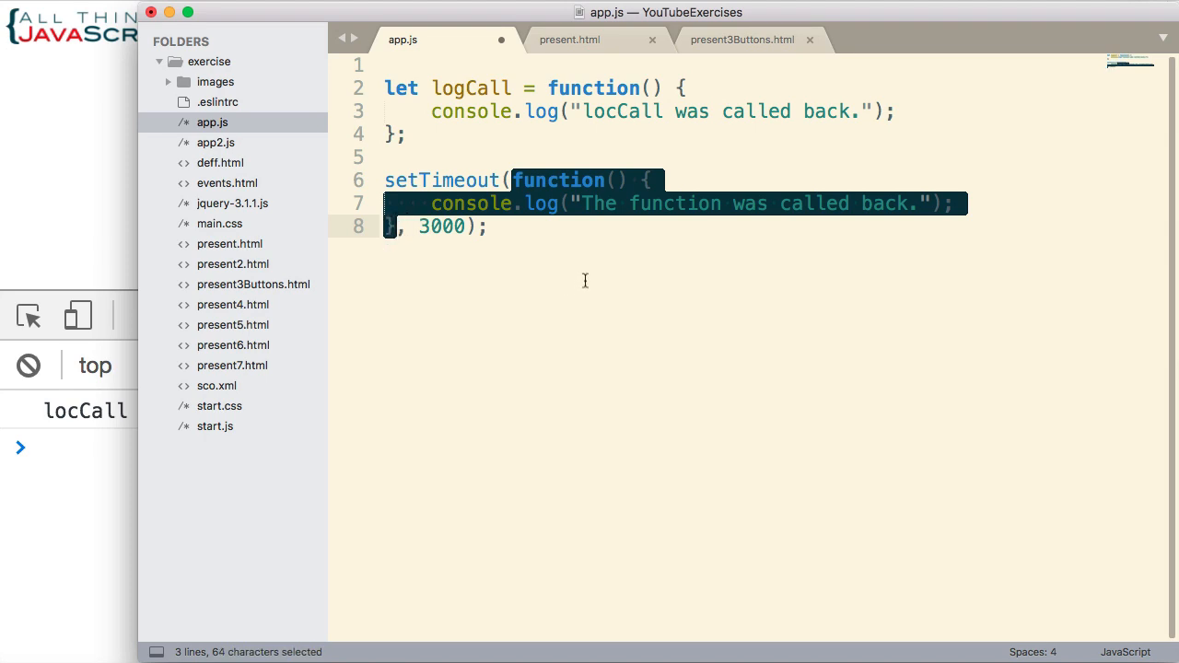
pyautogui.moveTo(619, 214)
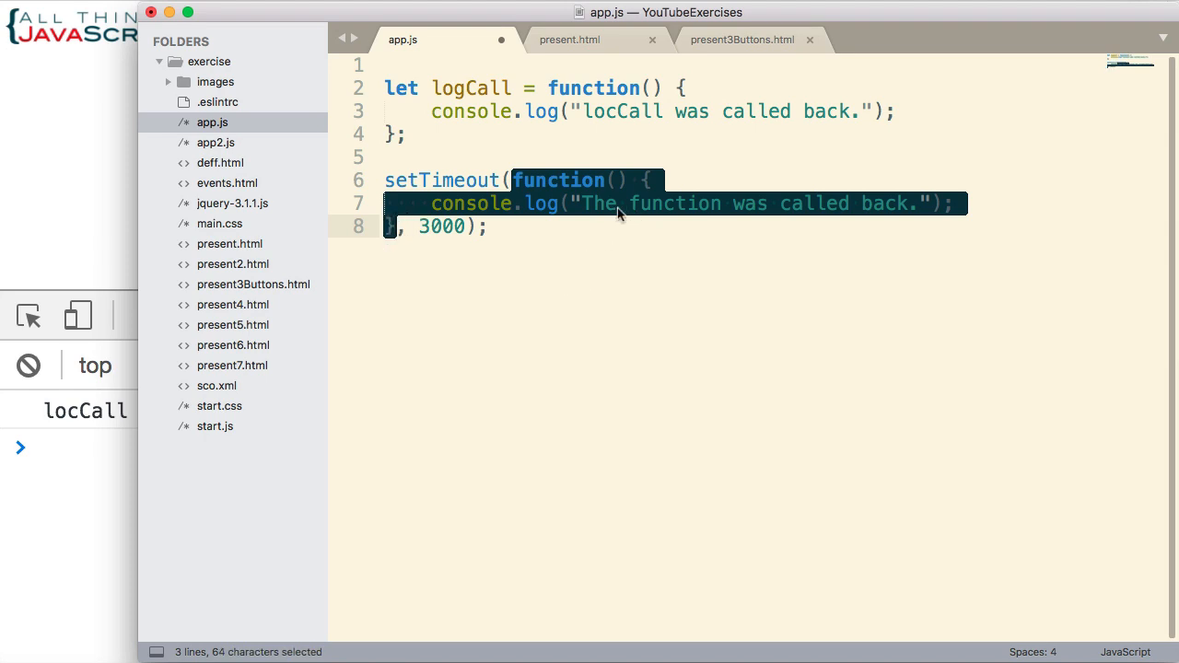
pyautogui.moveTo(574, 199)
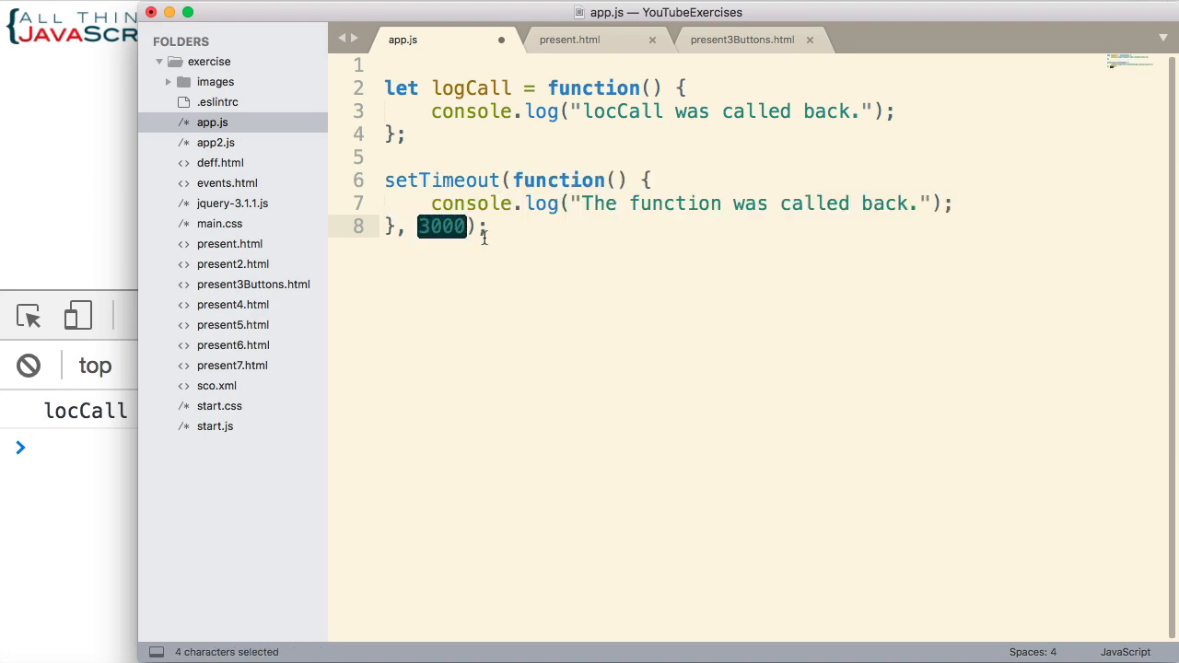
# Step: Save app.js and switch to the present3Buttons.html tab to view its markup
pyautogui.click(443, 227)
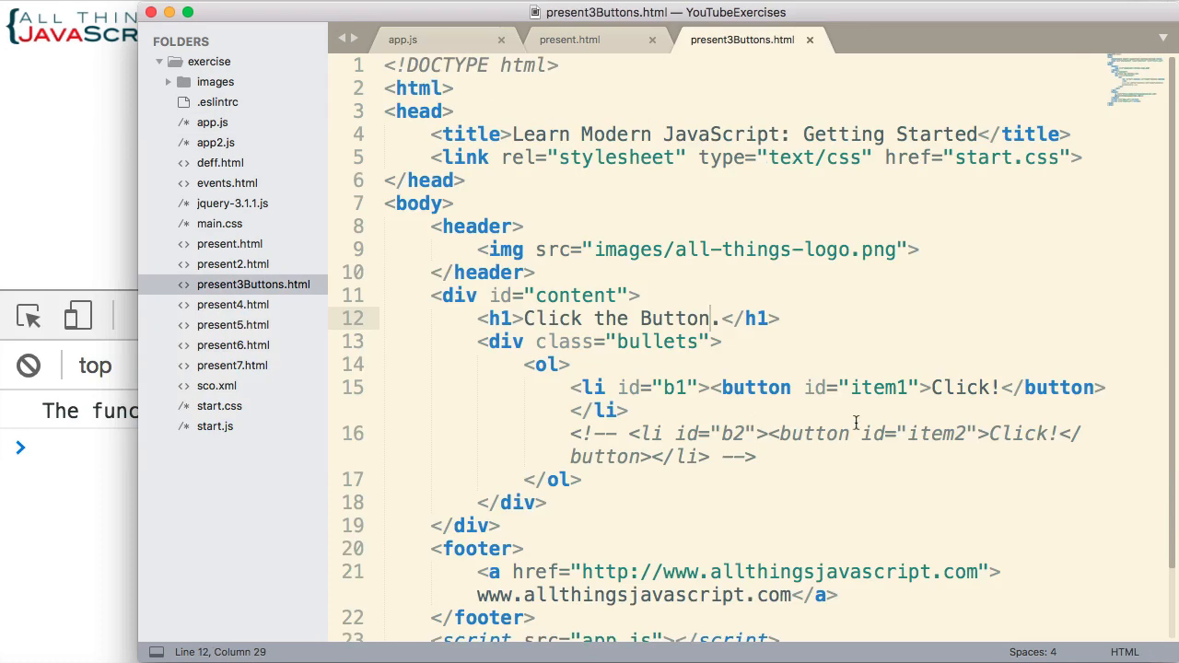
pyautogui.moveTo(642, 225)
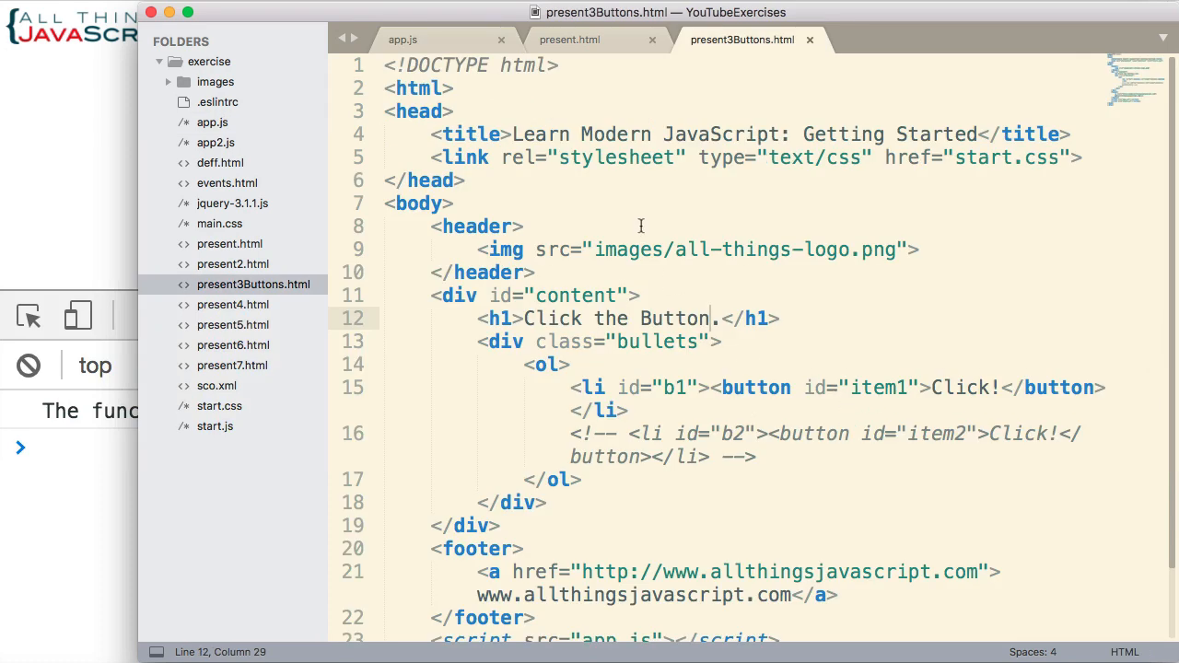
# Step: Write let btn = document.querySelector("#item1"); on line 2 of app.js
pyautogui.click(402, 40)
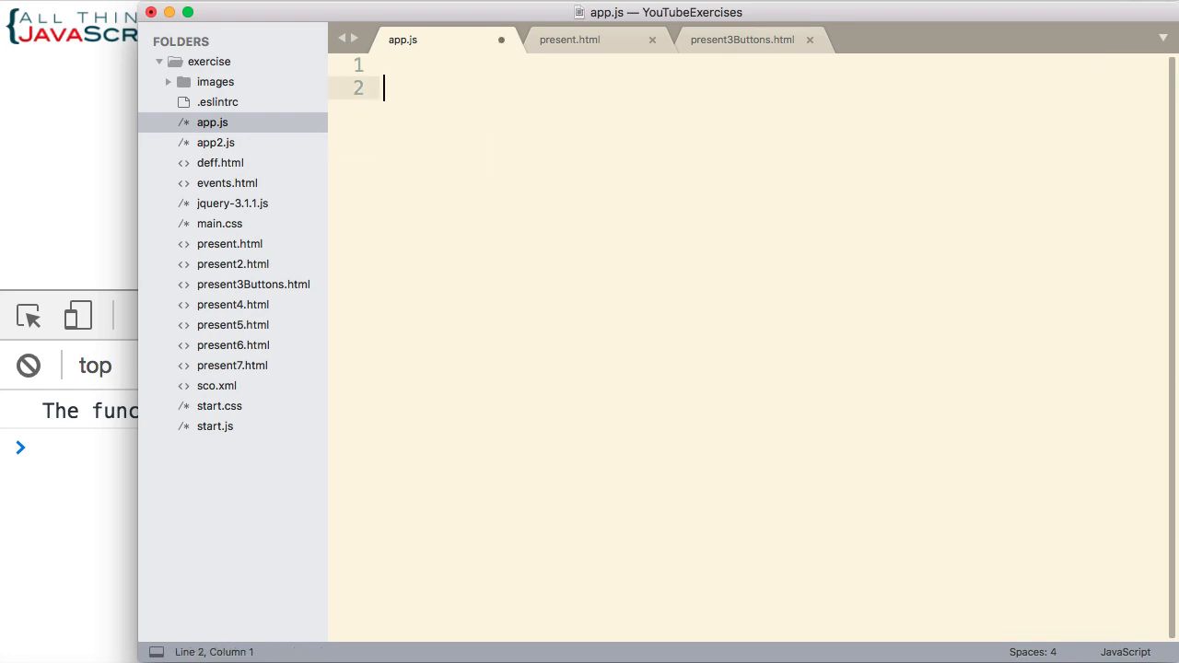
pyautogui.write('let')
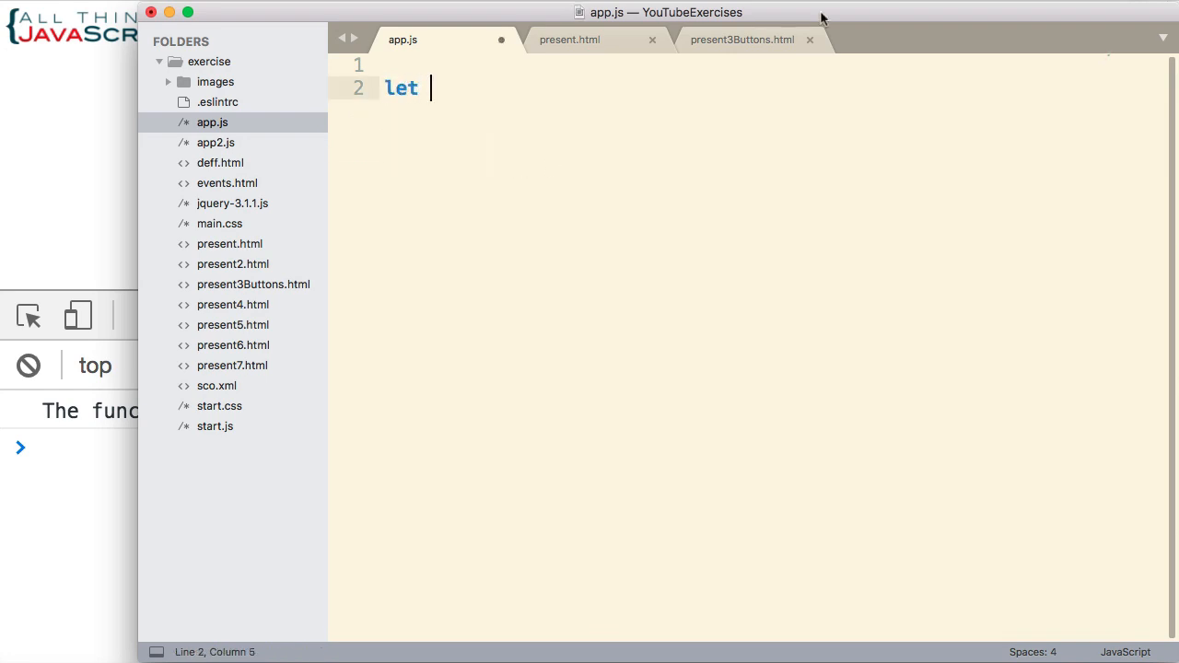
pyautogui.write('btn')
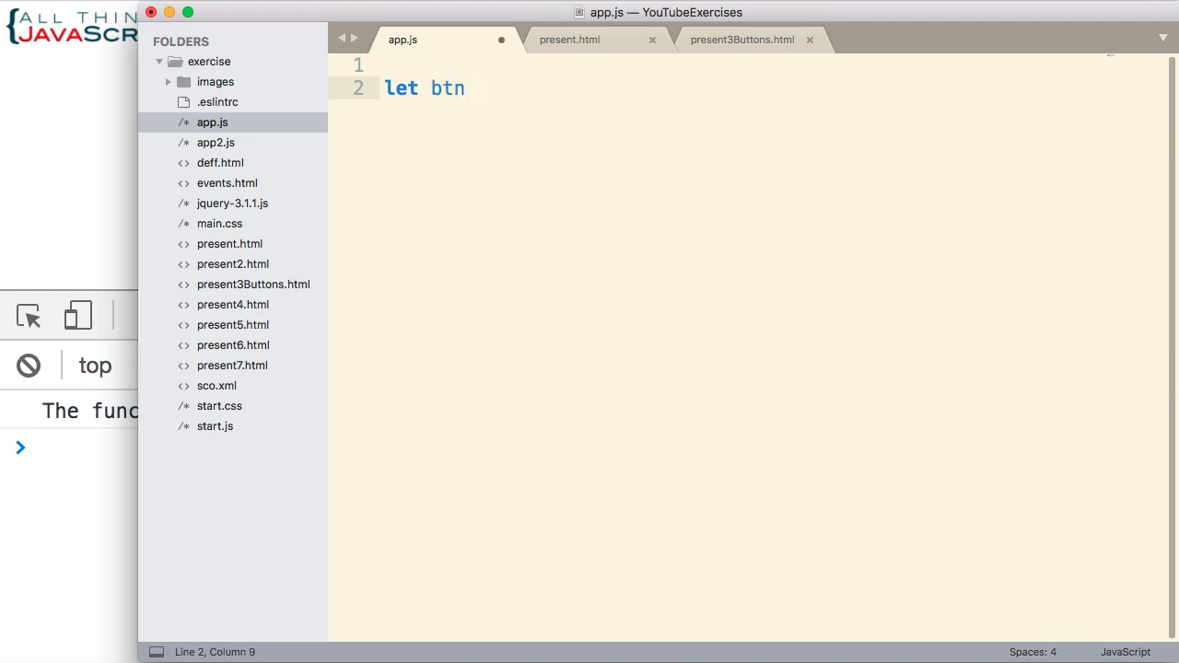
pyautogui.write('= docut')
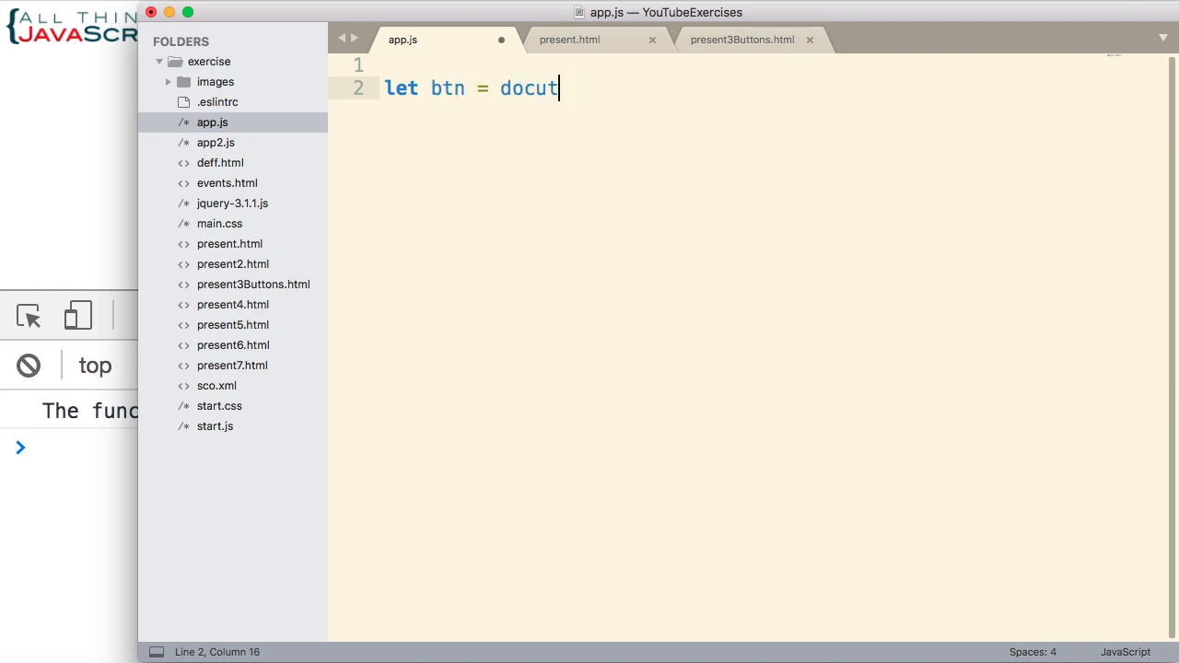
pyautogui.write('ment.q')
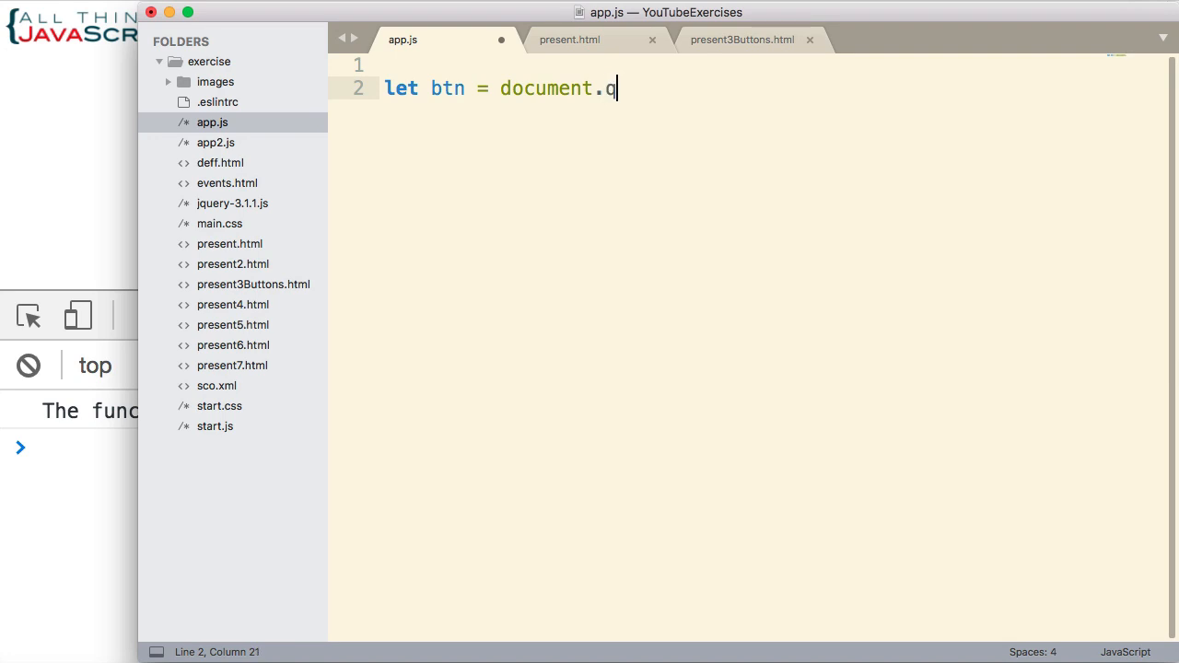
pyautogui.write('uerys')
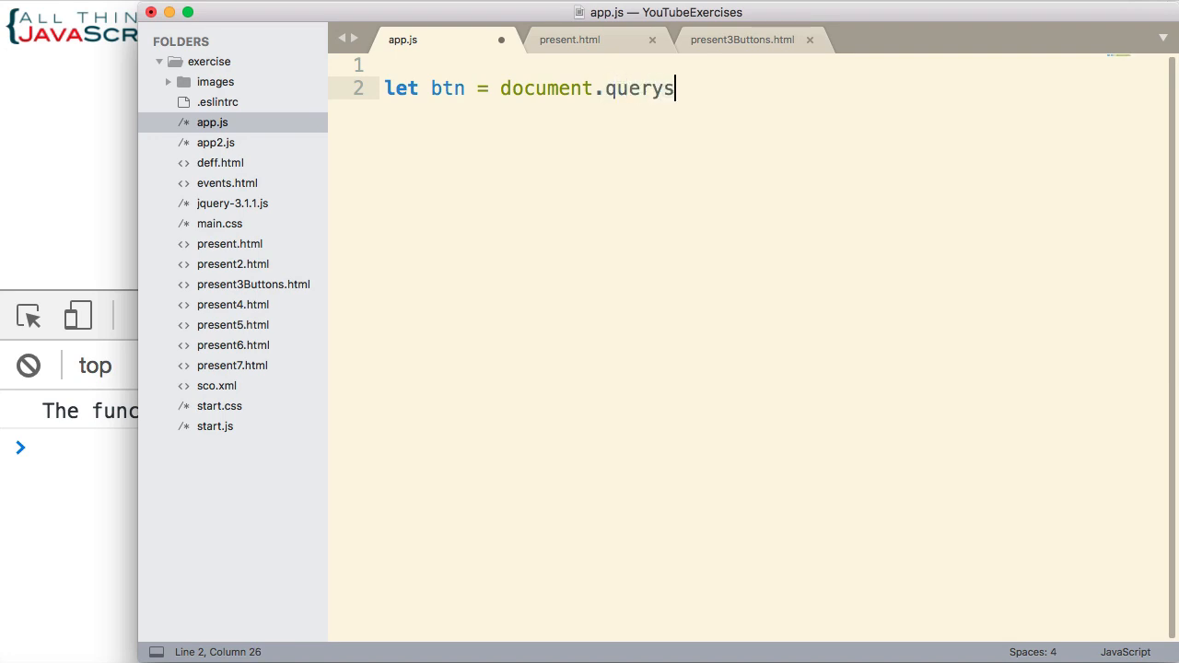
pyautogui.write('elector')
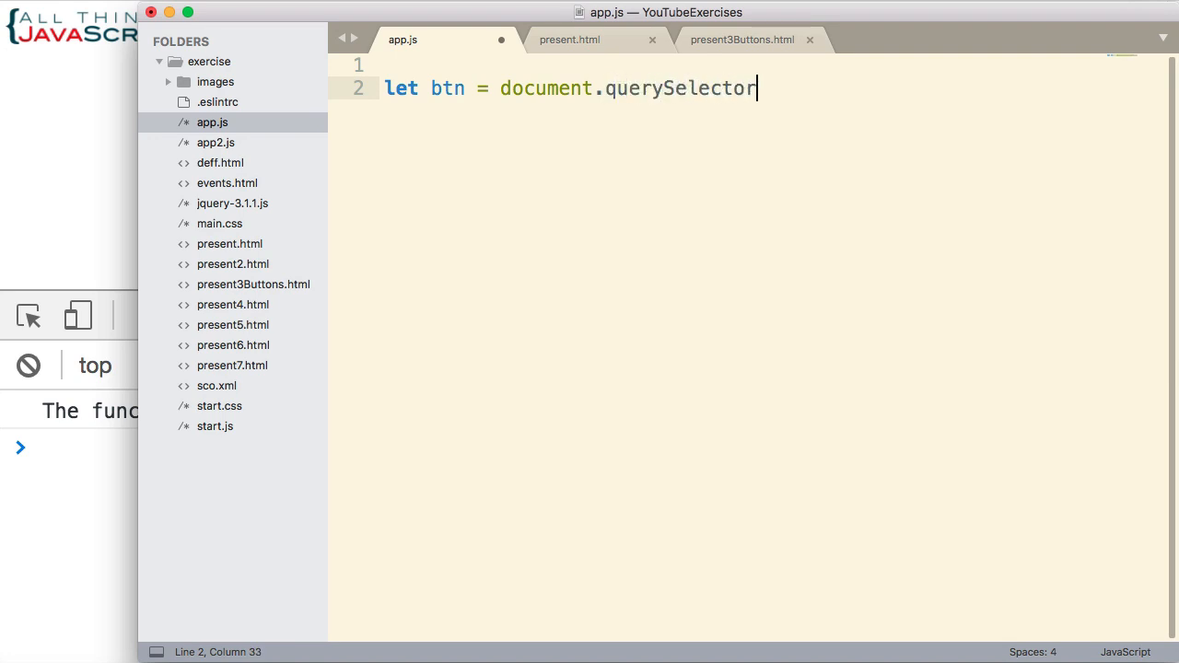
pyautogui.write('()')
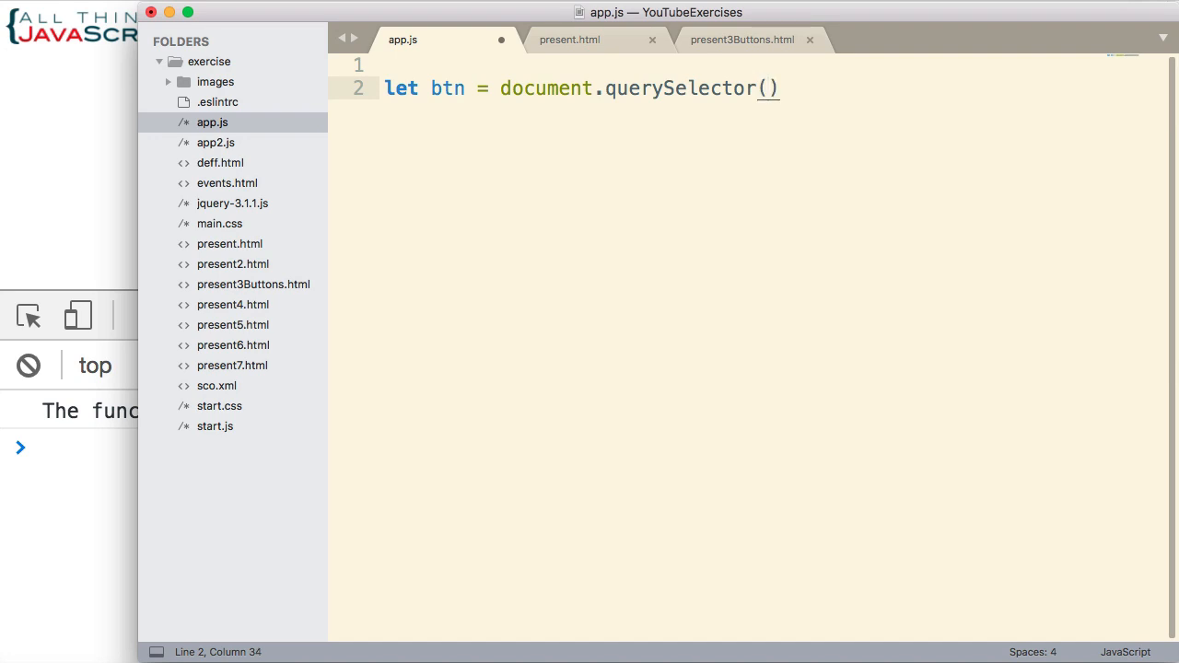
pyautogui.write('""')
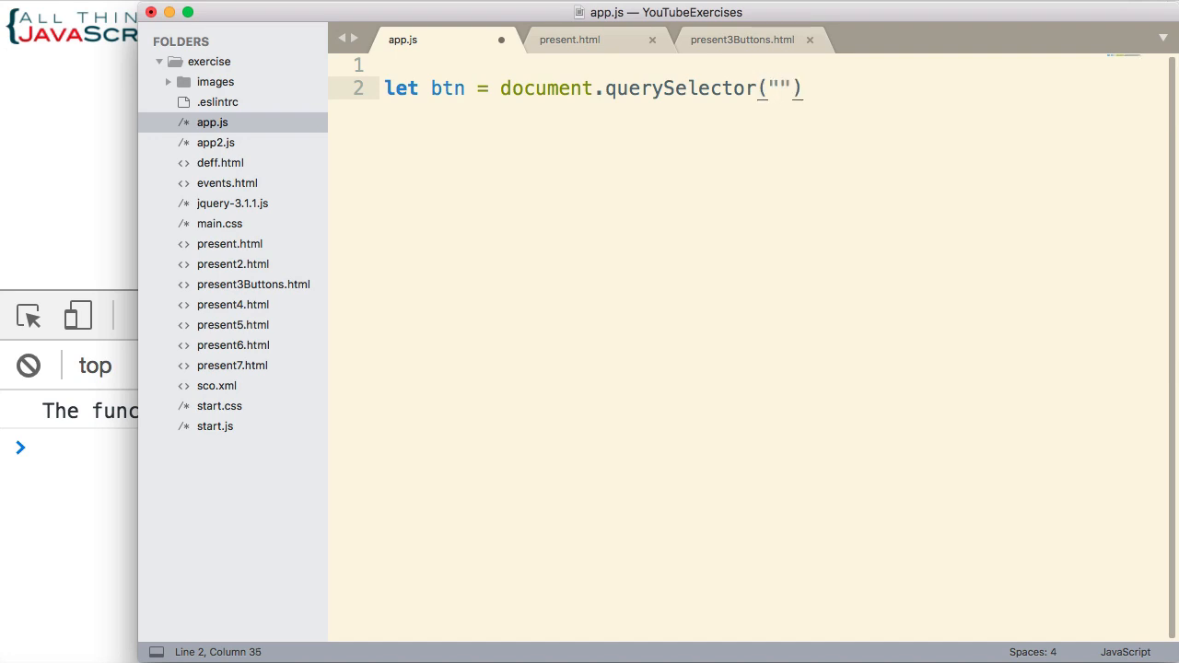
pyautogui.write('#i')
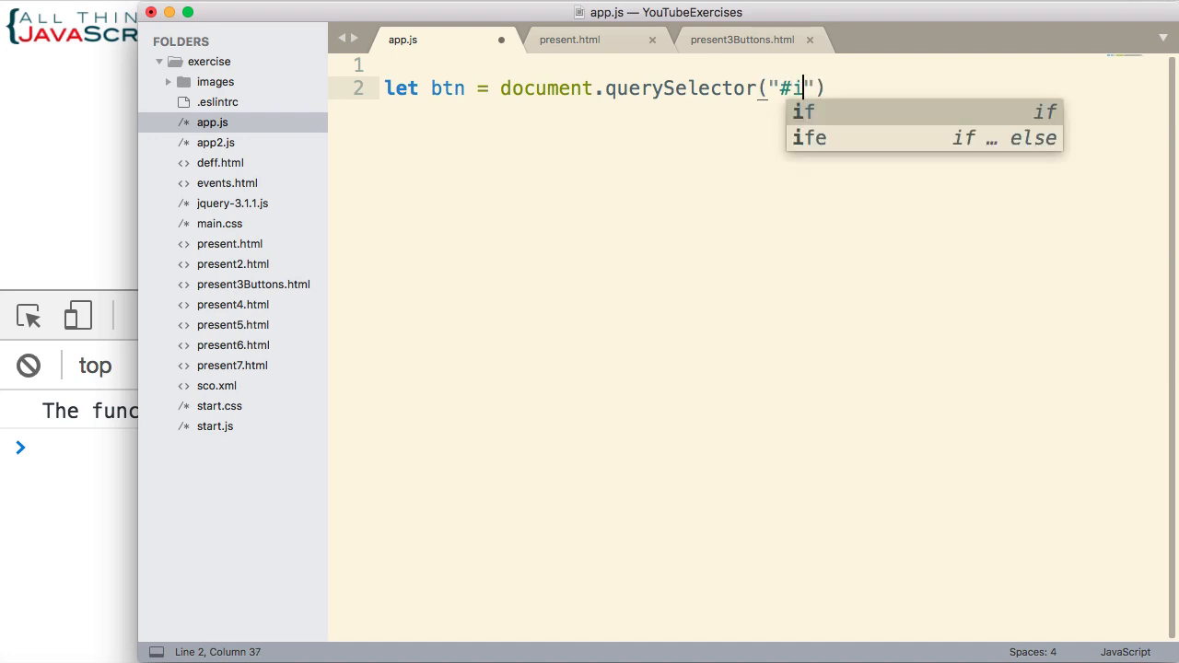
pyautogui.write('tem1')
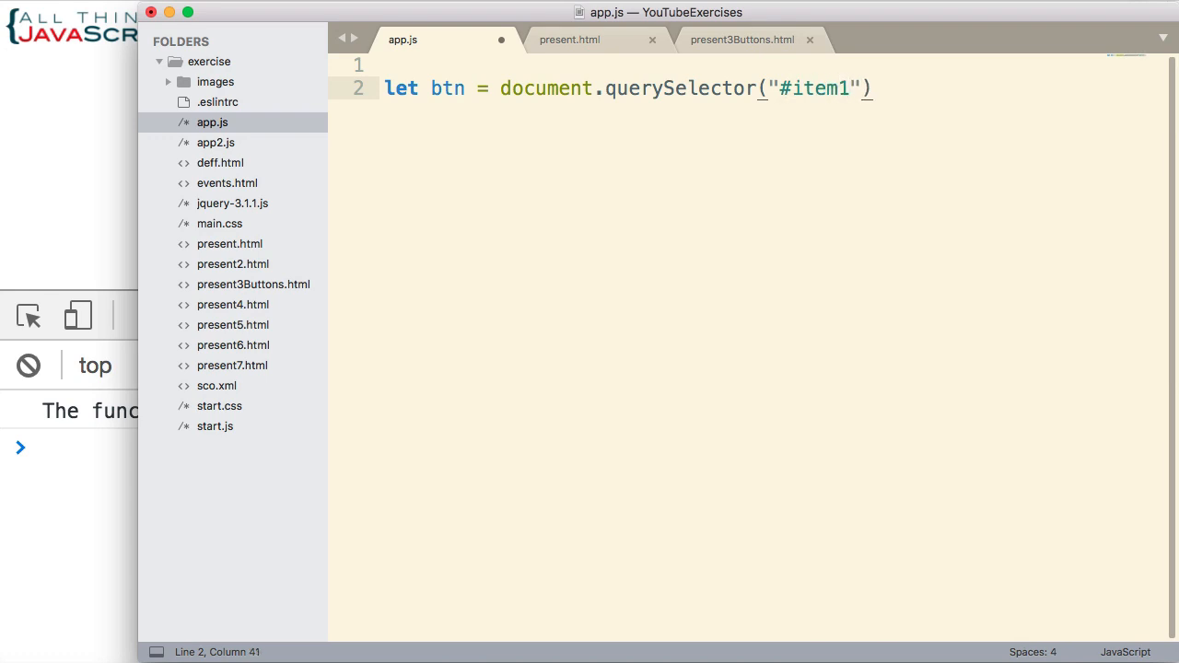
pyautogui.press('Return')
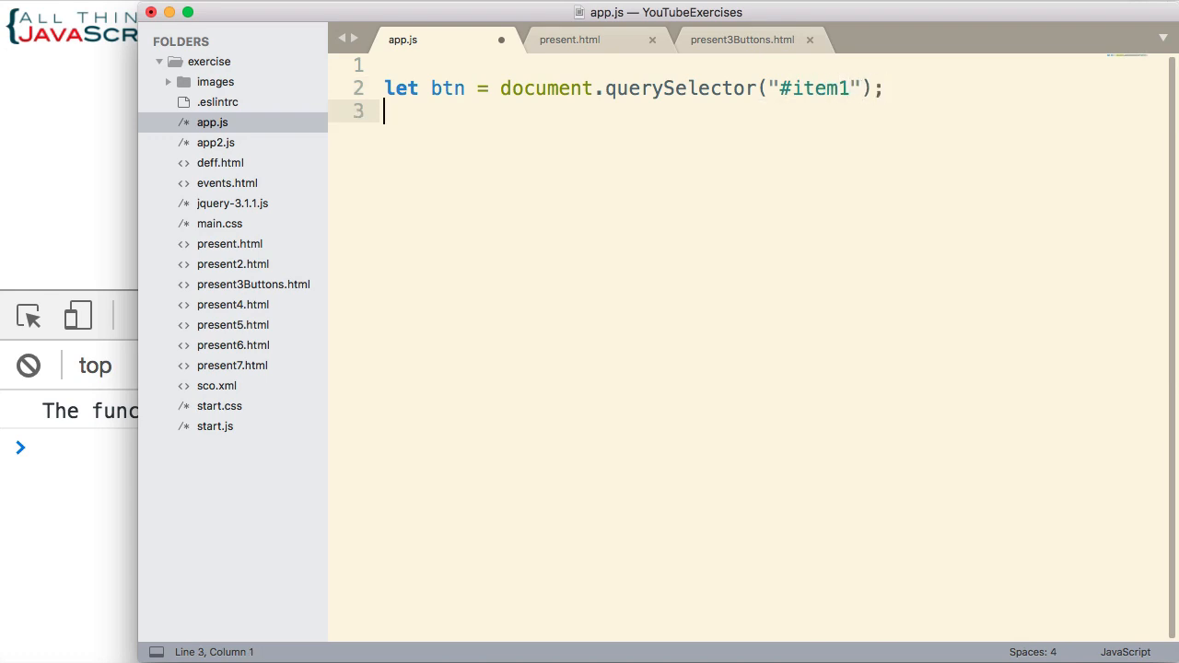
# Step: Add btn.addEventListener("click", function(e) { }) with an empty callback body
pyautogui.write('btn.')
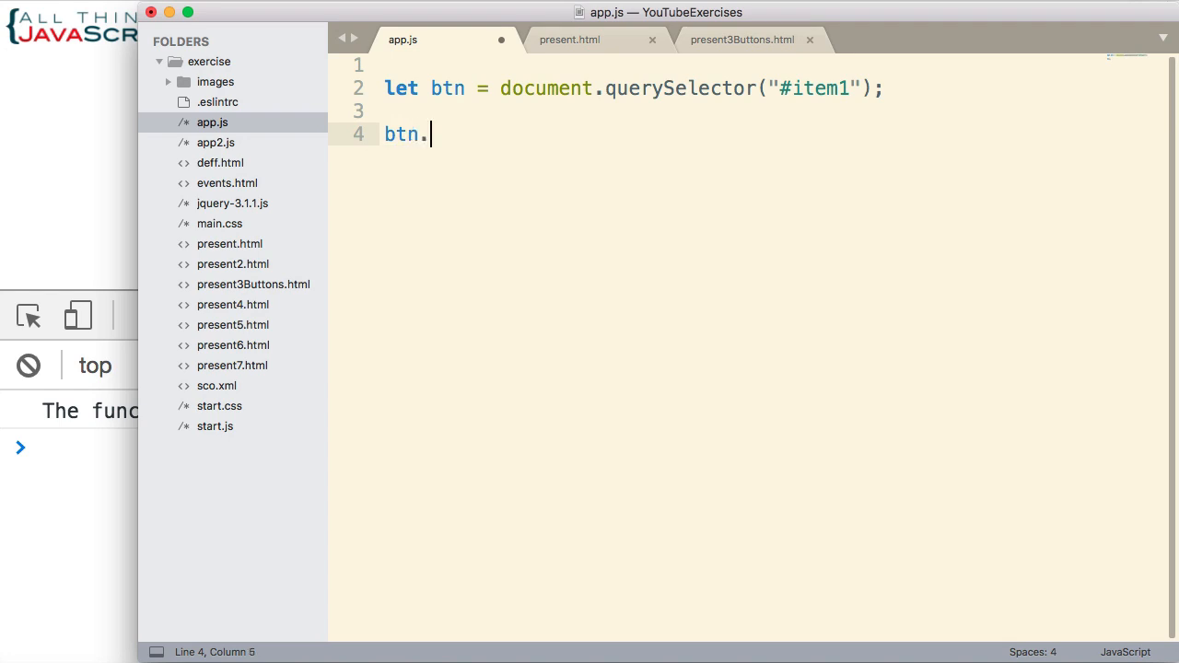
pyautogui.write('addEv')
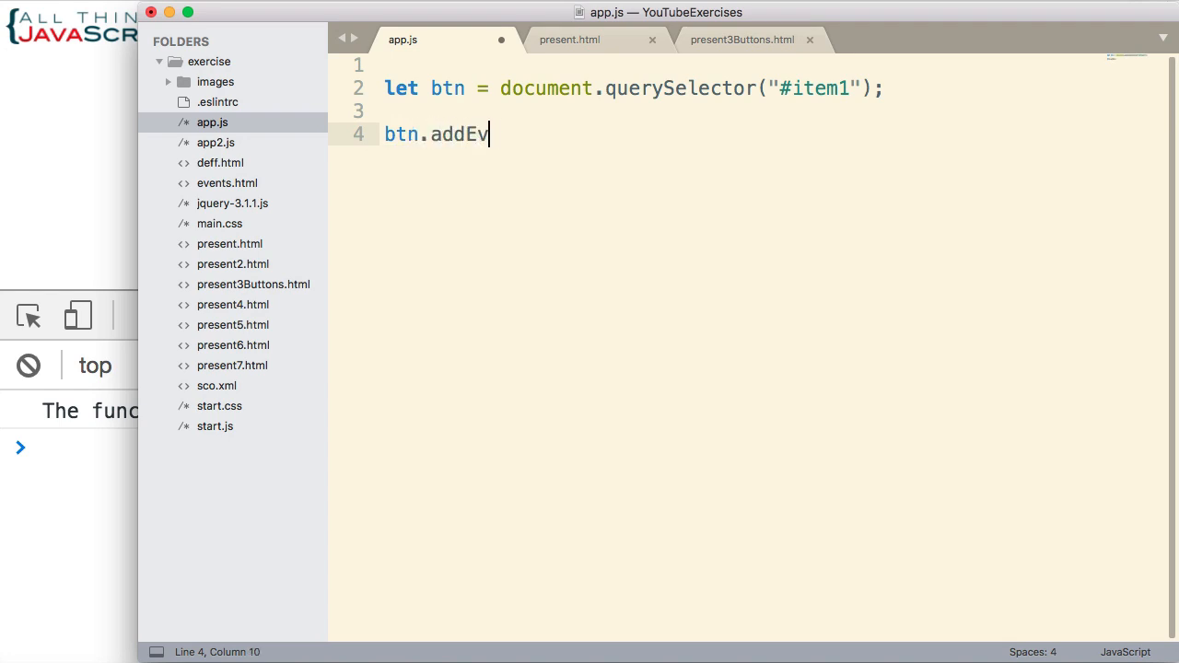
pyautogui.write('entListene')
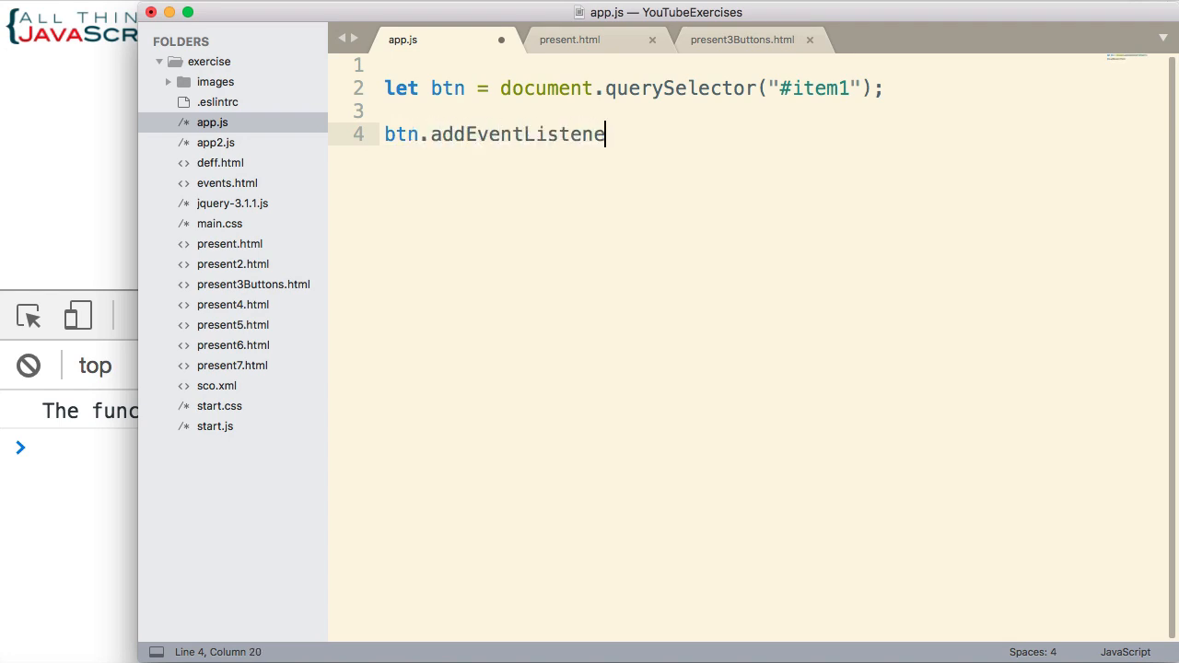
pyautogui.write('r')
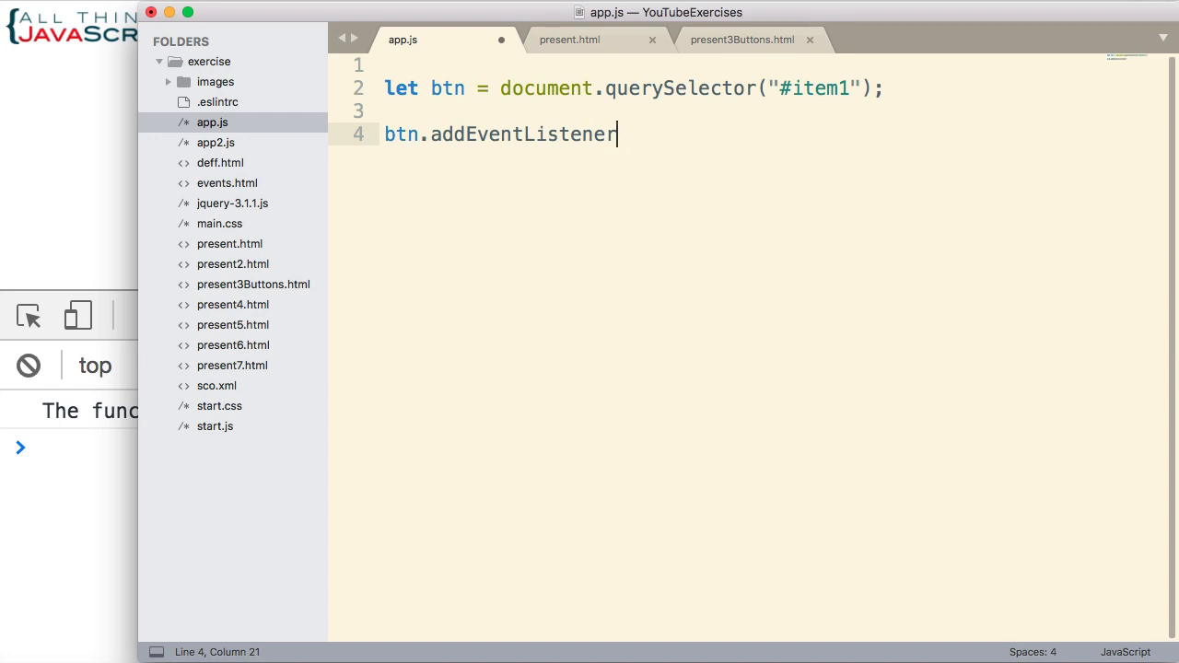
pyautogui.write('(')
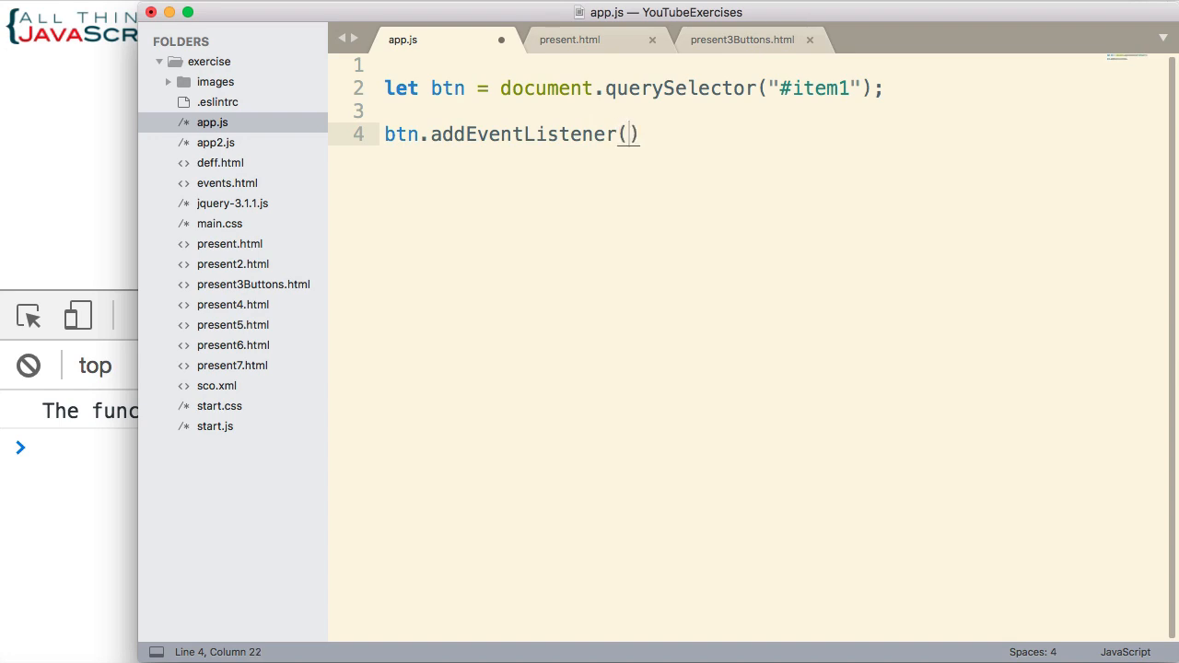
pyautogui.write('""')
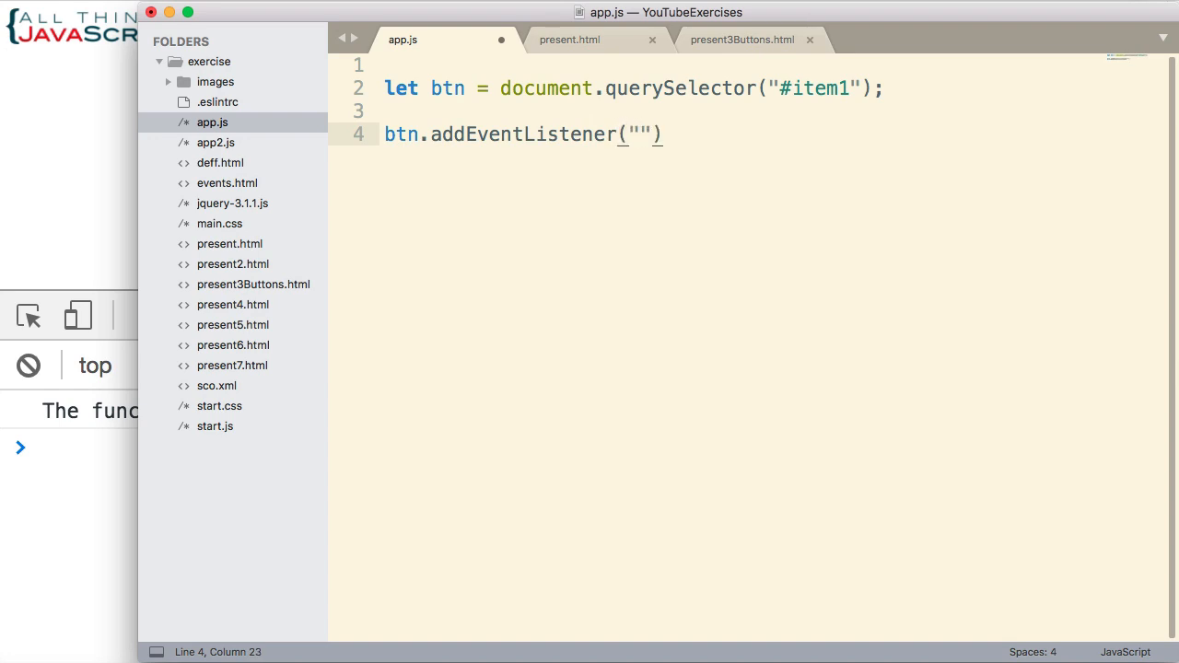
pyautogui.write('c')
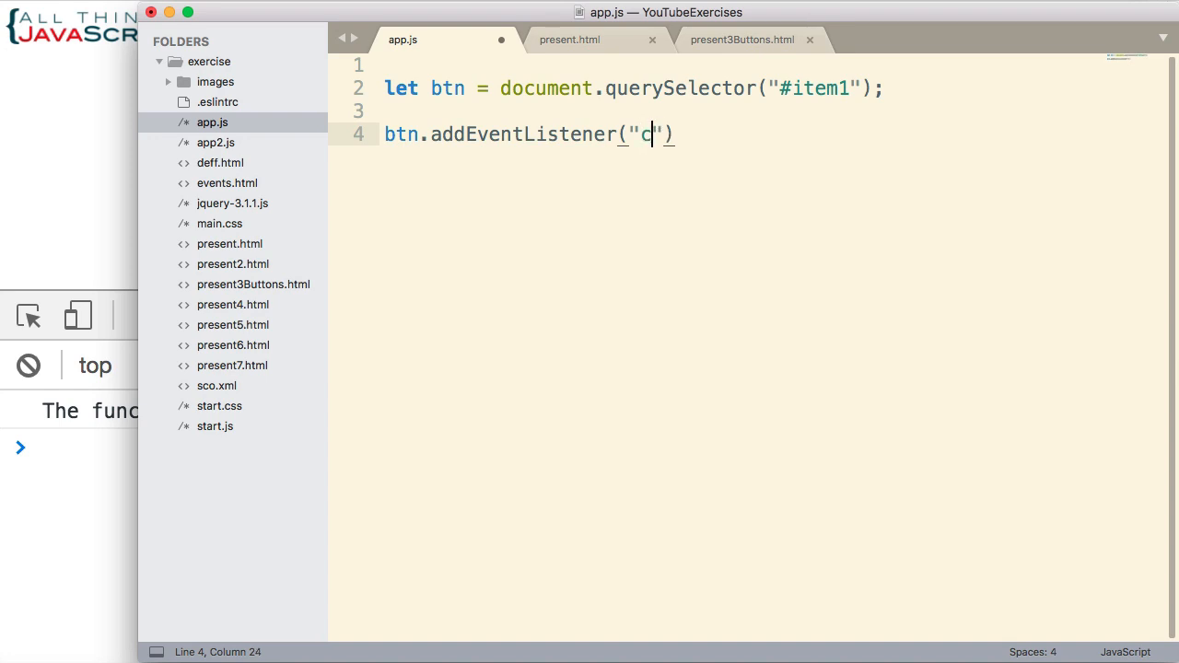
pyautogui.write('lick')
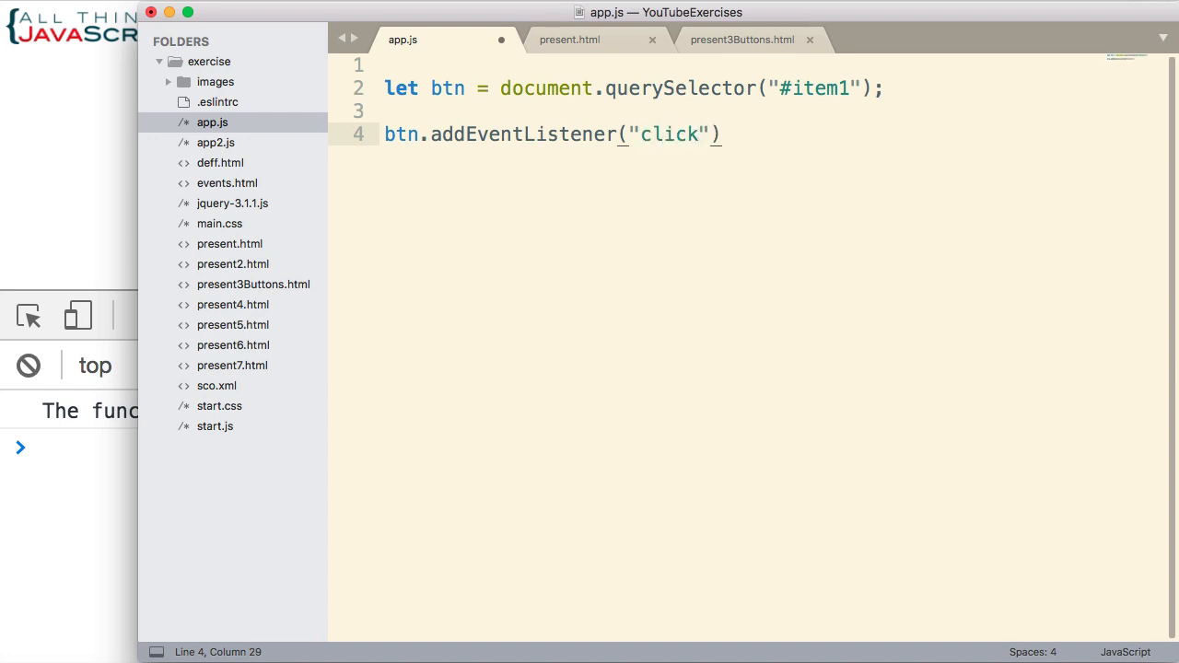
pyautogui.write(',')
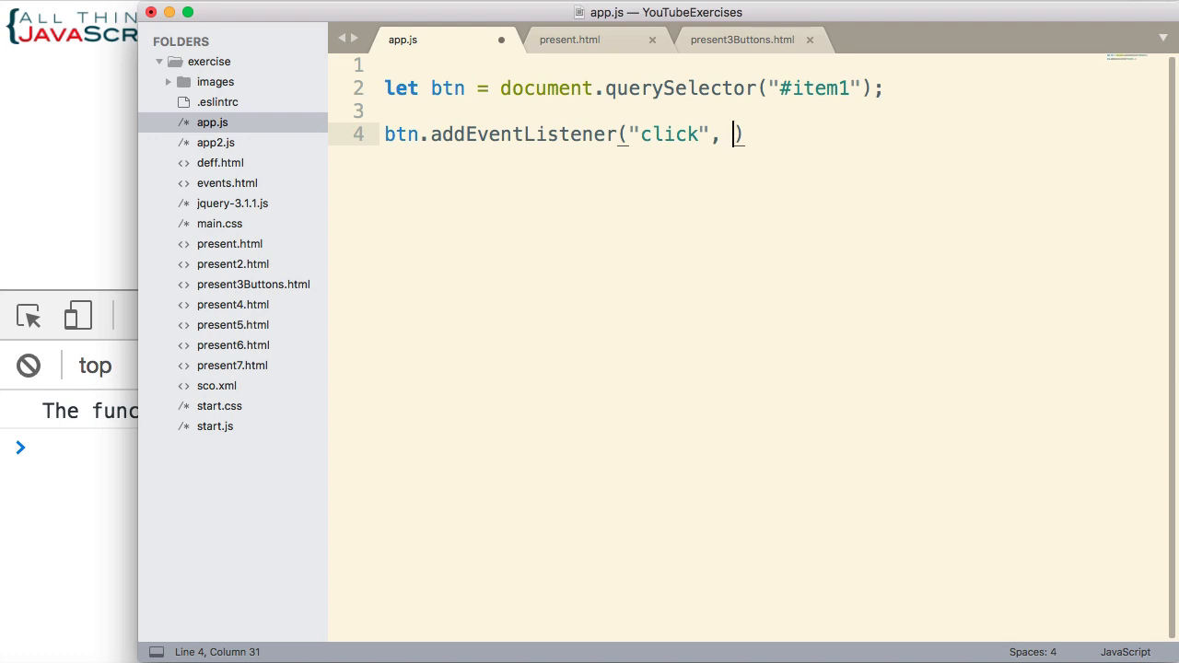
pyautogui.write('function(')
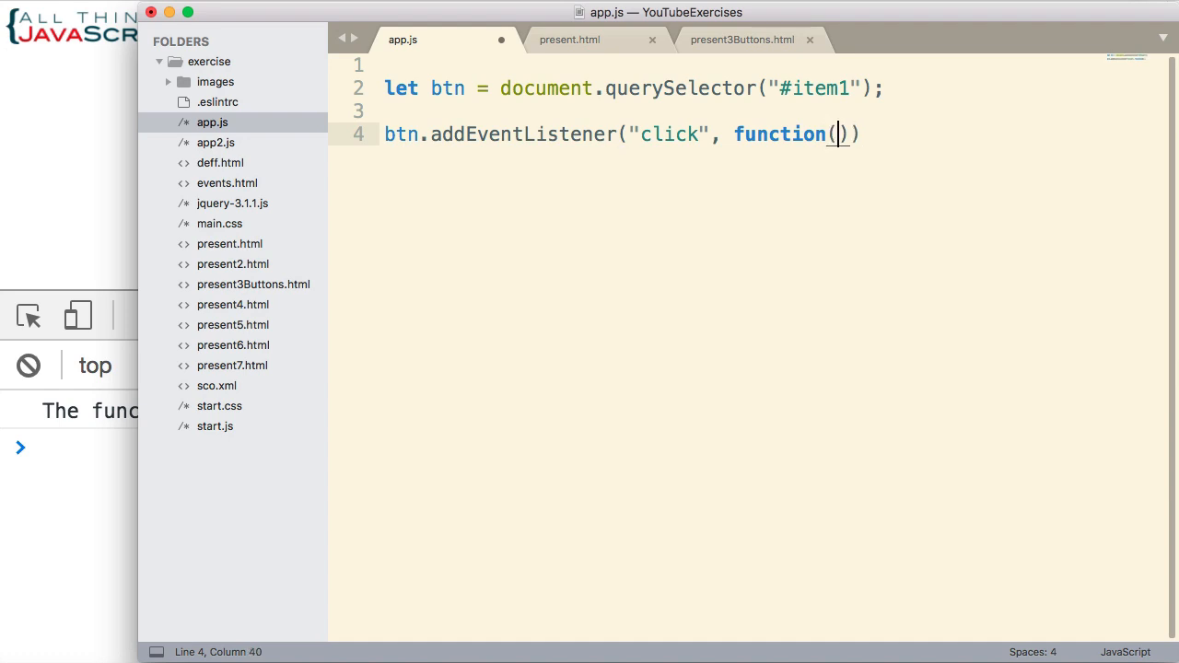
pyautogui.write('e')
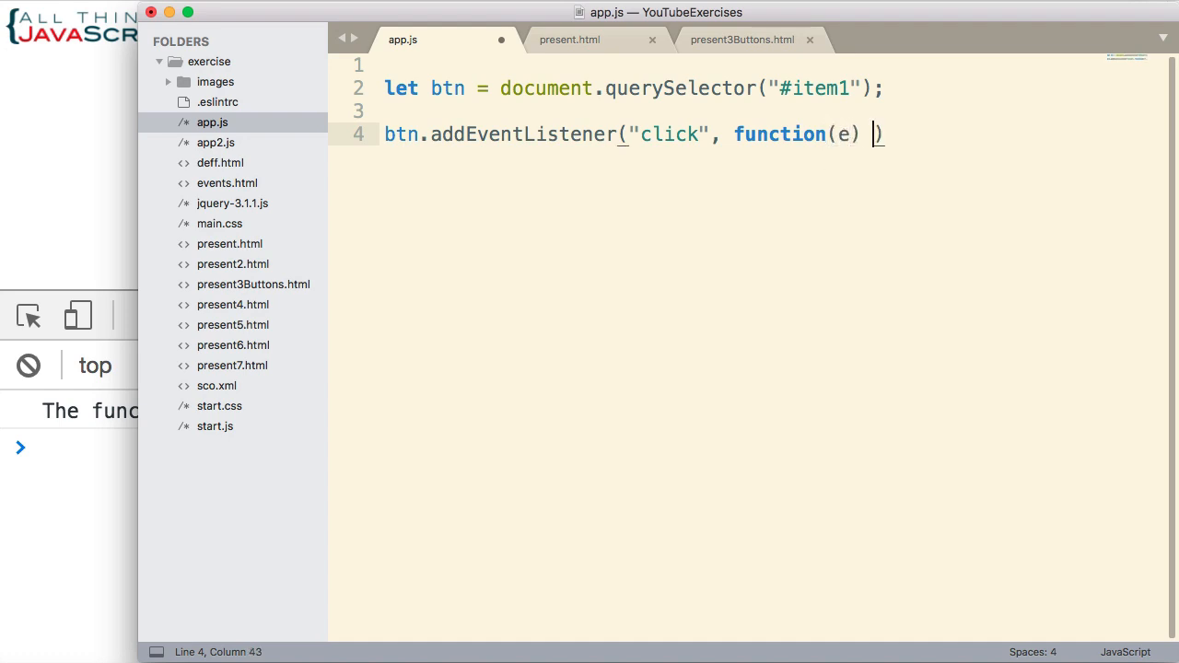
pyautogui.write('{}')
pyautogui.write('conso')
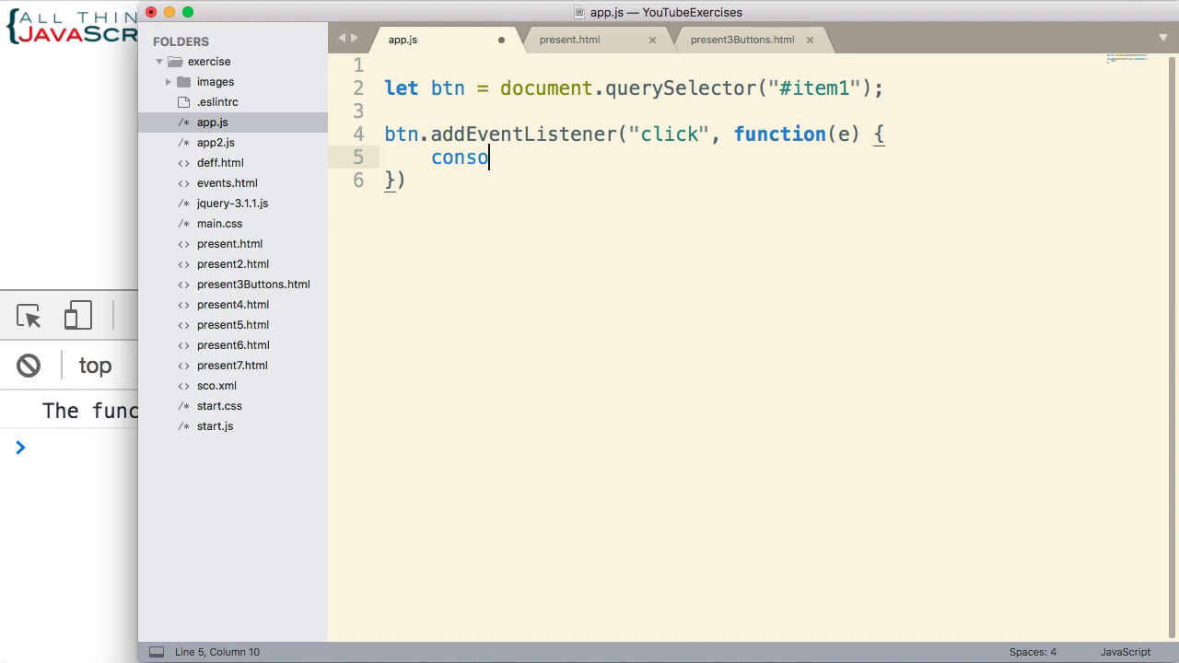
# Step: Have the callback log "The button was clicked." and save app.js
pyautogui.write('le.')
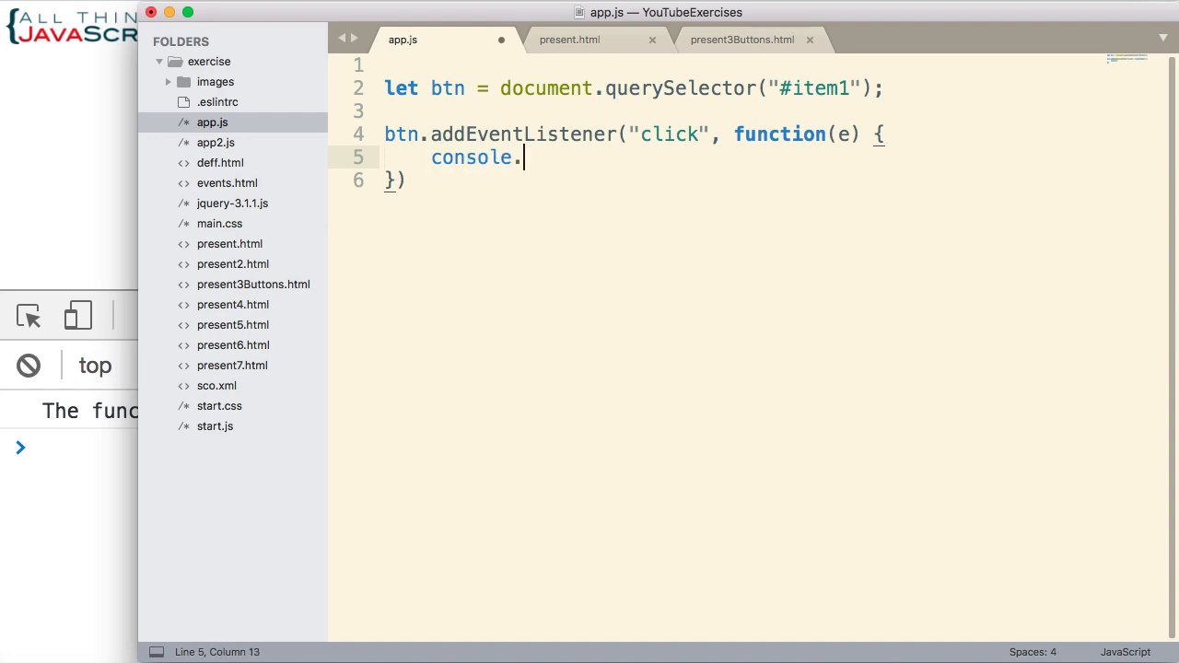
pyautogui.write('log')
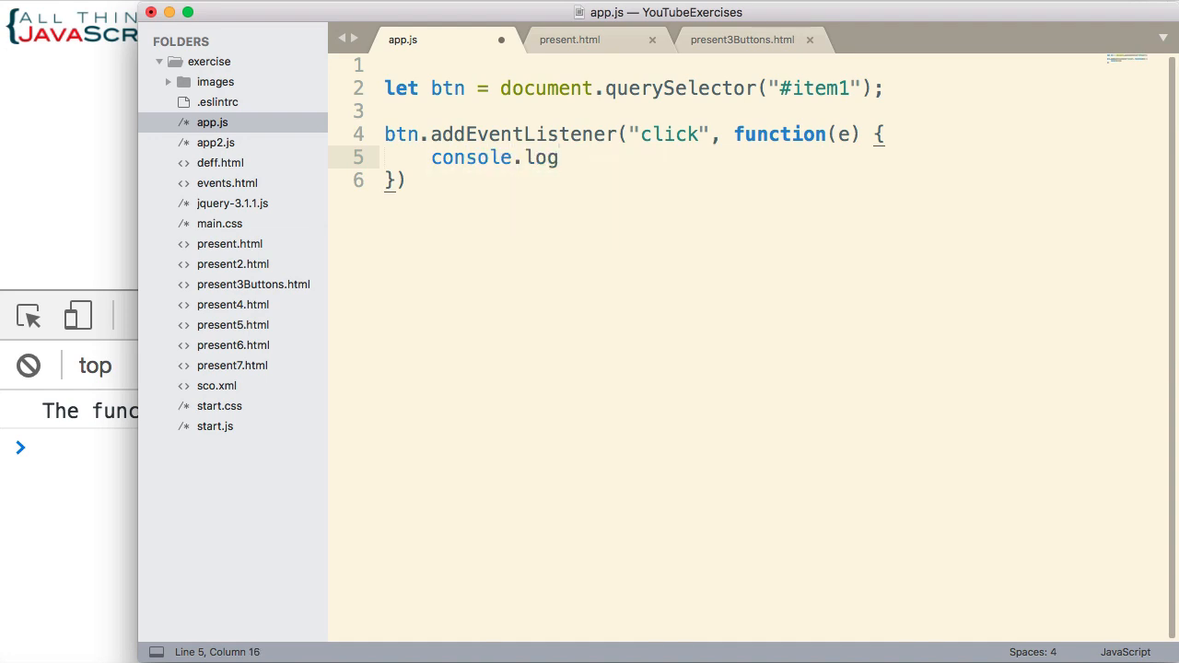
pyautogui.write('("")')
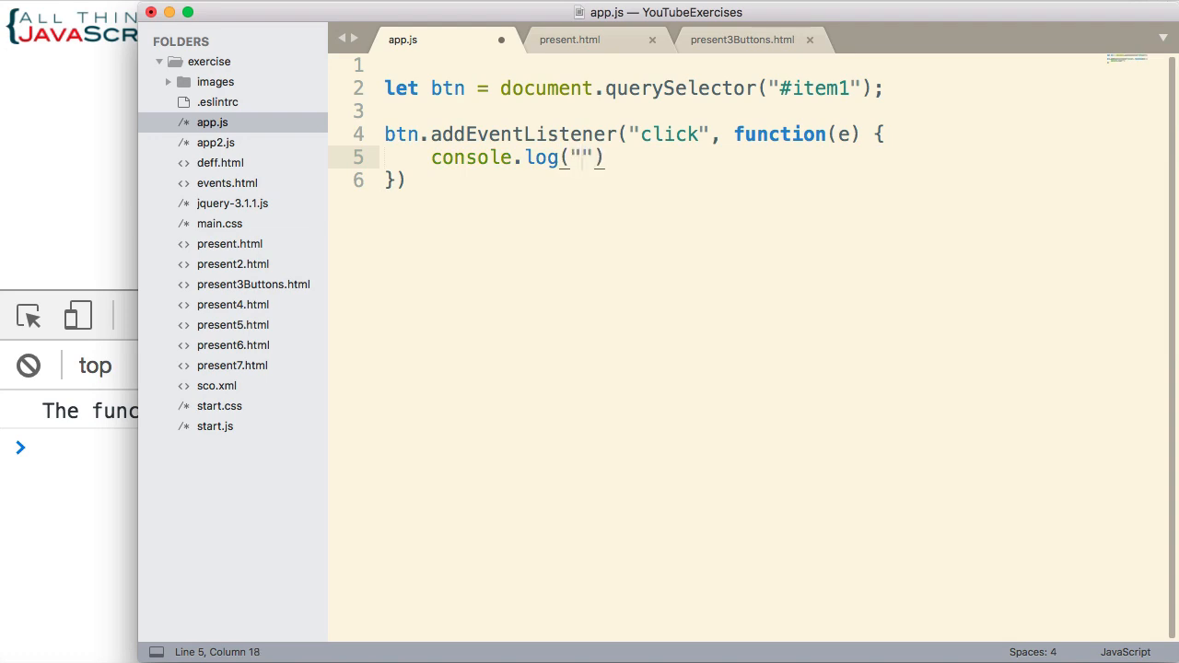
pyautogui.write('The but')
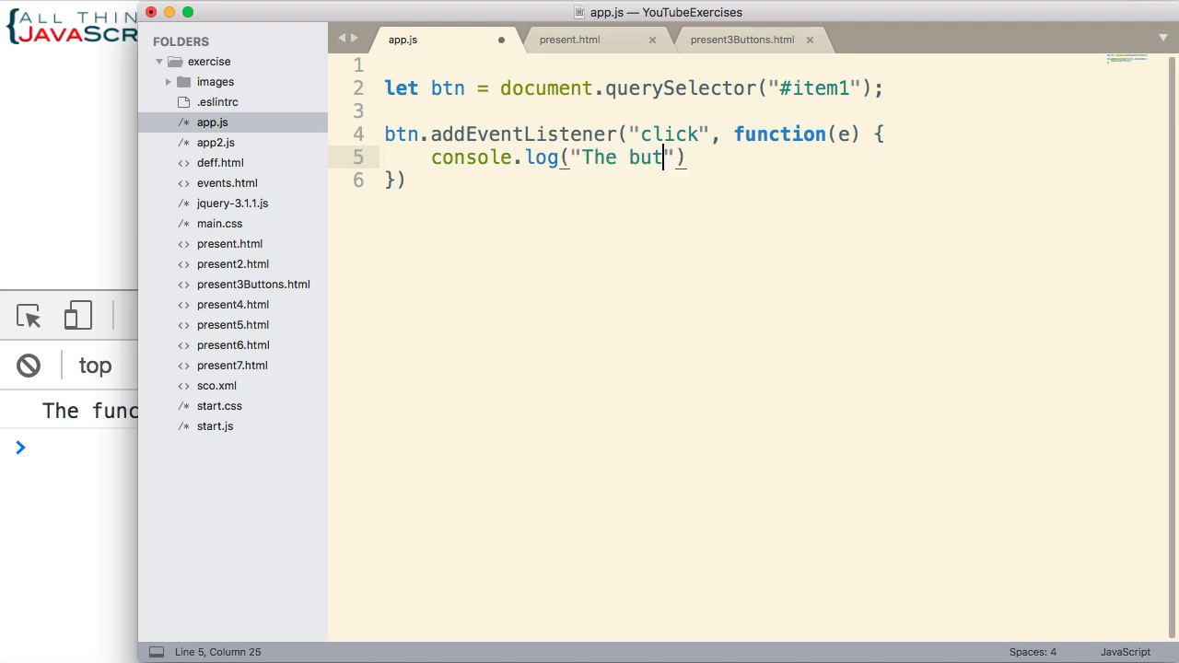
pyautogui.write('ton was clicked')
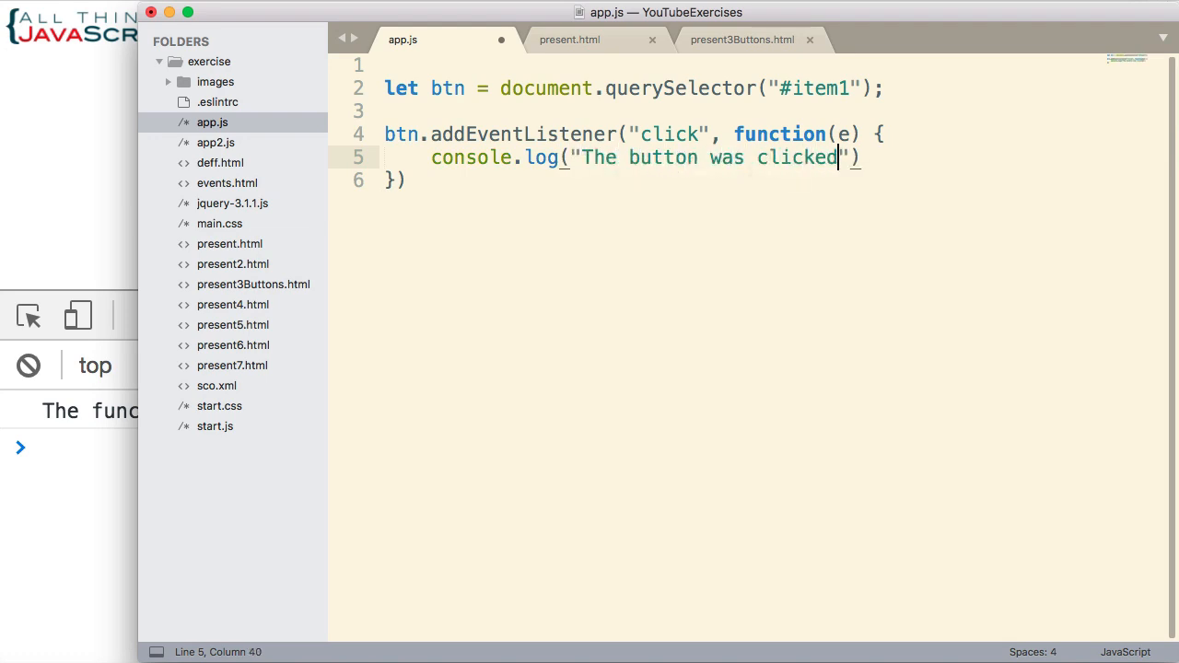
pyautogui.write('.')
pyautogui.click(406, 181)
pyautogui.write(';')
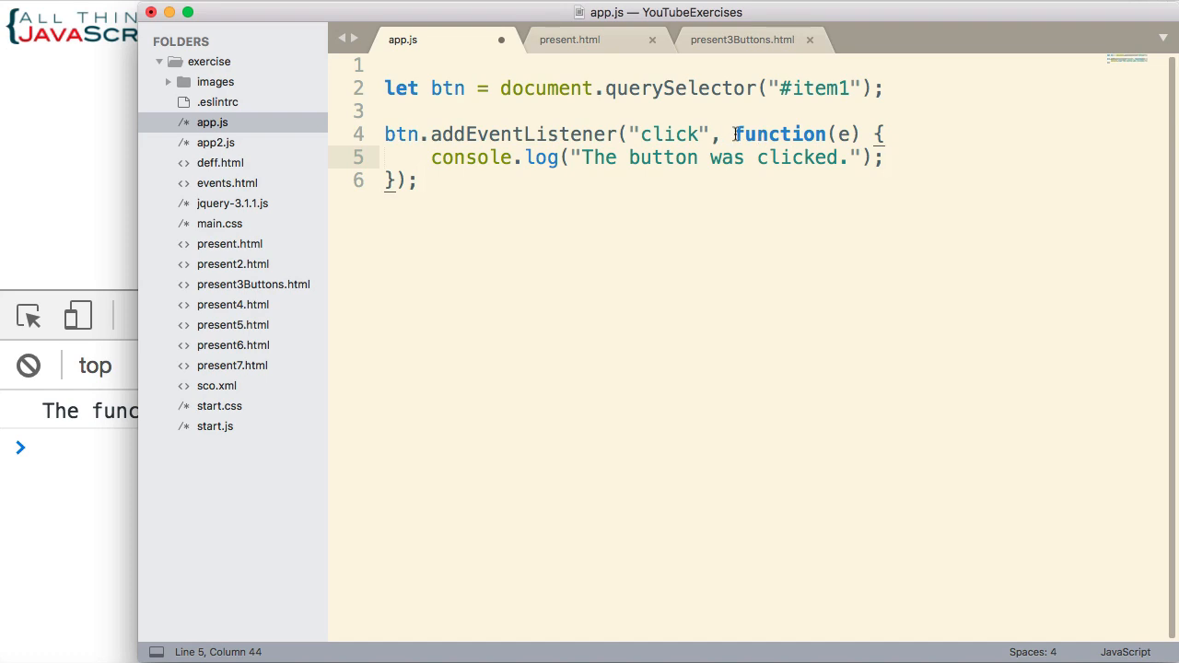
pyautogui.moveTo(735, 133); pyautogui.dragTo(401, 181)
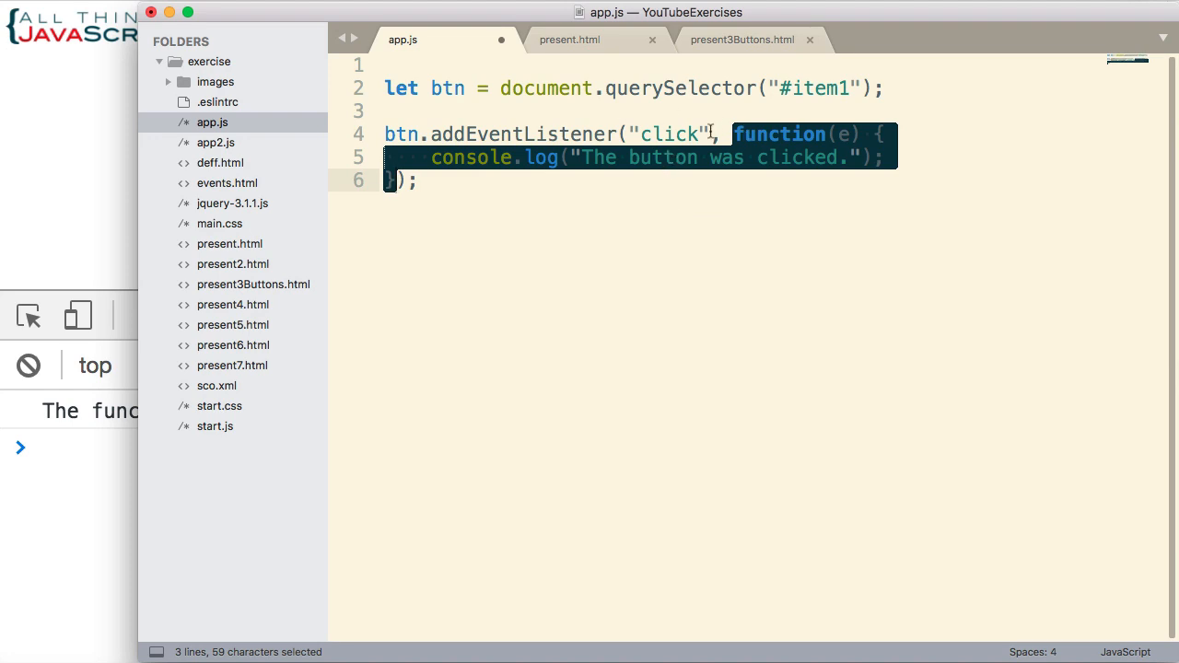
pyautogui.moveTo(409, 133)
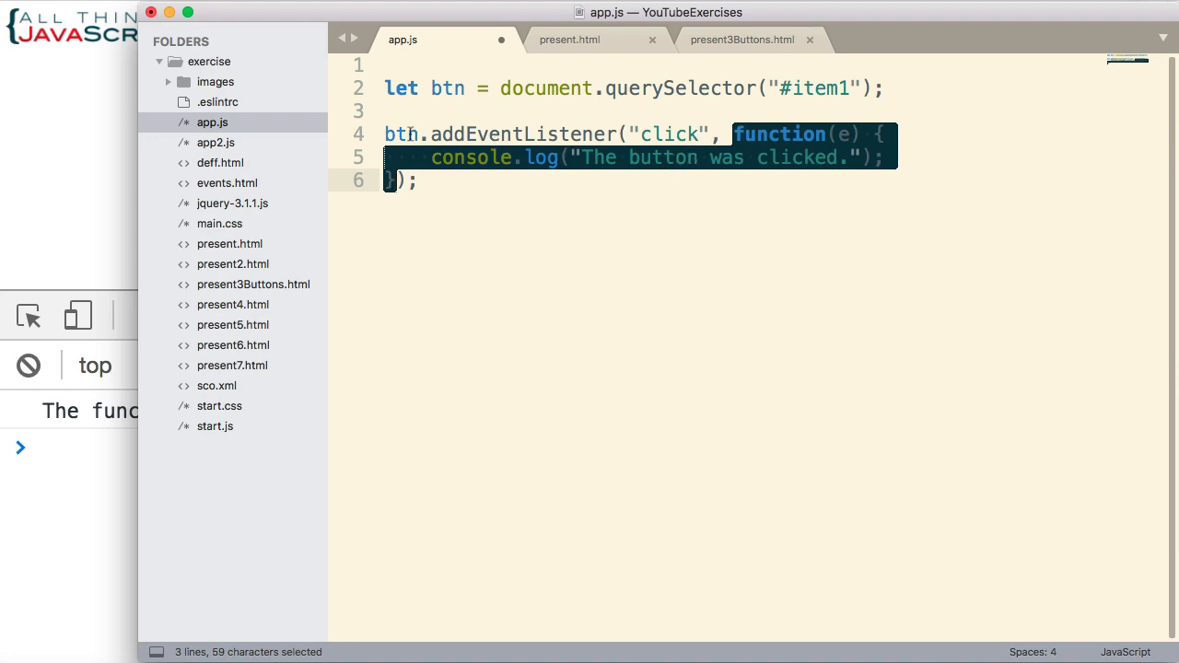
pyautogui.click(475, 194)
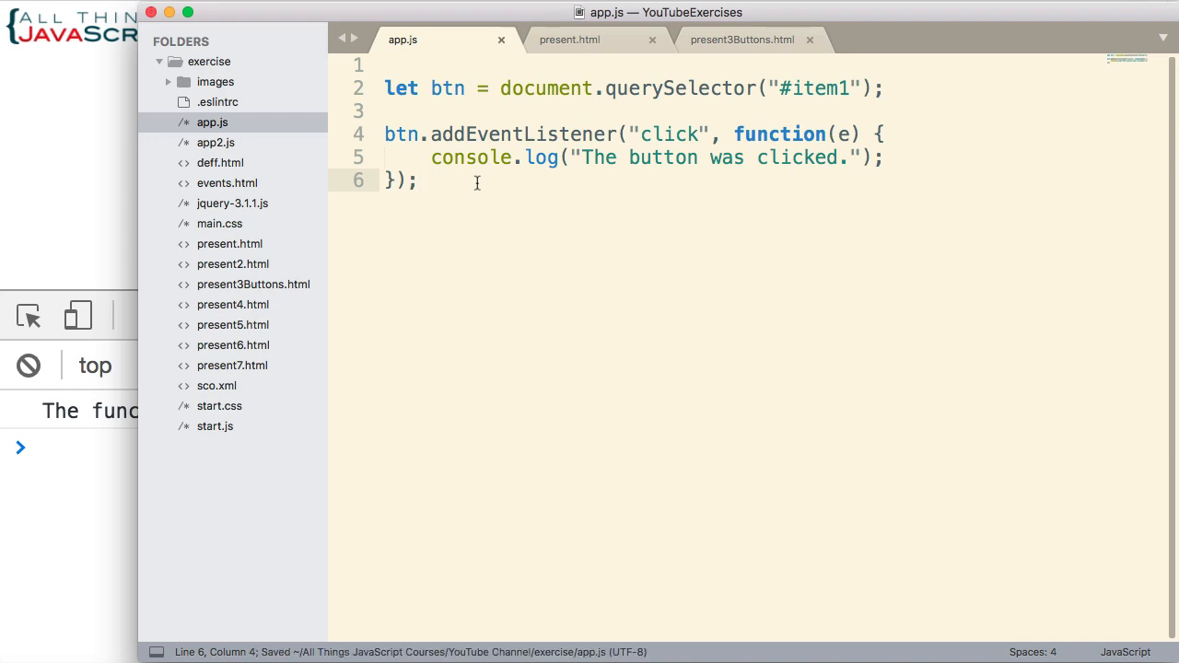
pyautogui.click(741, 40)
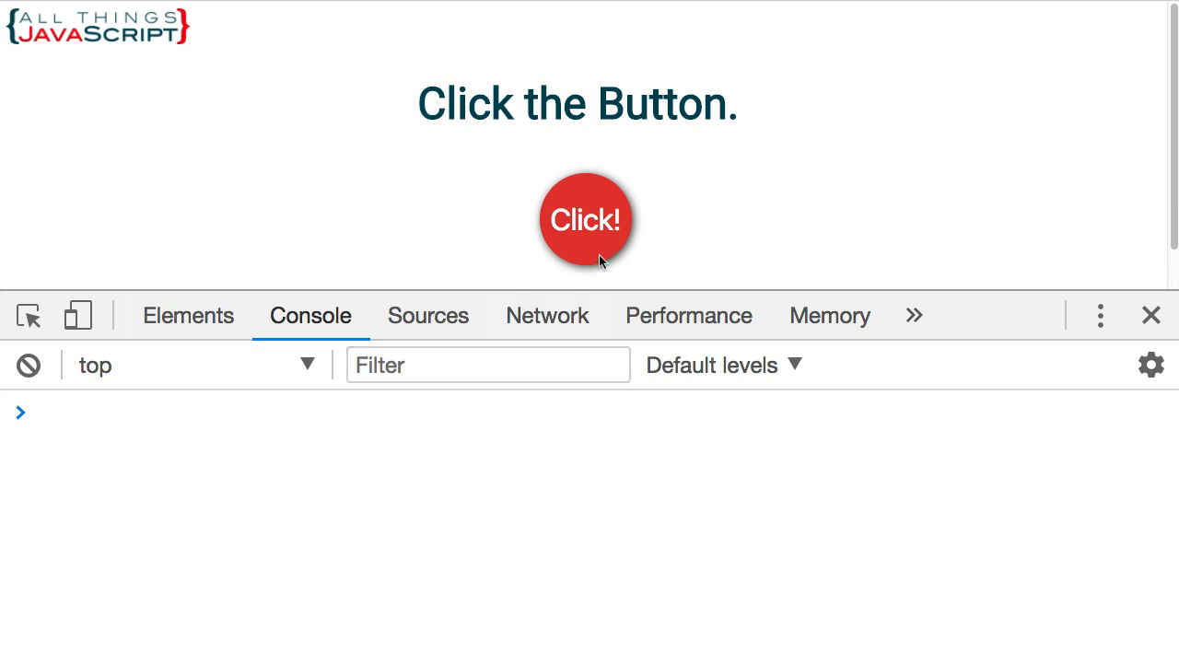
# Step: Use the page's Click! button to see "The button was clicked." logged in the console
pyautogui.click(586, 219)
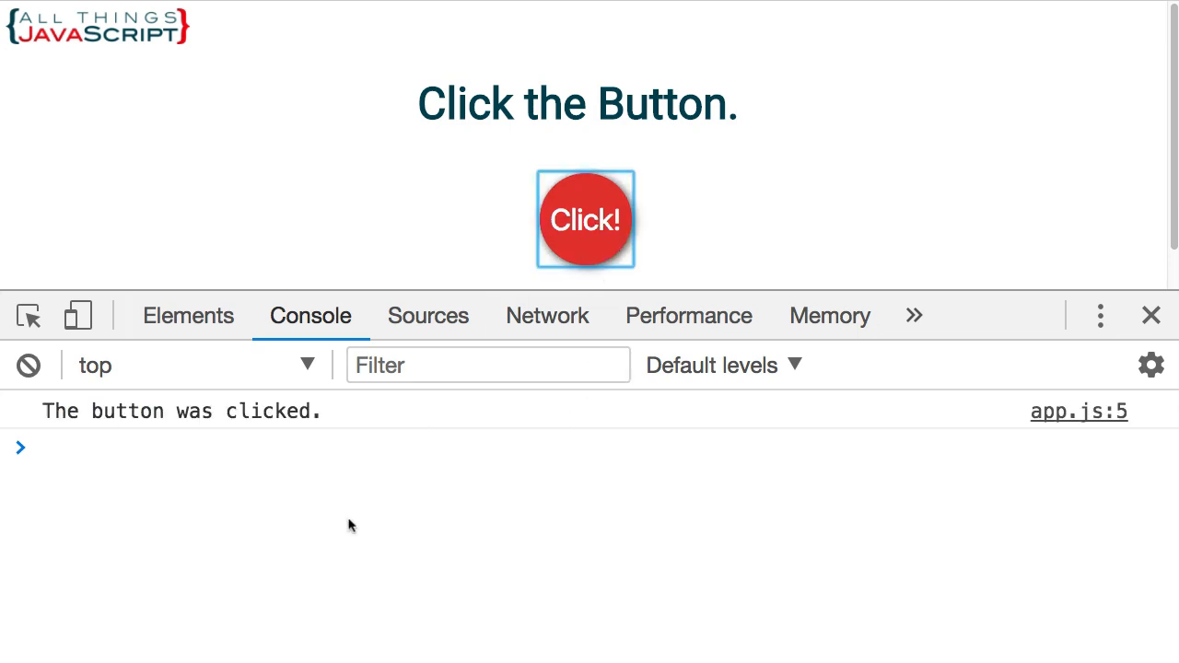
pyautogui.moveTo(291, 422)
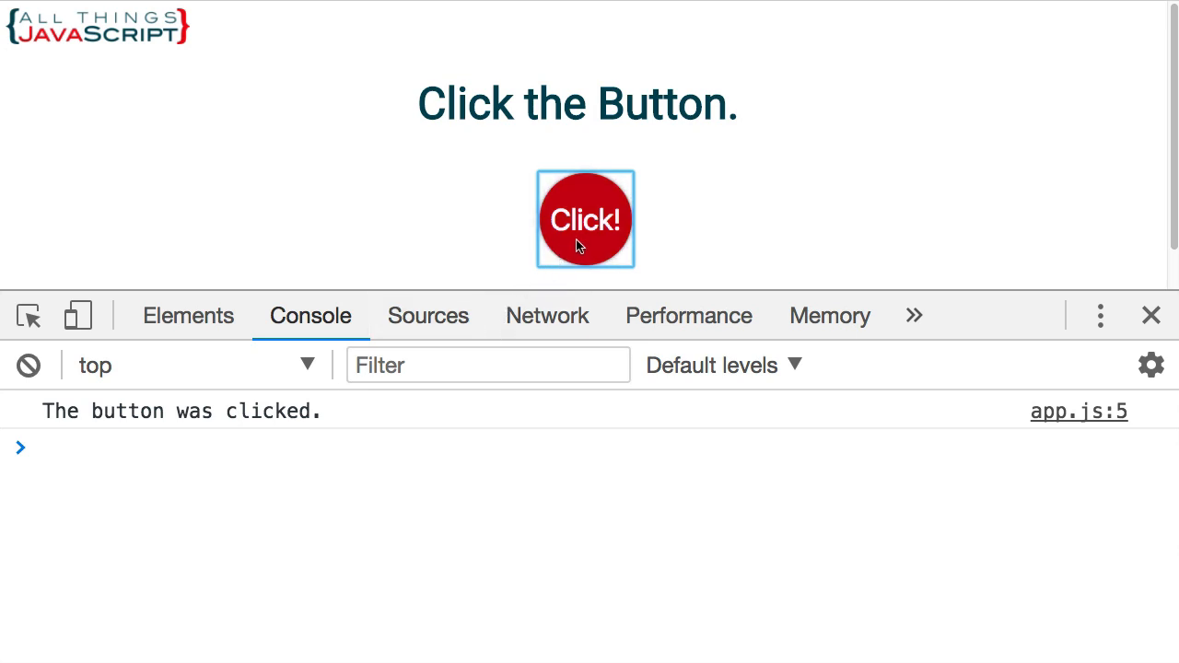
pyautogui.click(586, 218)
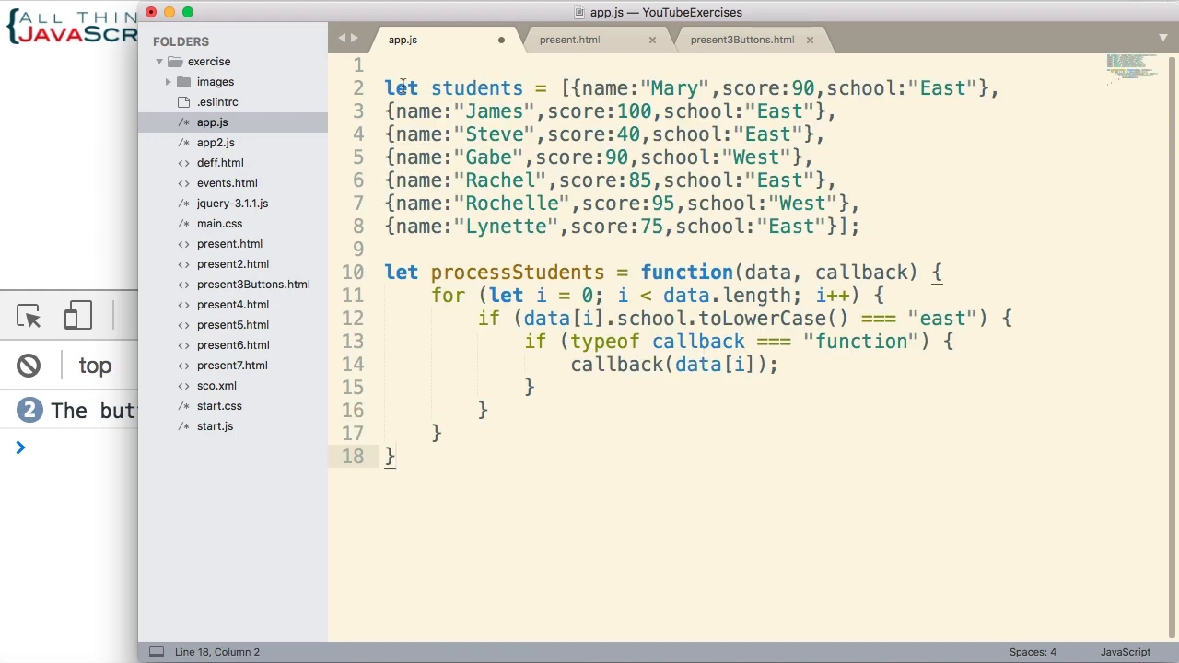
pyautogui.doubleClick(475, 89)
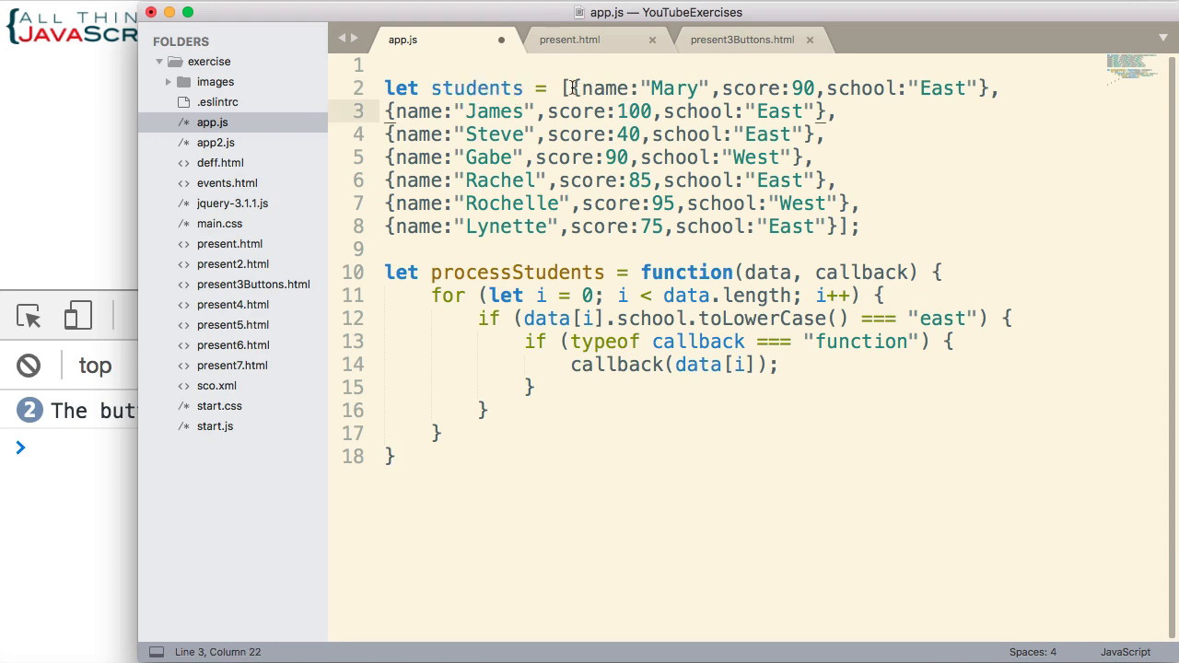
pyautogui.moveTo(571, 89); pyautogui.dragTo(930, 88)
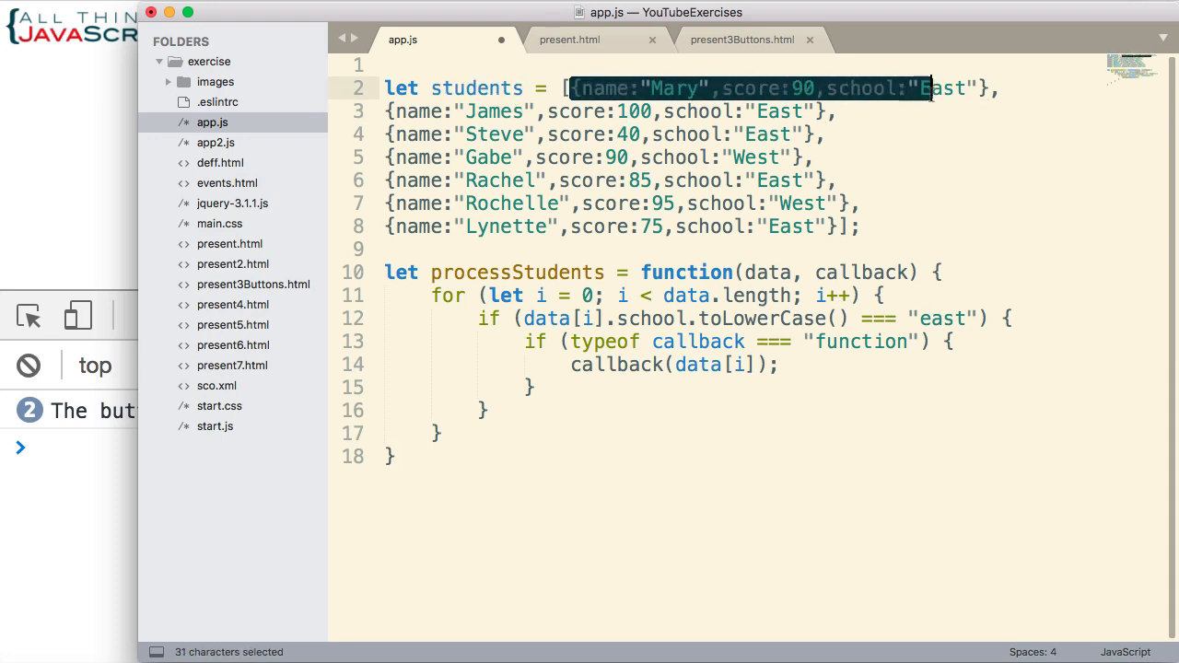
pyautogui.moveTo(931, 88); pyautogui.dragTo(984, 88)
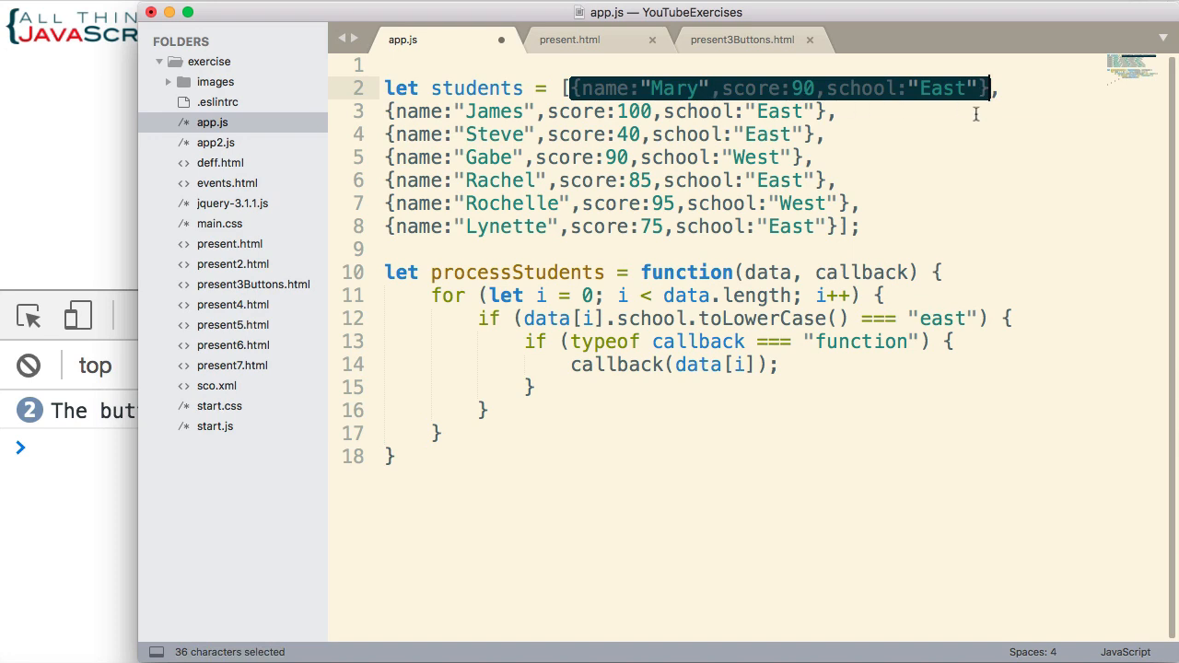
pyautogui.click(833, 112)
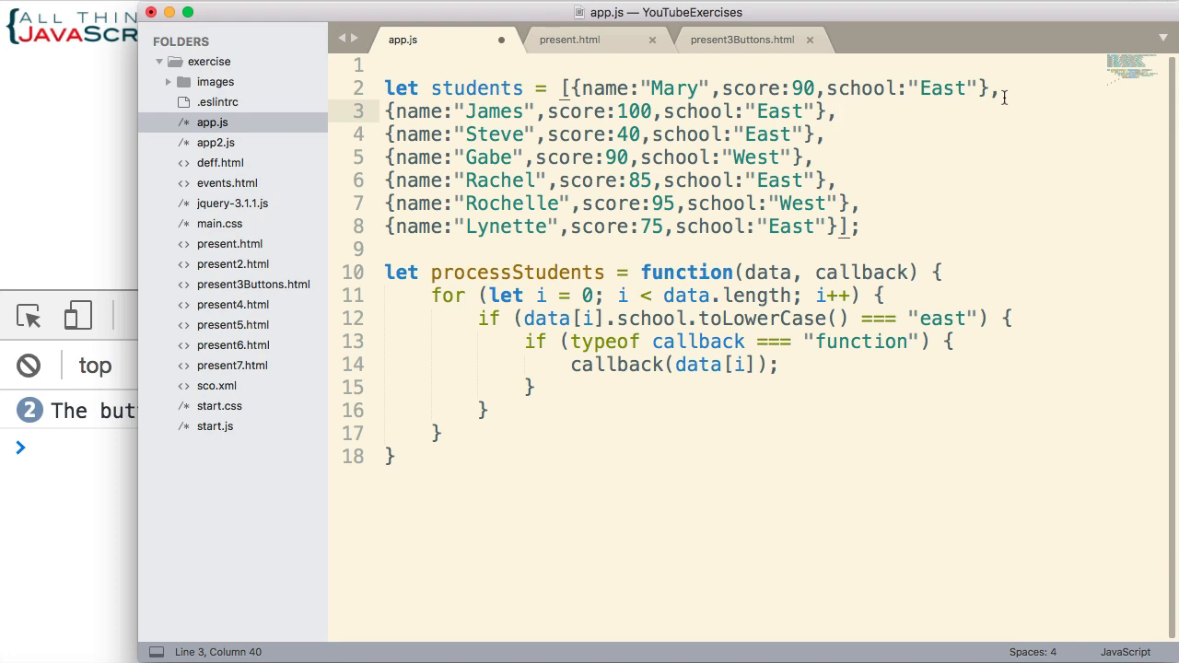
pyautogui.moveTo(815, 174)
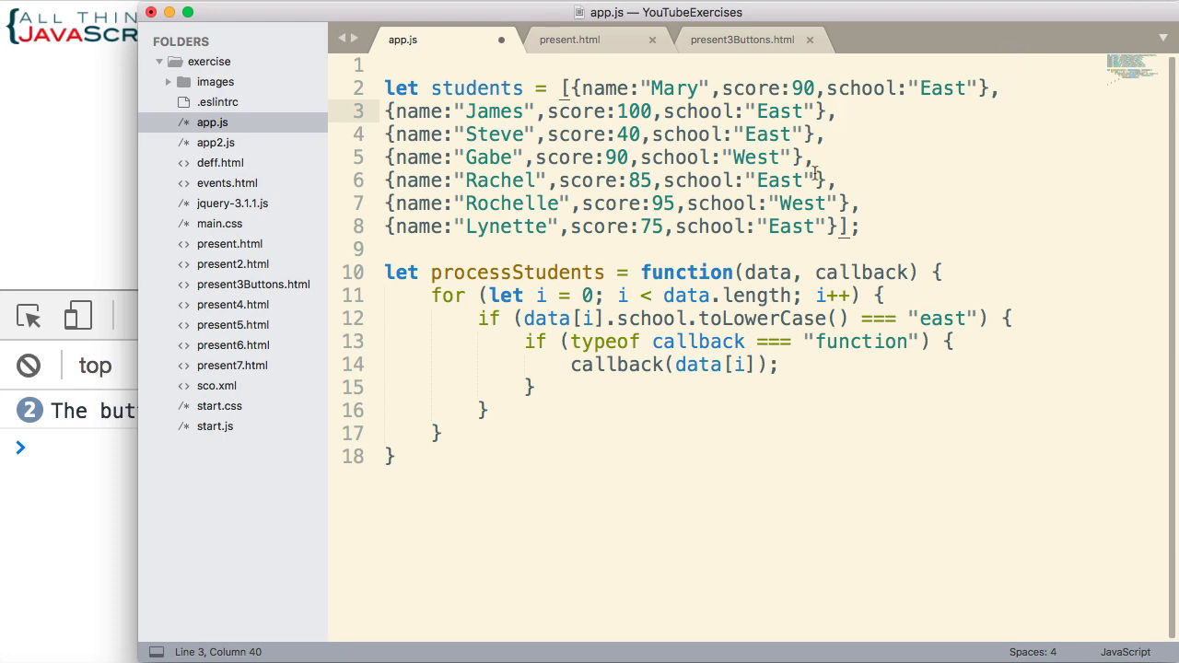
pyautogui.moveTo(883, 232)
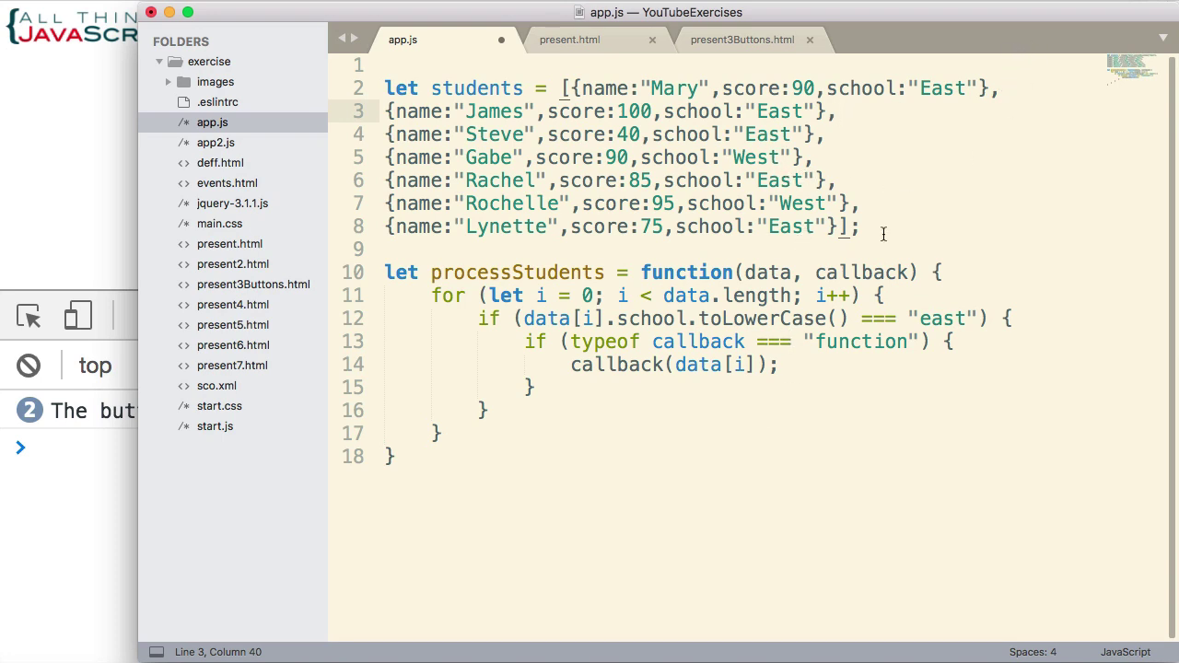
pyautogui.moveTo(900, 242)
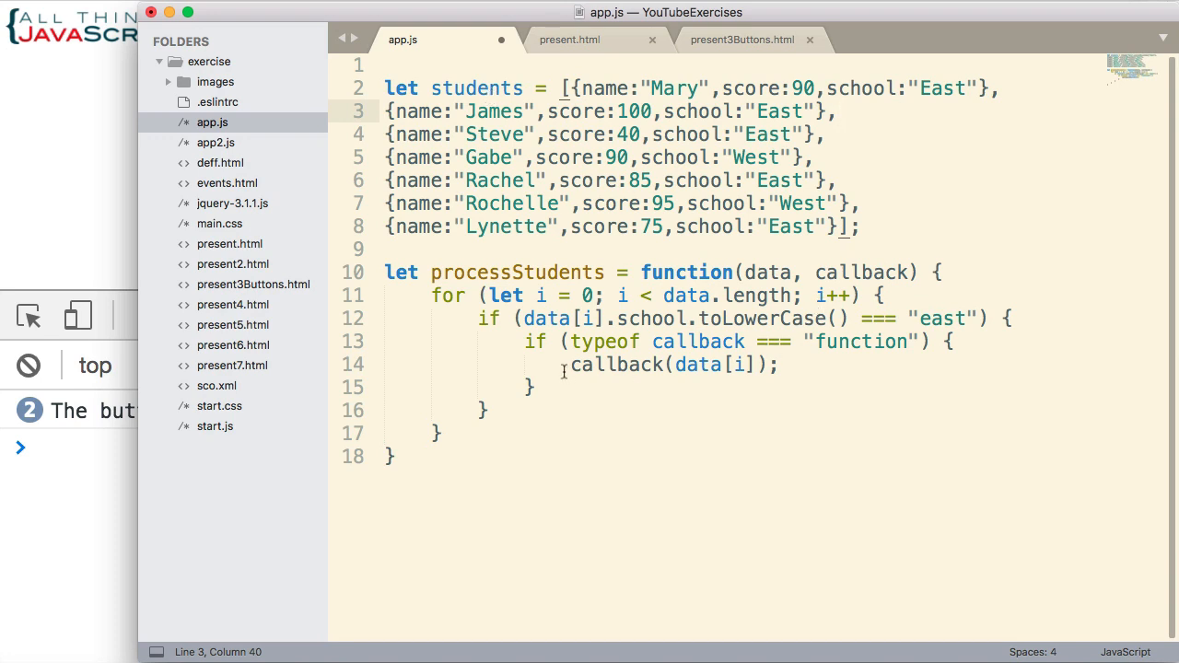
pyautogui.moveTo(457, 286)
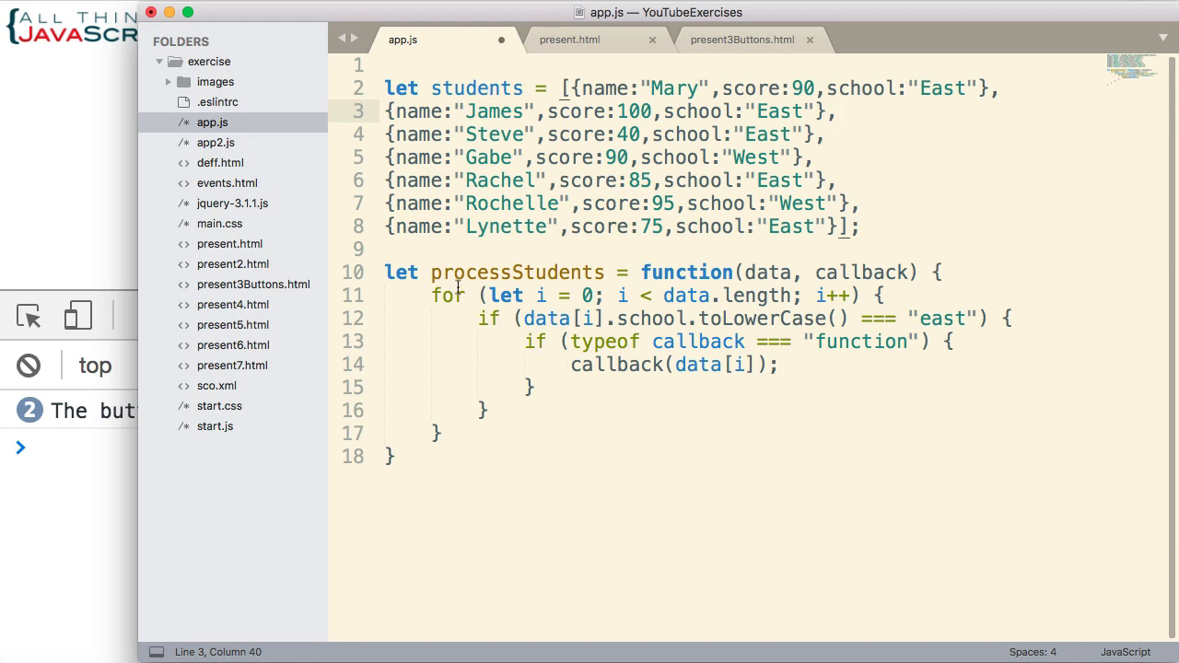
pyautogui.moveTo(678, 295)
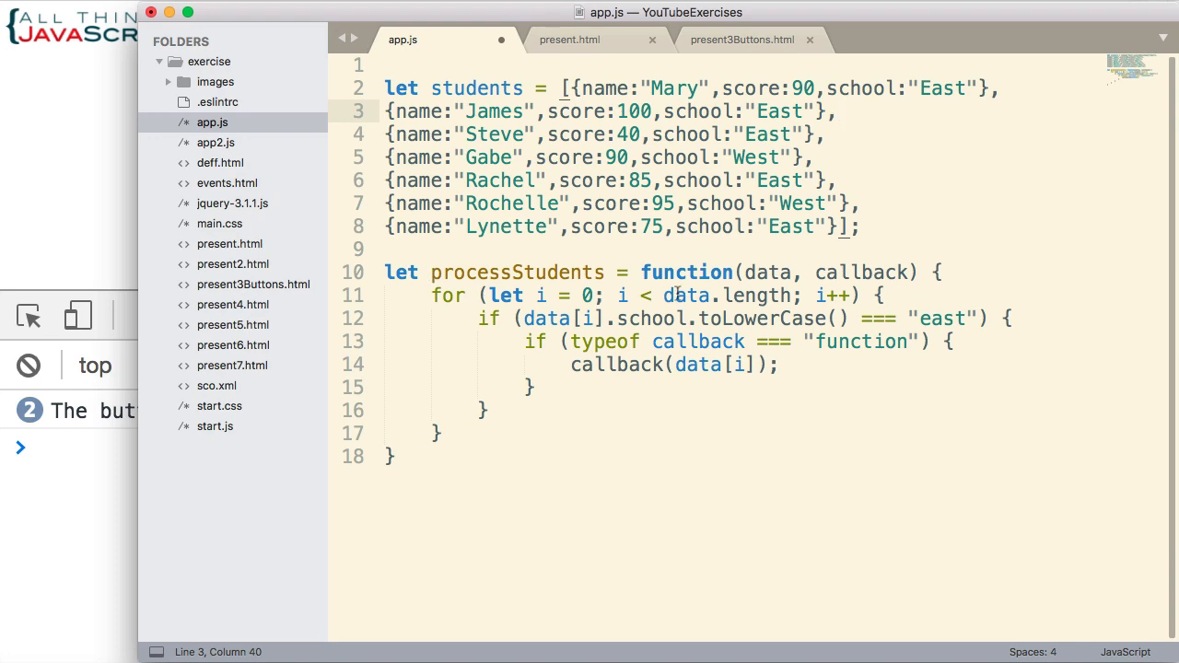
pyautogui.moveTo(501, 341)
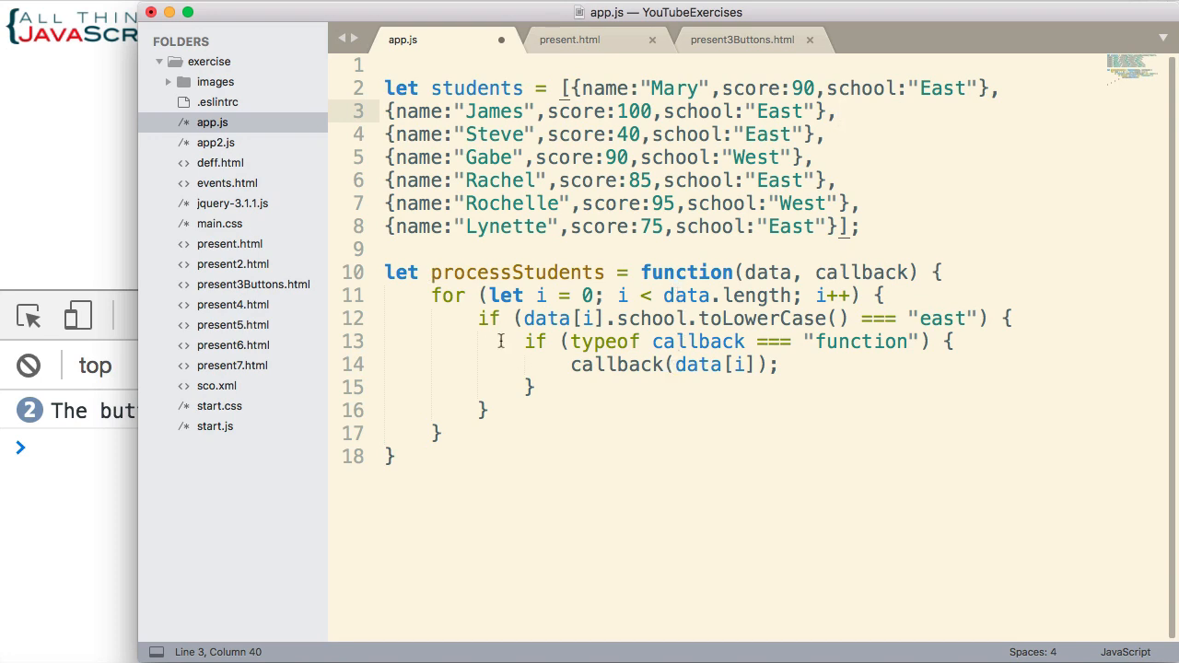
pyautogui.moveTo(531, 295)
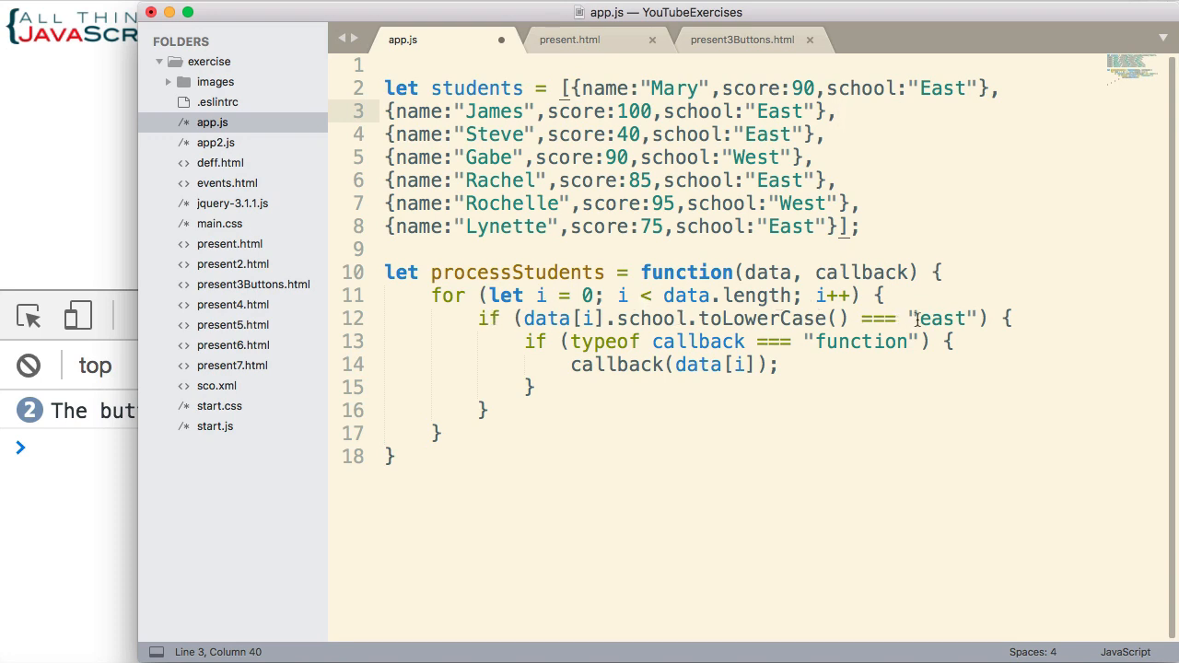
pyautogui.doubleClick(942, 317)
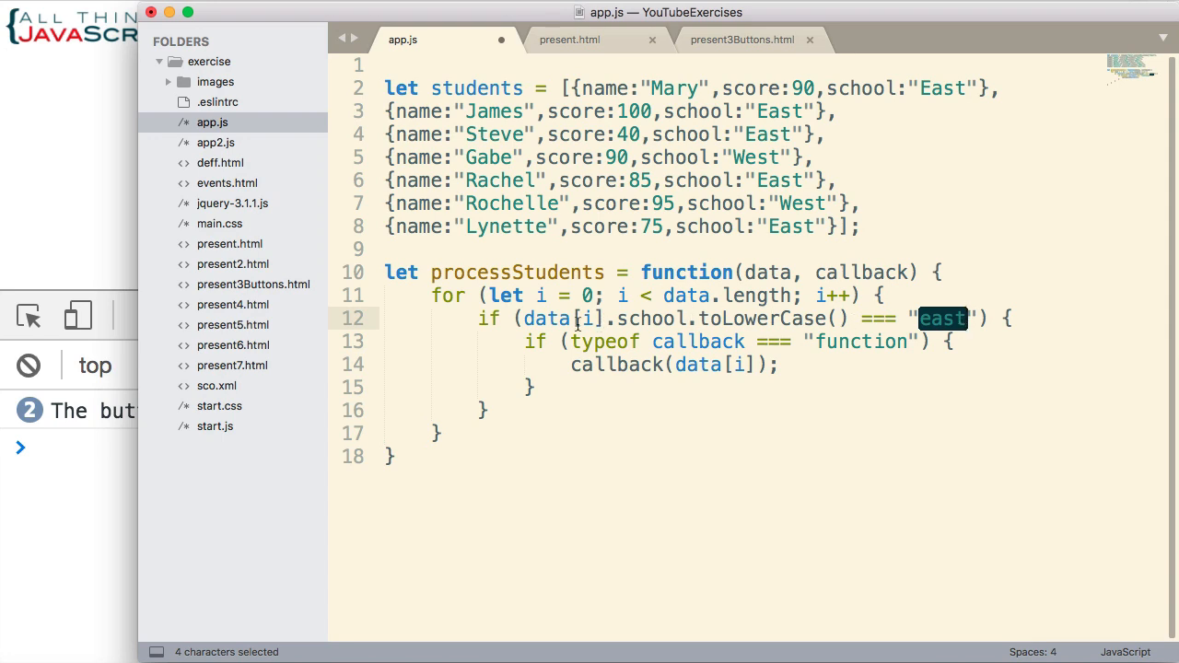
pyautogui.doubleClick(545, 319)
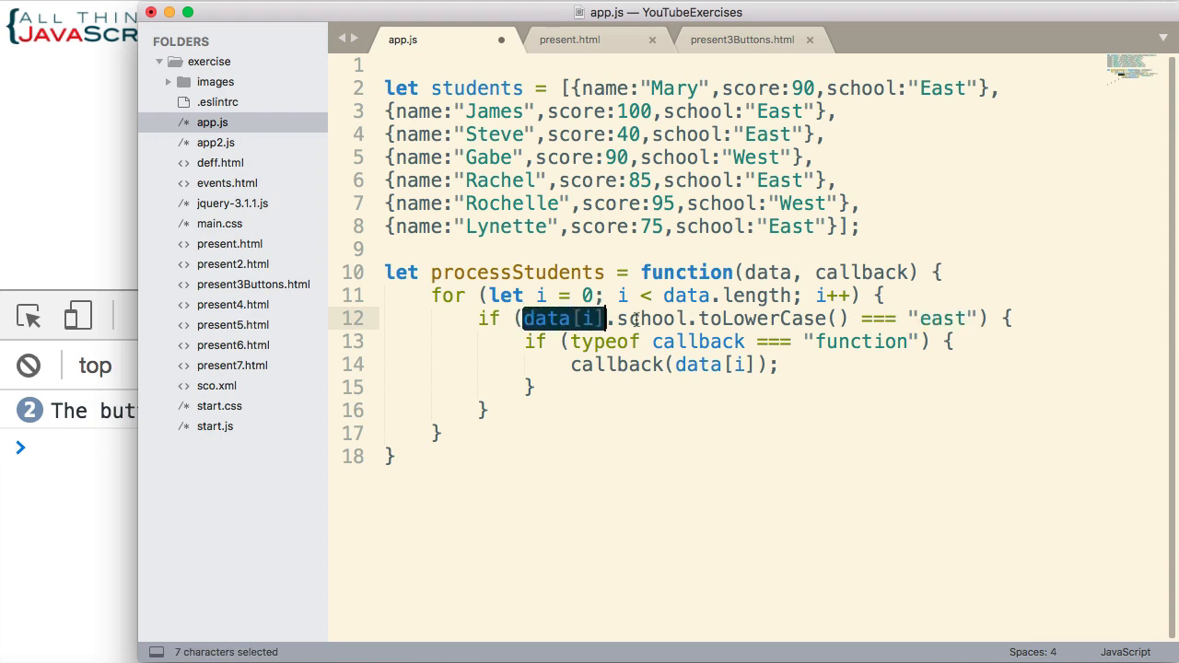
pyautogui.doubleClick(652, 317)
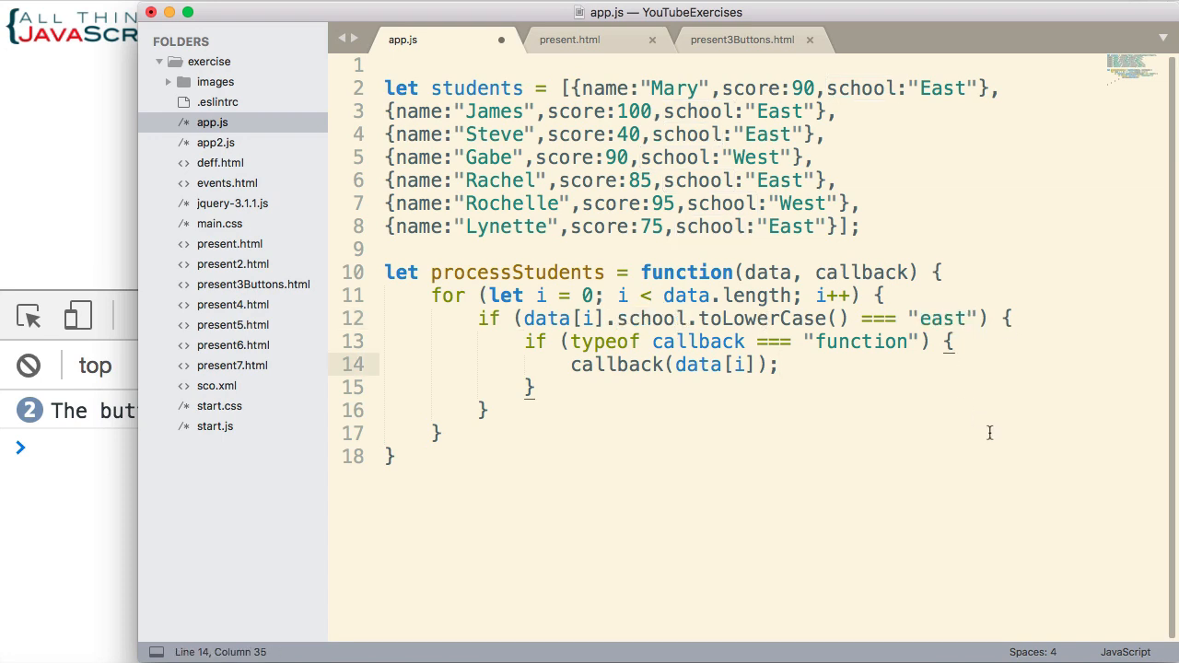
pyautogui.moveTo(531, 341)
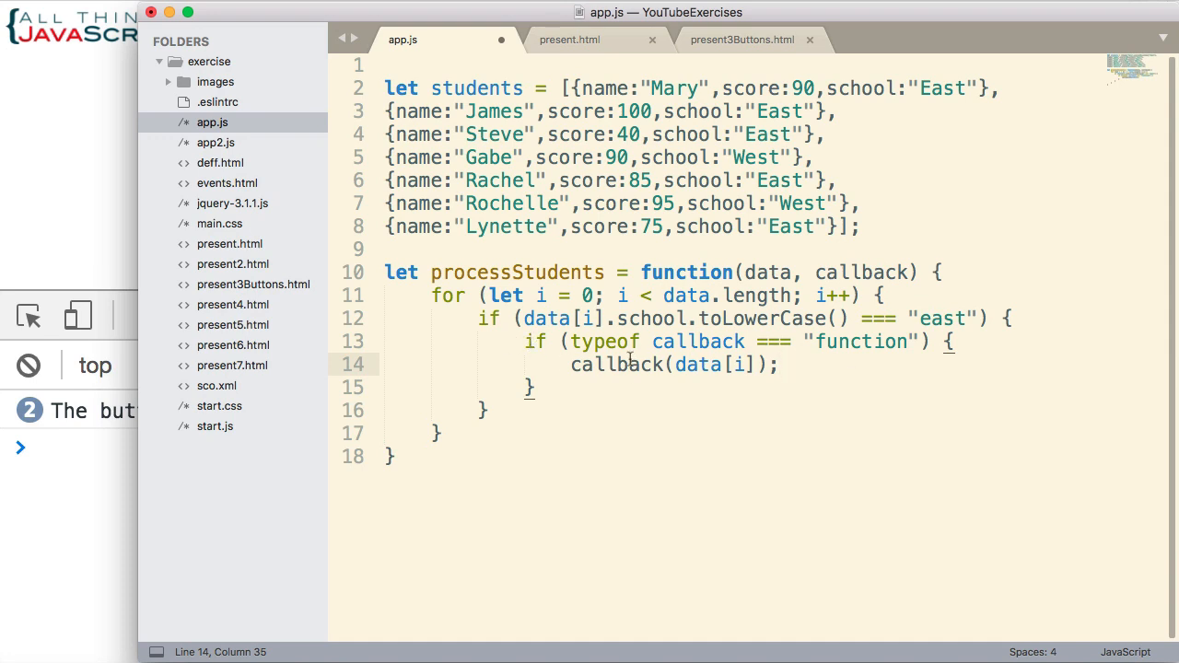
pyautogui.moveTo(578, 387)
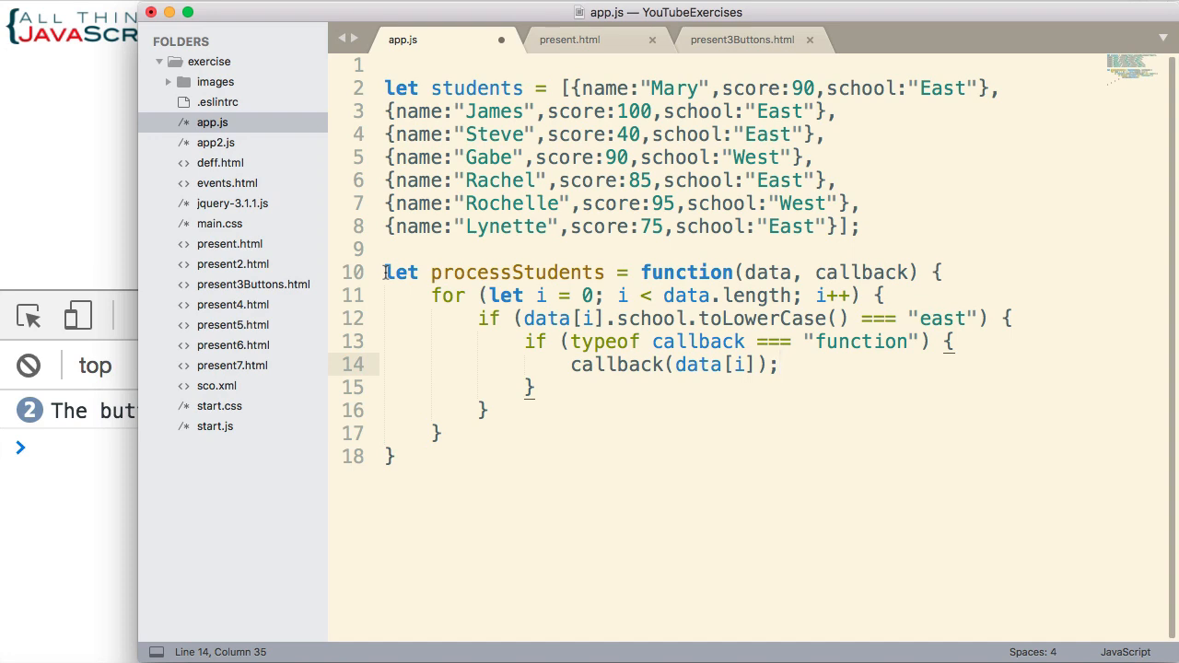
pyautogui.moveTo(642, 337)
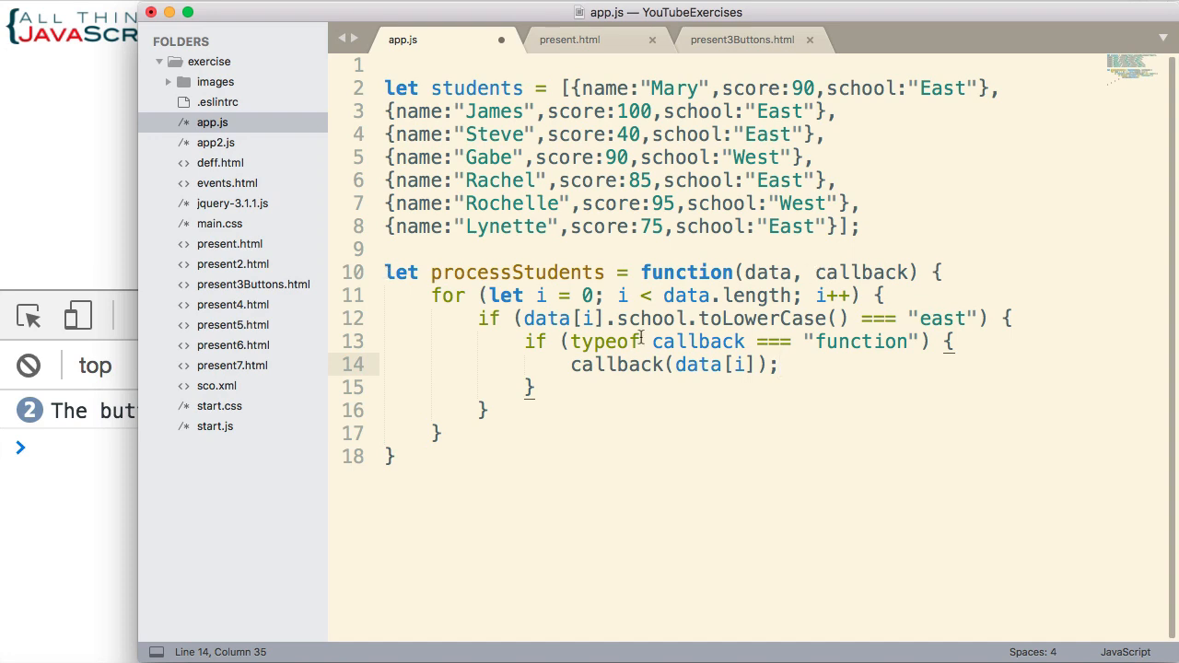
pyautogui.moveTo(525, 341); pyautogui.dragTo(534, 387)
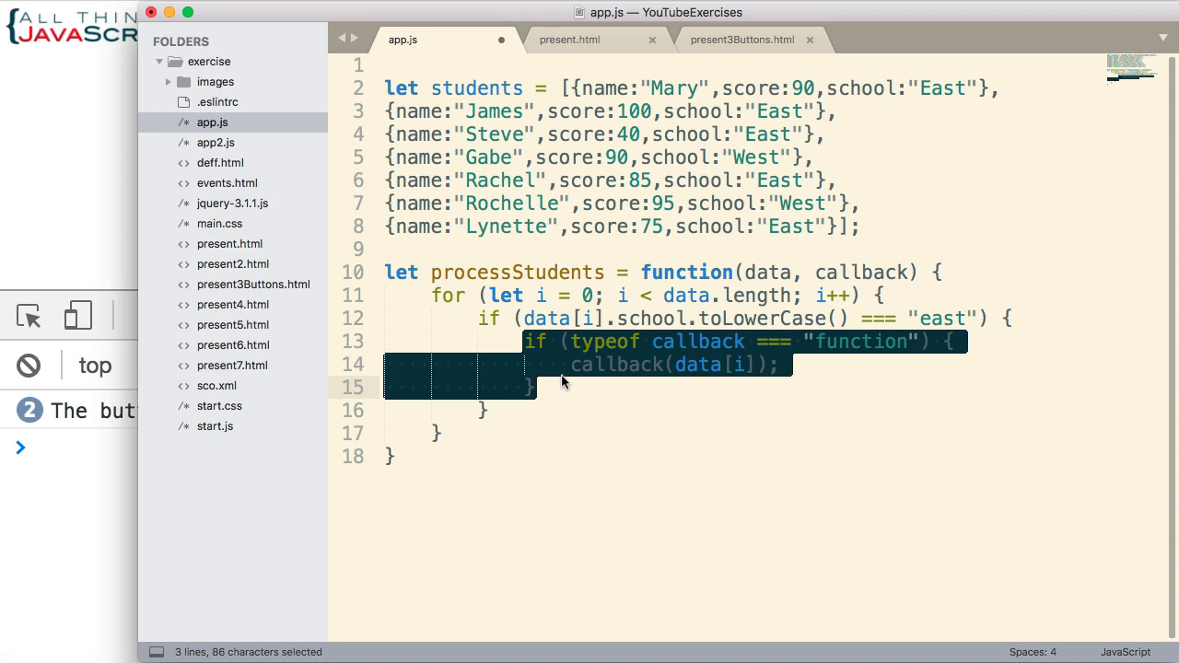
pyautogui.moveTo(571, 410)
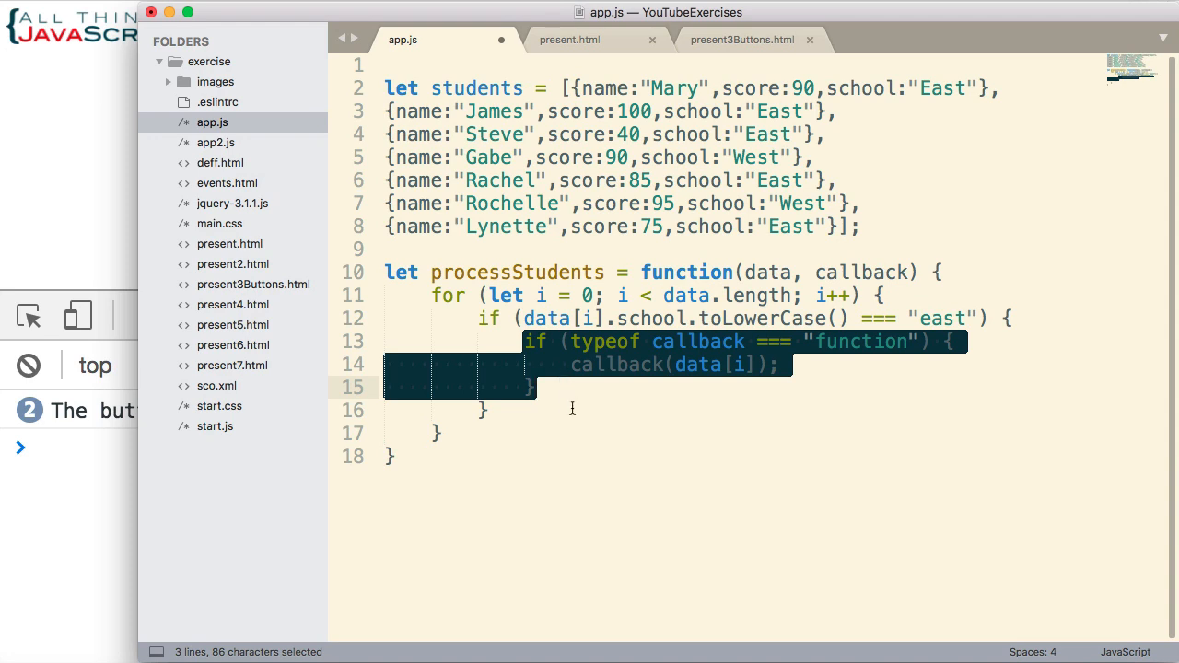
pyautogui.moveTo(825, 306)
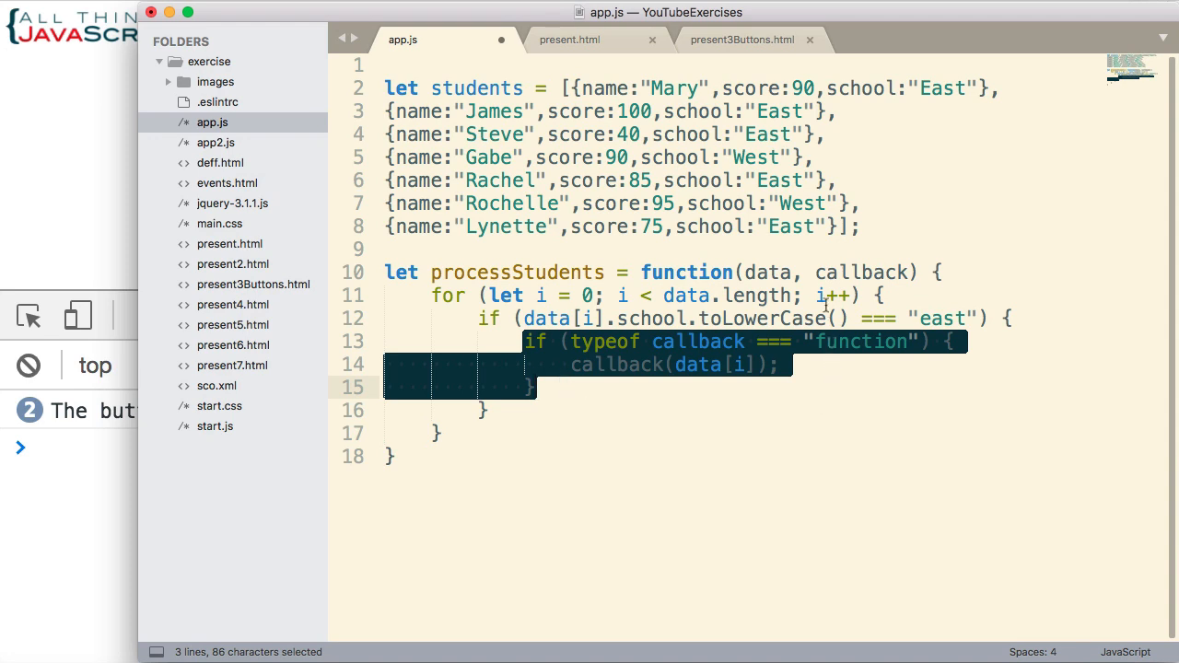
pyautogui.doubleClick(861, 273)
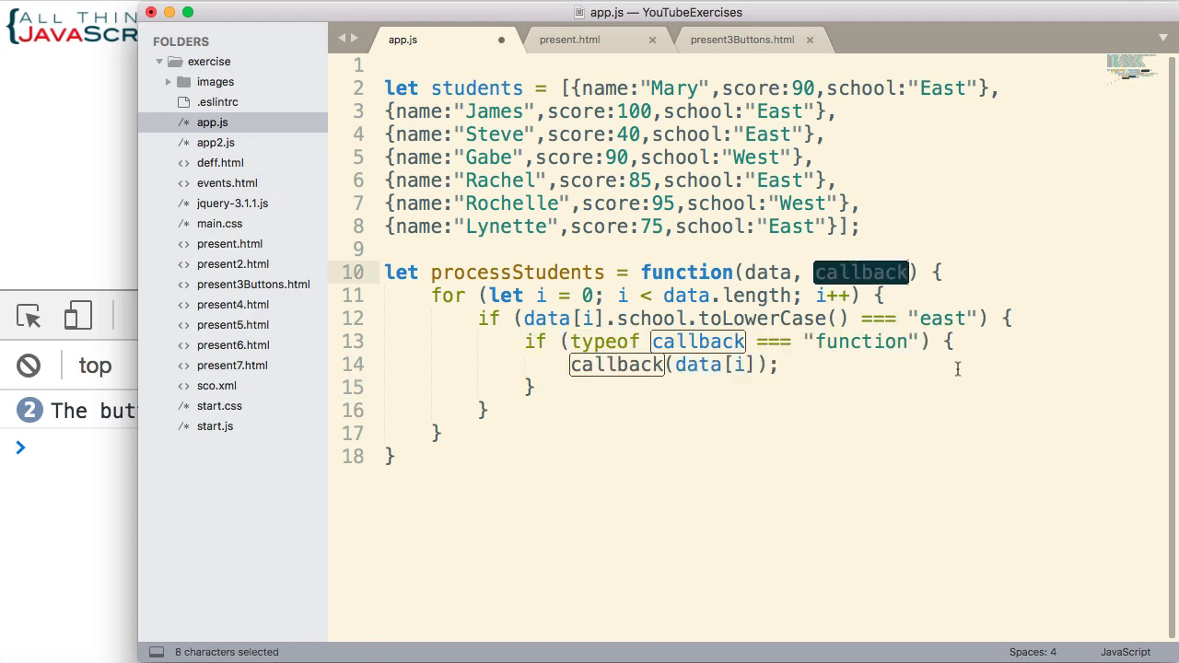
pyautogui.moveTo(892, 277)
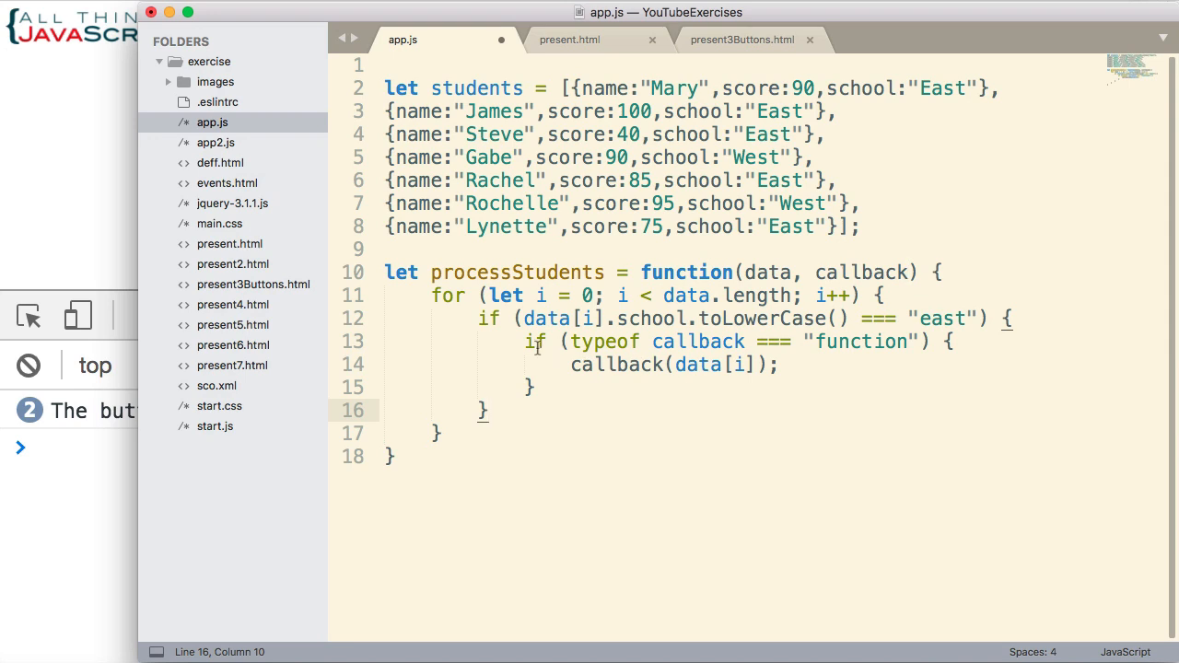
pyautogui.moveTo(575, 341); pyautogui.dragTo(746, 341)
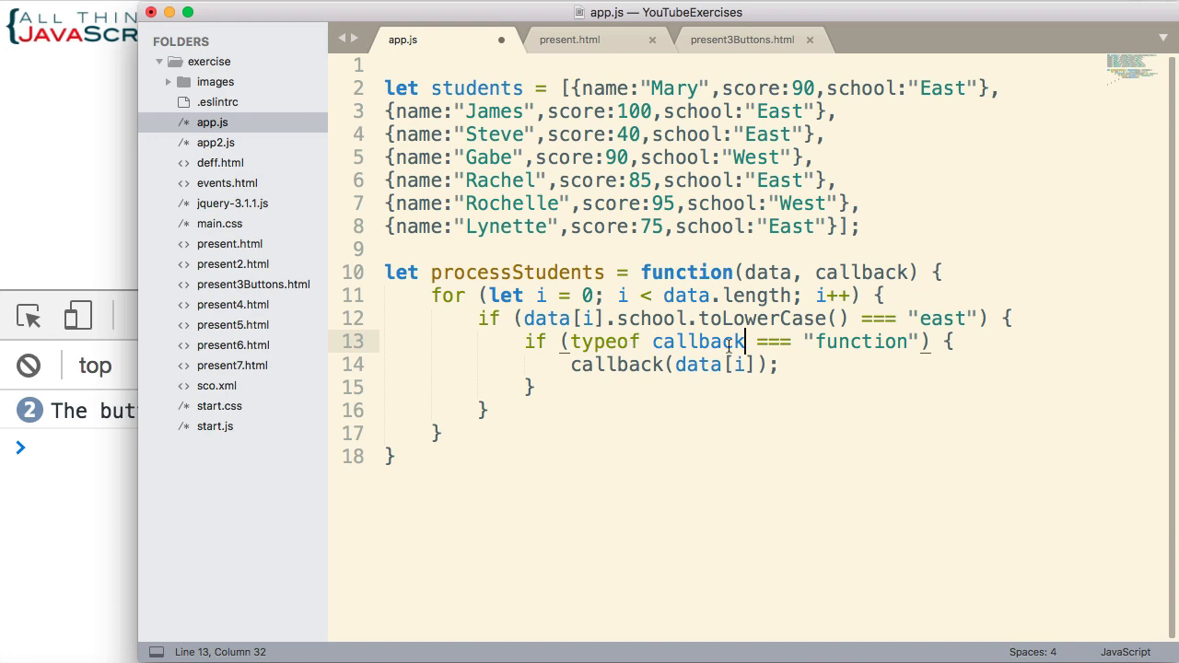
pyautogui.moveTo(862, 341)
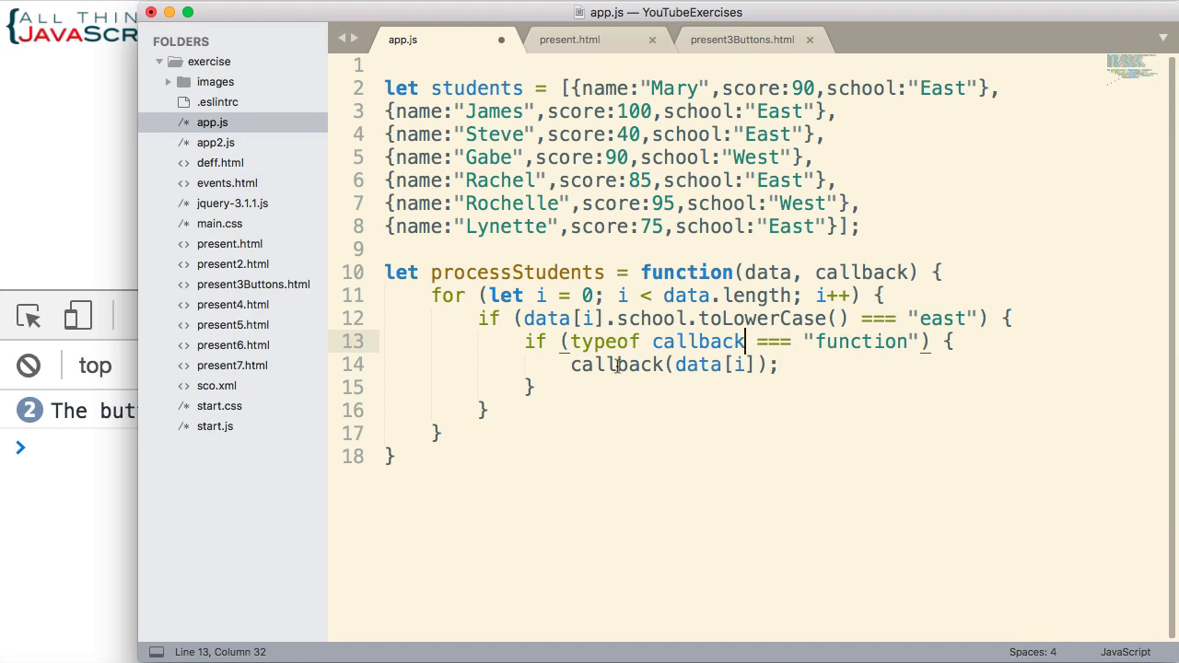
pyautogui.moveTo(588, 364)
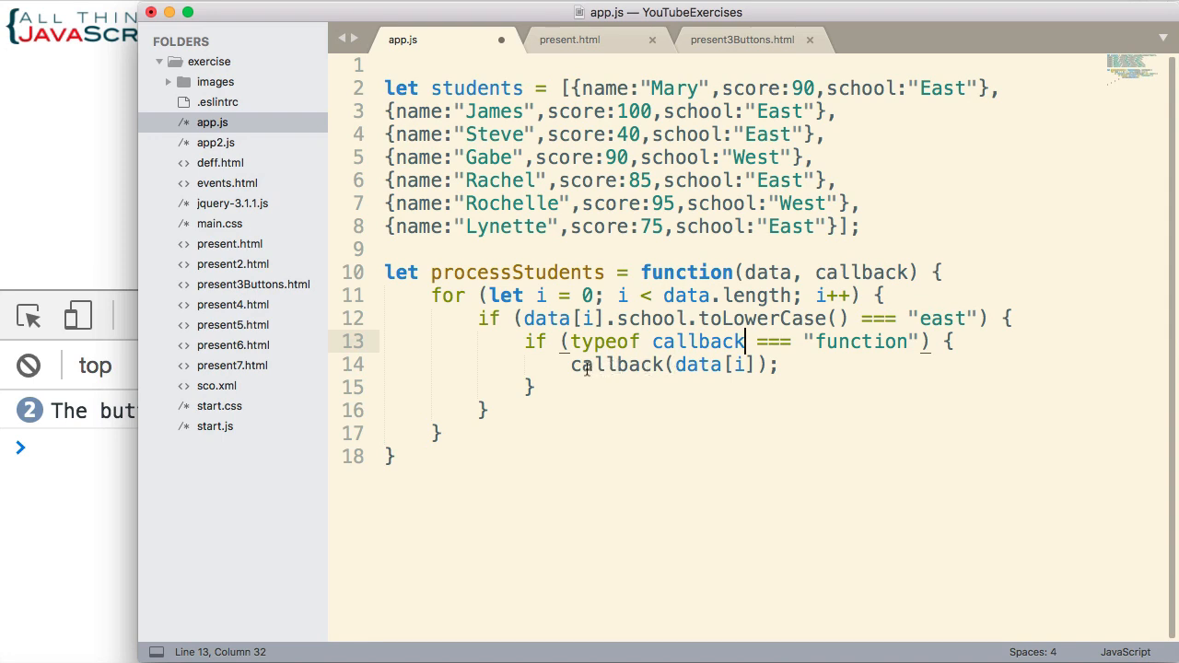
pyautogui.doubleClick(608, 365)
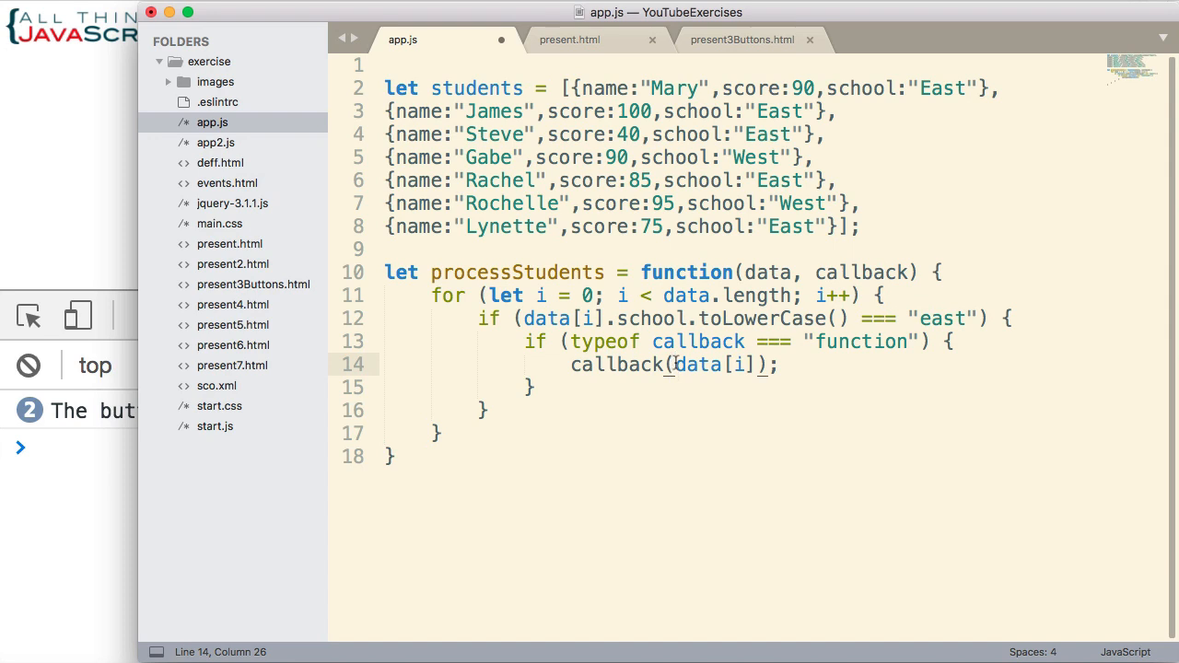
pyautogui.doubleClick(698, 365)
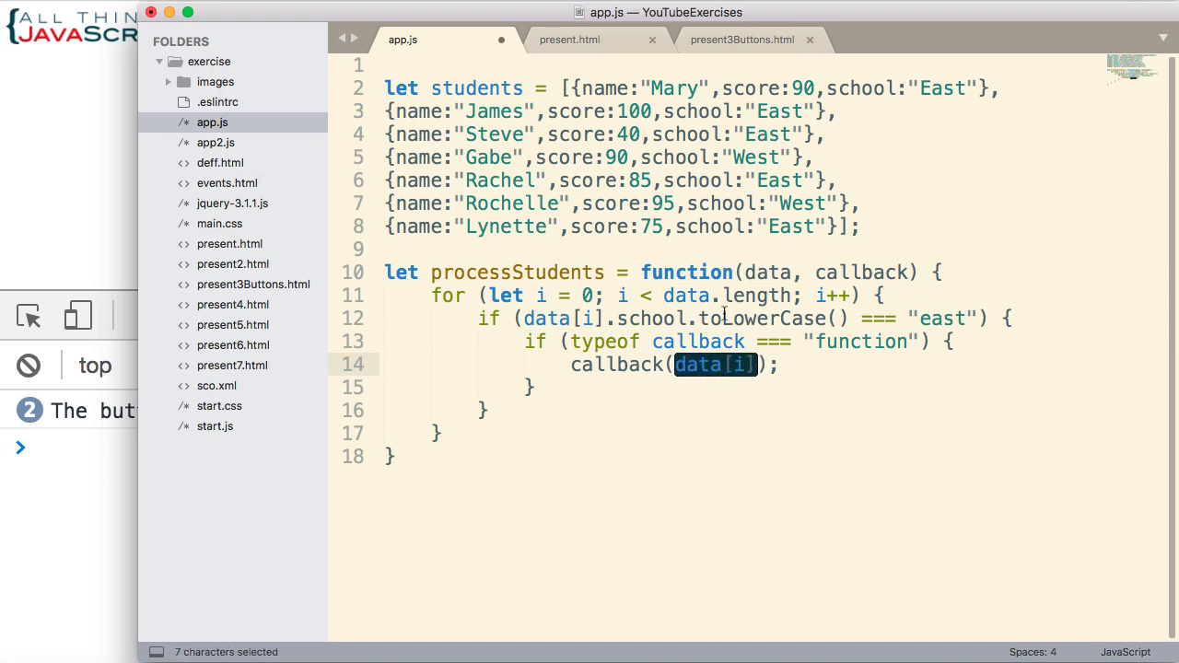
pyautogui.moveTo(728, 330)
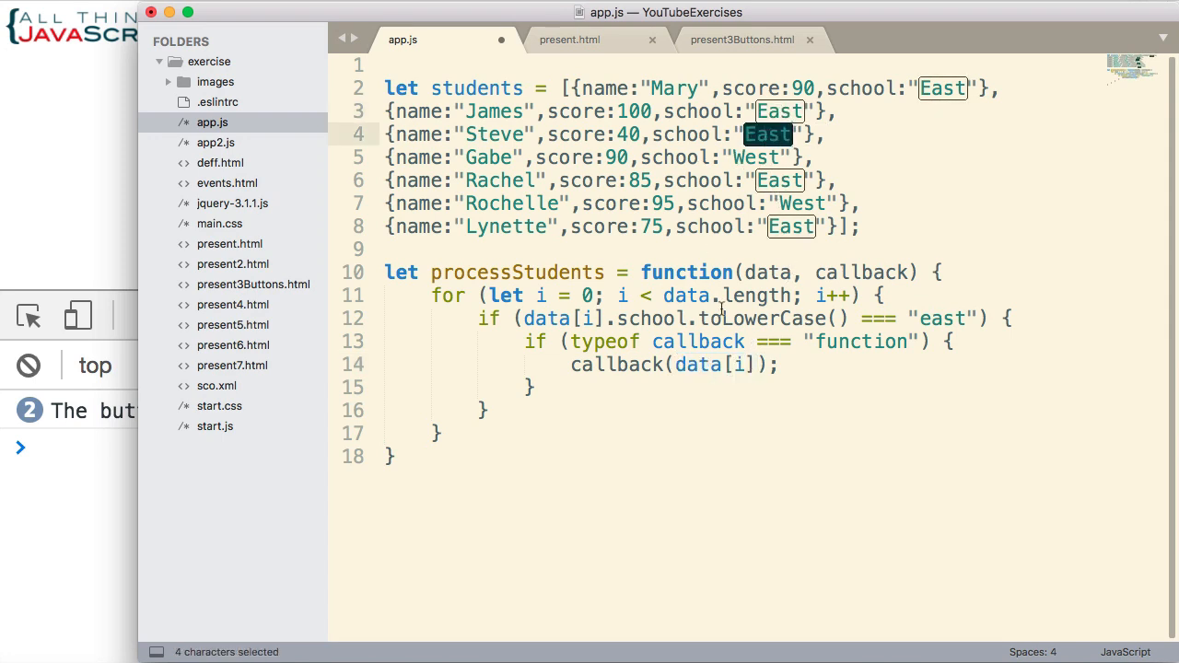
pyautogui.moveTo(799, 464)
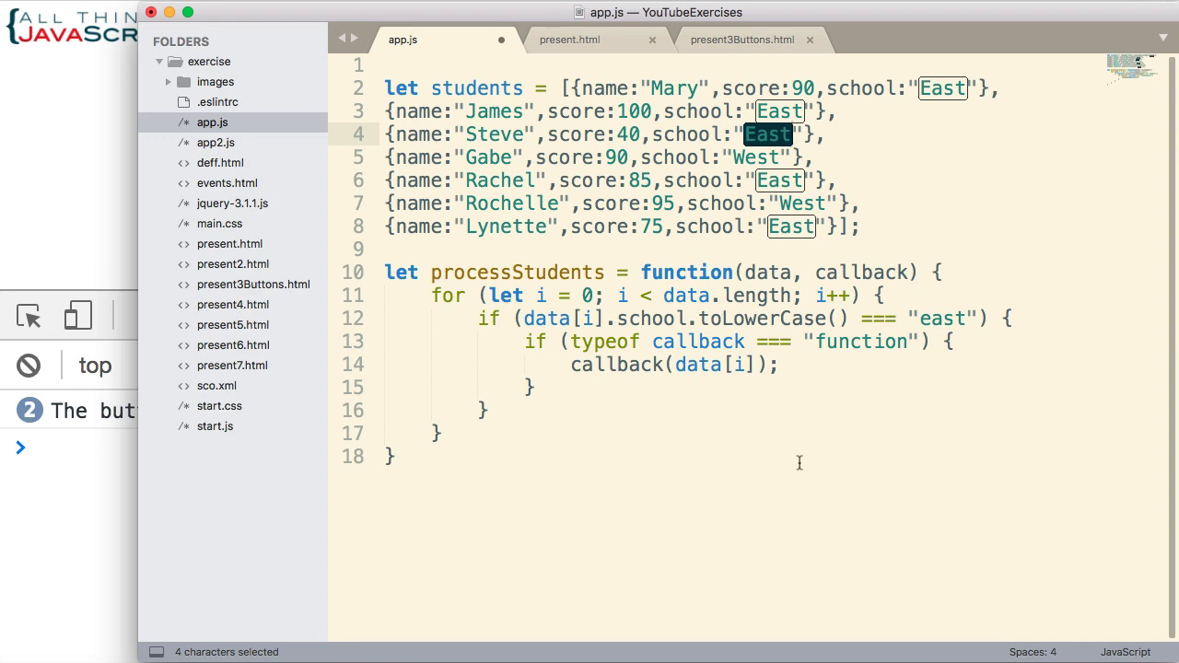
pyautogui.moveTo(744, 277)
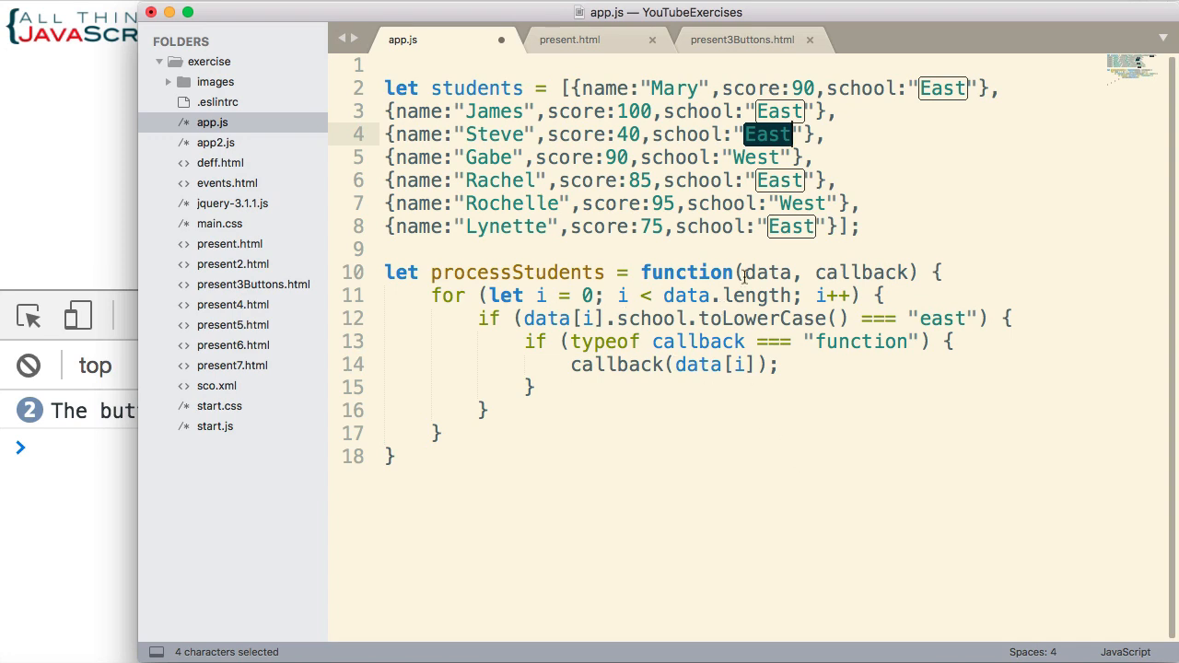
pyautogui.moveTo(892, 299)
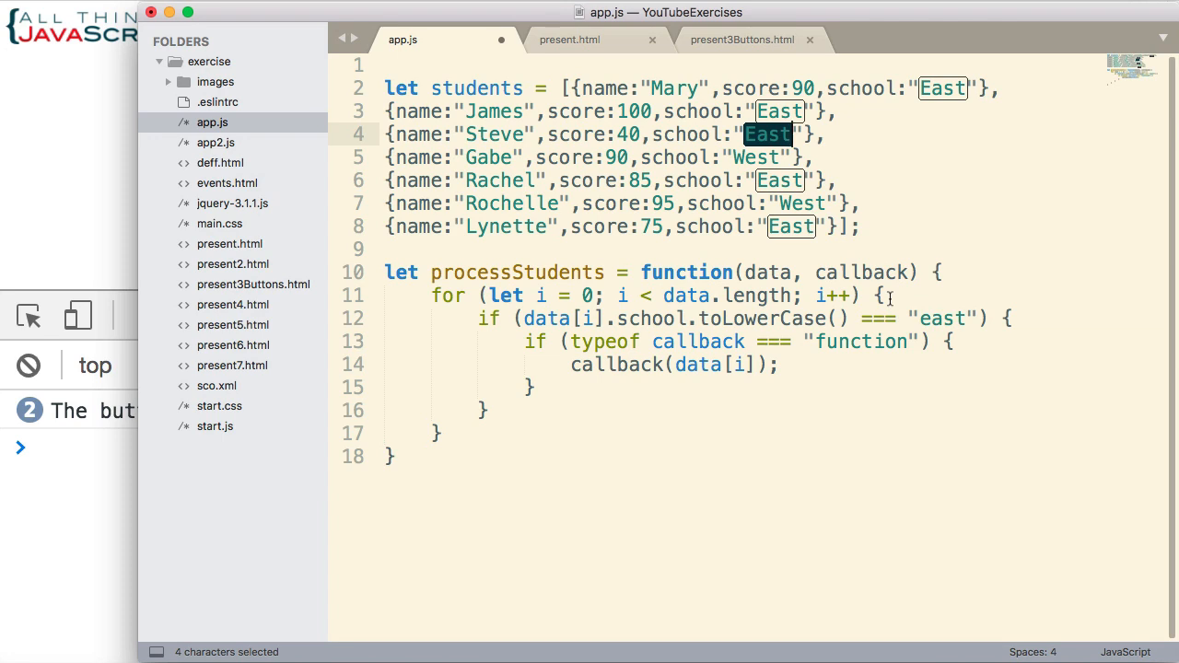
pyautogui.moveTo(459, 461)
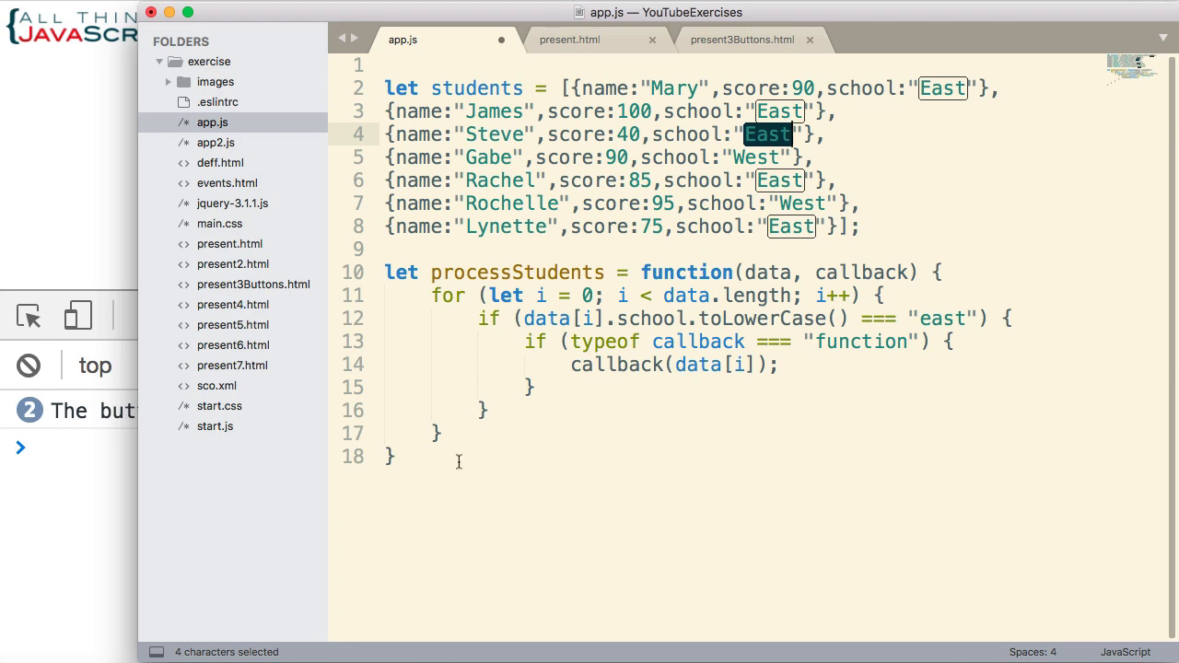
pyautogui.moveTo(413, 448)
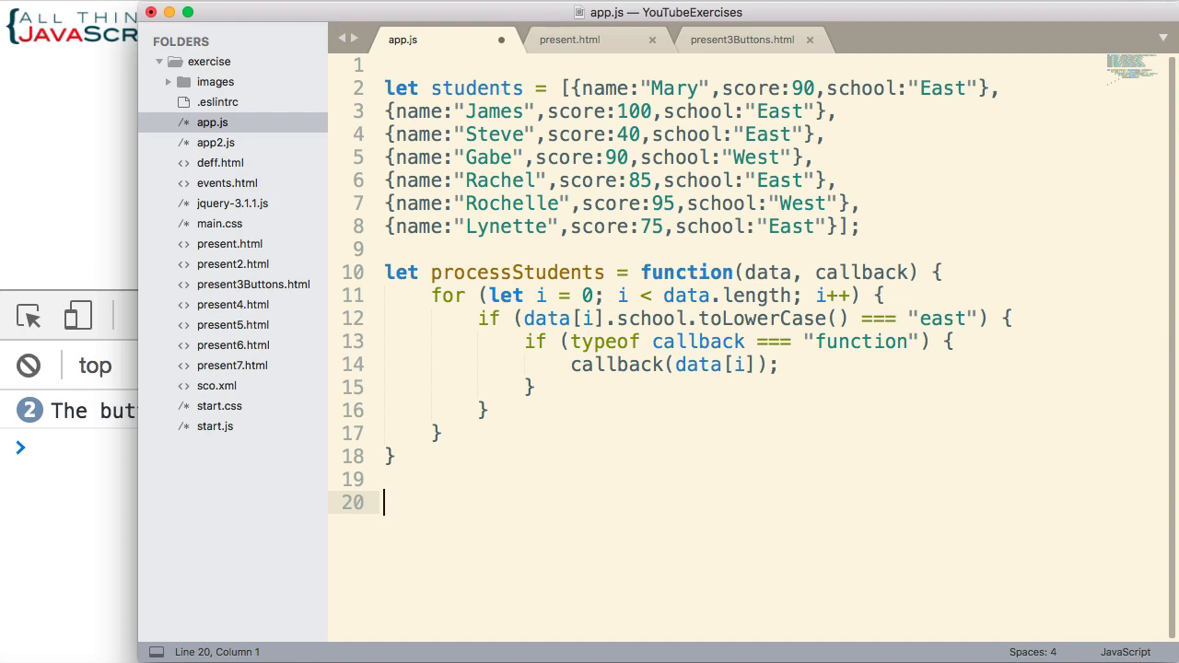
# Step: Call processStudents(students, function(obj) { on line 20 with an empty callback body
pyautogui.write('processStudents')
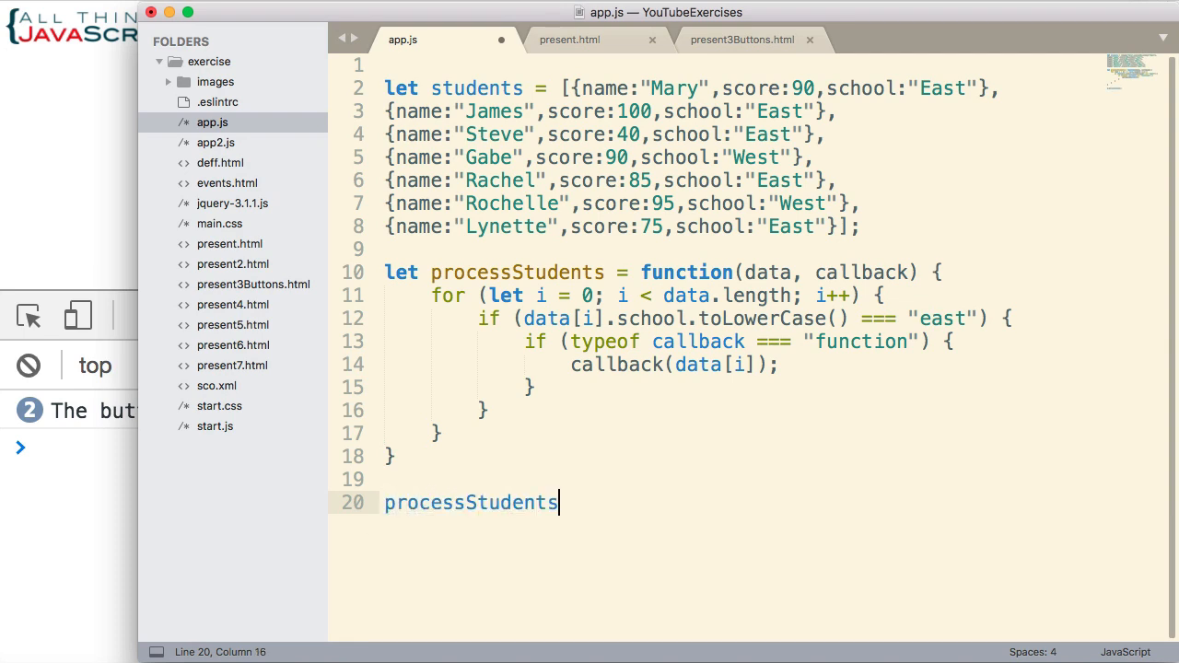
pyautogui.write('(students,')
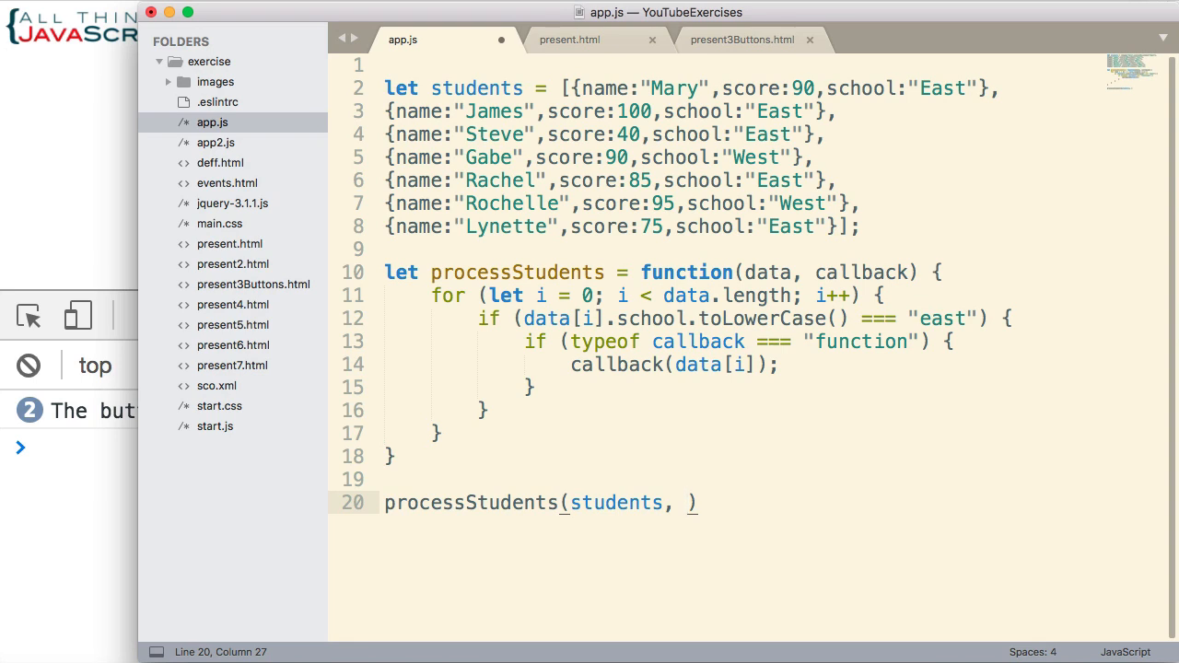
pyautogui.write('function(')
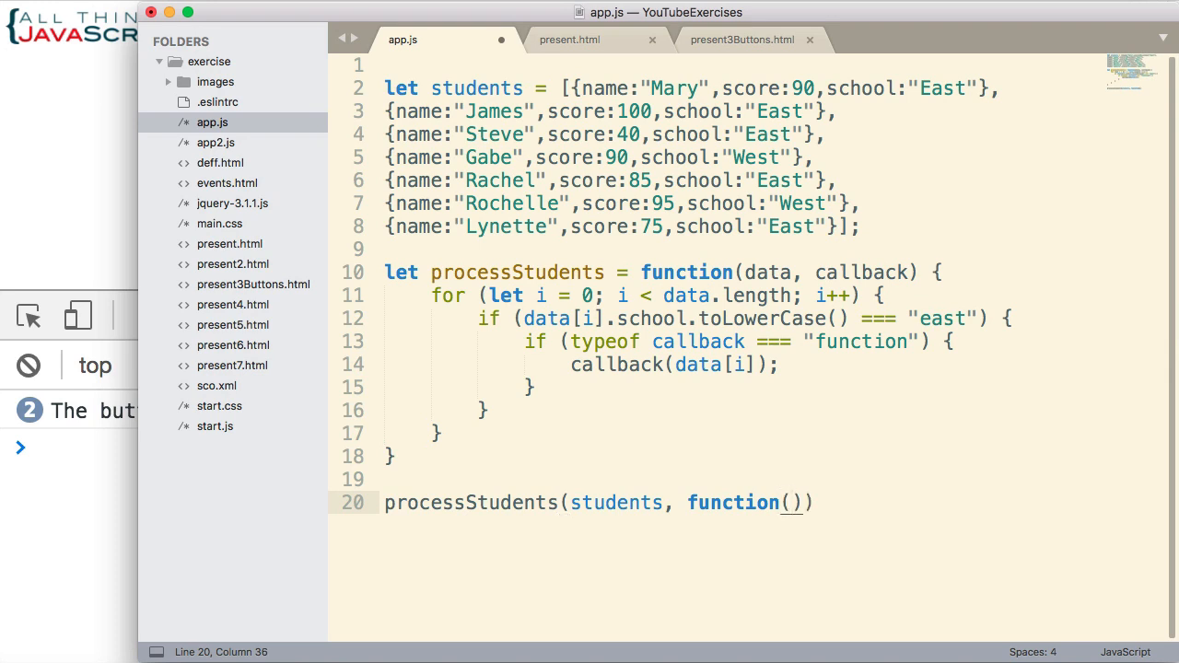
pyautogui.write('obj')
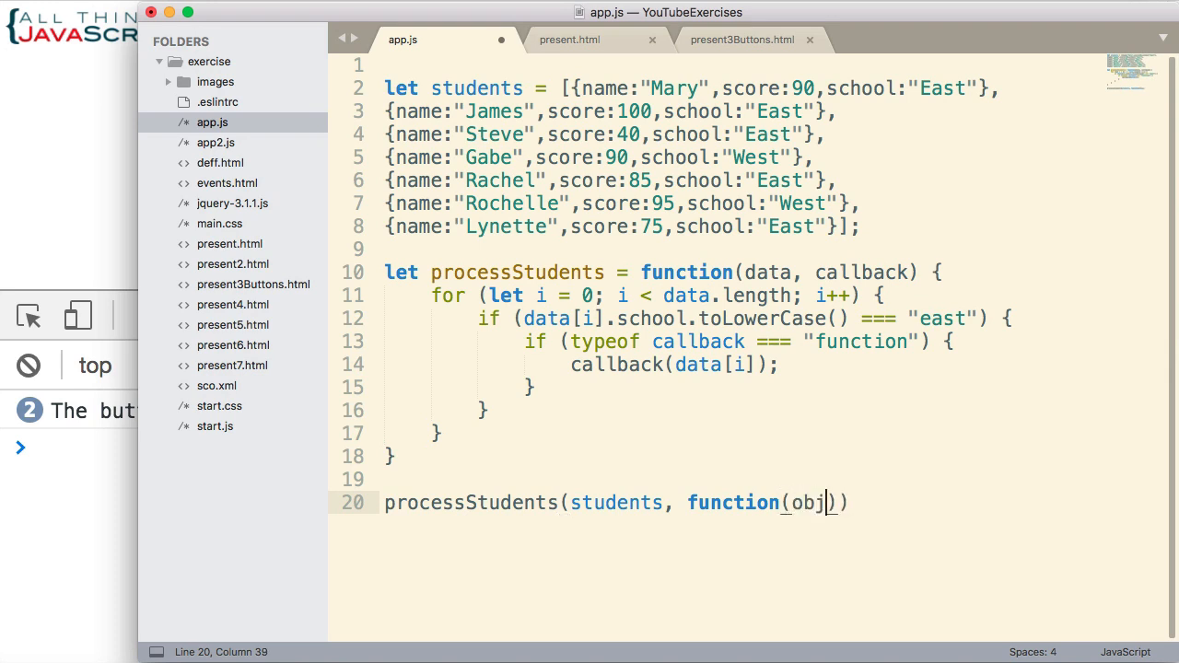
pyautogui.moveTo(656, 385)
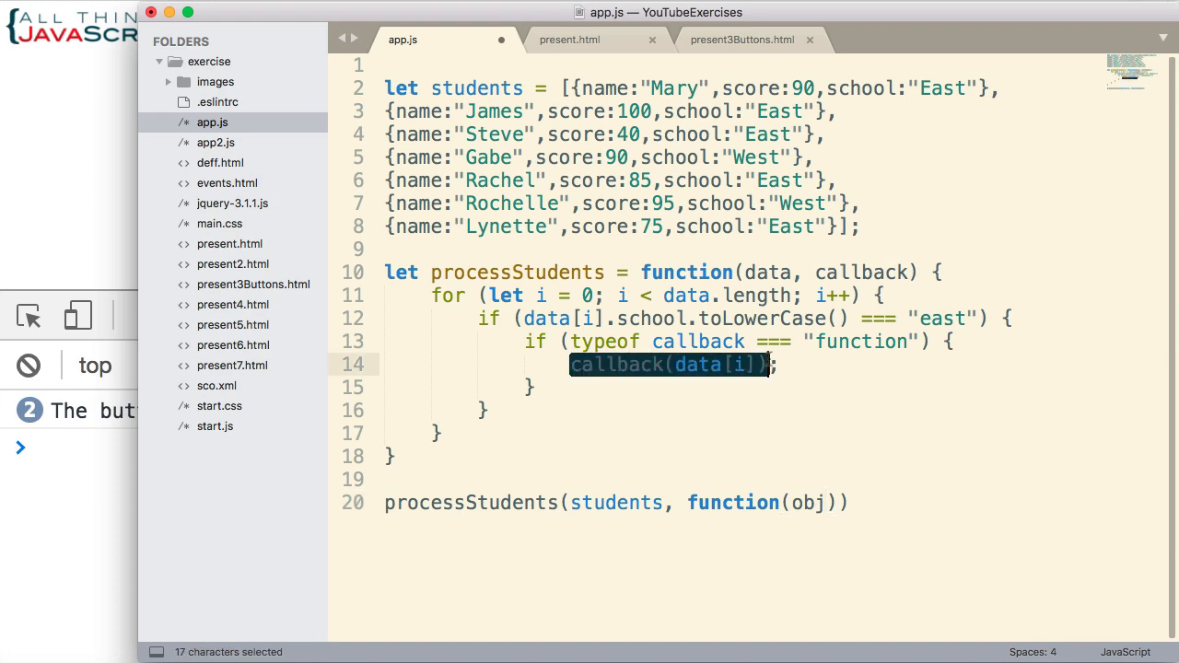
pyautogui.click(822, 471)
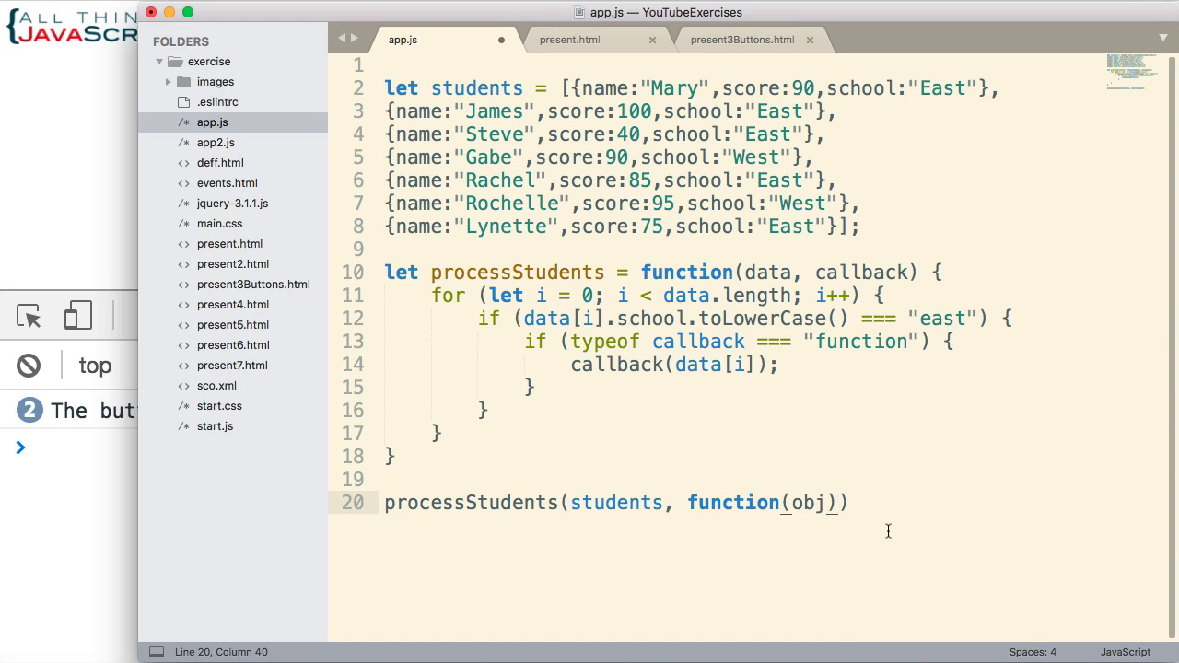
pyautogui.write('{')
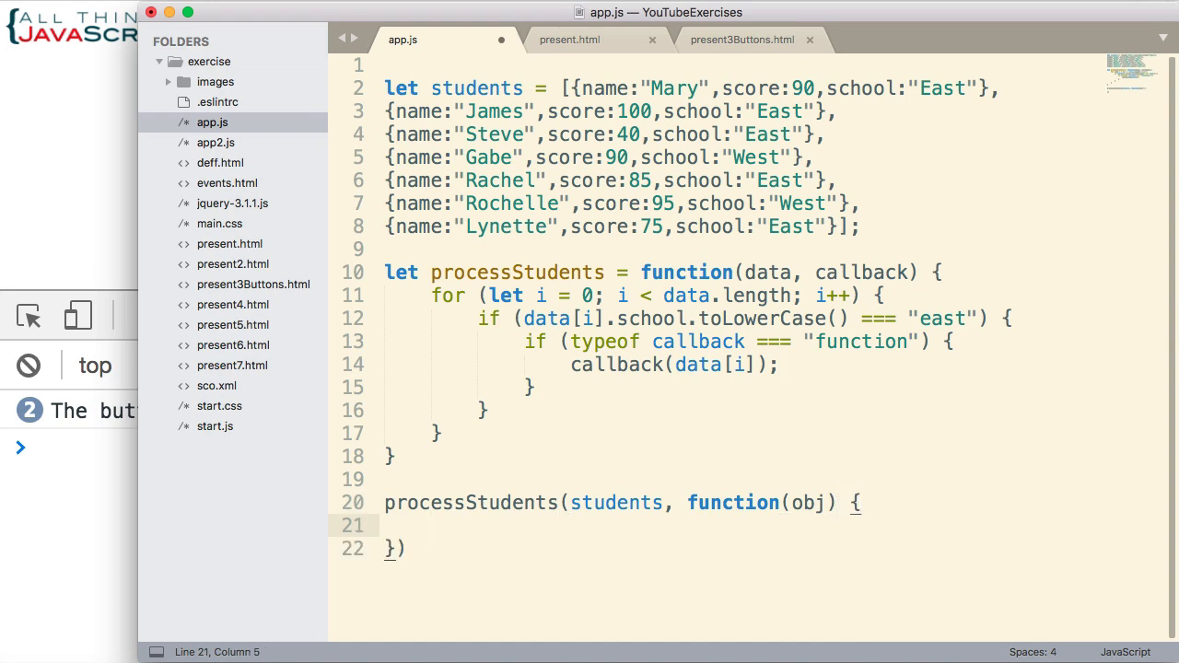
# Step: Inside the callback, add an if (obj.score > 60) block containing an empty console.log()
pyautogui.write('if (')
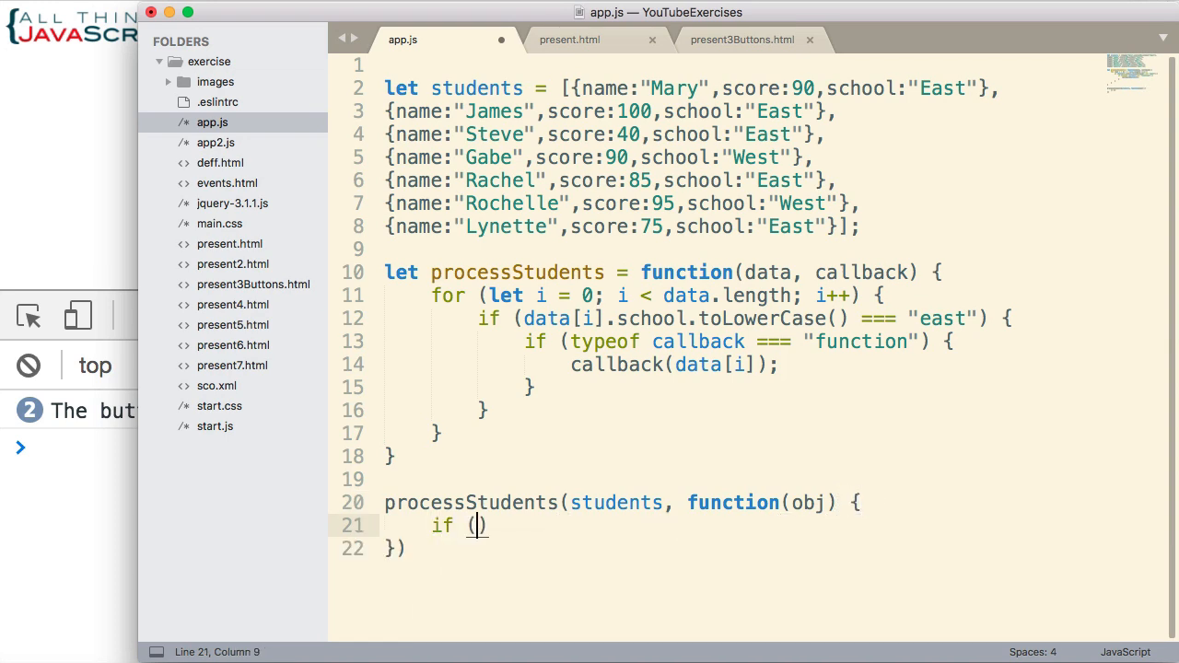
pyautogui.write('obj.score >')
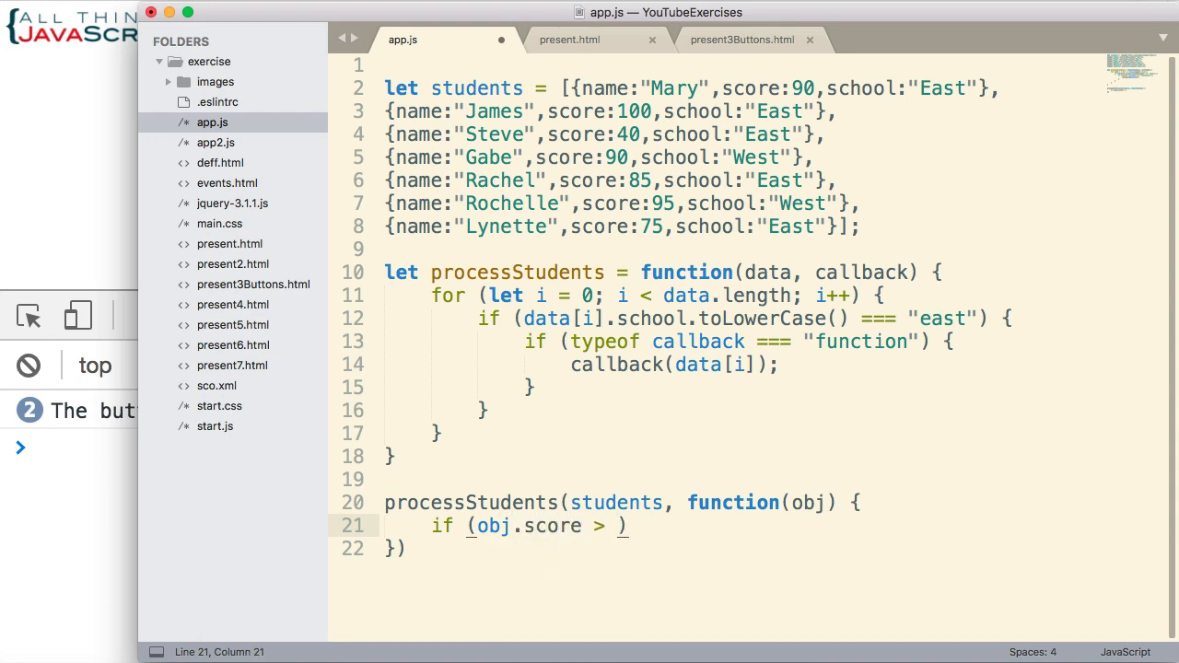
pyautogui.write('60')
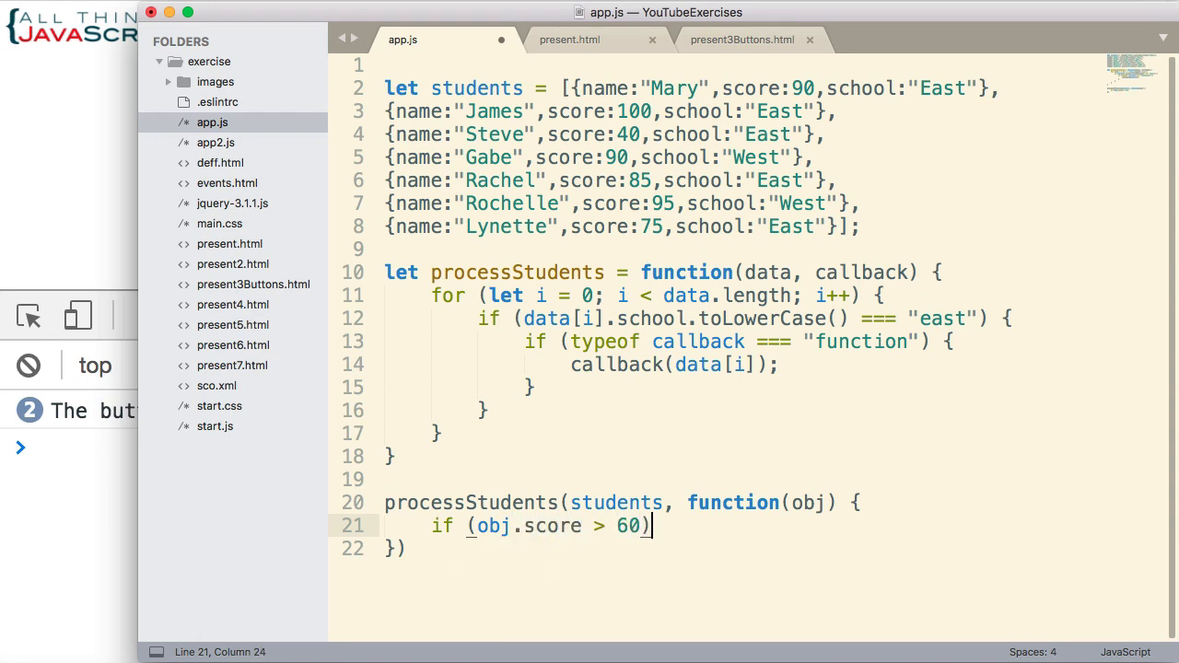
pyautogui.write('{')
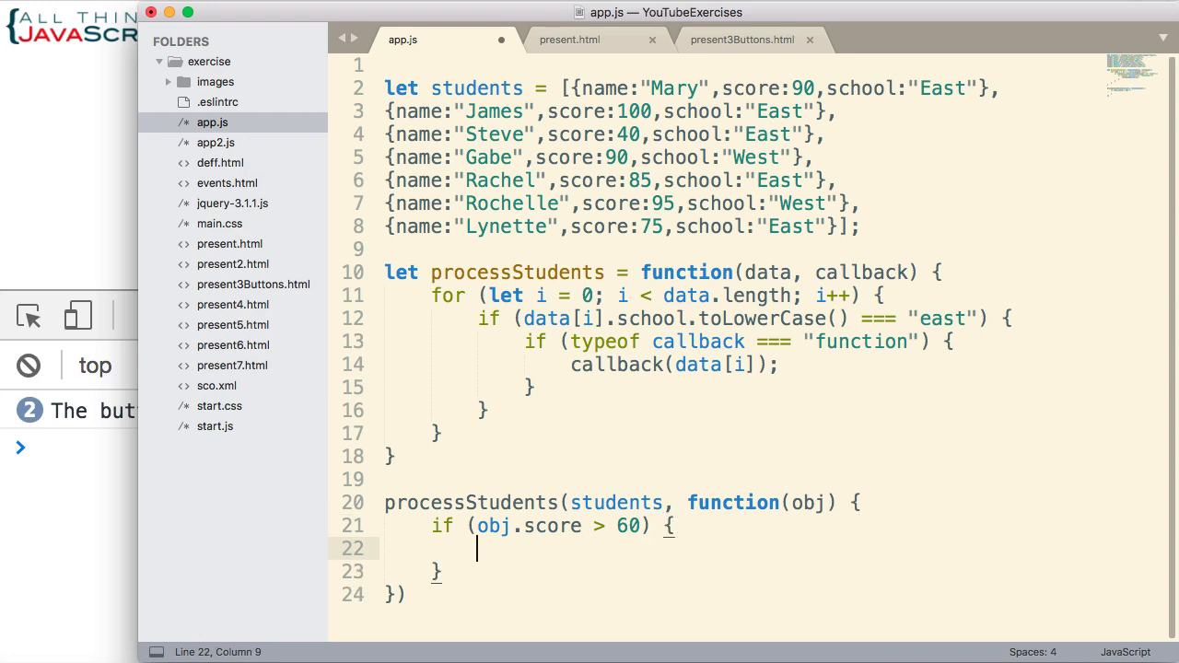
pyautogui.write('consol')
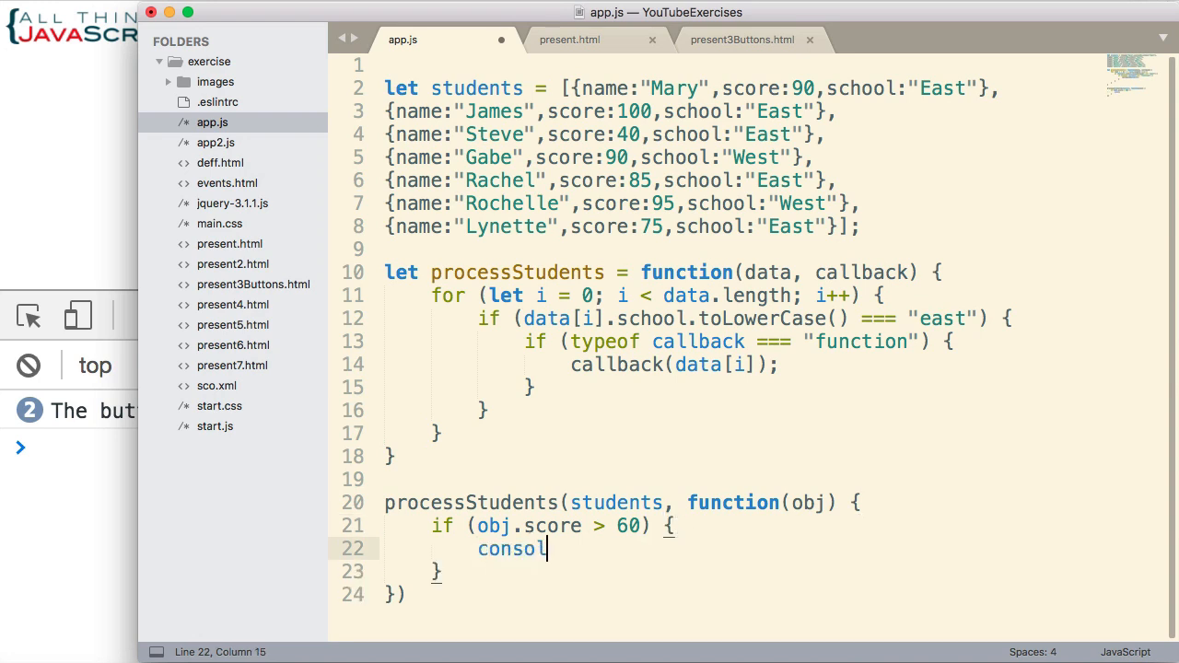
pyautogui.write('e.log')
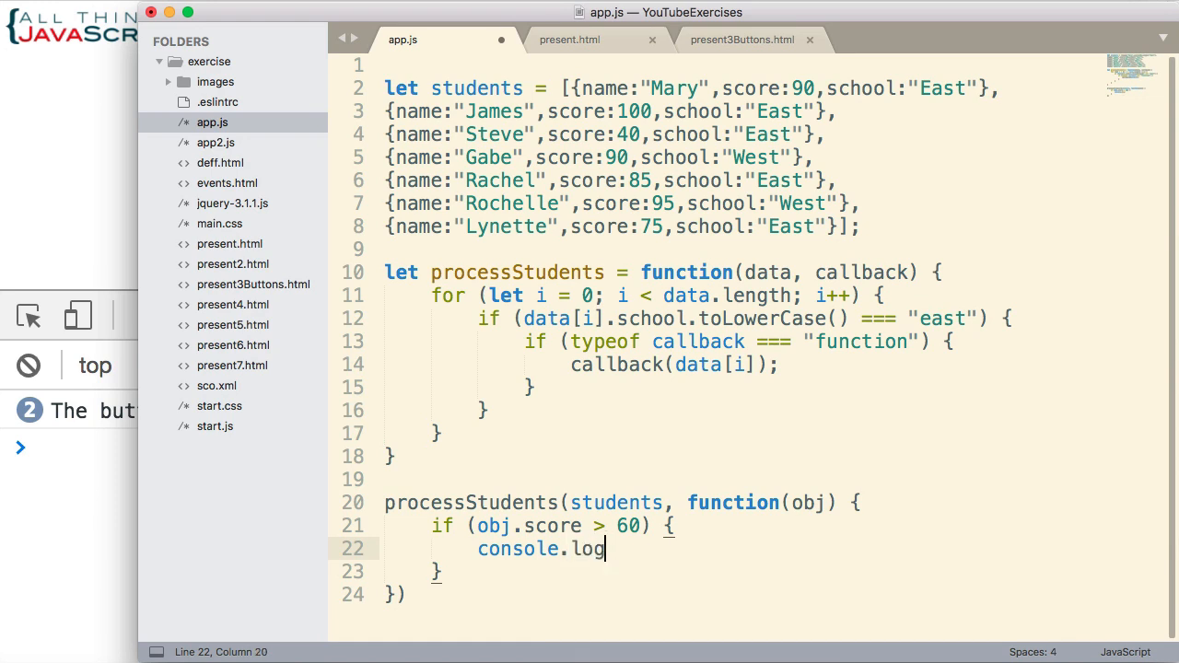
pyautogui.write('()')
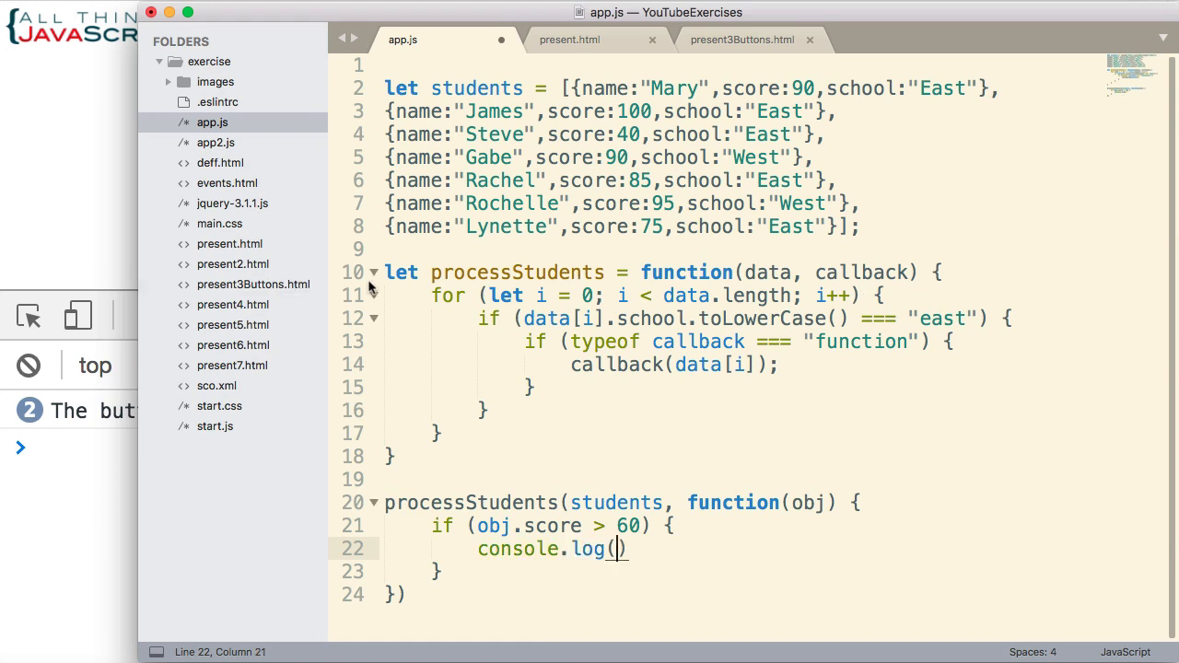
# Step: Log obj.name + " passed." inside the if block and terminate the statement
pyautogui.click(391, 457)
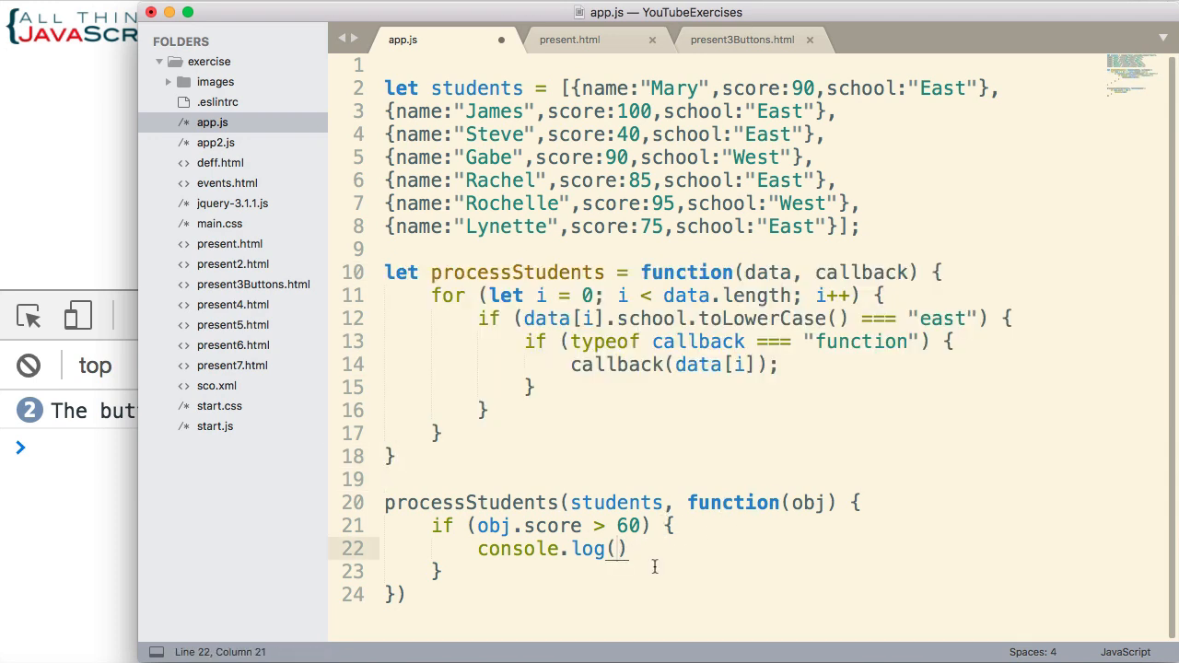
pyautogui.write('obj.nan')
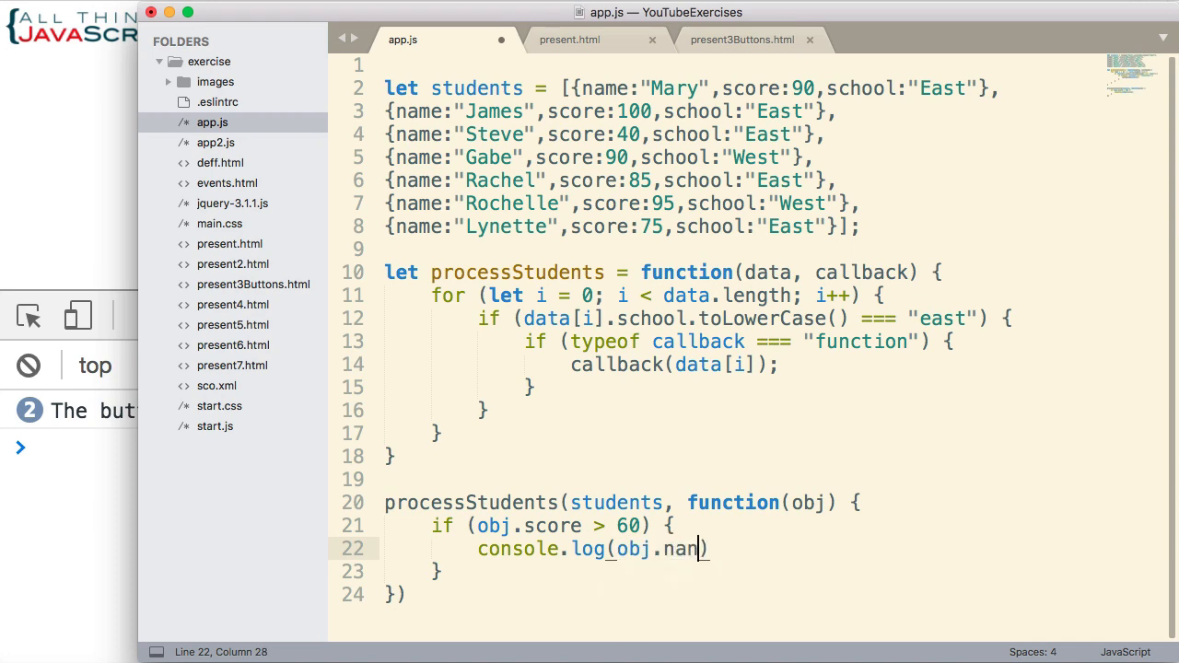
pyautogui.write('ame + "')
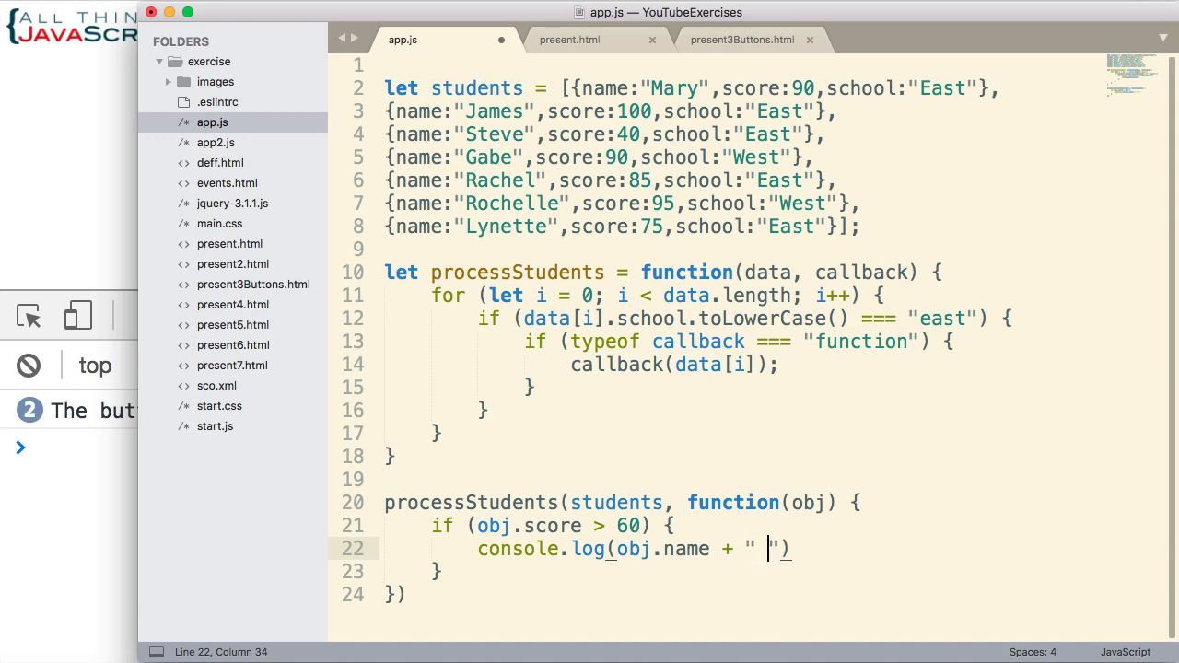
pyautogui.write('passed.')
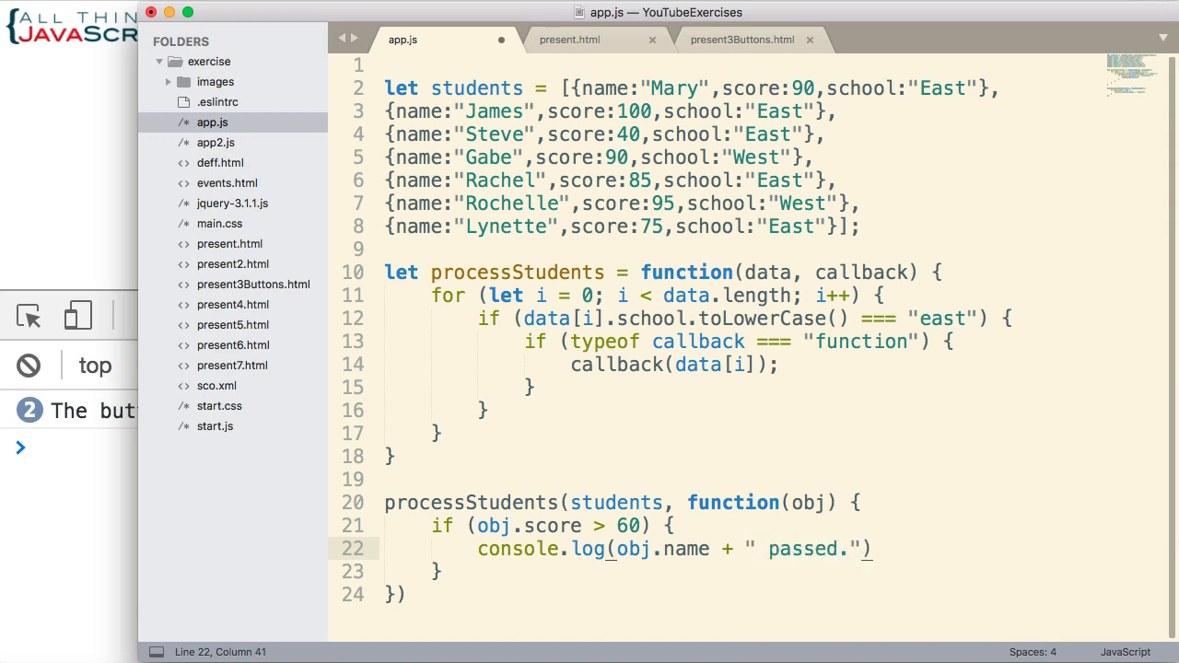
pyautogui.moveTo(961, 649)
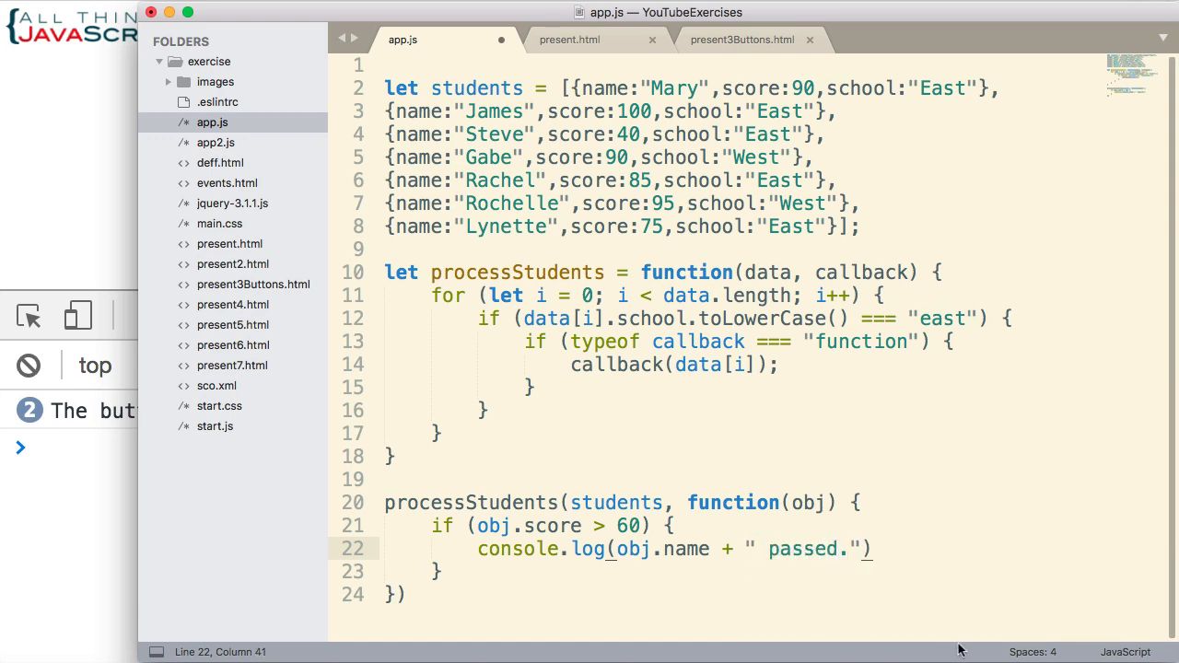
pyautogui.click(870, 549)
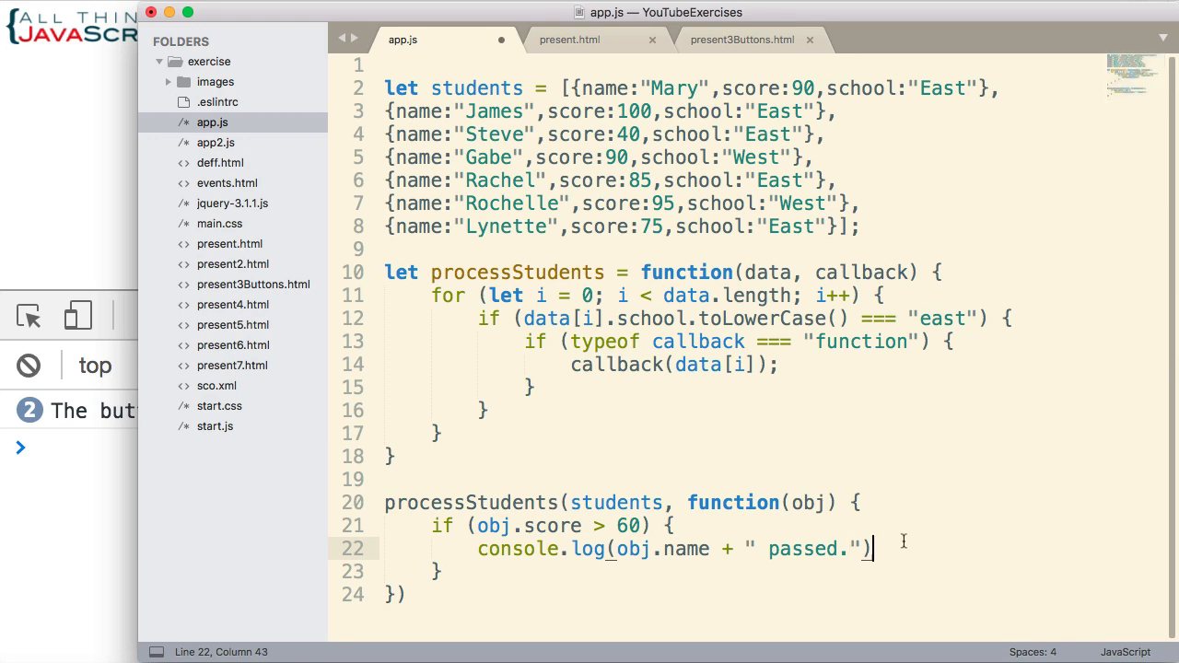
pyautogui.write(';')
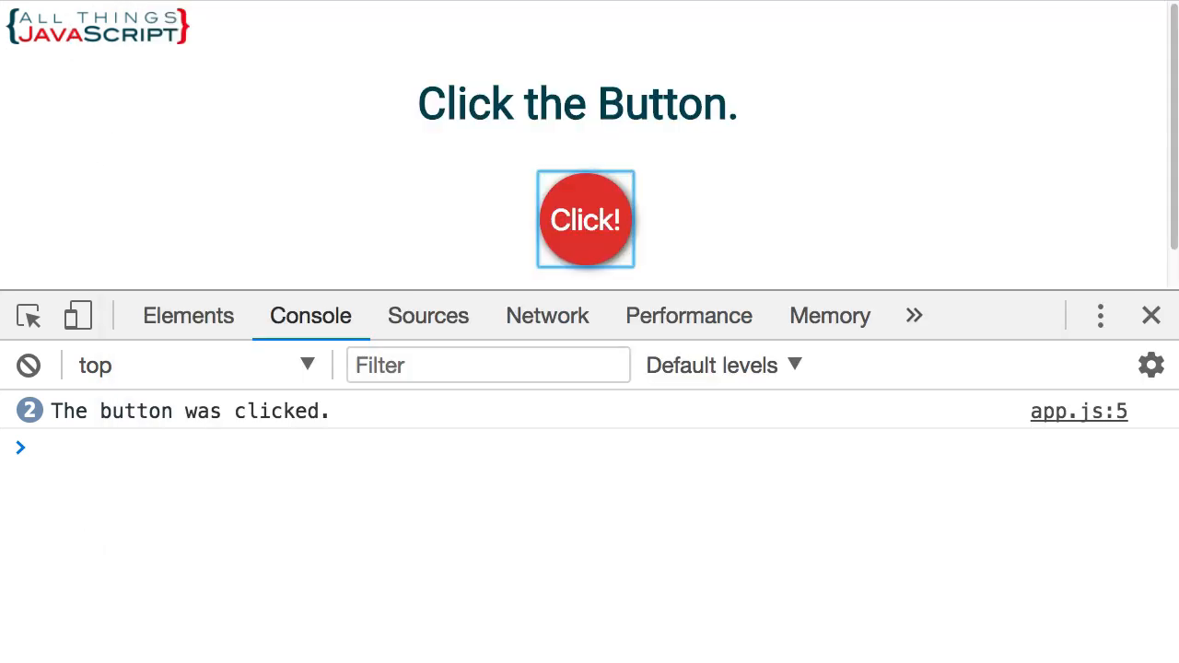
# Step: Reload the page so the console lists Mary, James, Rachel and Lynette as passed
pyautogui.click(586, 219)
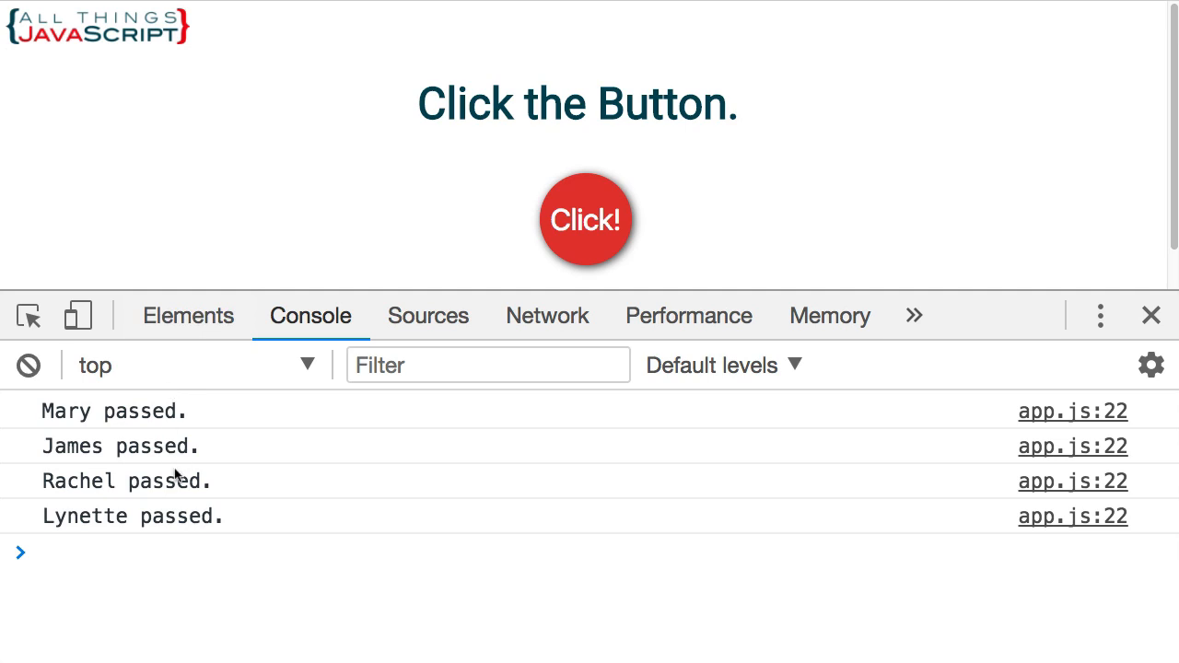
pyautogui.moveTo(138, 501)
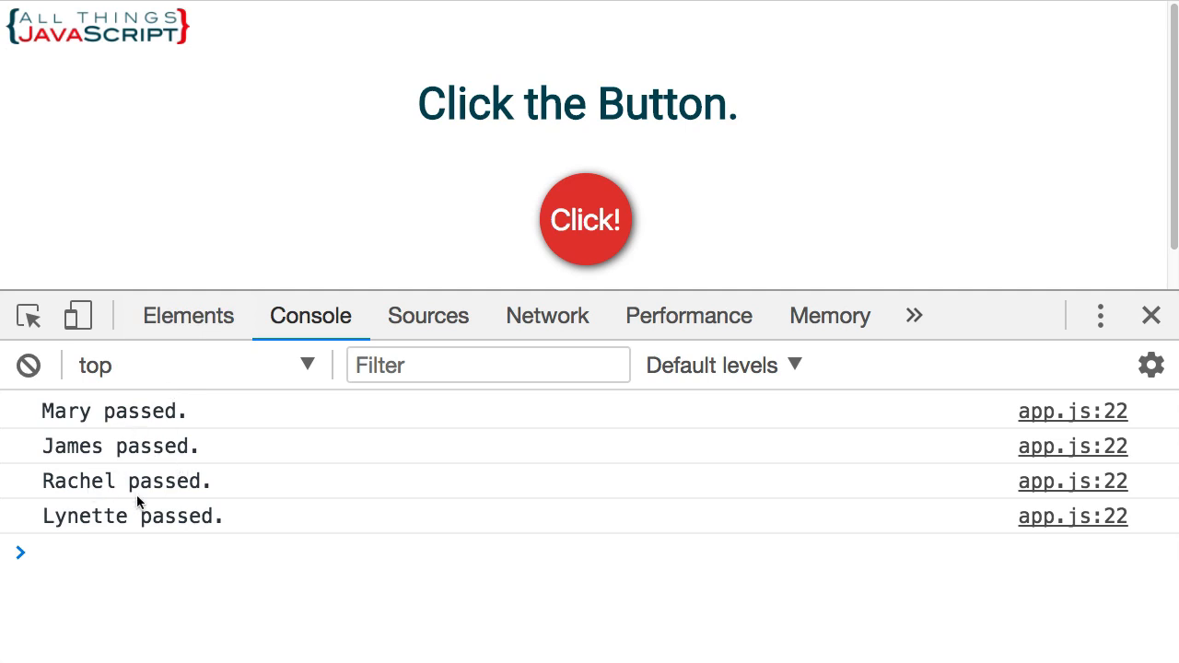
pyautogui.moveTo(195, 523)
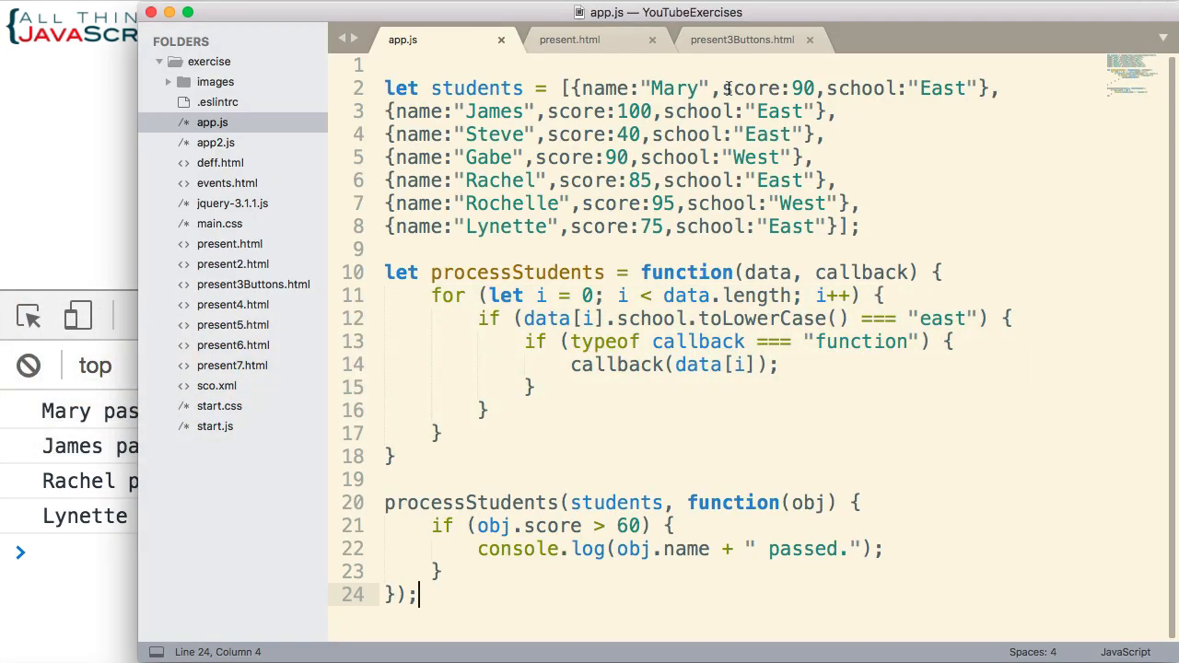
pyautogui.moveTo(578, 147)
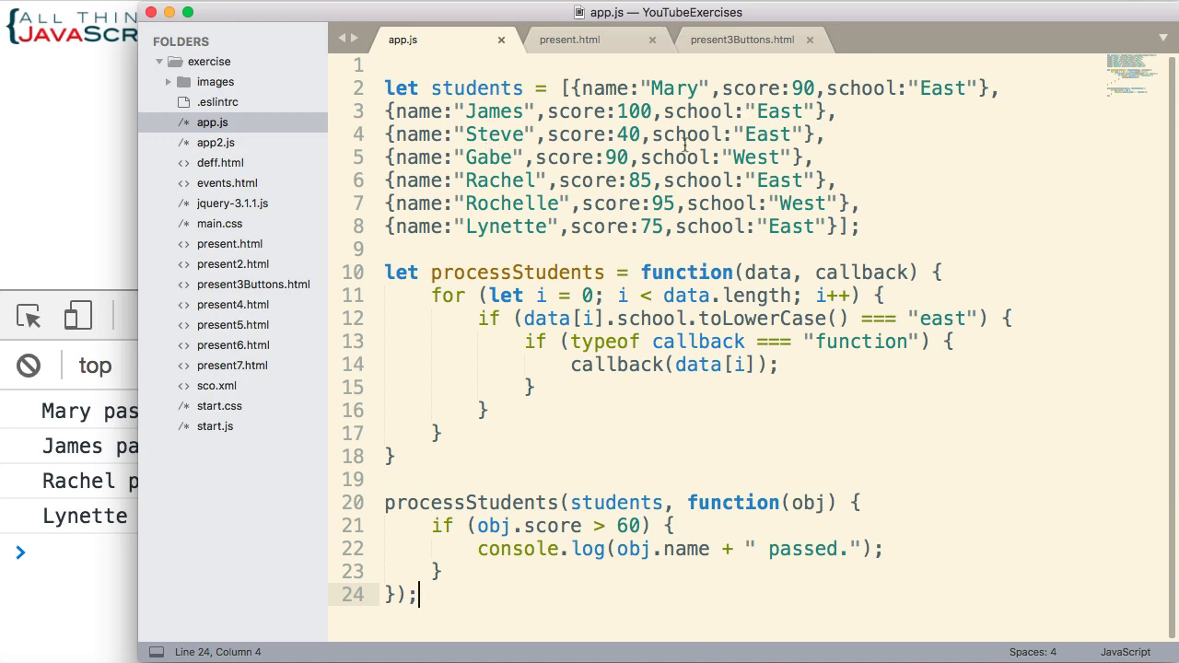
pyautogui.moveTo(641, 525)
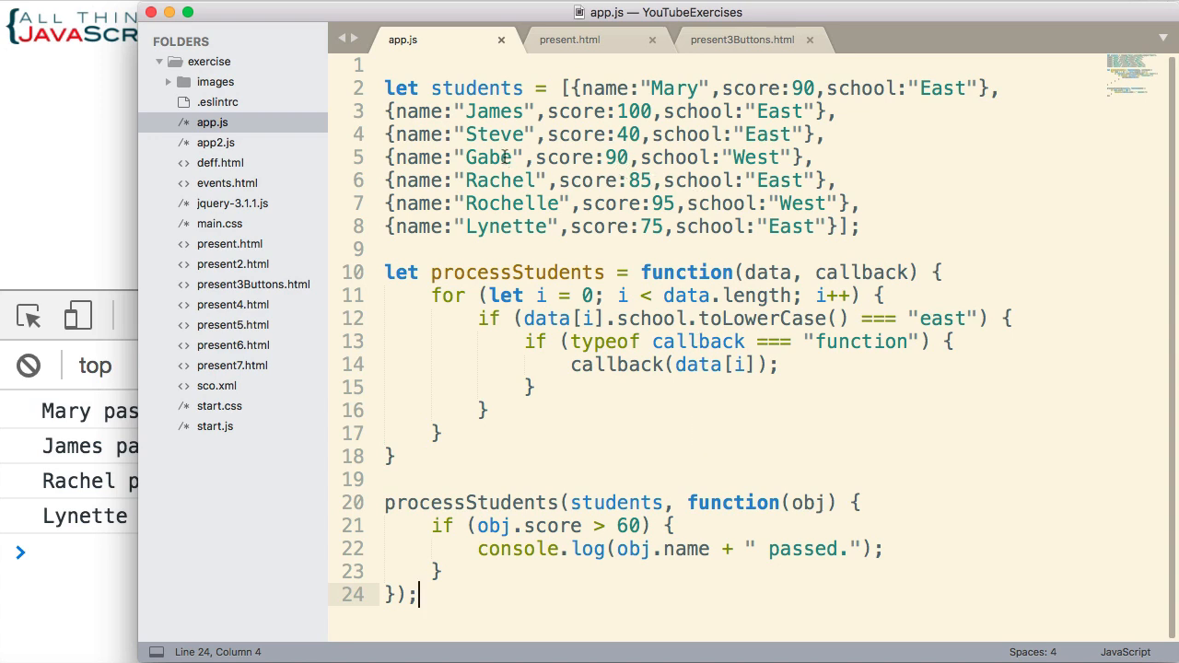
pyautogui.moveTo(752, 166)
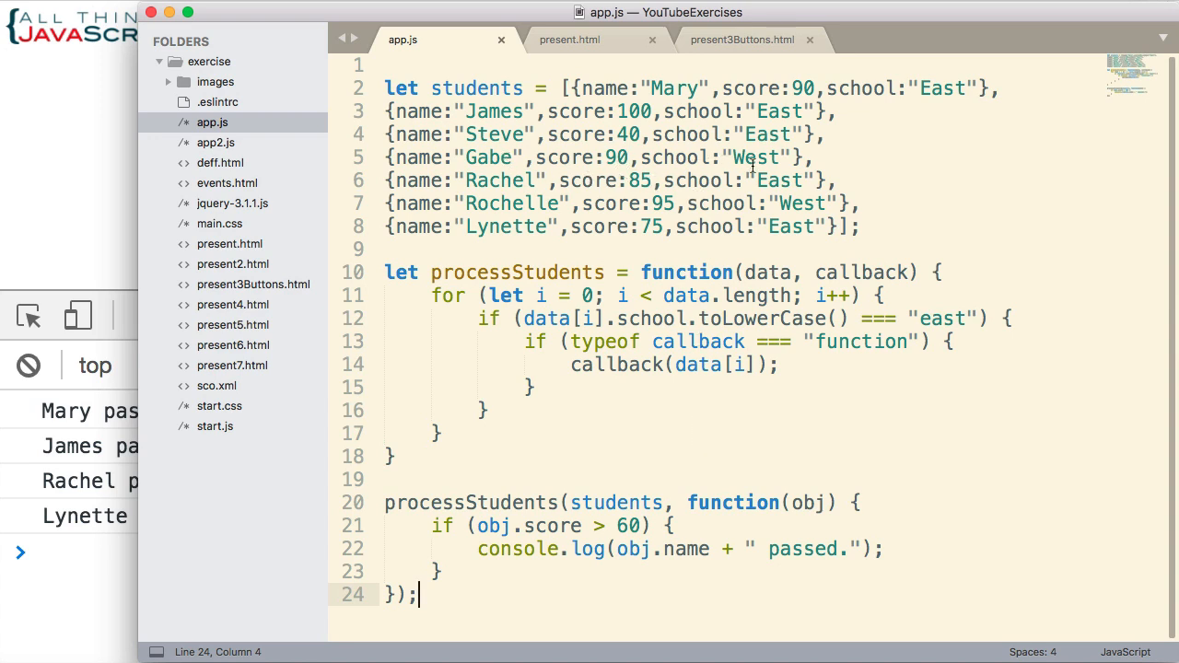
pyautogui.moveTo(789, 185)
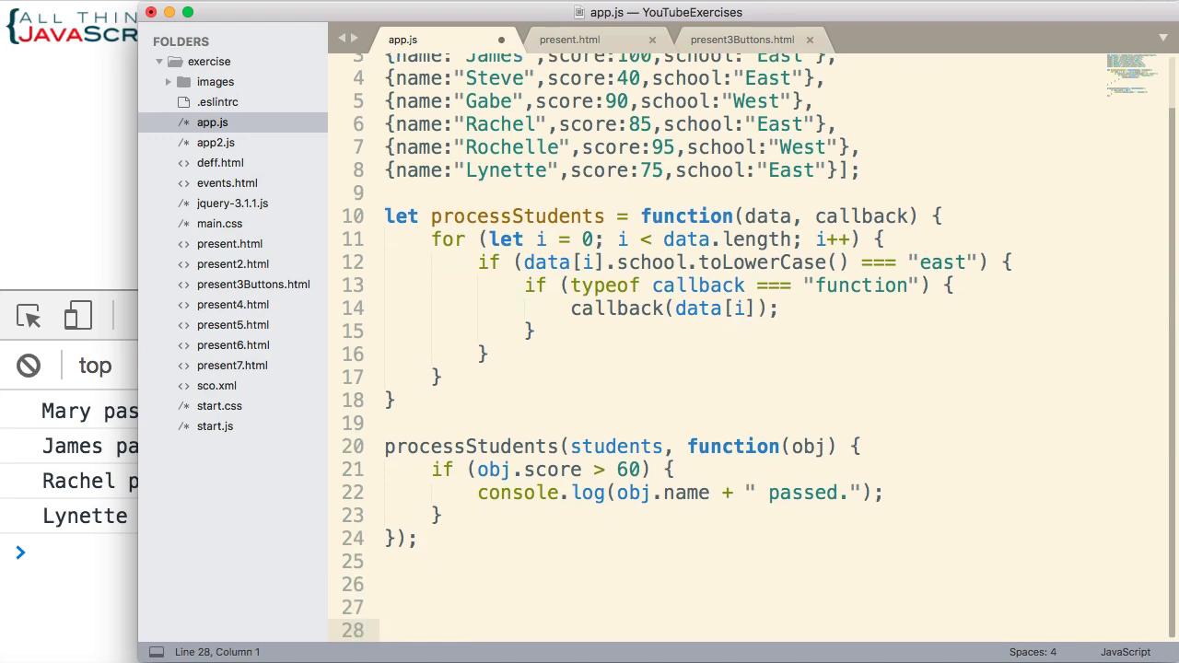
# Step: Begin a determineTotal function expression with an opening brace on line 26
pyautogui.click(385, 630)
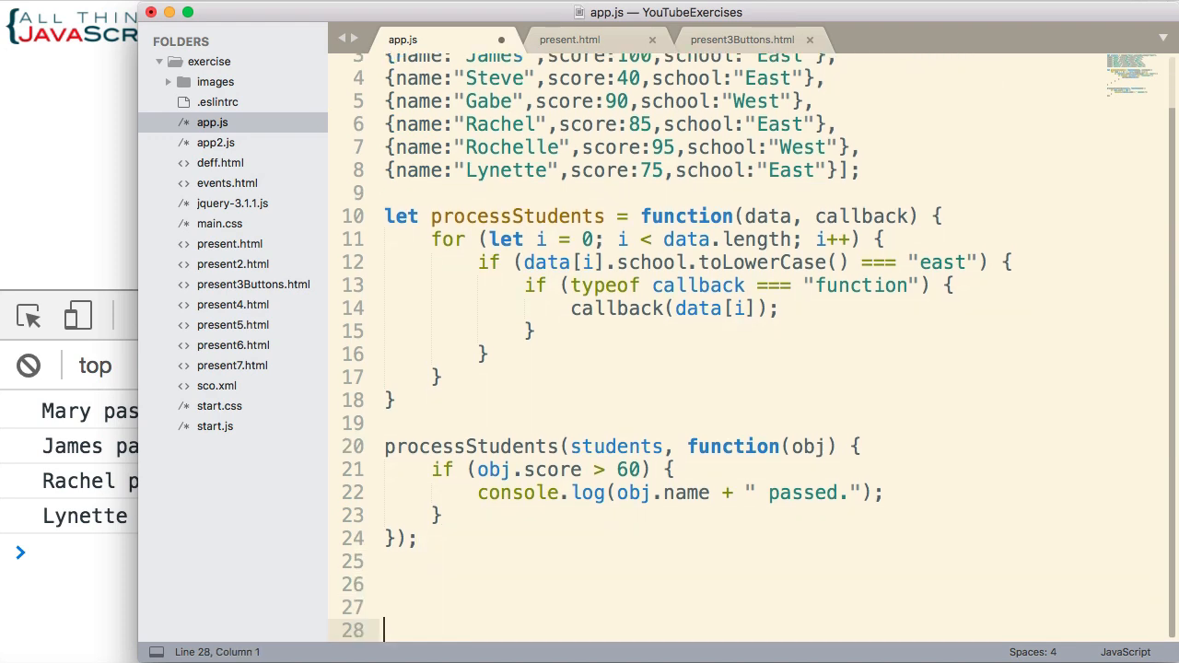
pyautogui.click(396, 582)
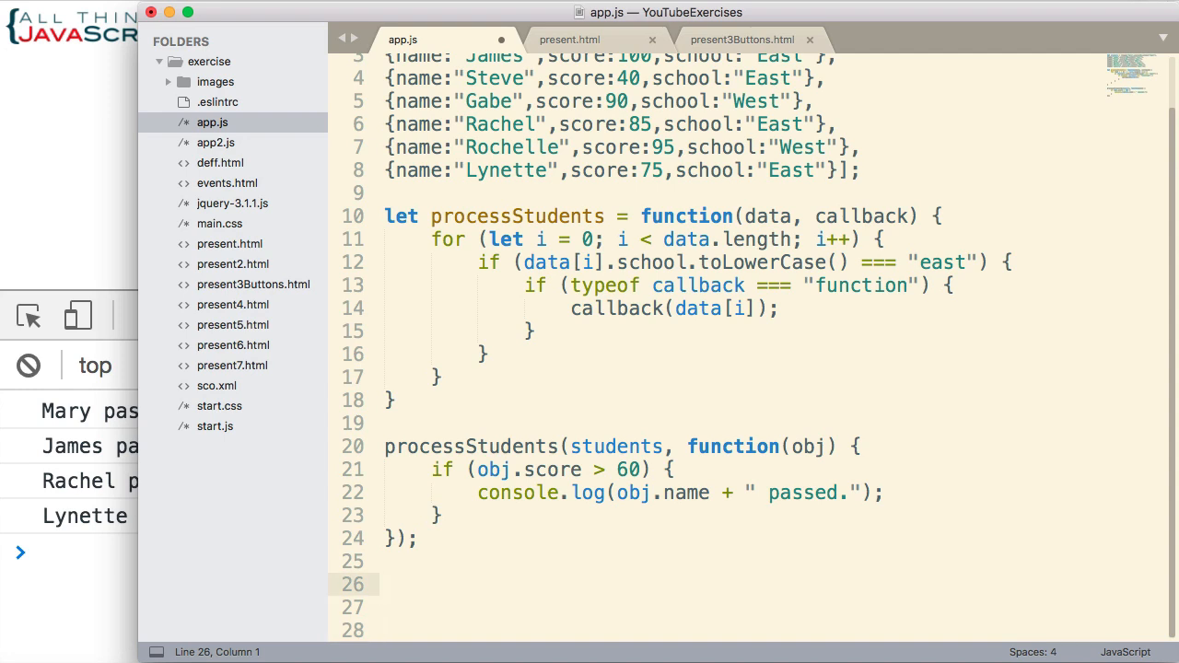
pyautogui.click(387, 584)
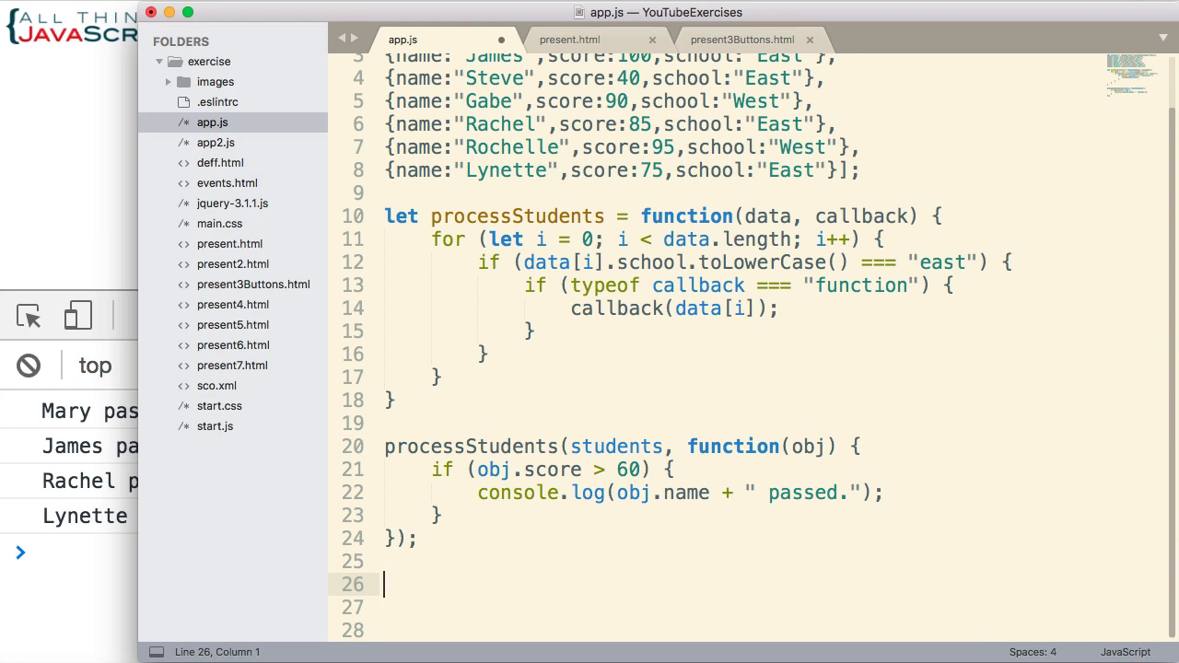
pyautogui.write('let')
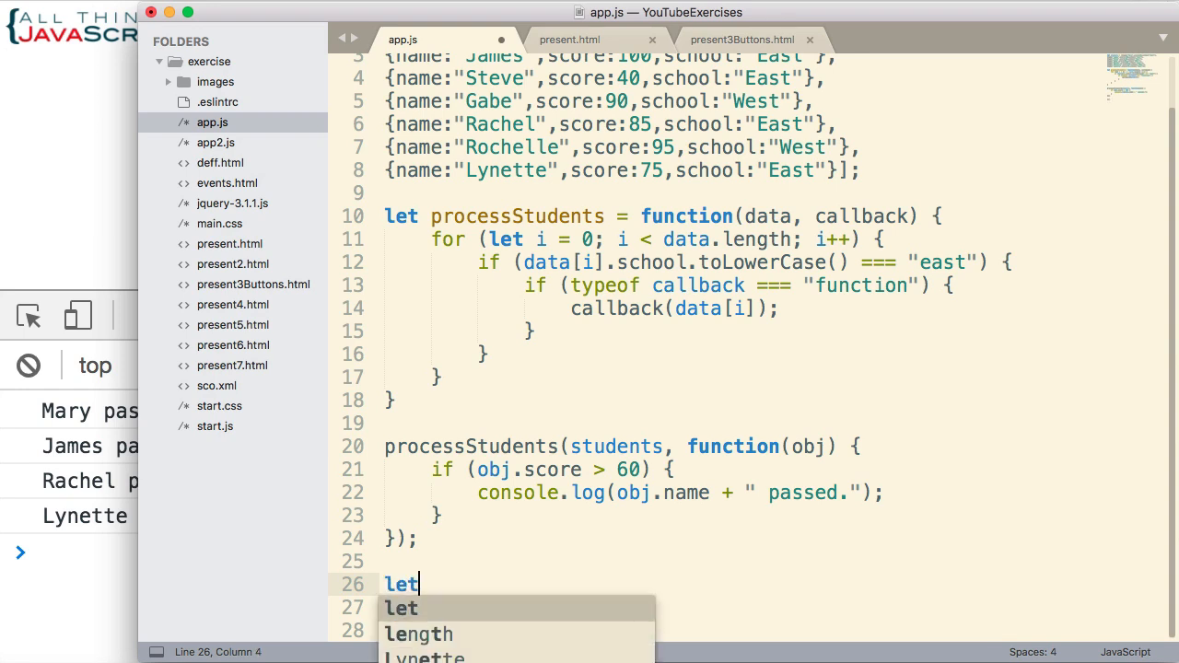
pyautogui.write('determ')
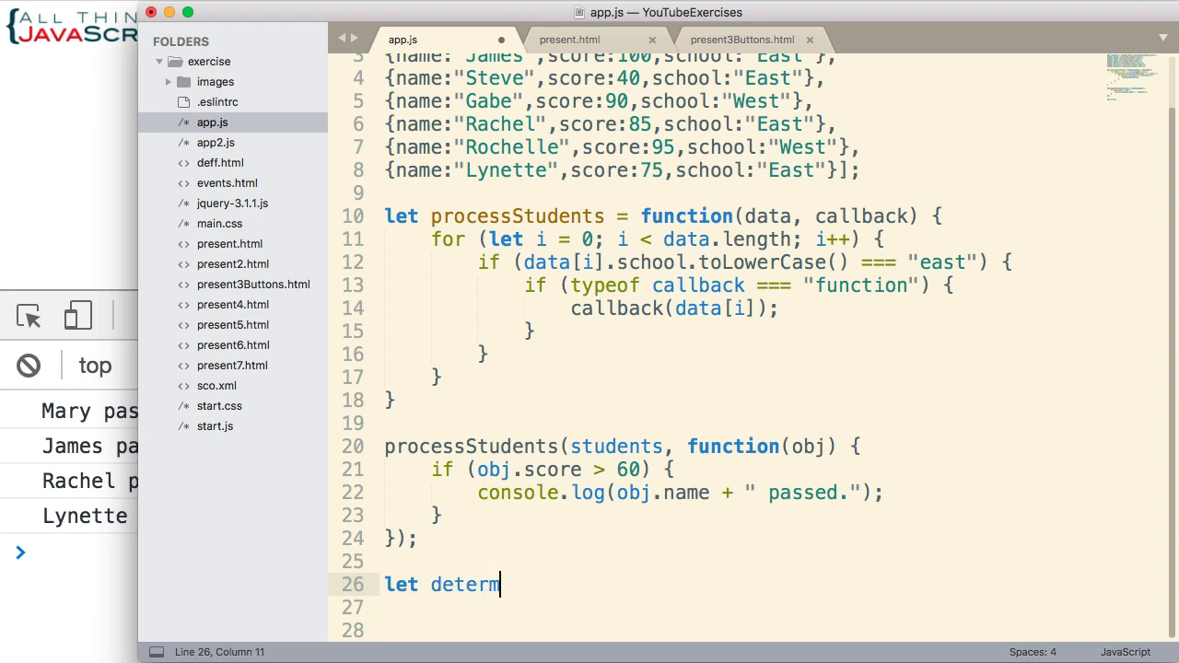
pyautogui.write('ineTotal')
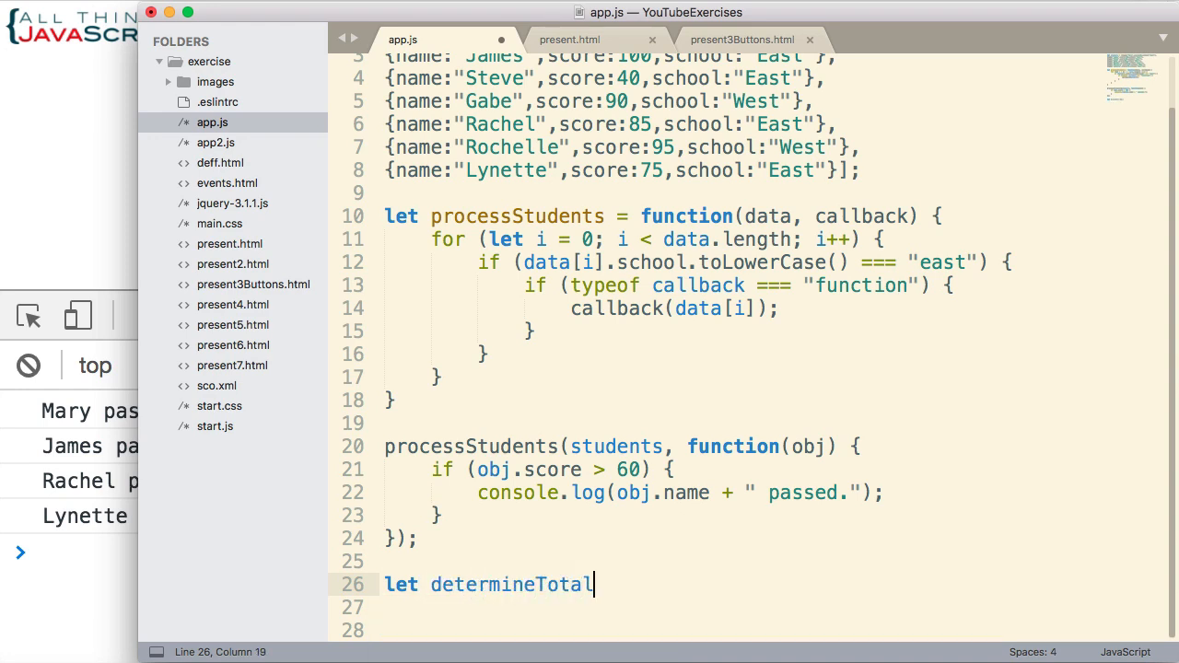
pyautogui.write('= function(')
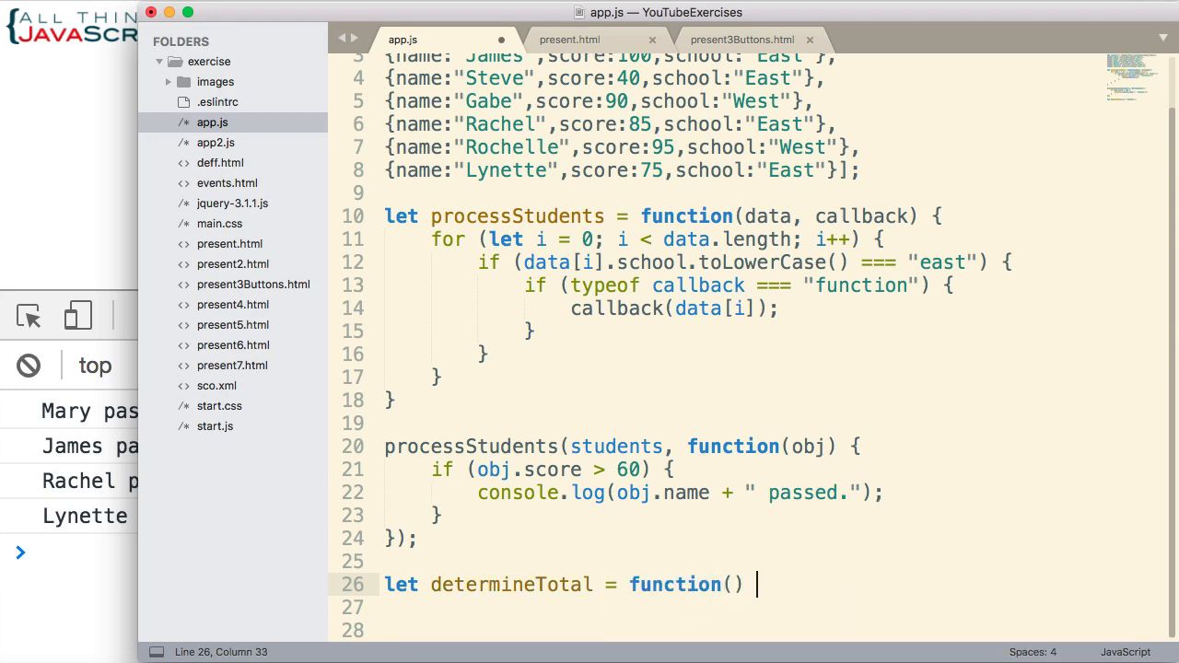
pyautogui.write('{')
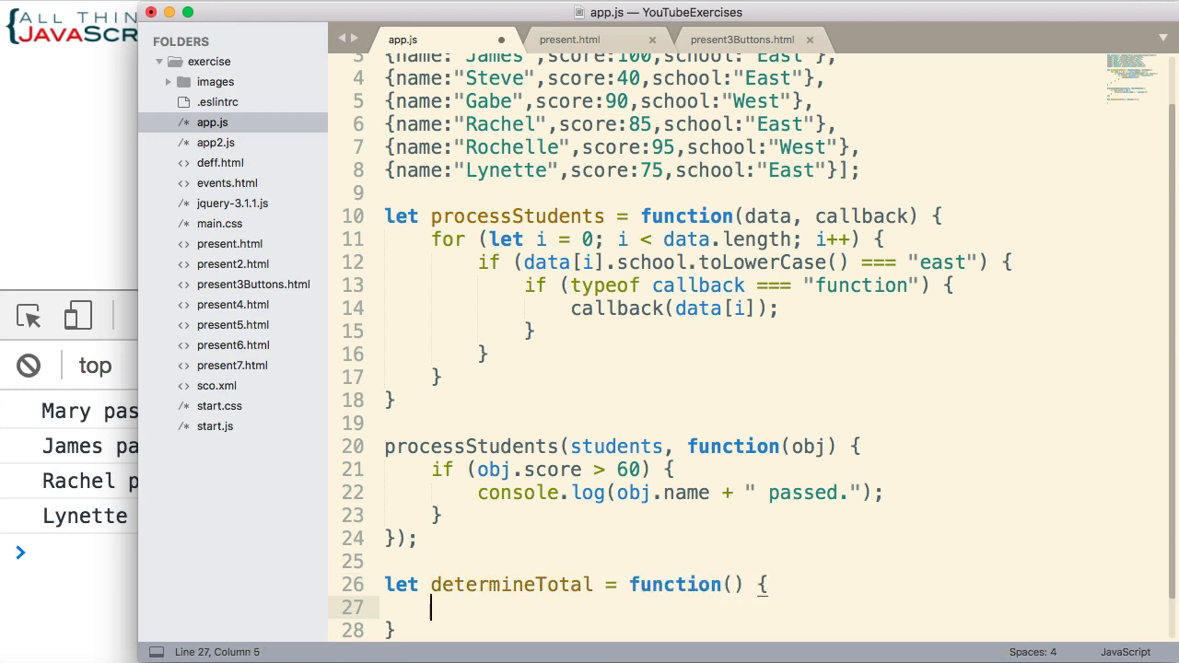
# Step: Declare let total = 0, count = 0 inside the function and leave room for more code
pyautogui.write('let')
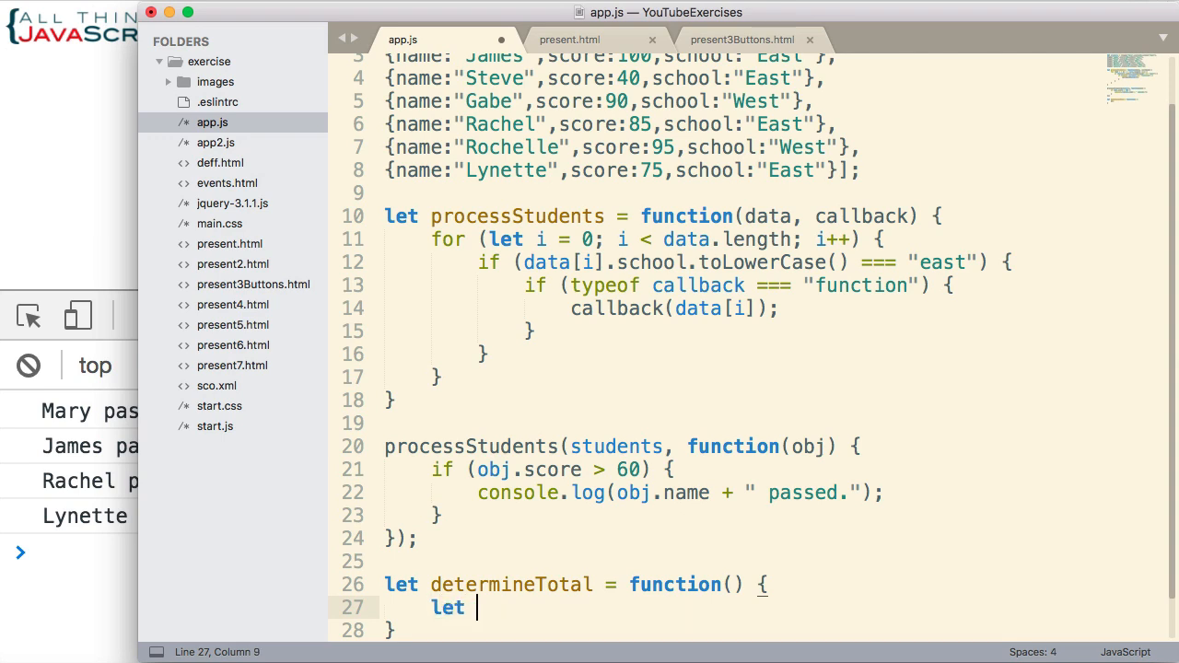
pyautogui.write('total')
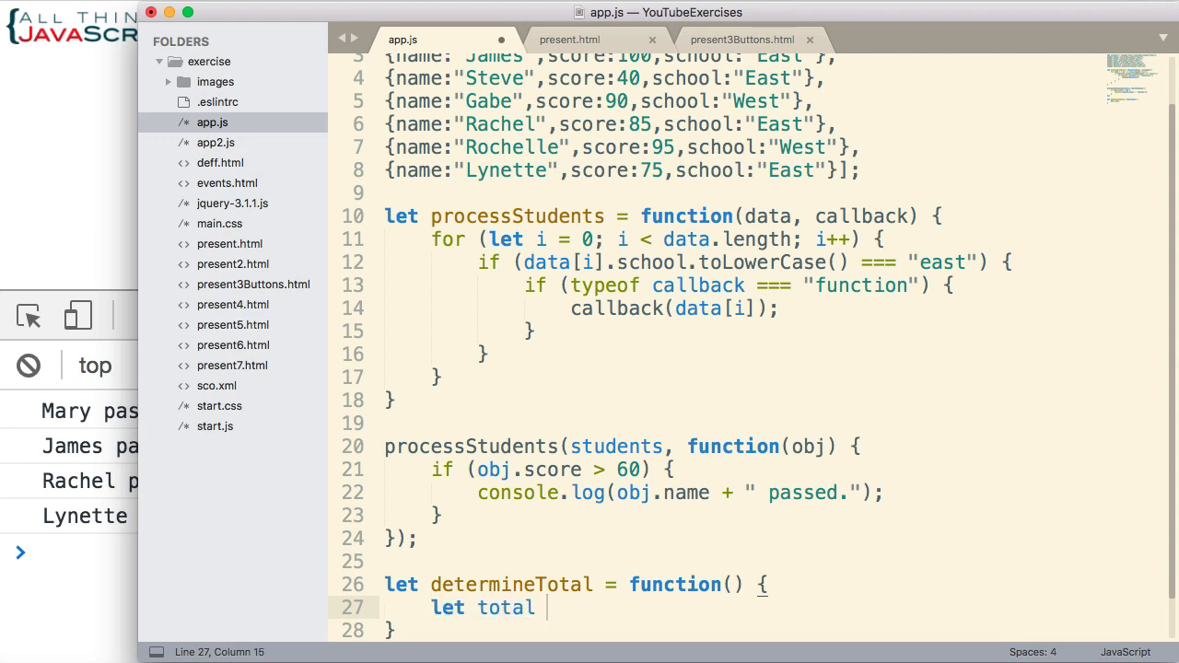
pyautogui.write('=0;')
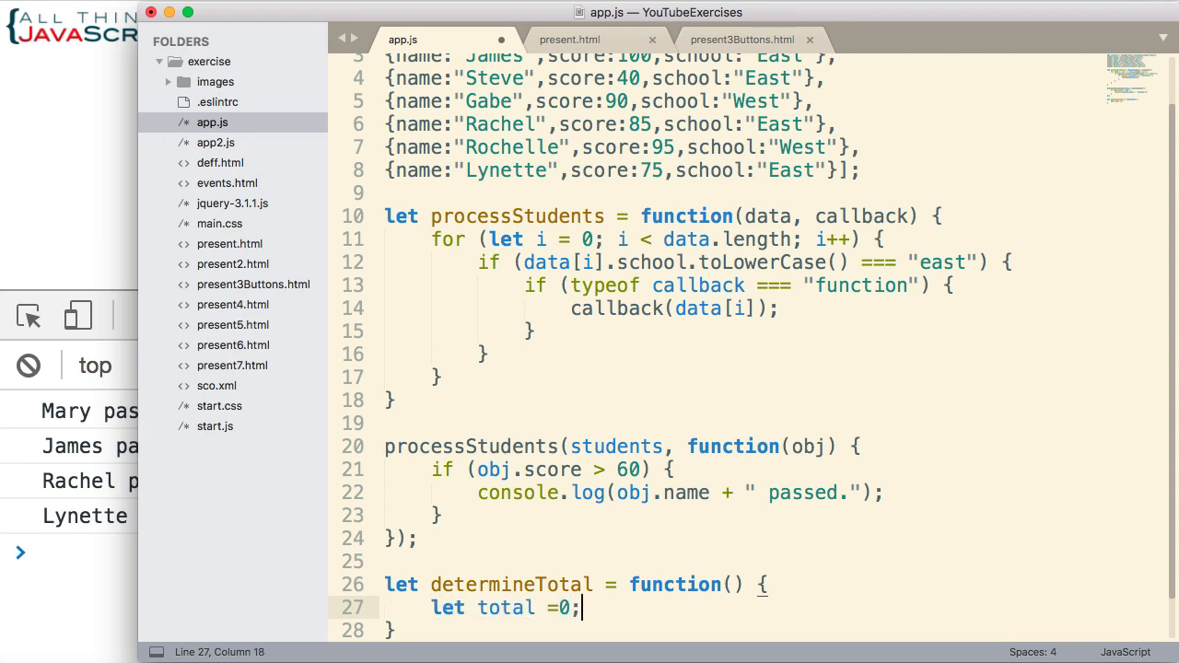
pyautogui.press('BackSpace')
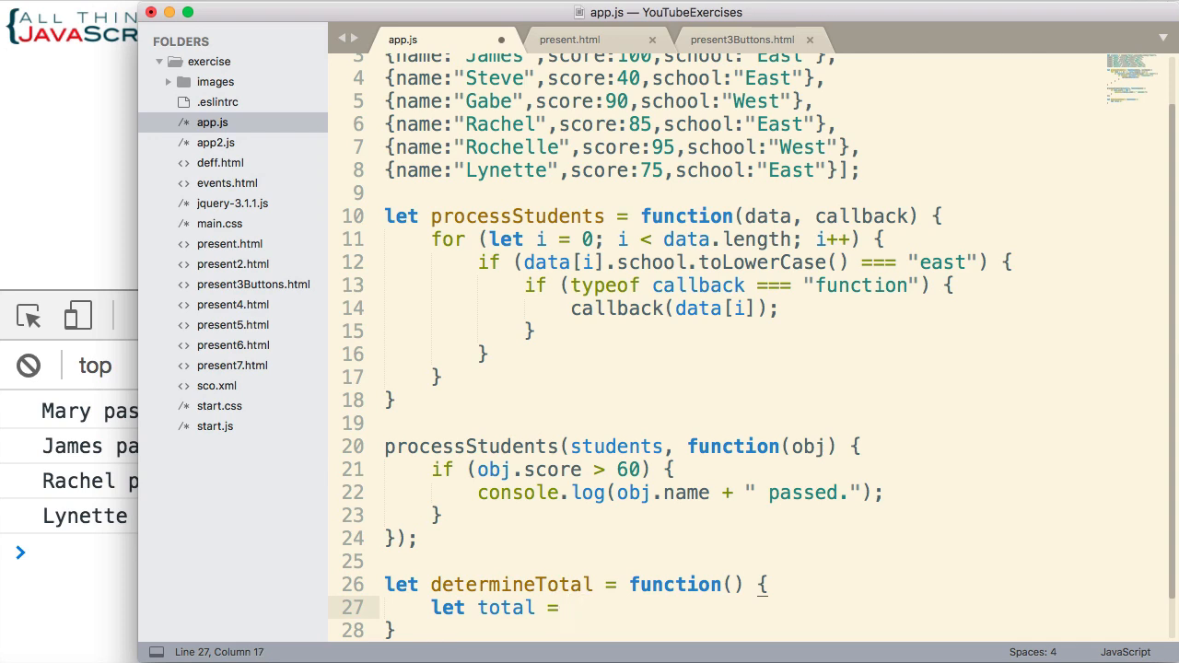
pyautogui.write('0,')
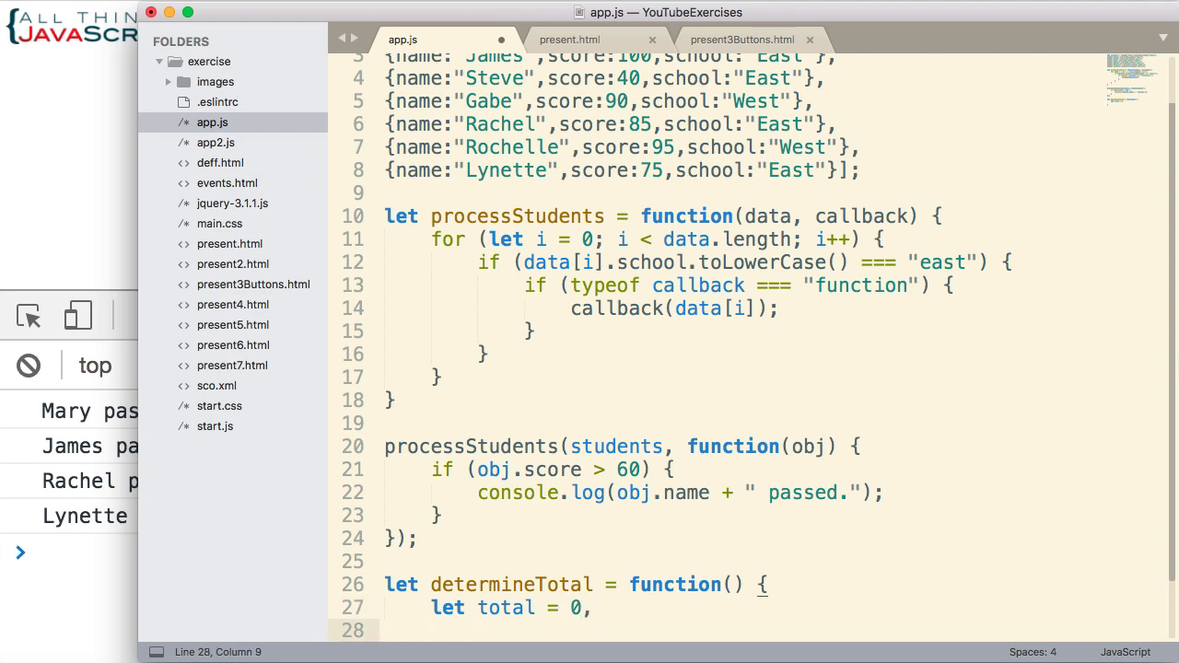
pyautogui.write('count')
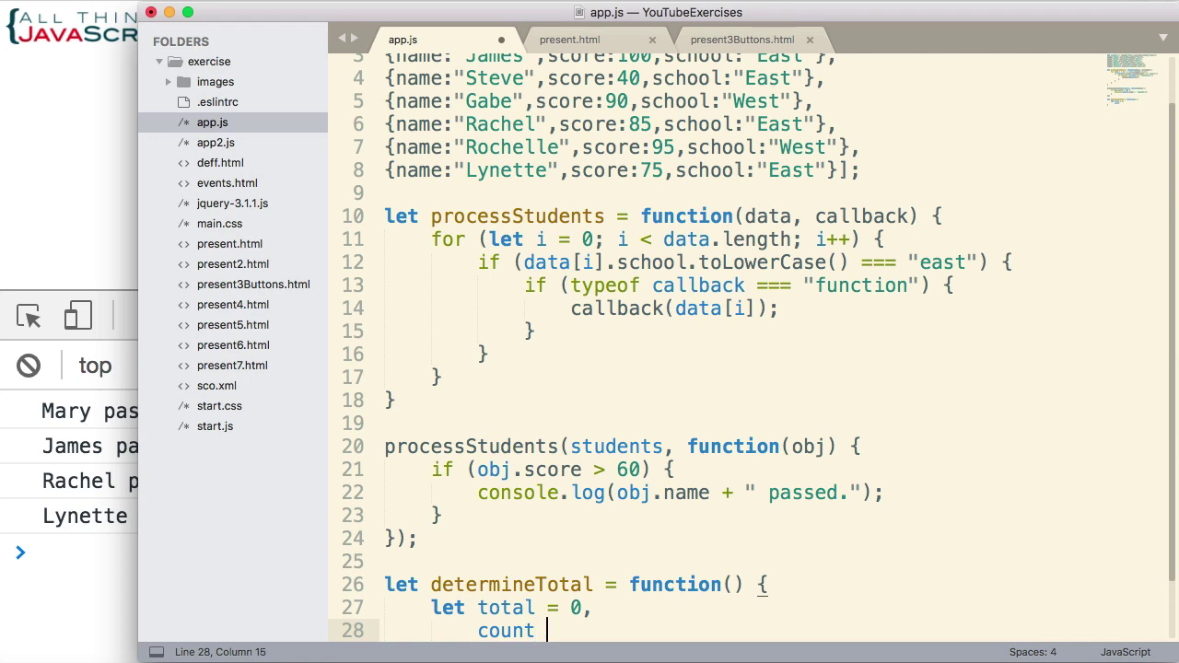
pyautogui.write('= 0')
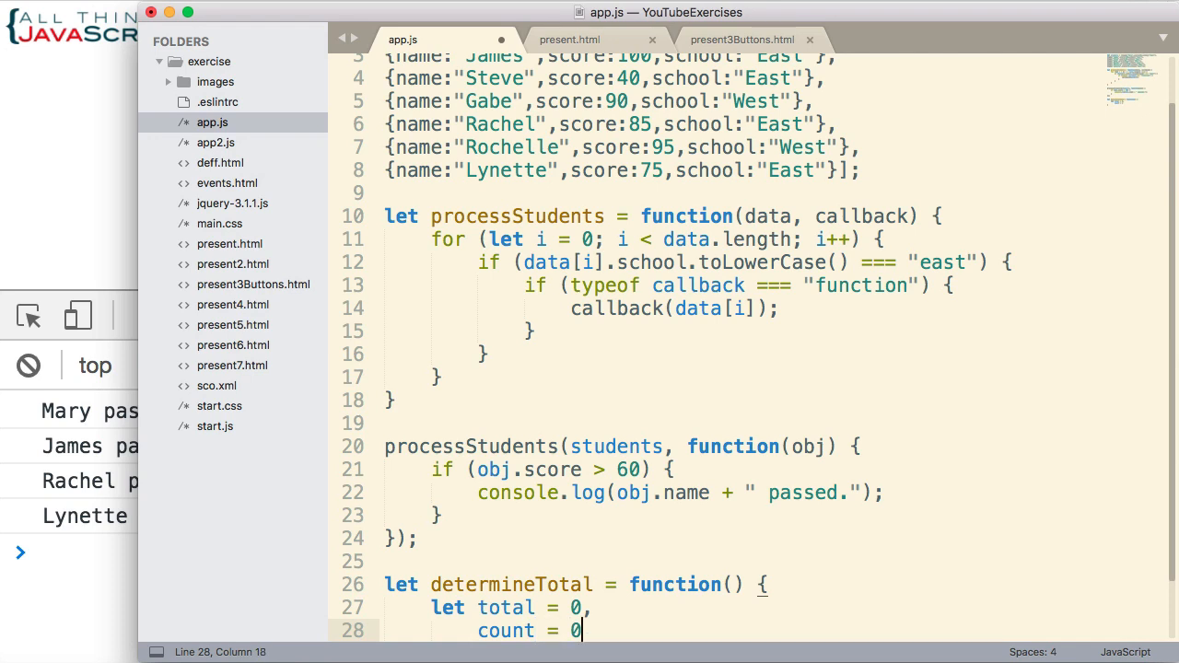
pyautogui.press('enter')
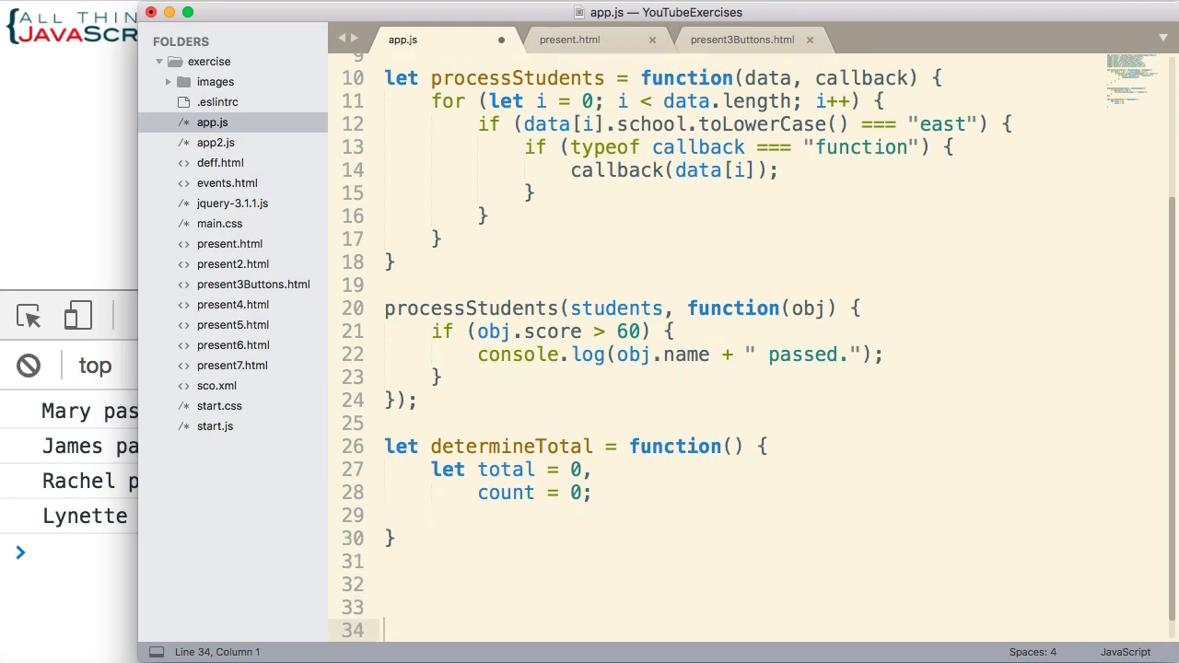
pyautogui.click(477, 516)
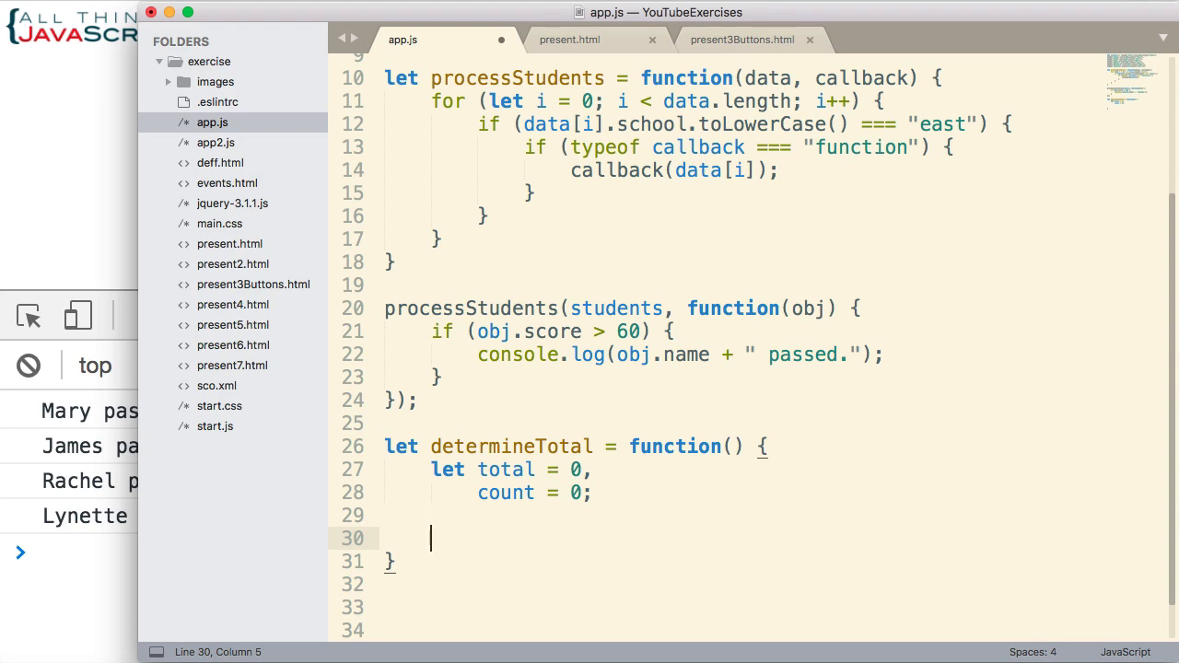
# Step: Call processStudents with a callback adding obj.score to total and running count++
pyautogui.write('processStudents')
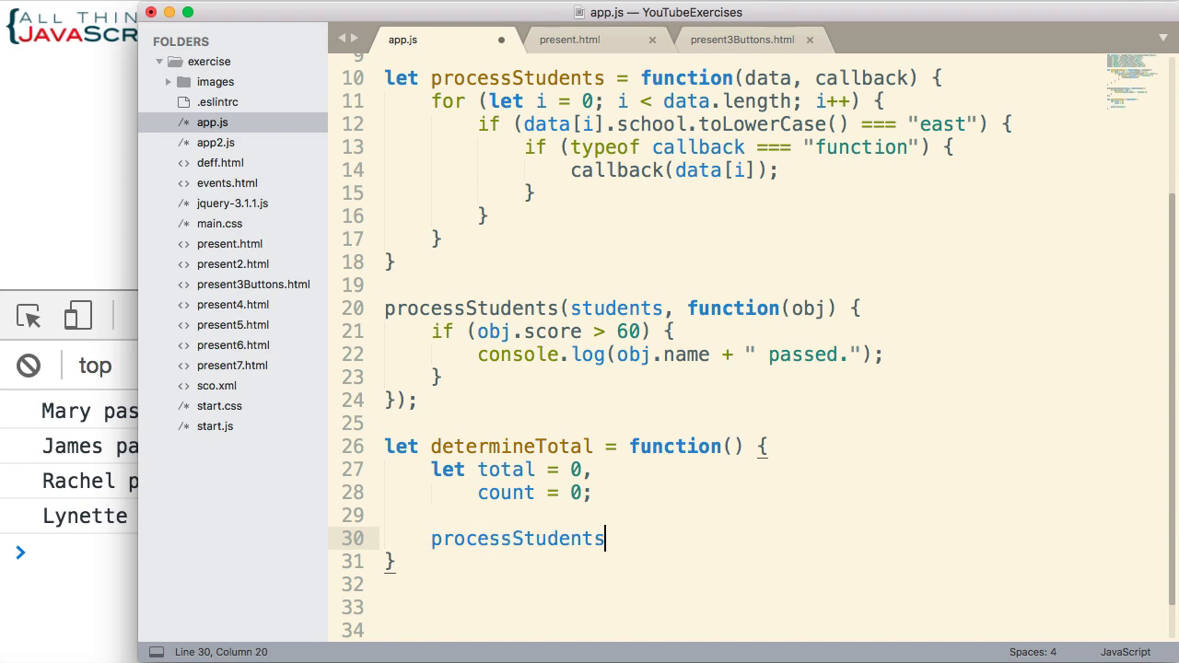
pyautogui.write('(students, function')
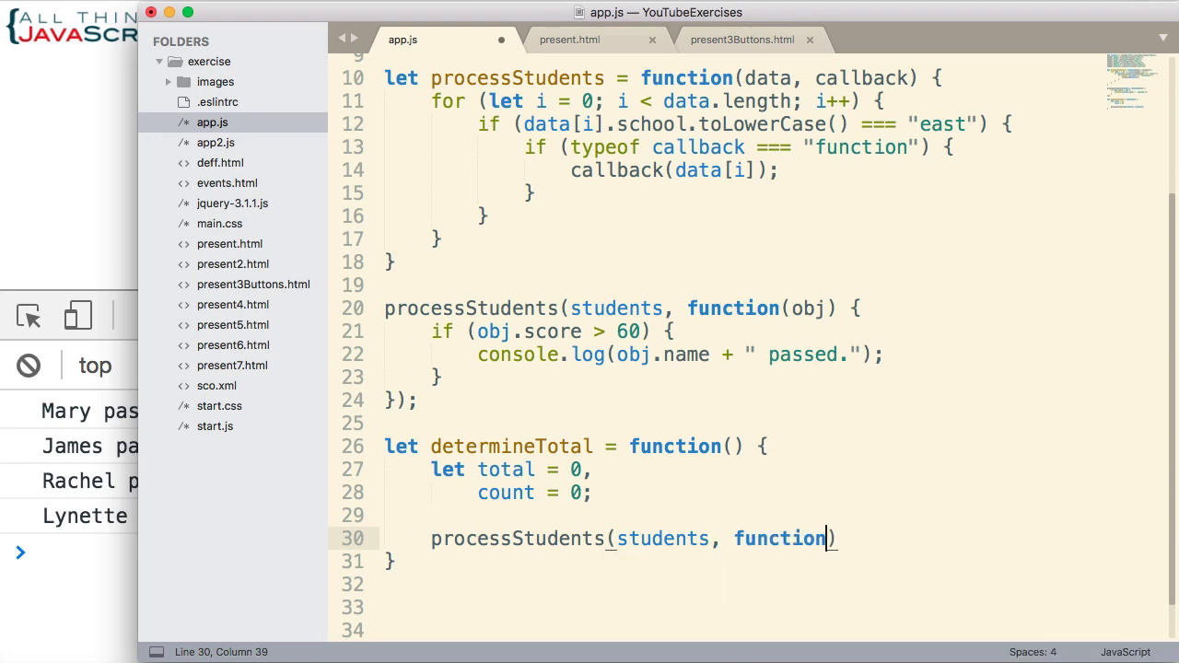
pyautogui.write('(obj')
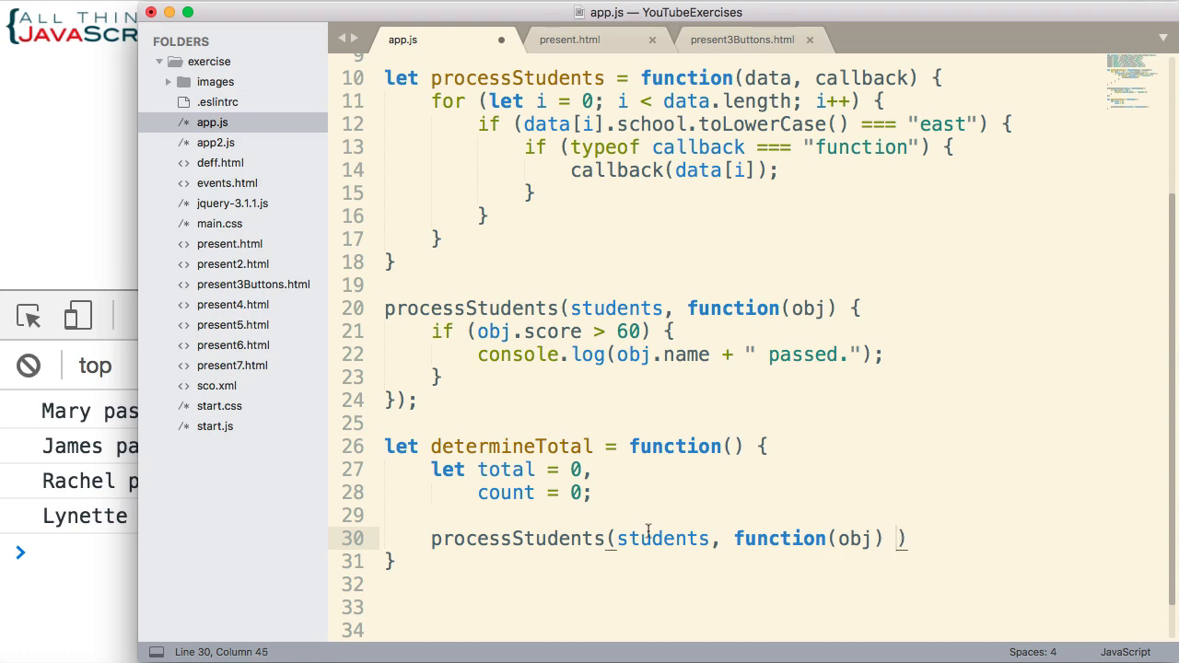
pyautogui.write('{')
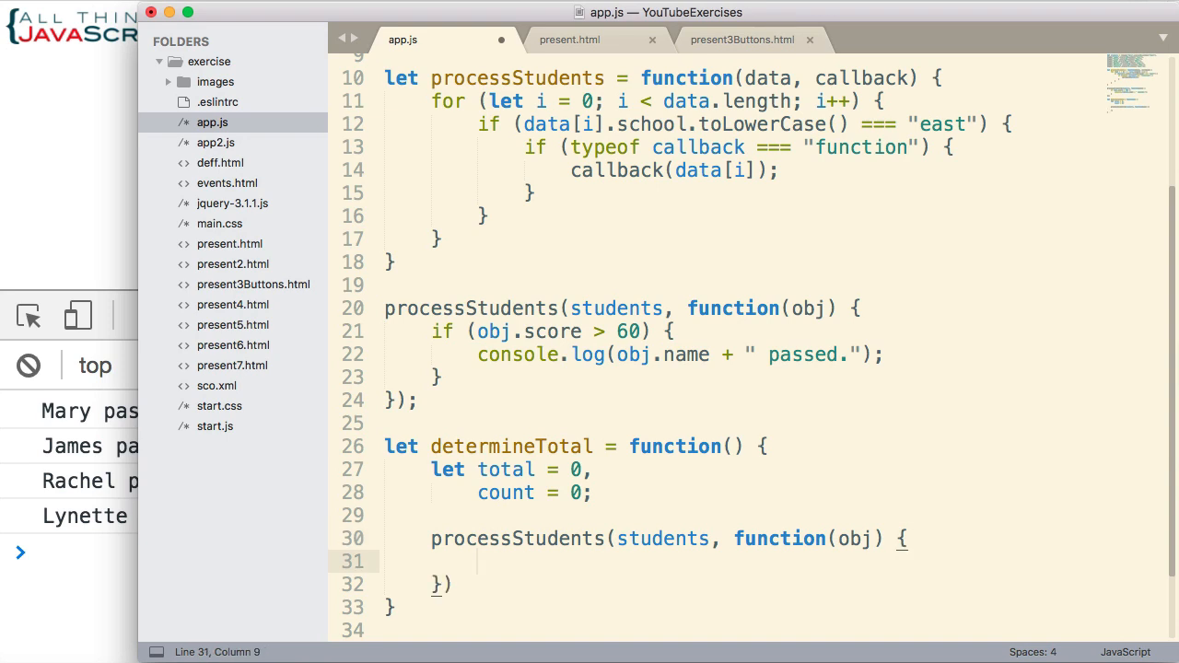
pyautogui.write('total = total')
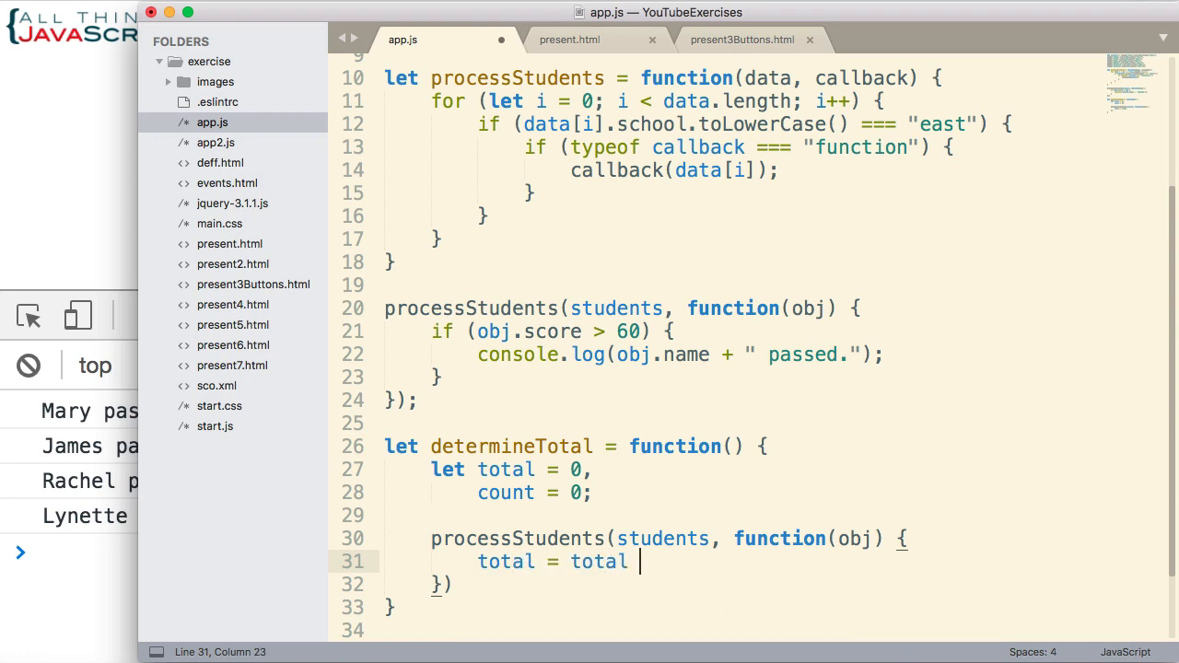
pyautogui.write('+ obj.scor')
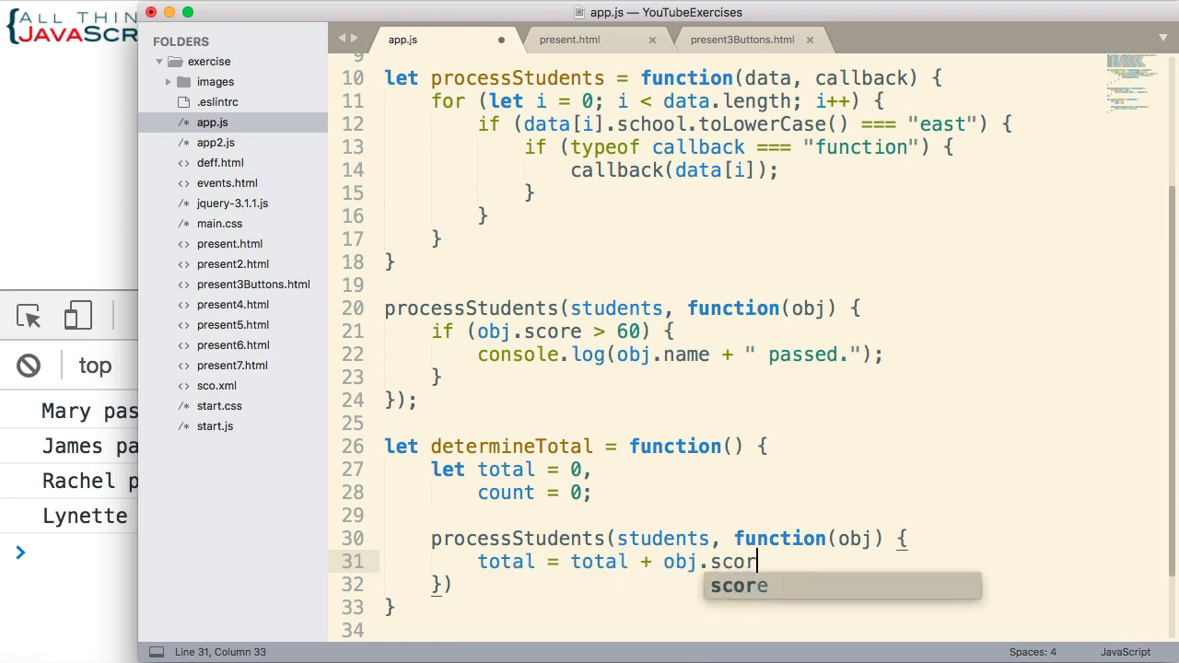
pyautogui.press('Enter')
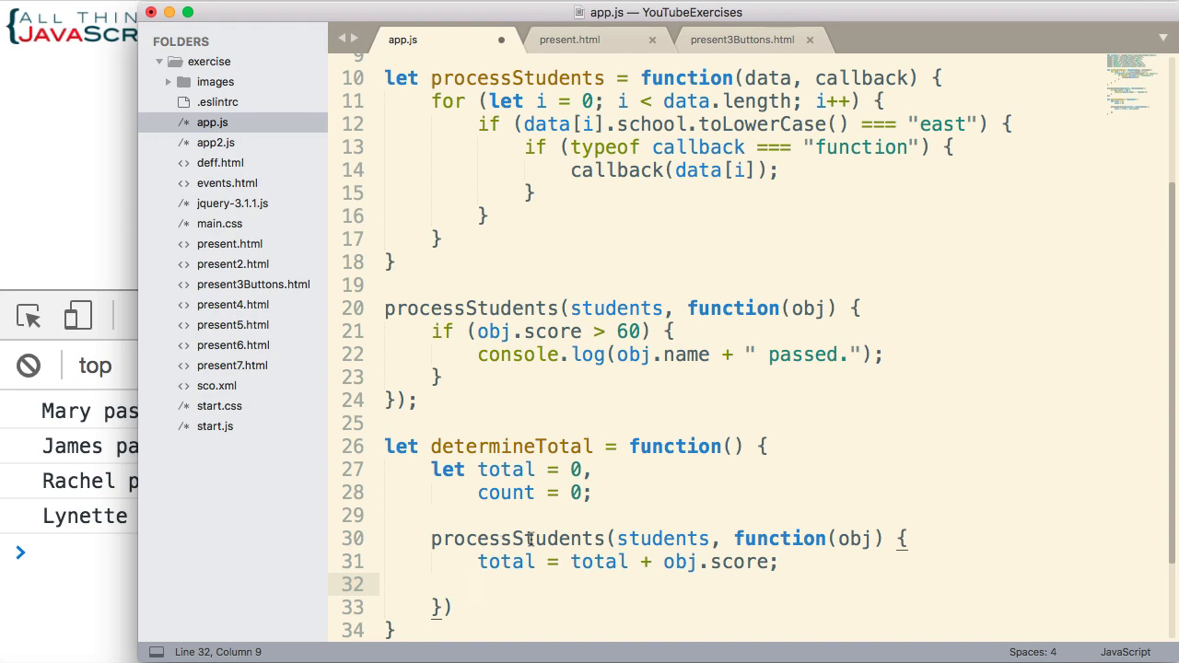
pyautogui.write('c')
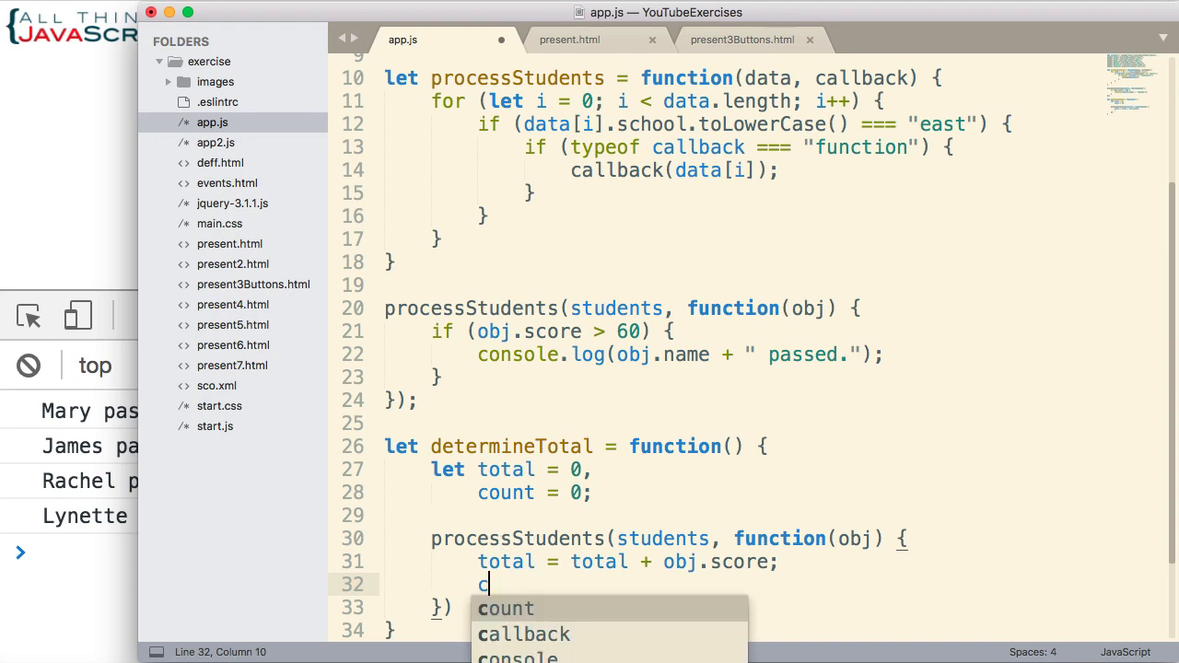
pyautogui.write('ount++')
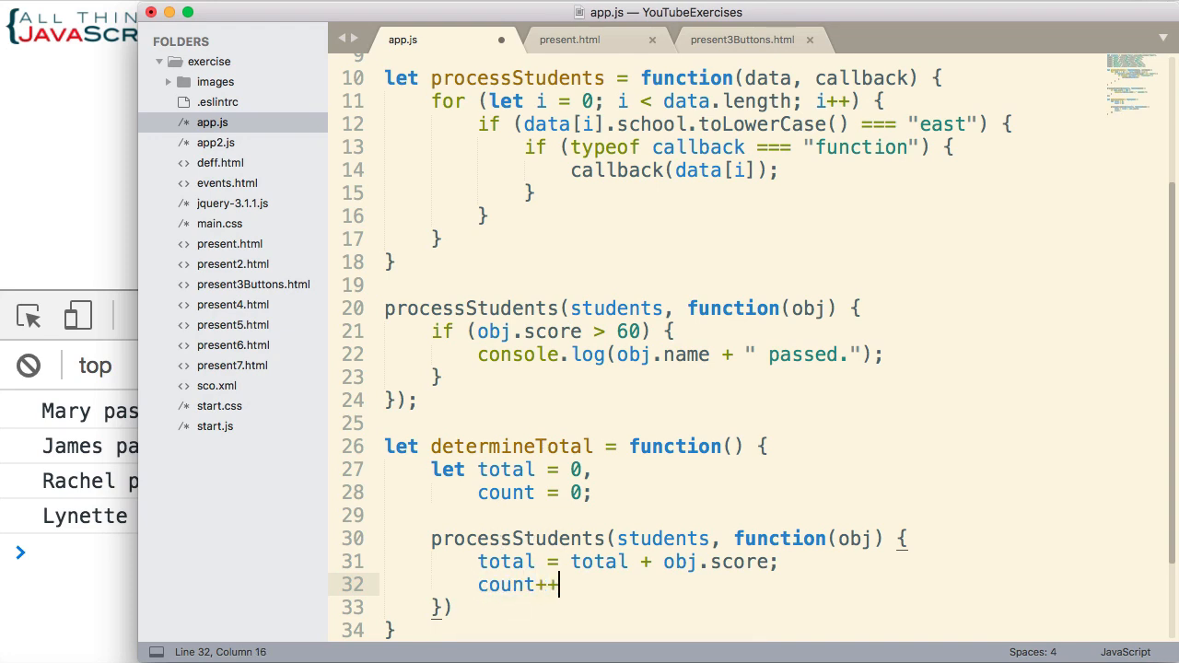
pyautogui.write(';')
pyautogui.click(744, 608)
pyautogui.write(';')
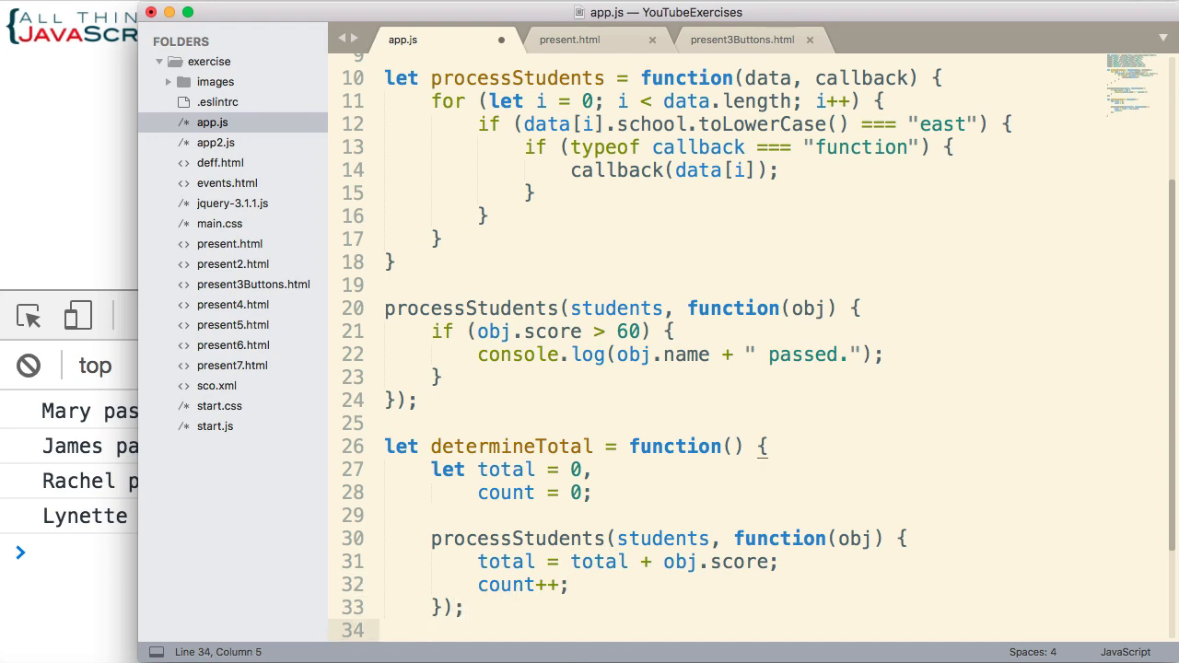
# Step: Log "Total score: " + total + " - Total Count: " + count at the end of determineTotal
pyautogui.write('console.')
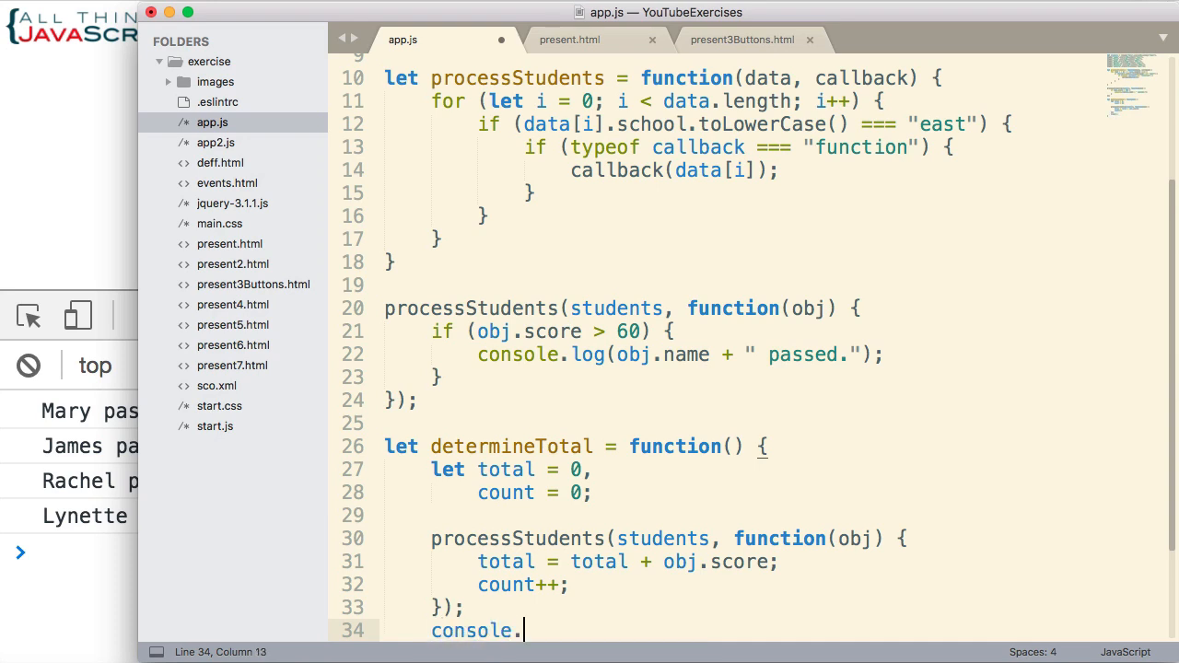
pyautogui.write('log')
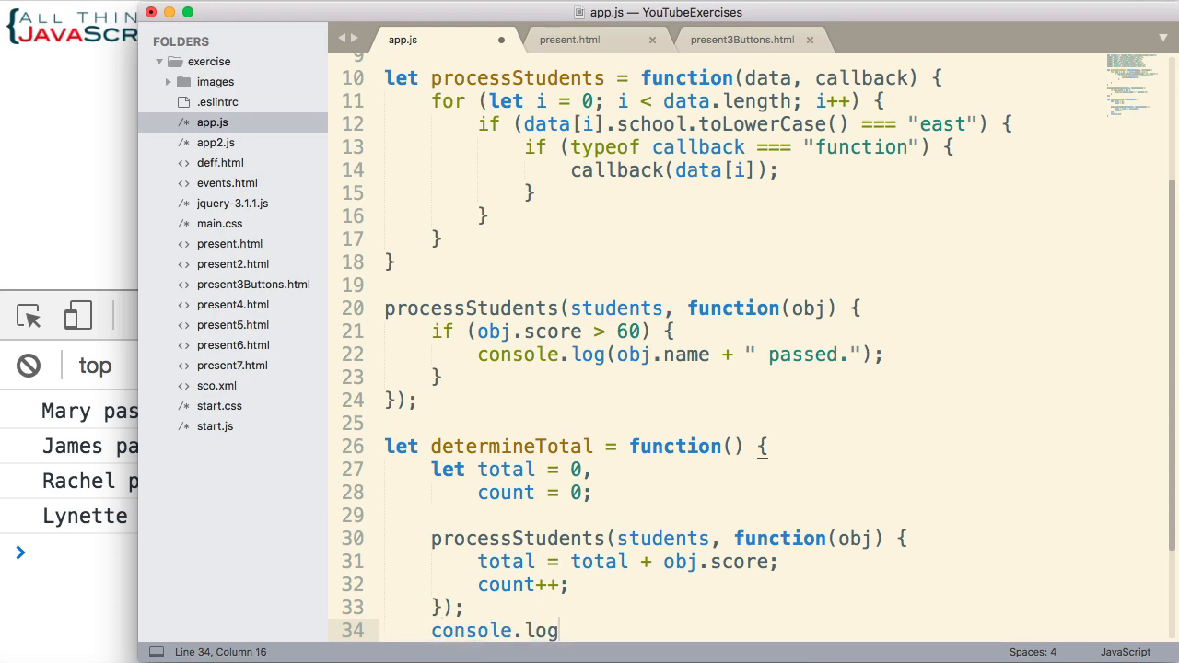
pyautogui.write('()')
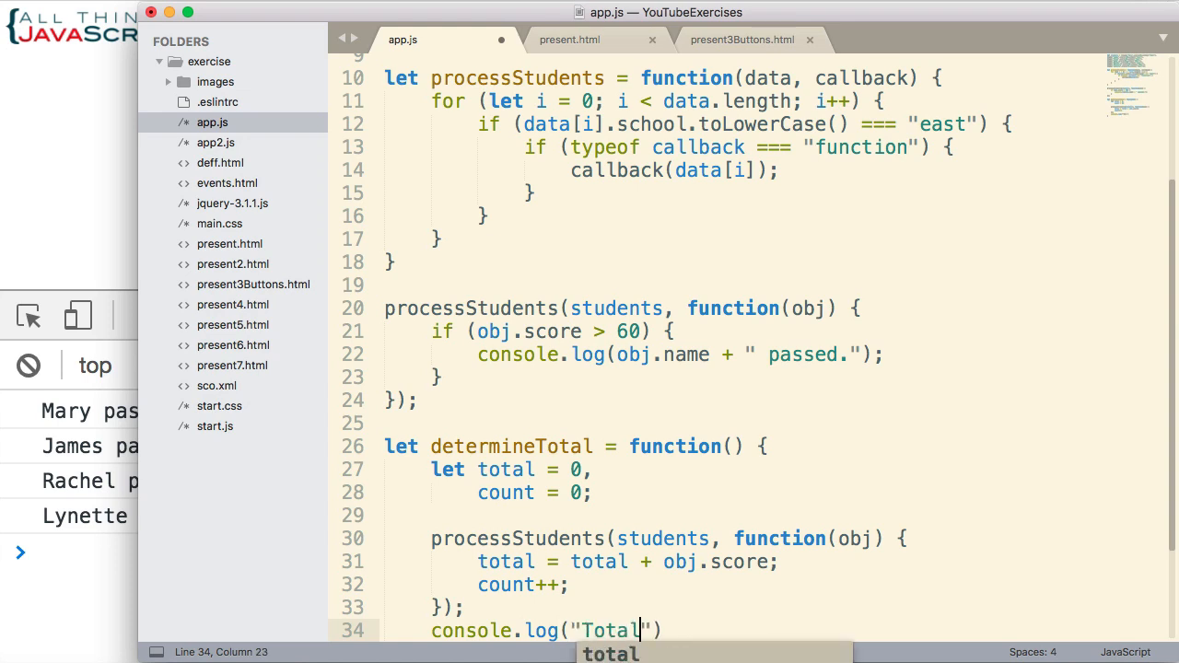
pyautogui.write('score:')
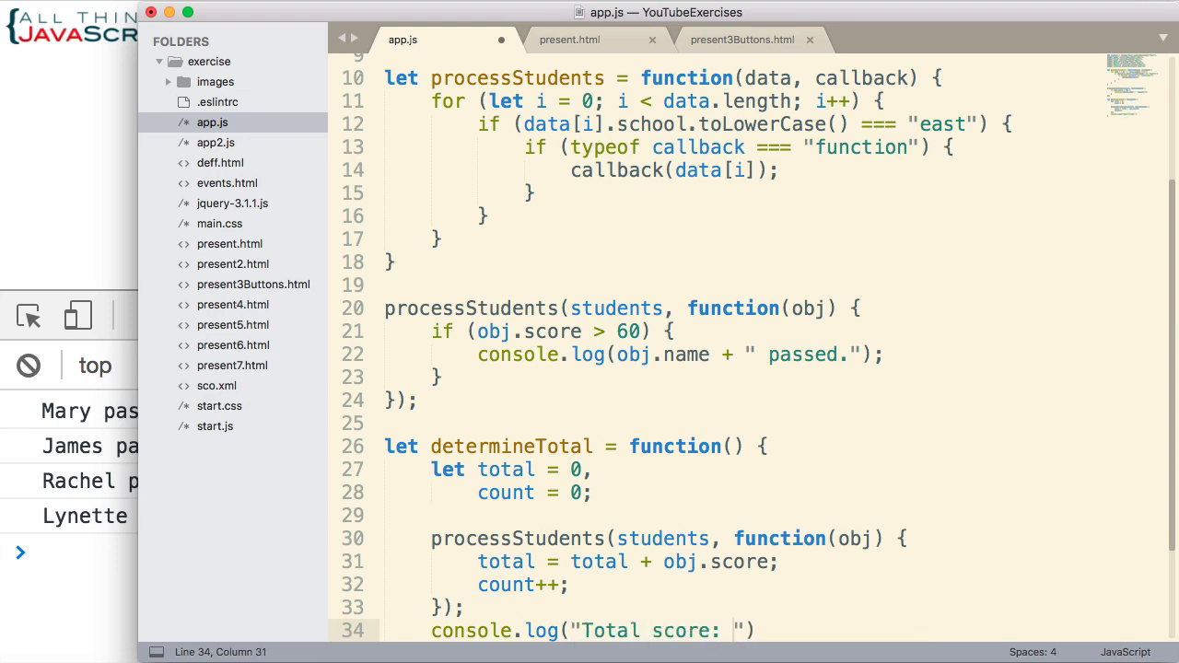
pyautogui.write('+')
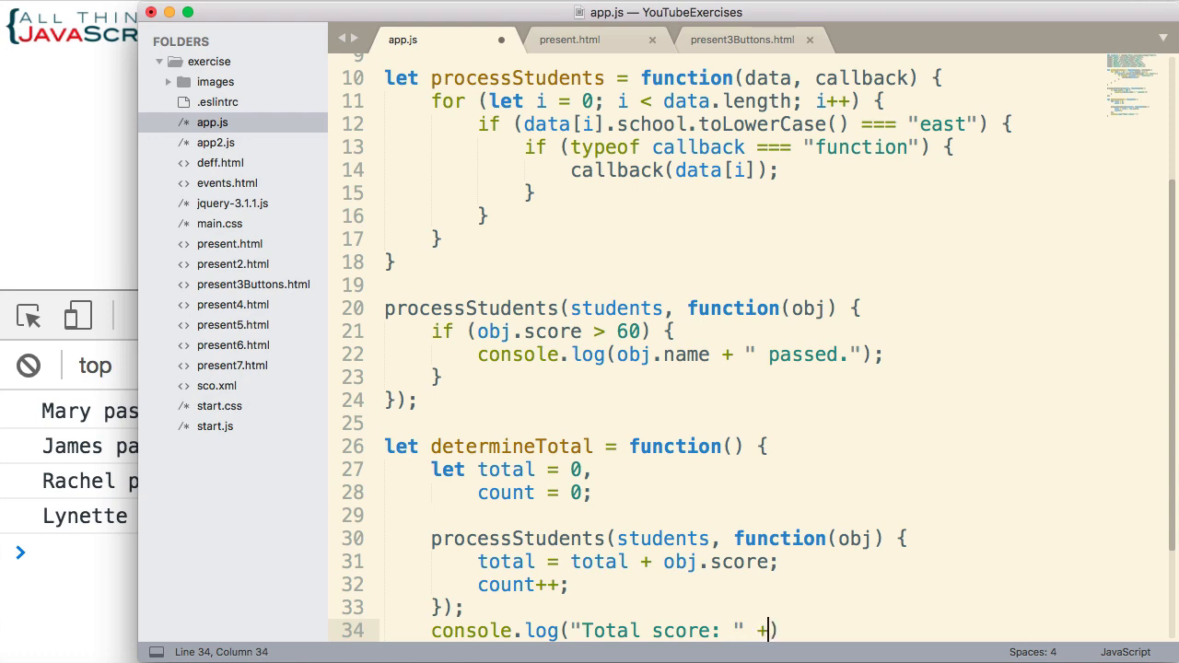
pyautogui.write('total + " -')
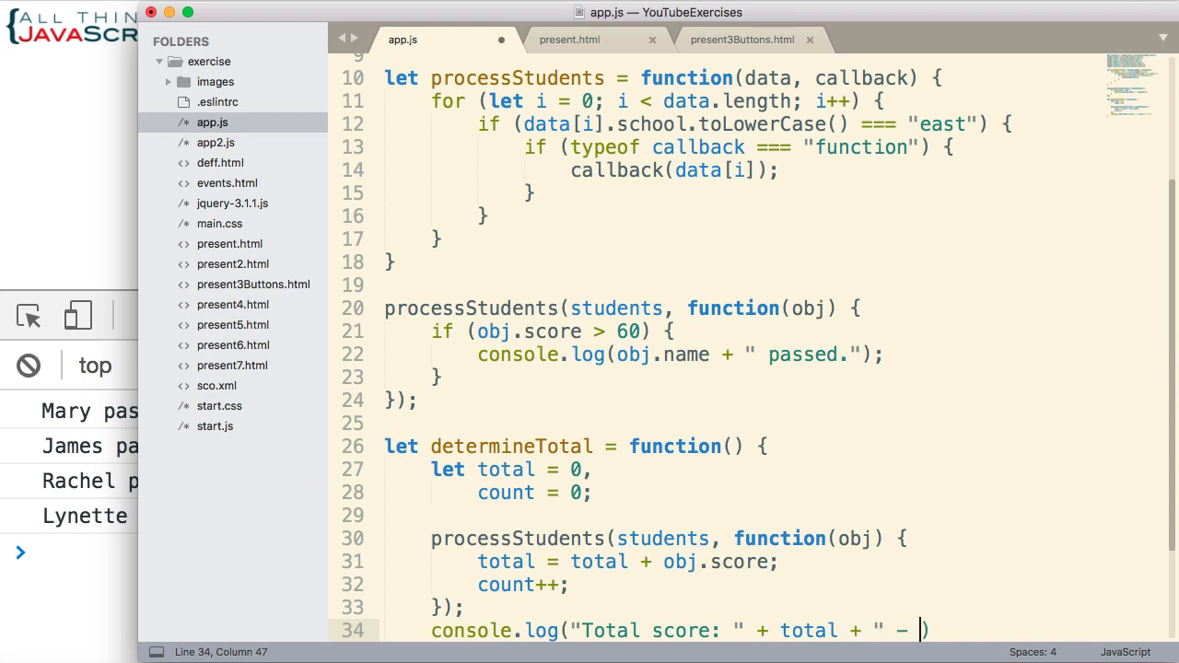
pyautogui.write('To')
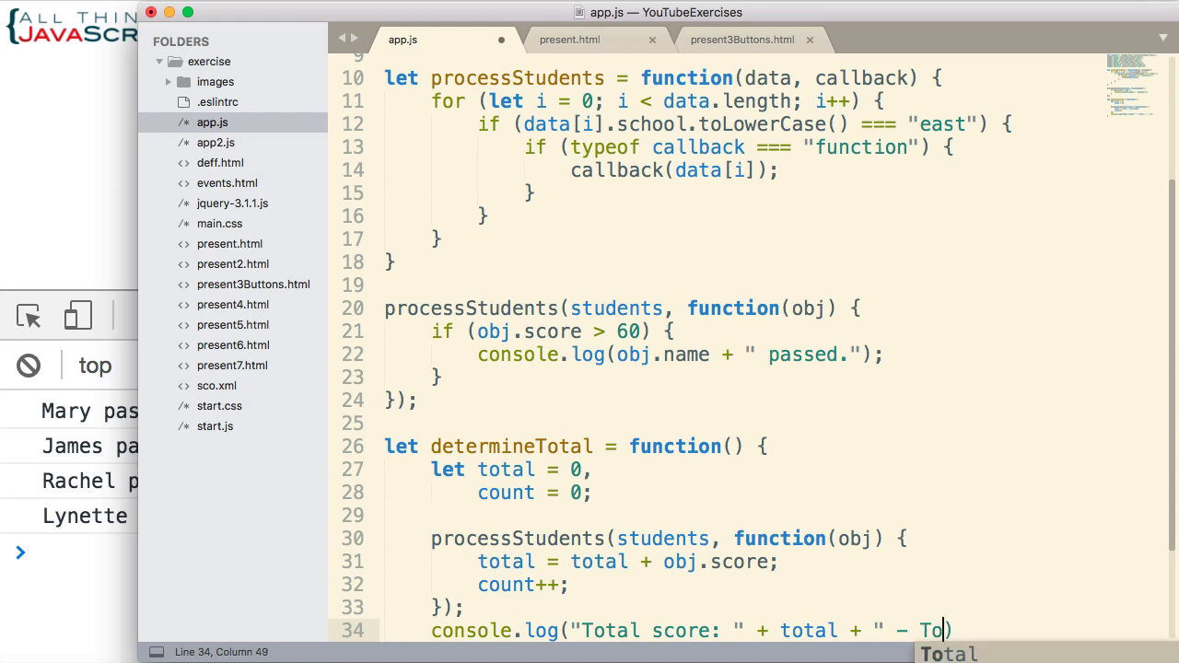
pyautogui.write('tal Count: " + count')
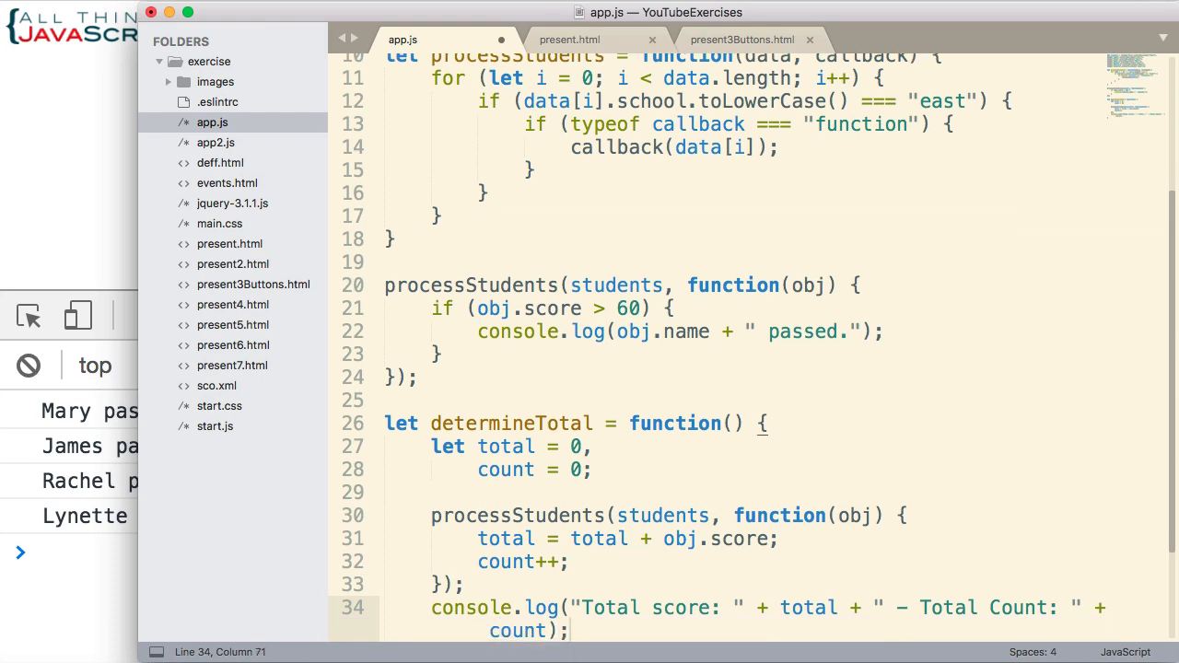
pyautogui.scroll(-3)
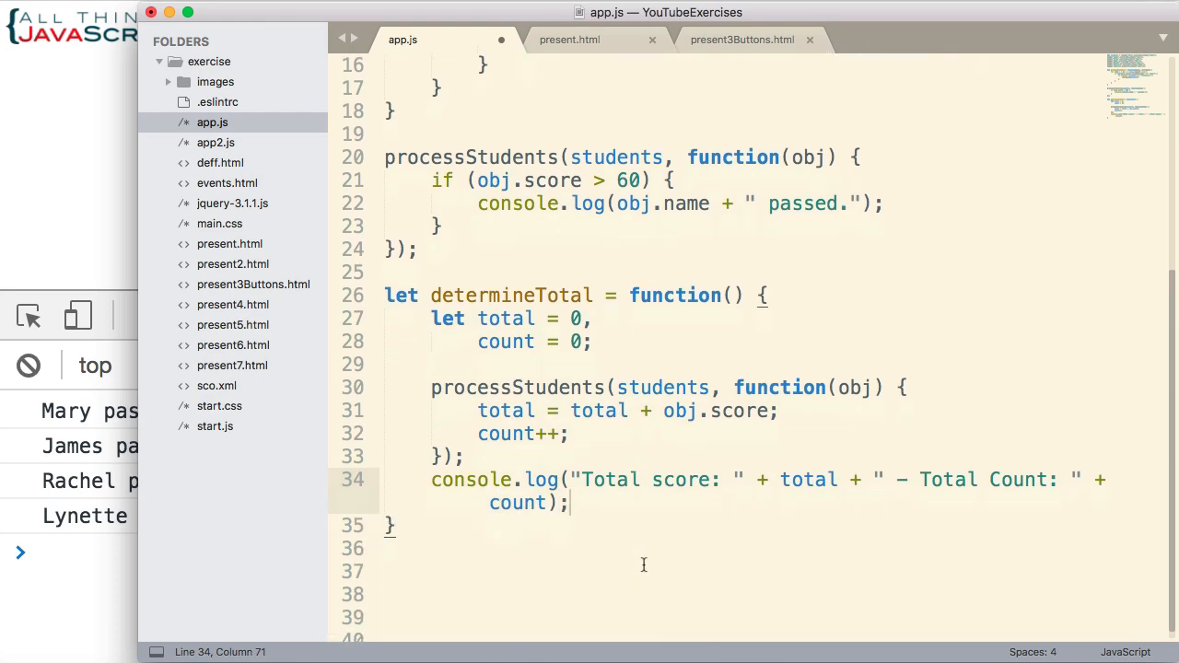
pyautogui.scroll(3)
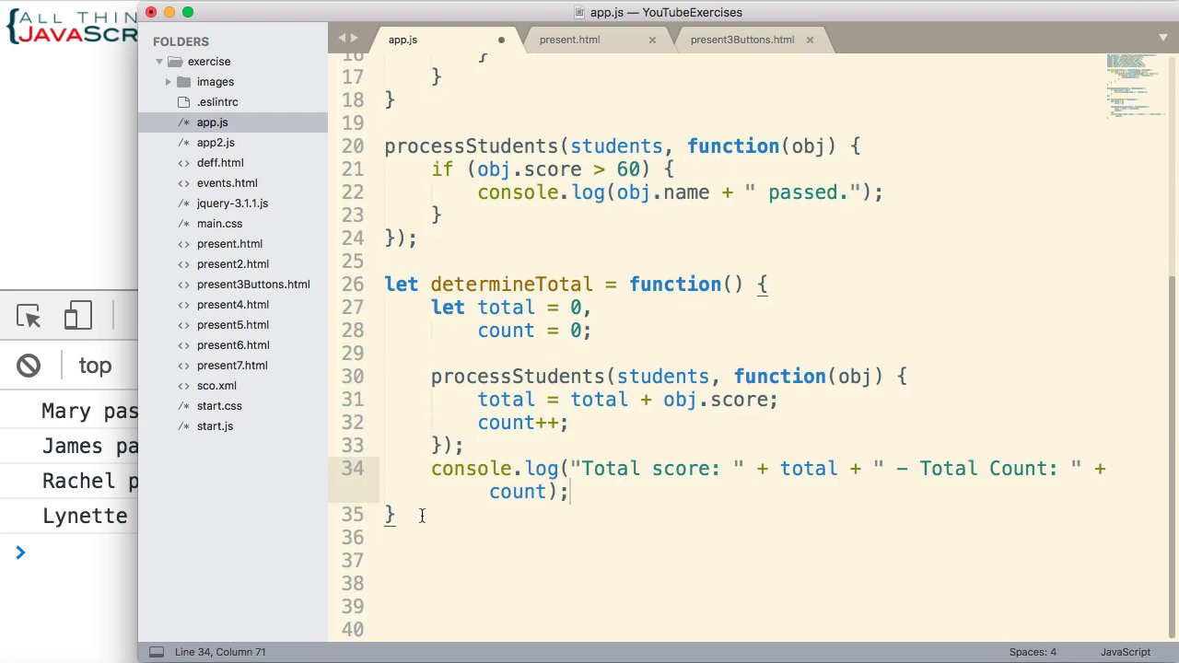
# Step: Close the function with a semicolon and add a determineTotal(); call on line 37
pyautogui.write(';')
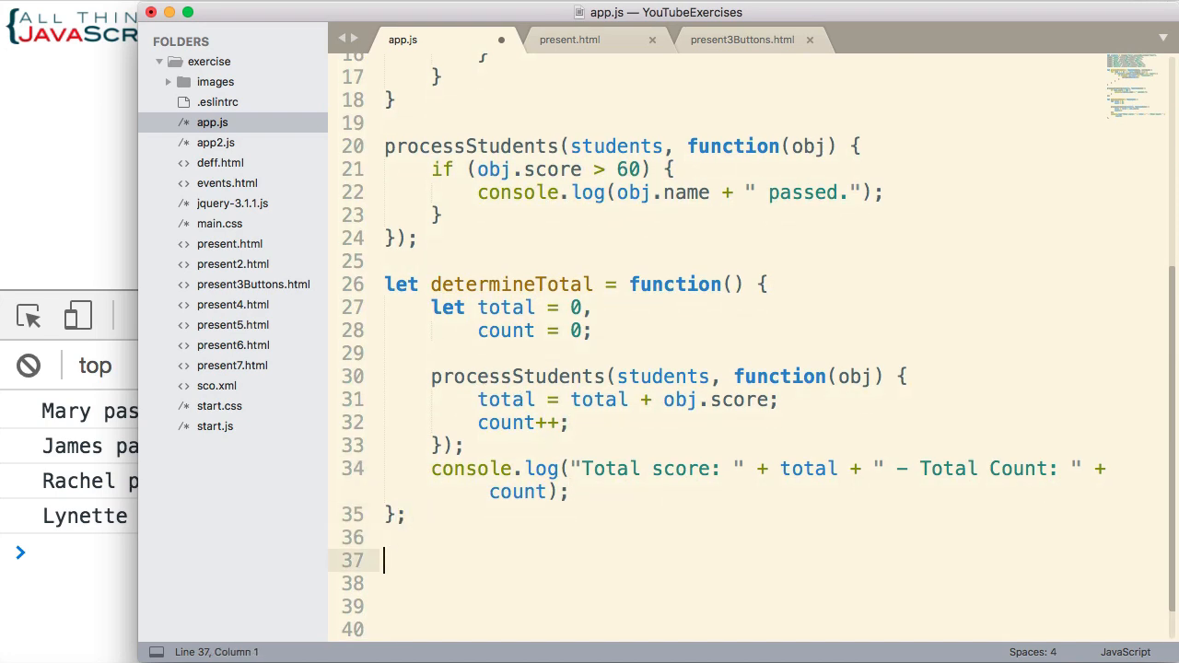
pyautogui.write('determineTotal();')
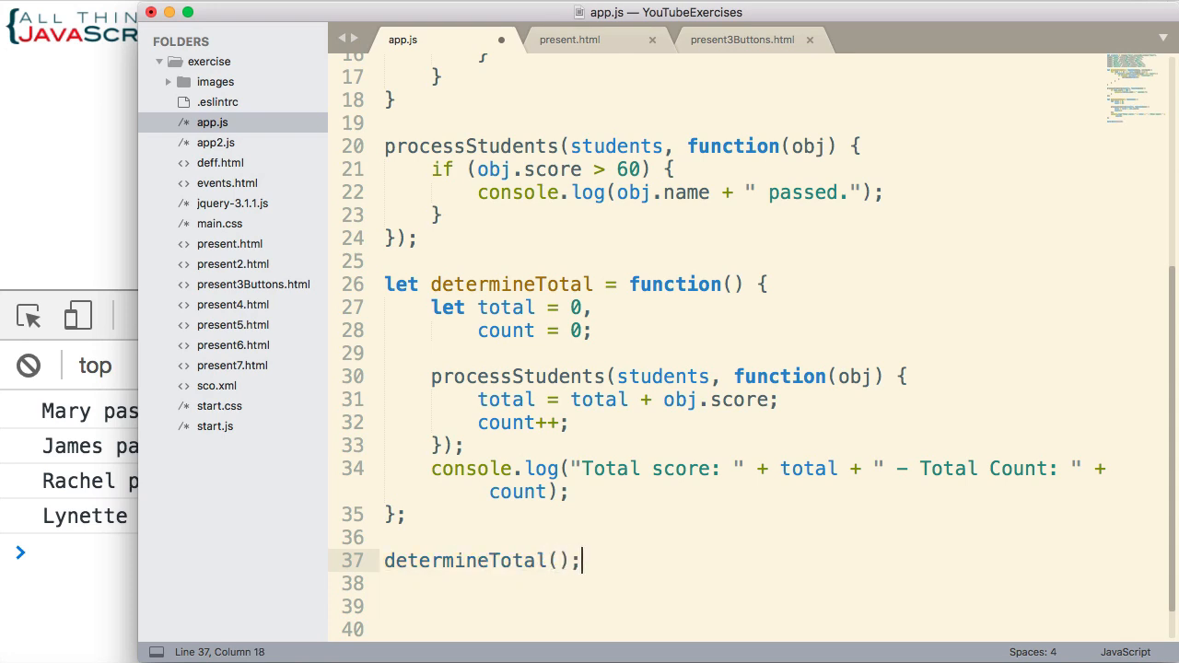
pyautogui.scroll(3)
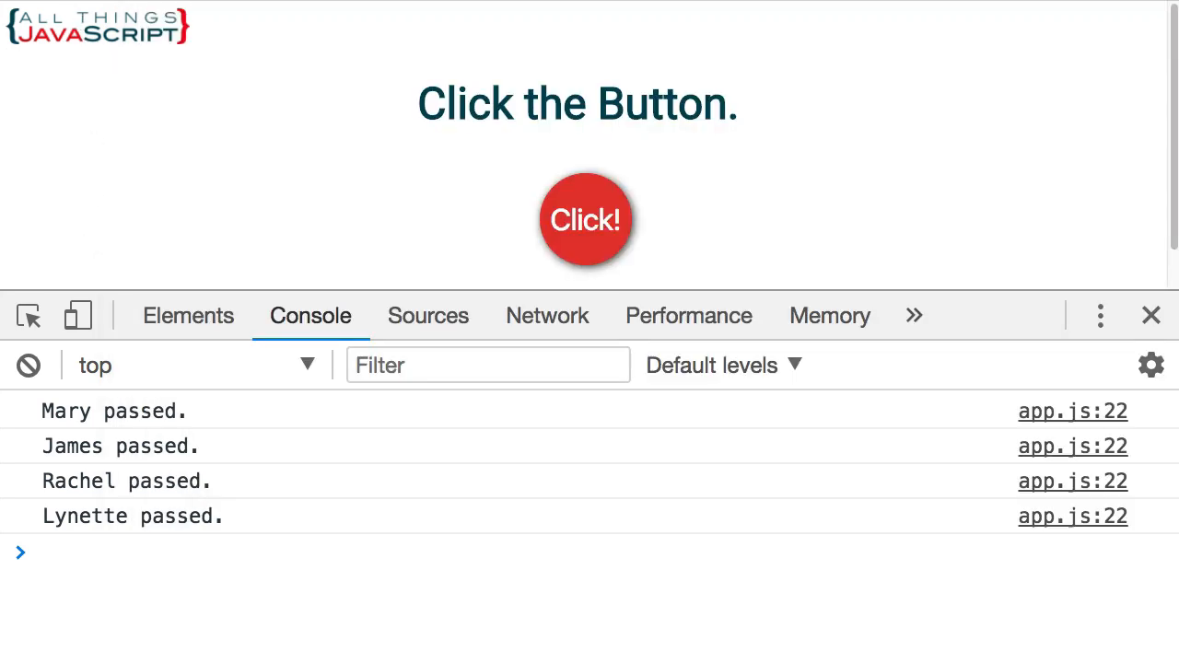
# Step: Reload the Chrome page so the console shows Total score: 390 - Total Count: 5
pyautogui.click(586, 219)
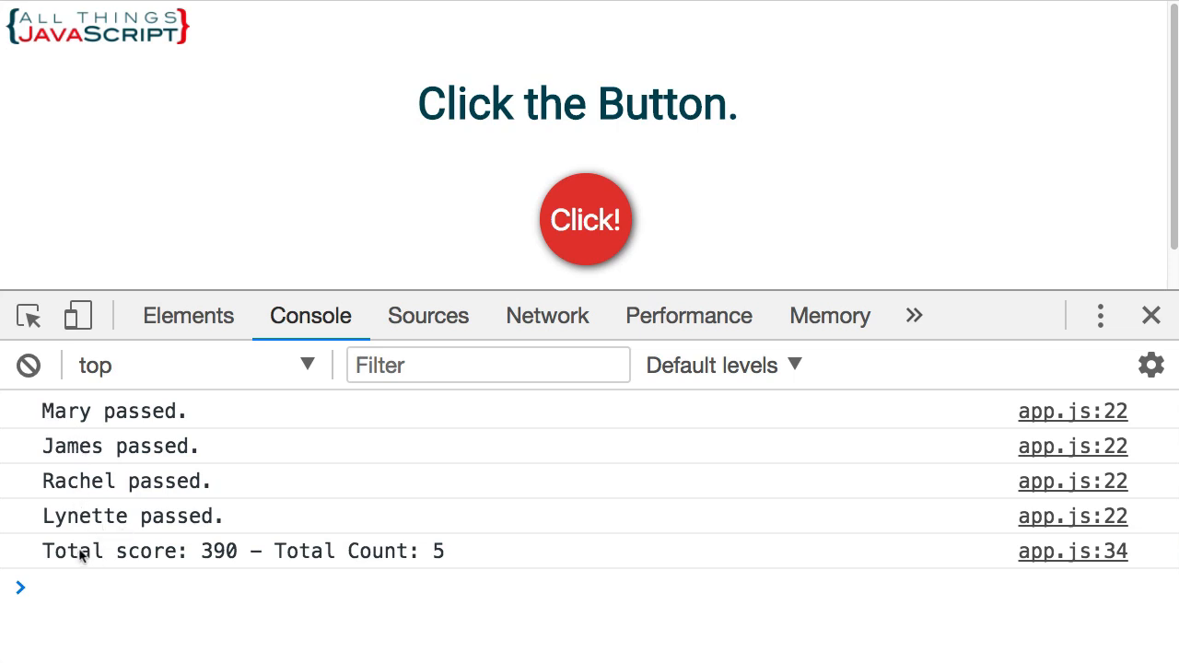
pyautogui.moveTo(451, 554)
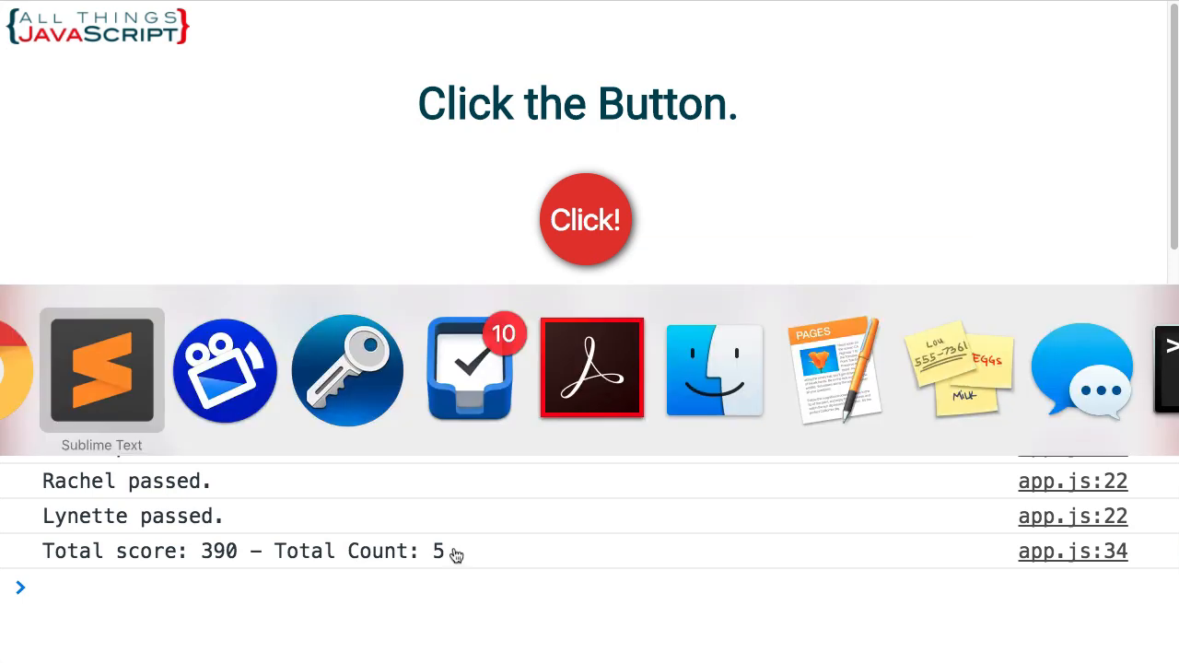
pyautogui.click(102, 368)
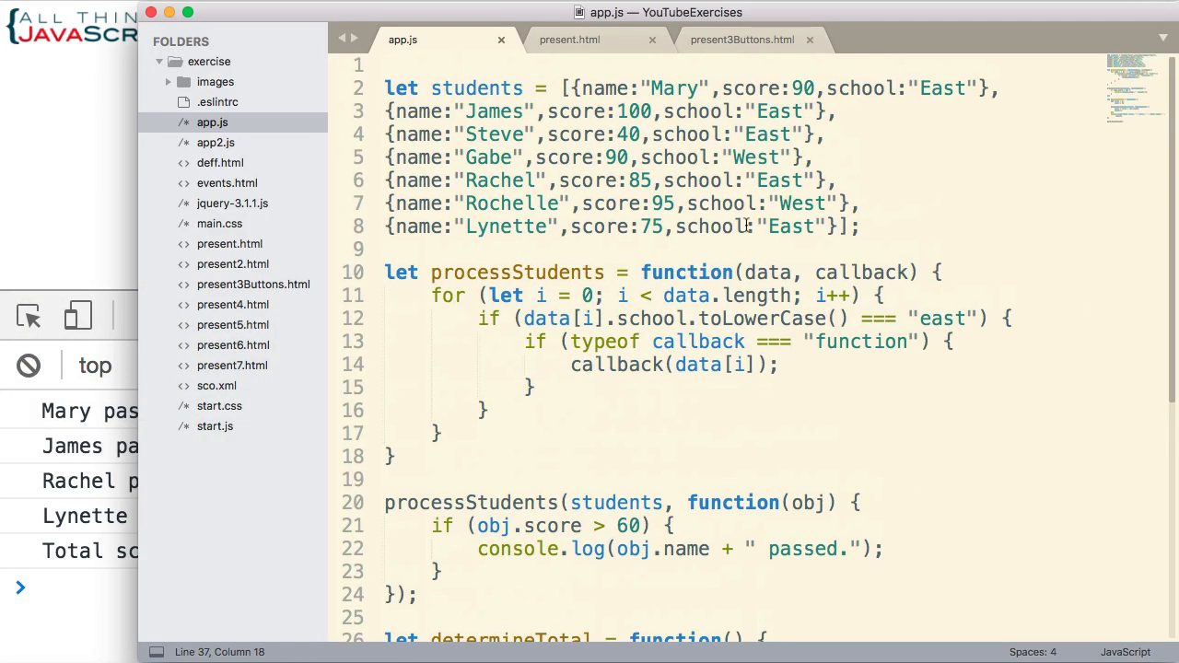
pyautogui.moveTo(777, 133)
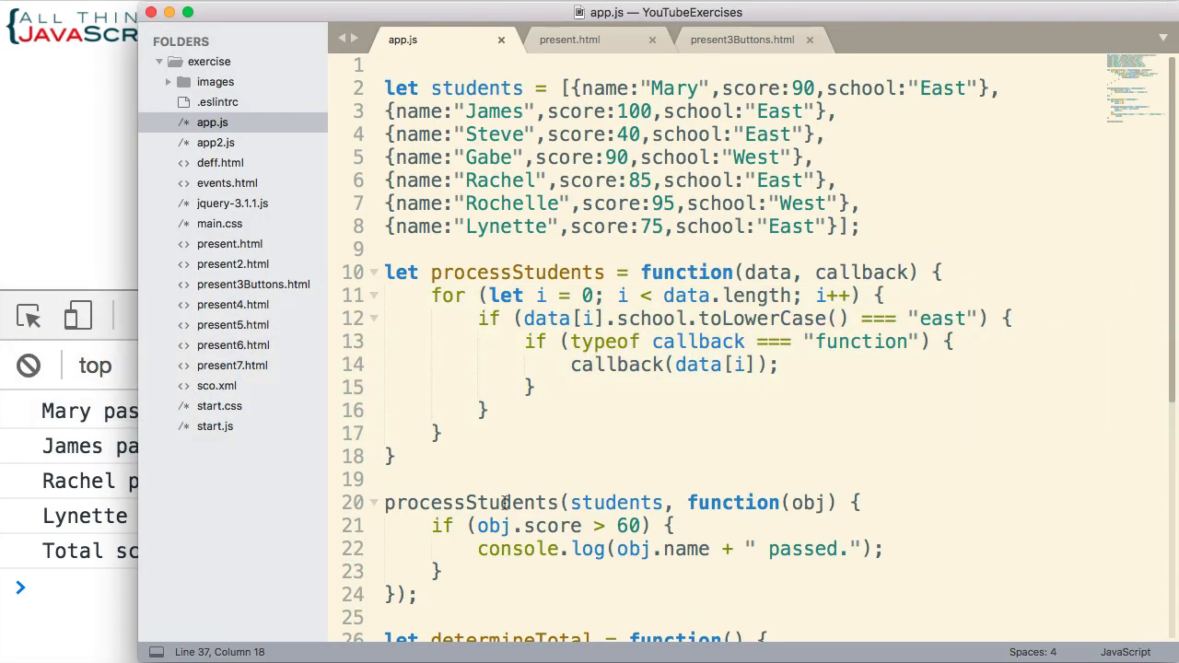
pyautogui.scroll(-3)
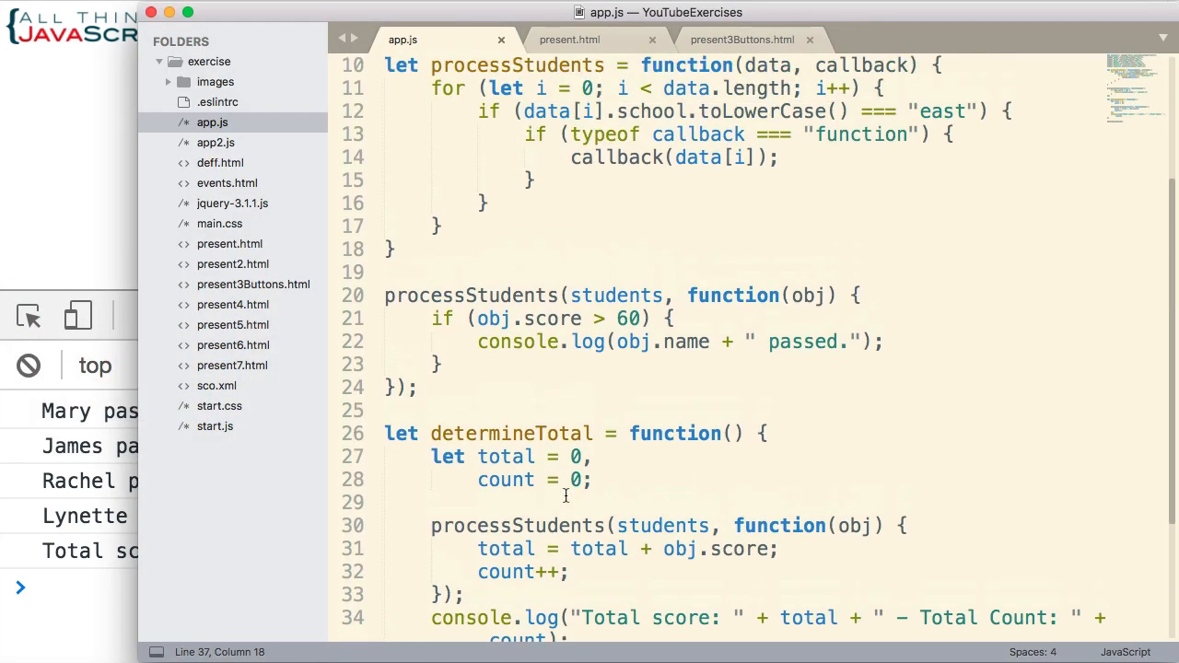
pyautogui.scroll(3)
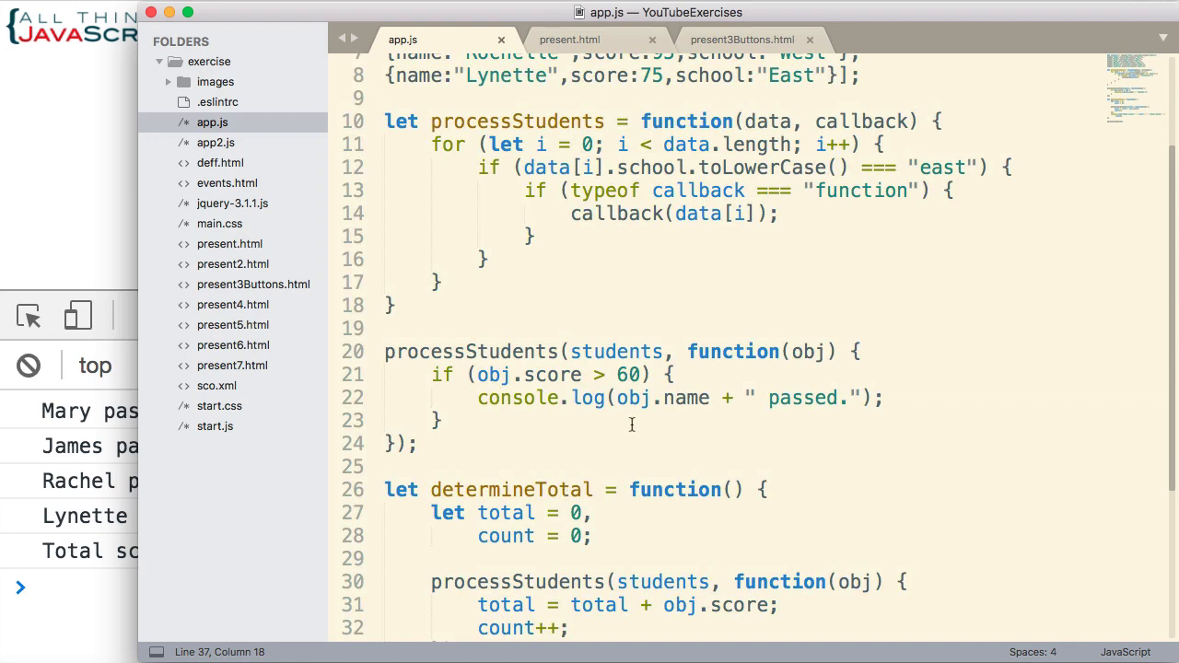
pyautogui.scroll(-3)
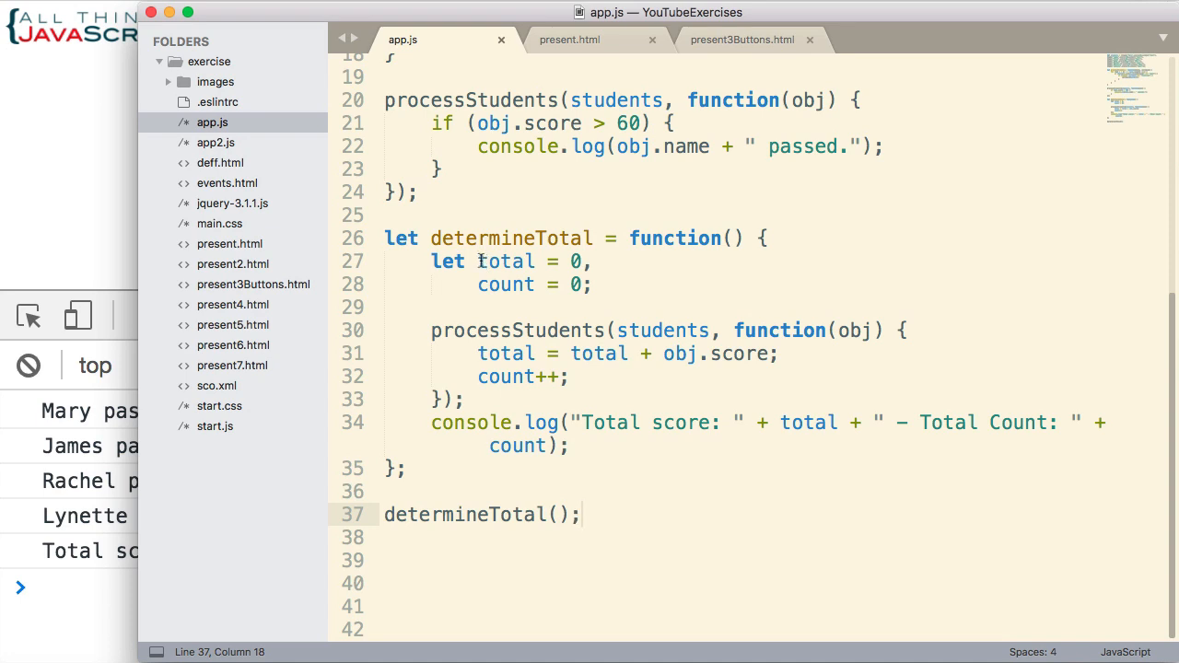
pyautogui.moveTo(477, 262); pyautogui.dragTo(536, 284)
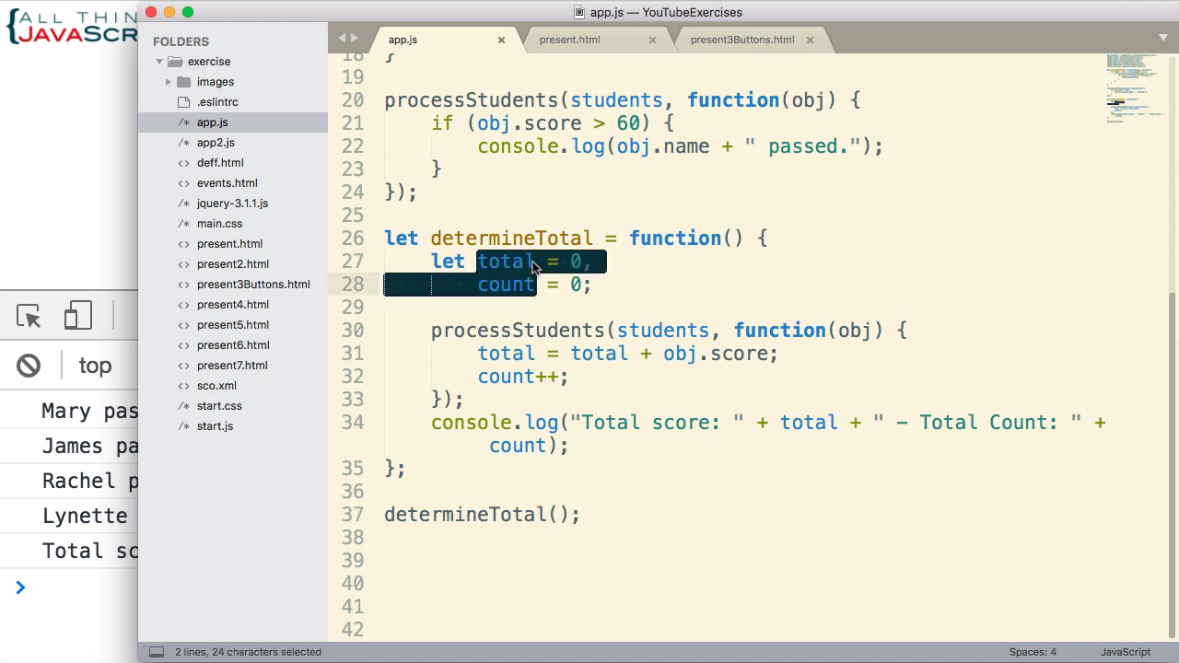
pyautogui.moveTo(505, 448)
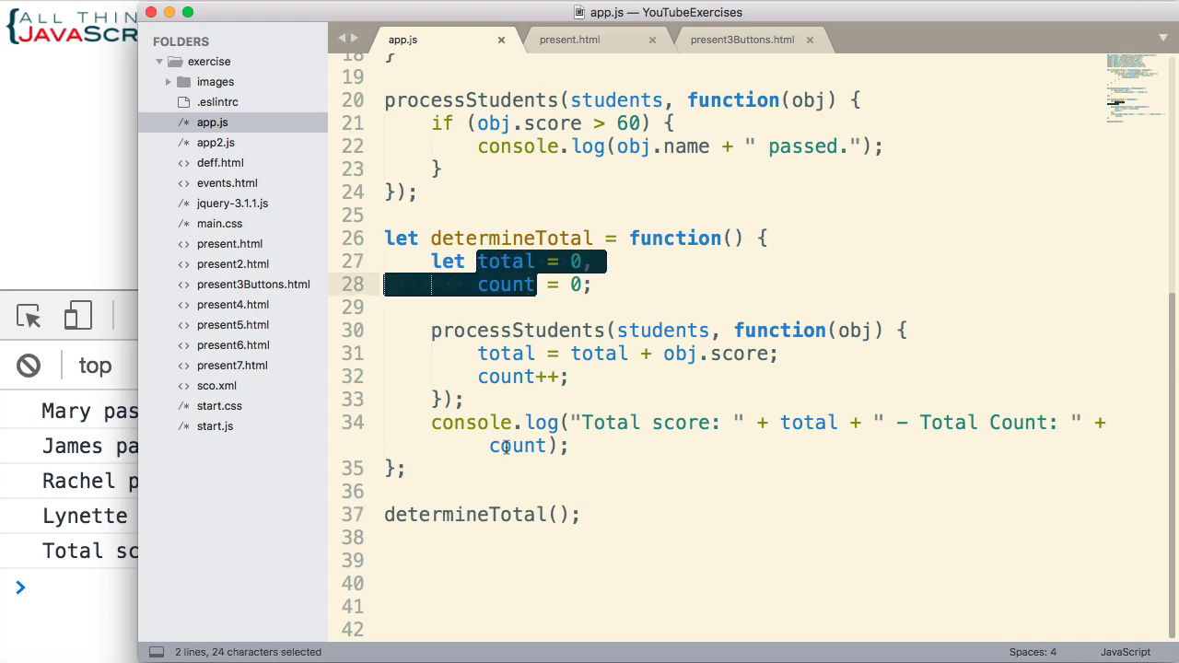